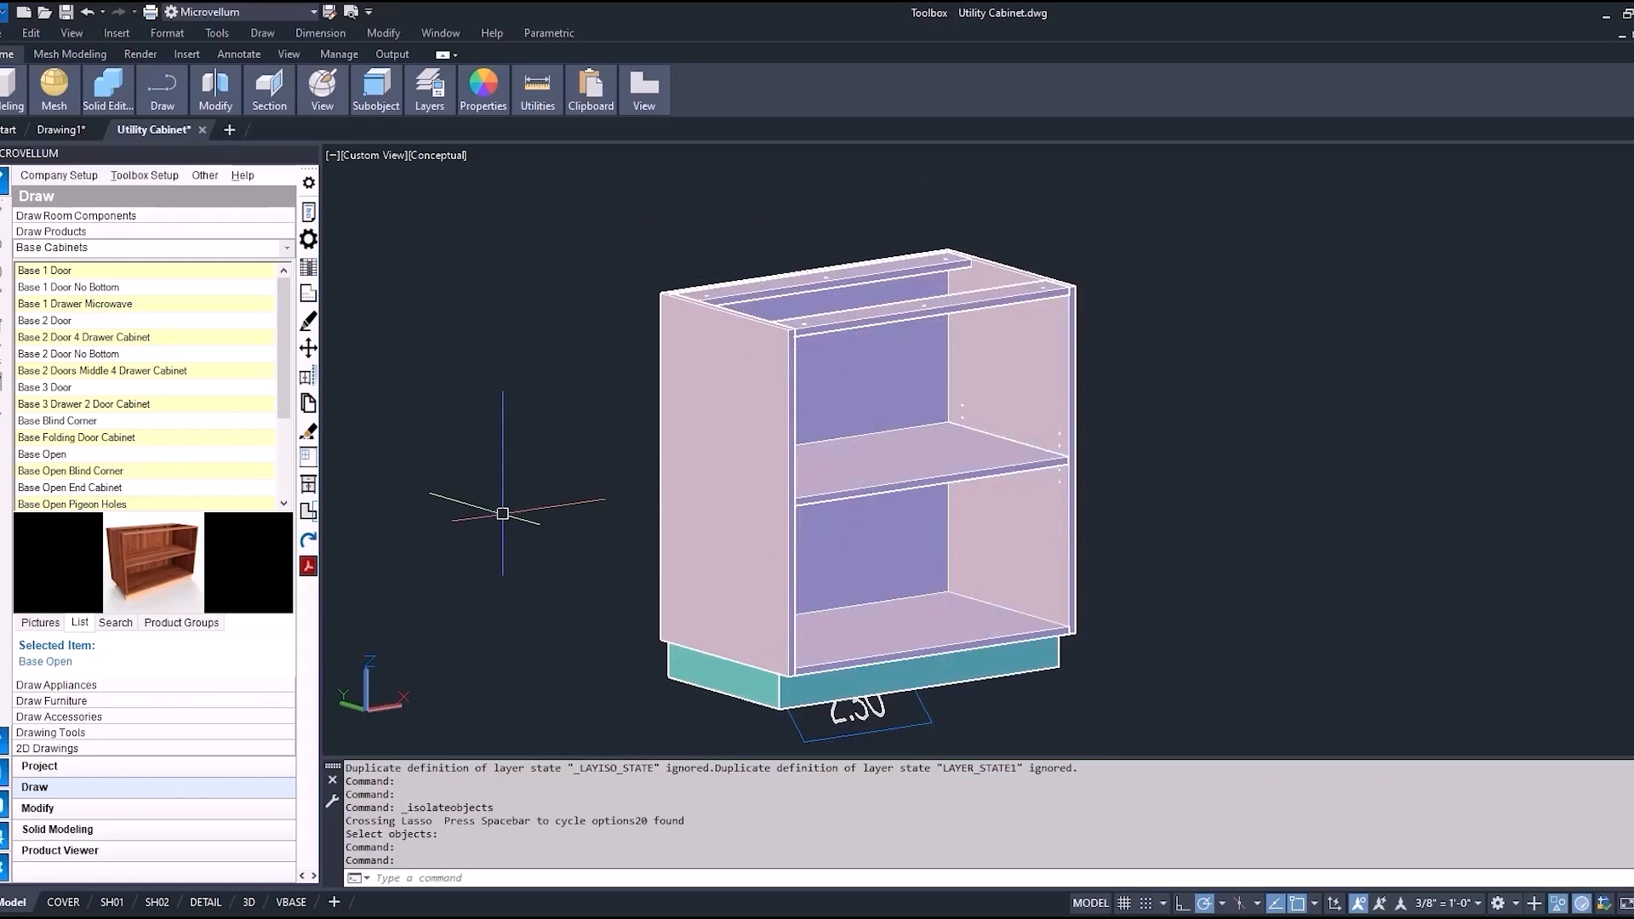
# Browse the product categories and return to the Base Cabinets list with Base Open
pyautogui.click(285, 248)
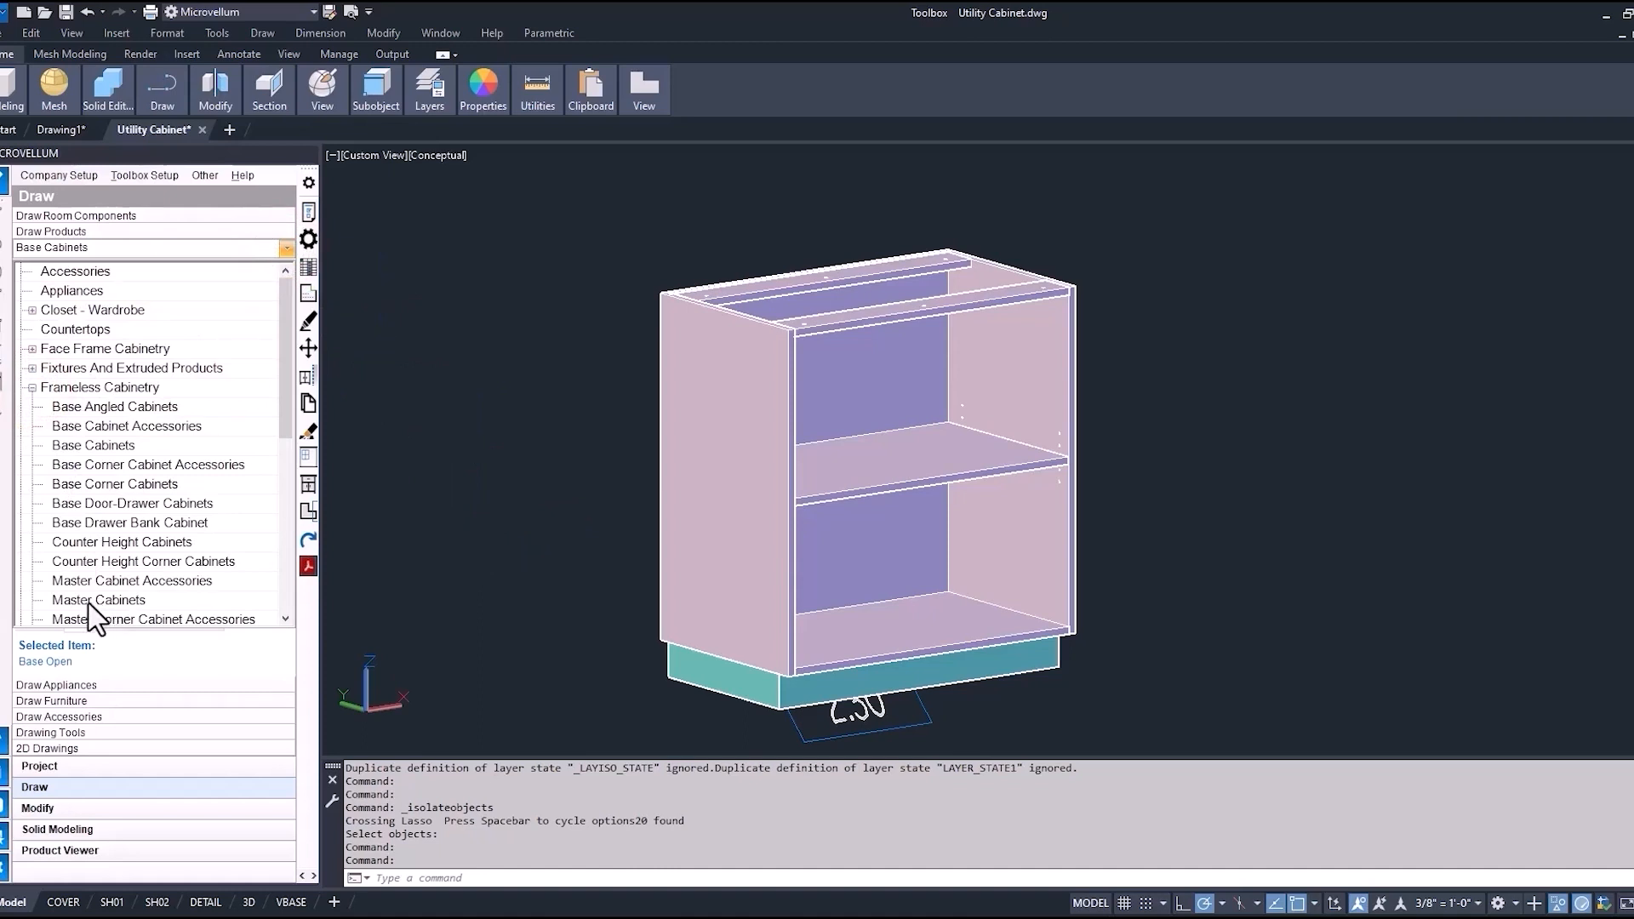
pyautogui.click(99, 599)
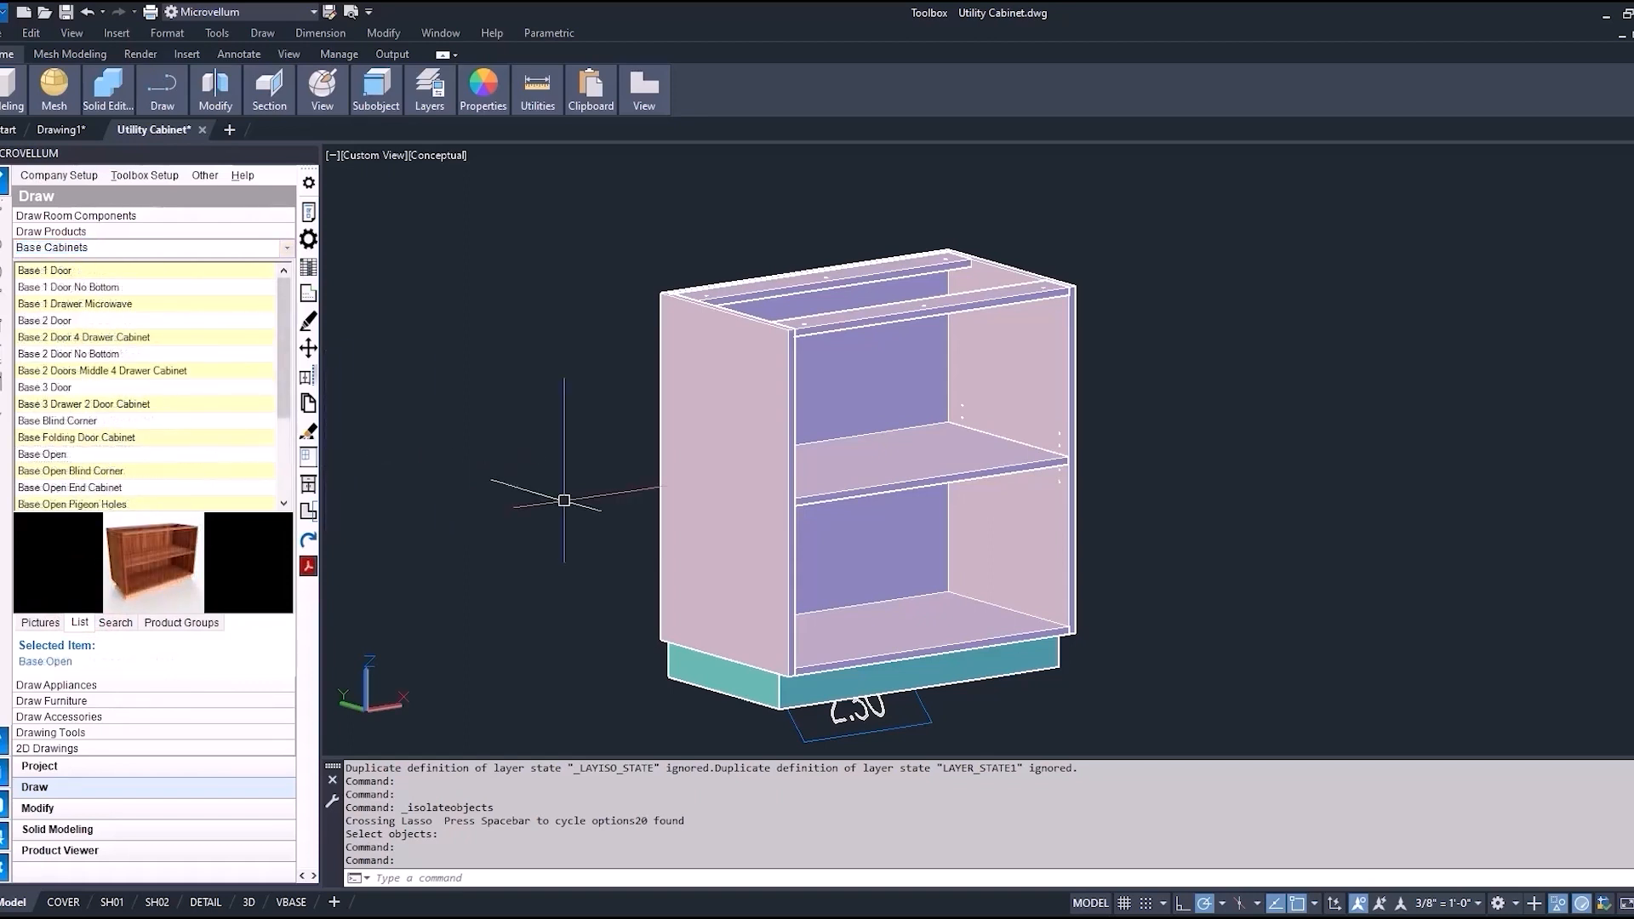
pyautogui.moveTo(354, 230)
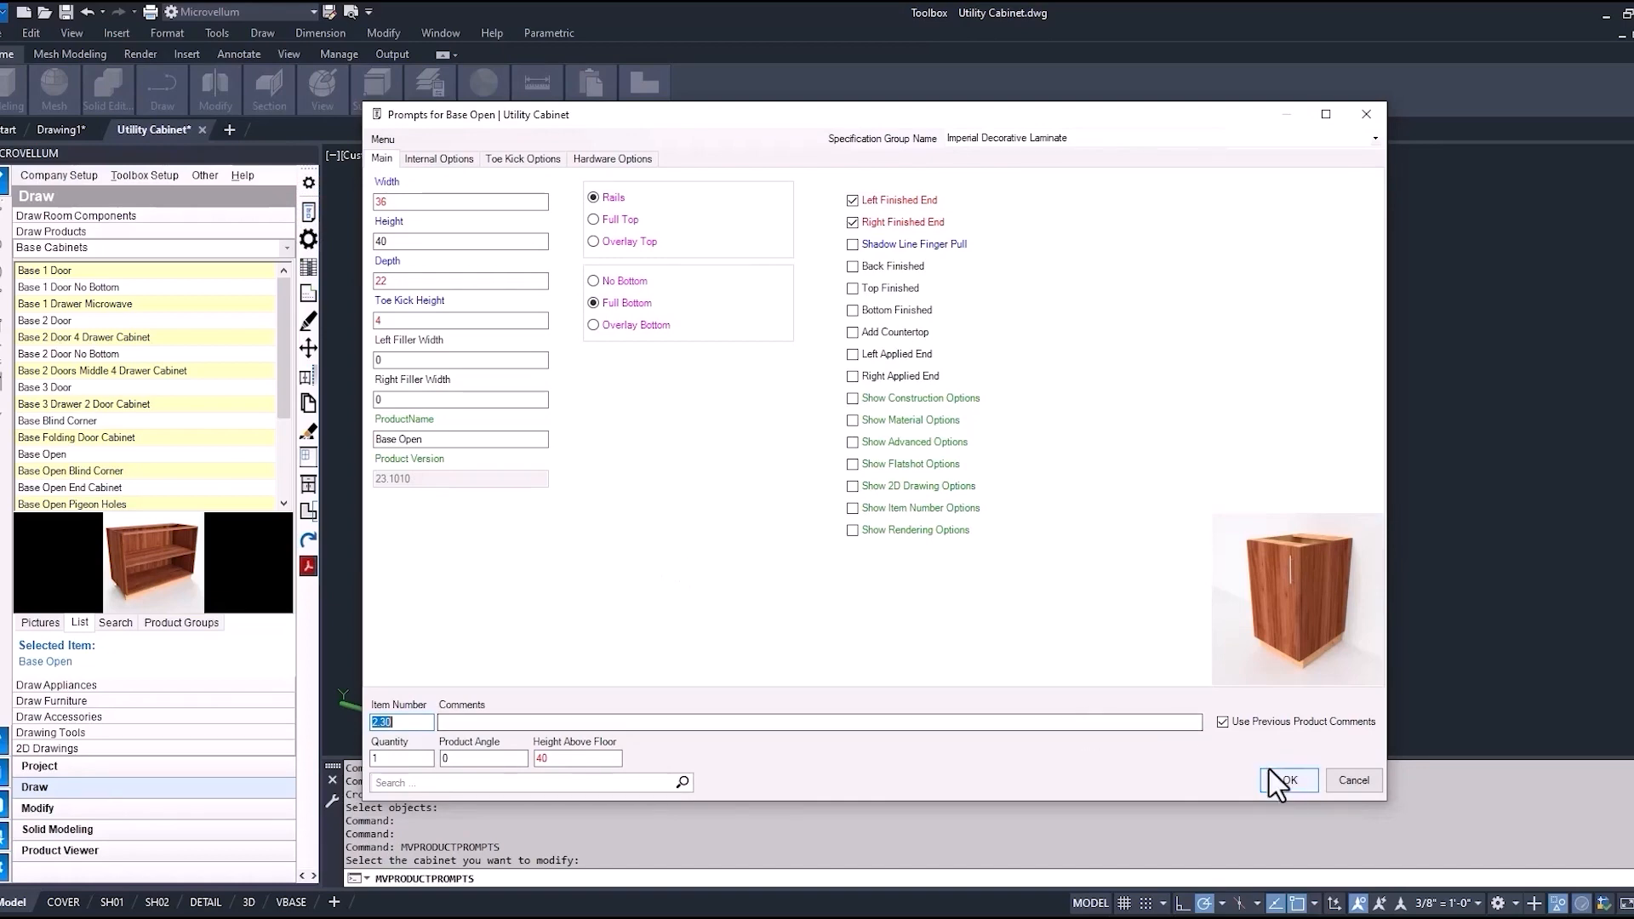
# Add a center shelf in Internal Options, with its position set by a half-inside-height formula
pyautogui.click(1288, 779)
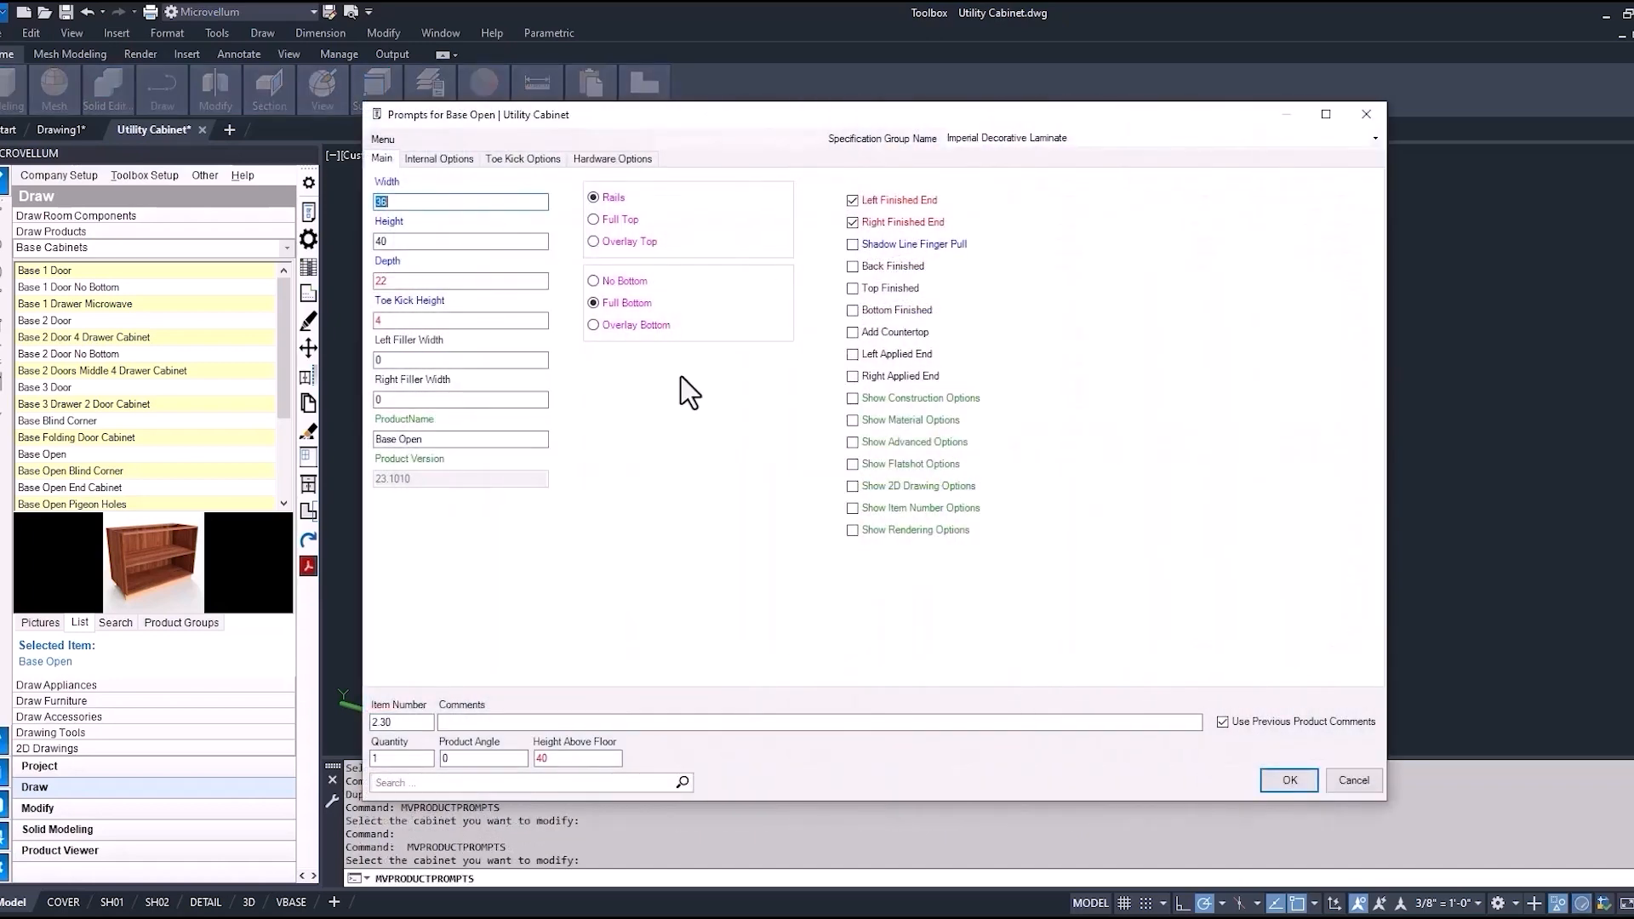
pyautogui.click(439, 158)
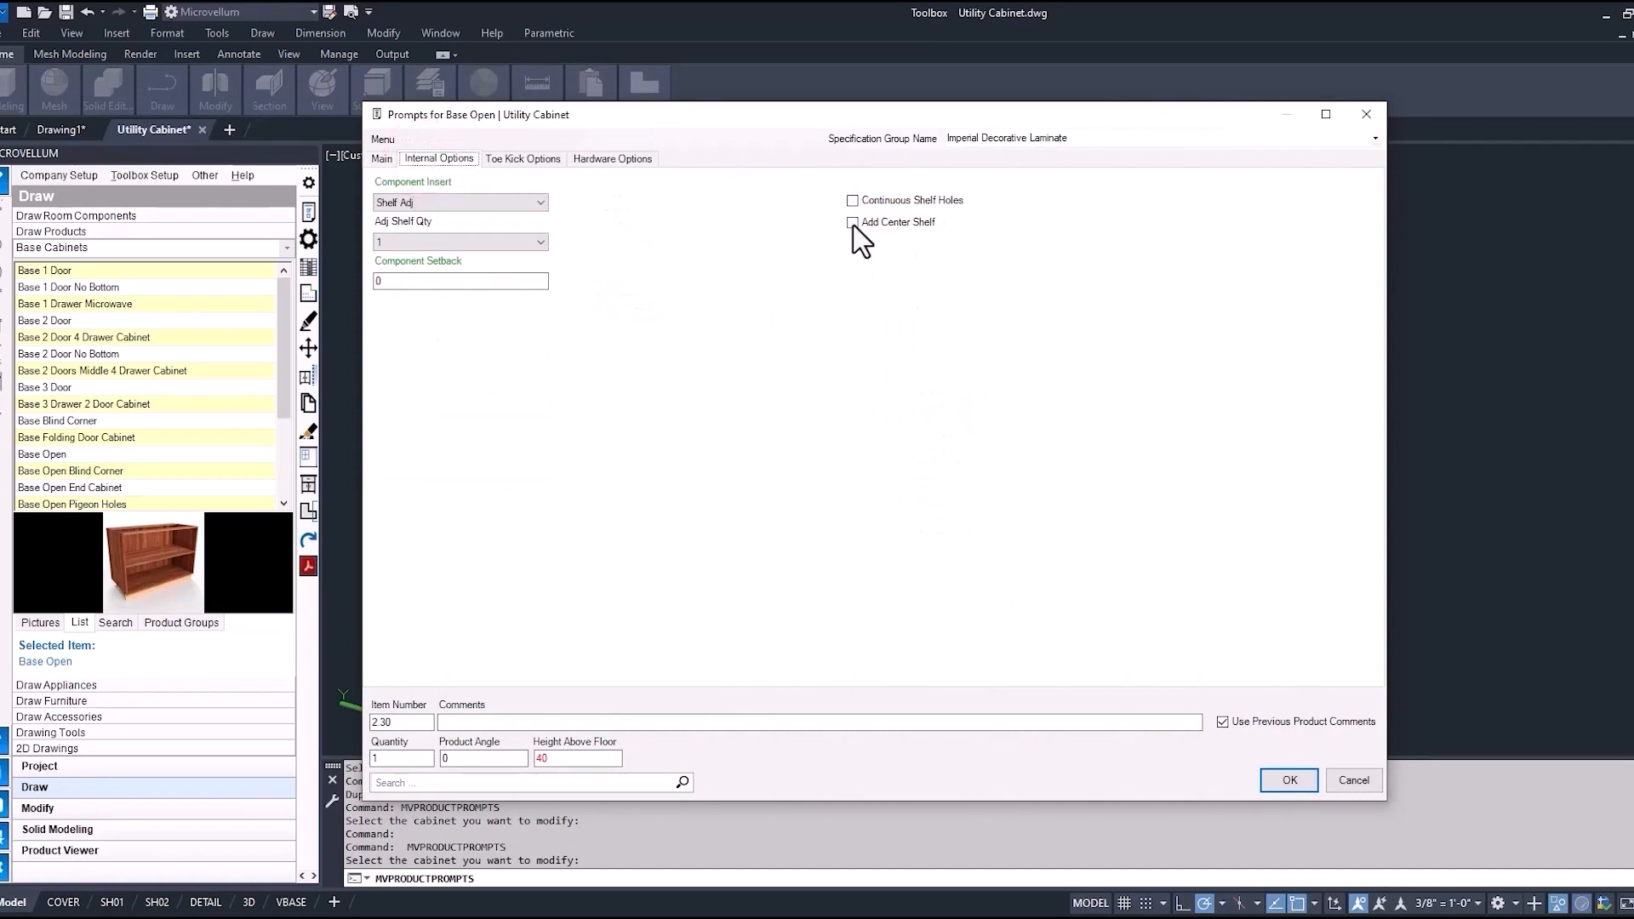
pyautogui.click(853, 221)
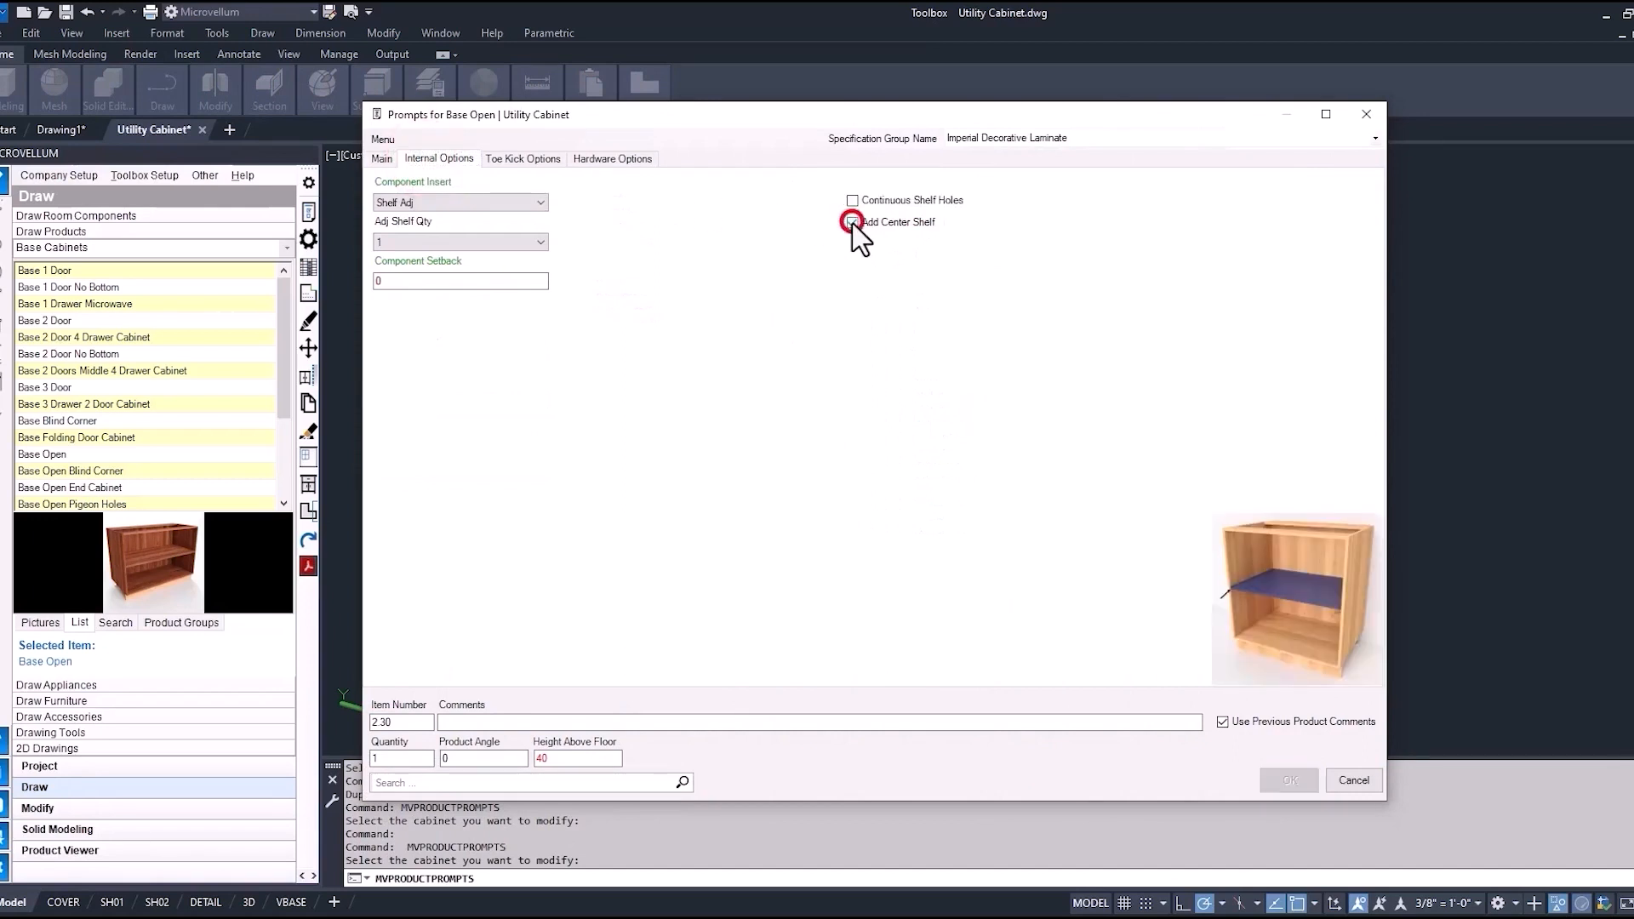
pyautogui.click(852, 222)
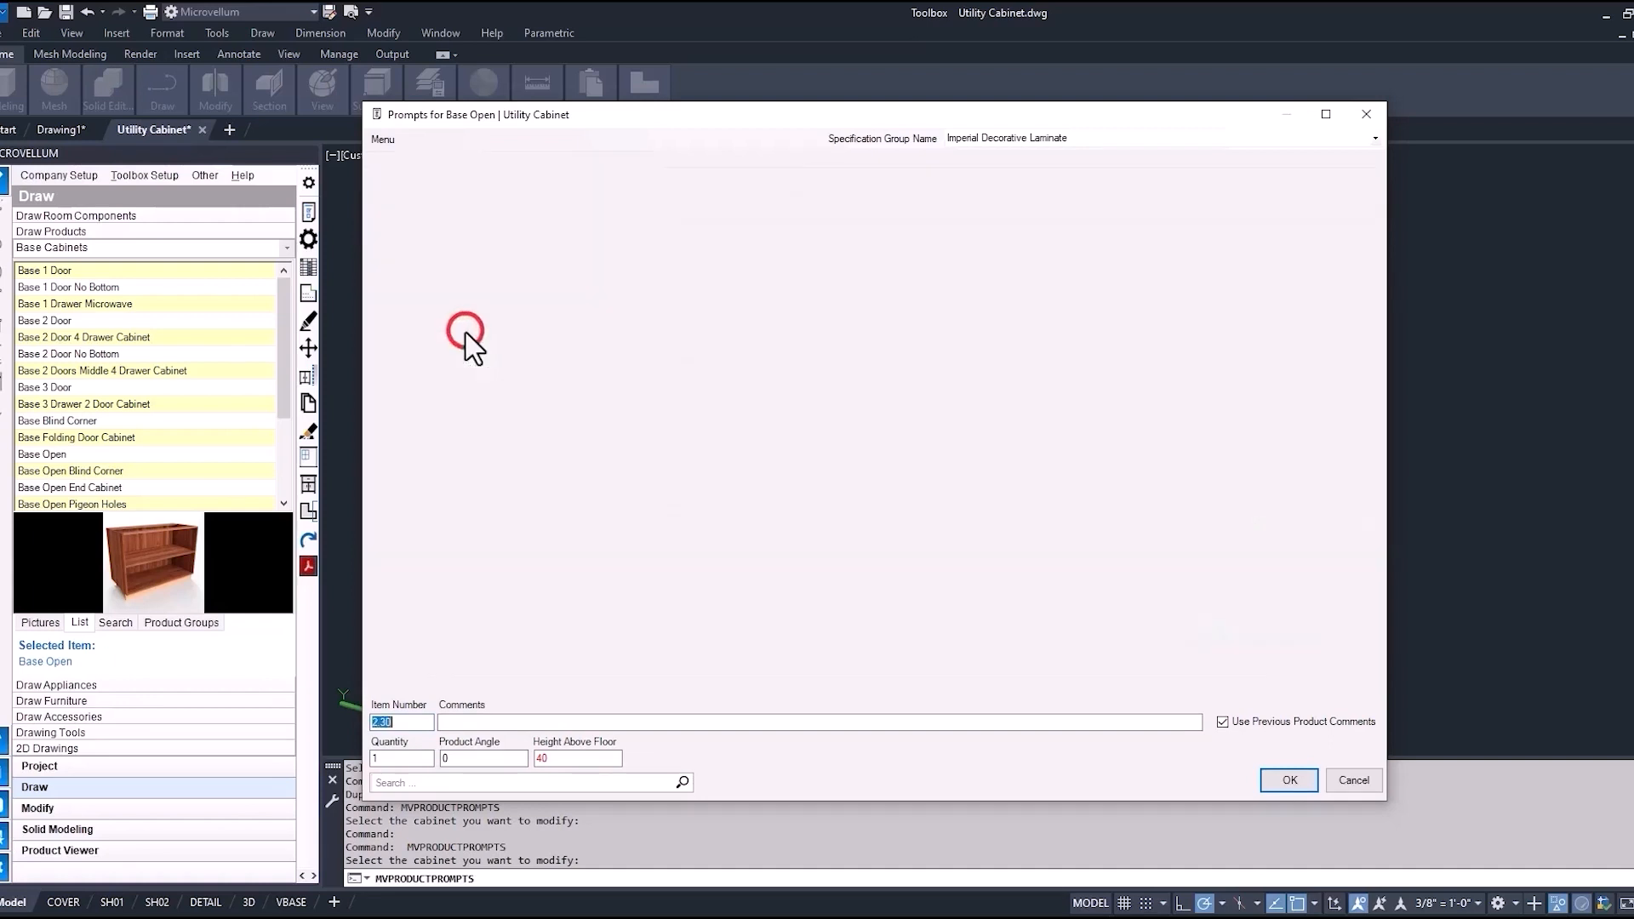
pyautogui.click(439, 158)
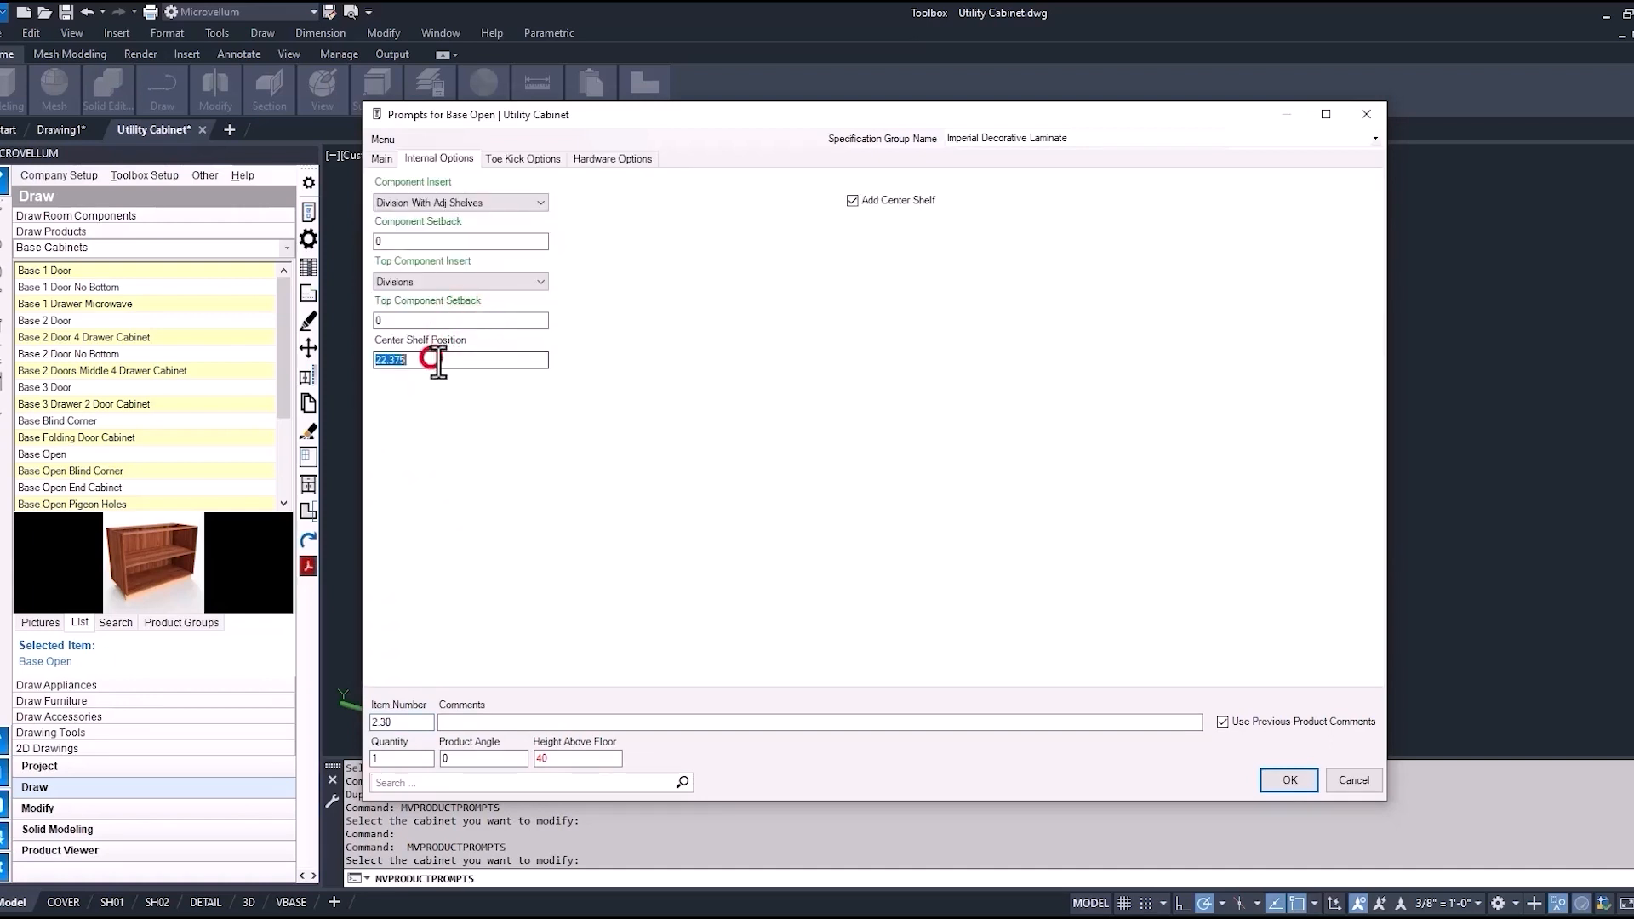
pyautogui.rightClick(458, 359)
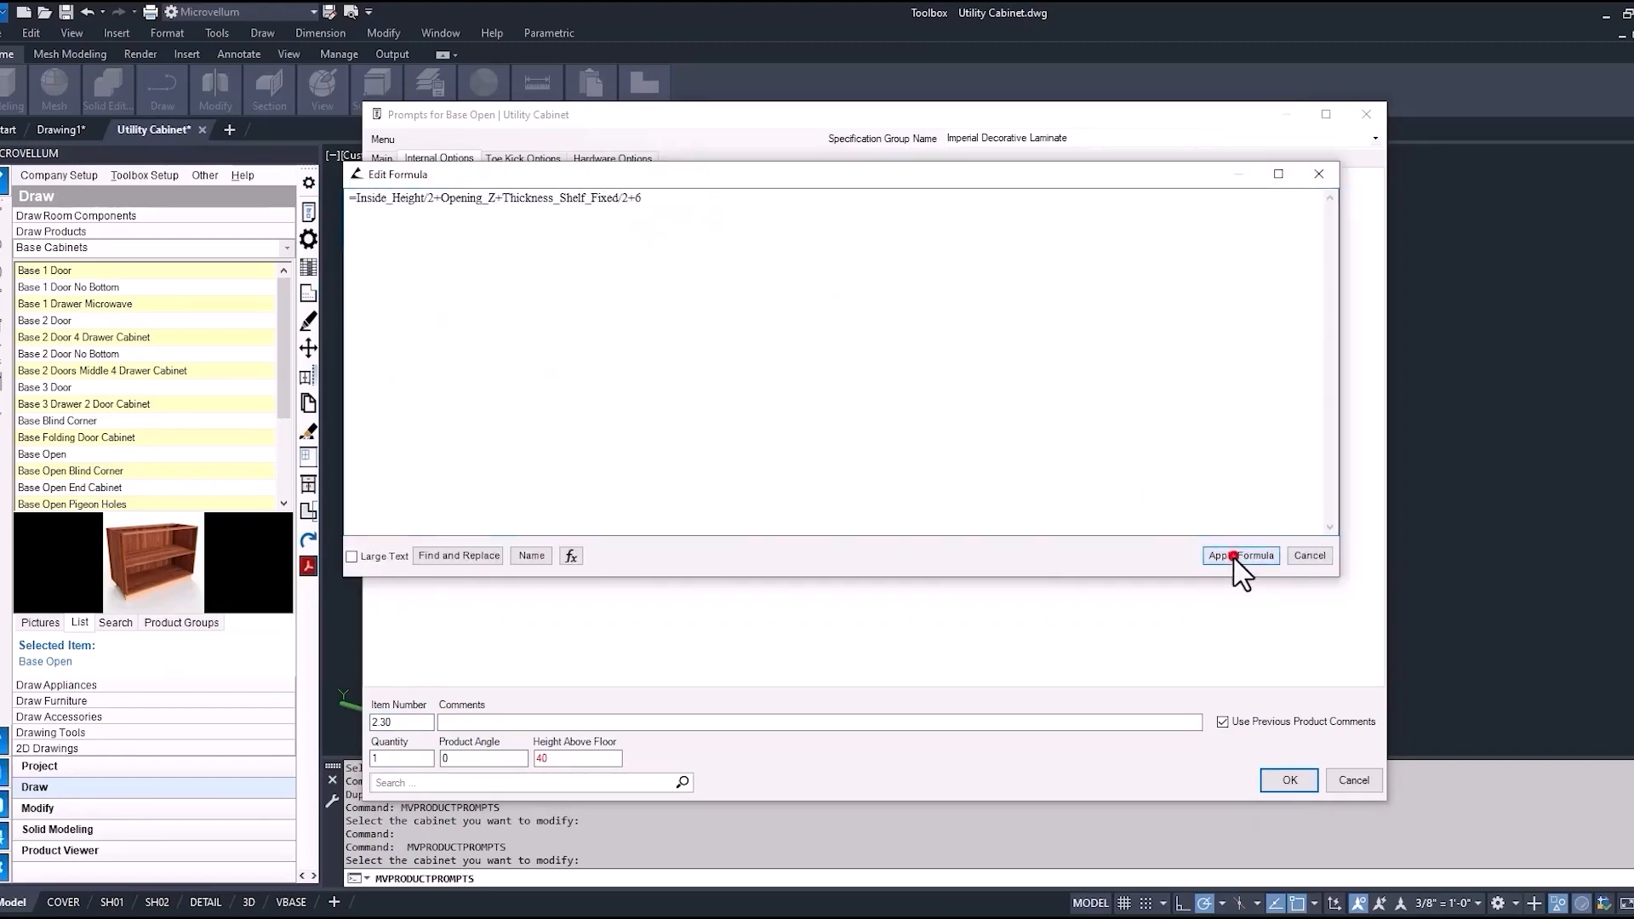
pyautogui.click(1238, 554)
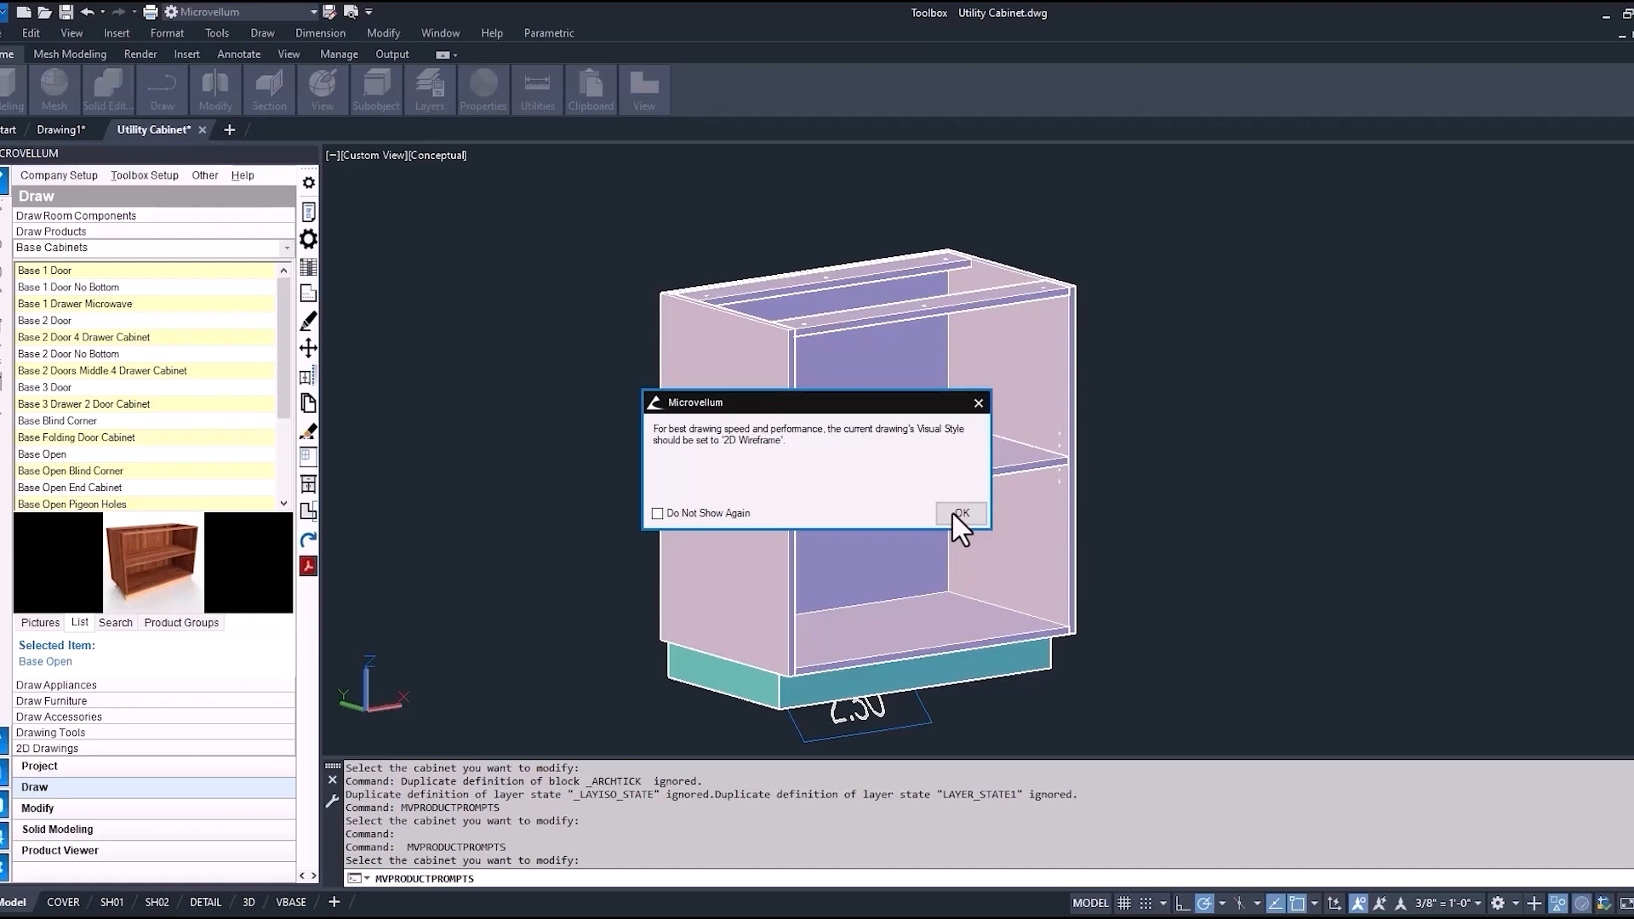
# Dismiss the 2D Wireframe notice and show the divisions subassembly prompts
pyautogui.click(958, 516)
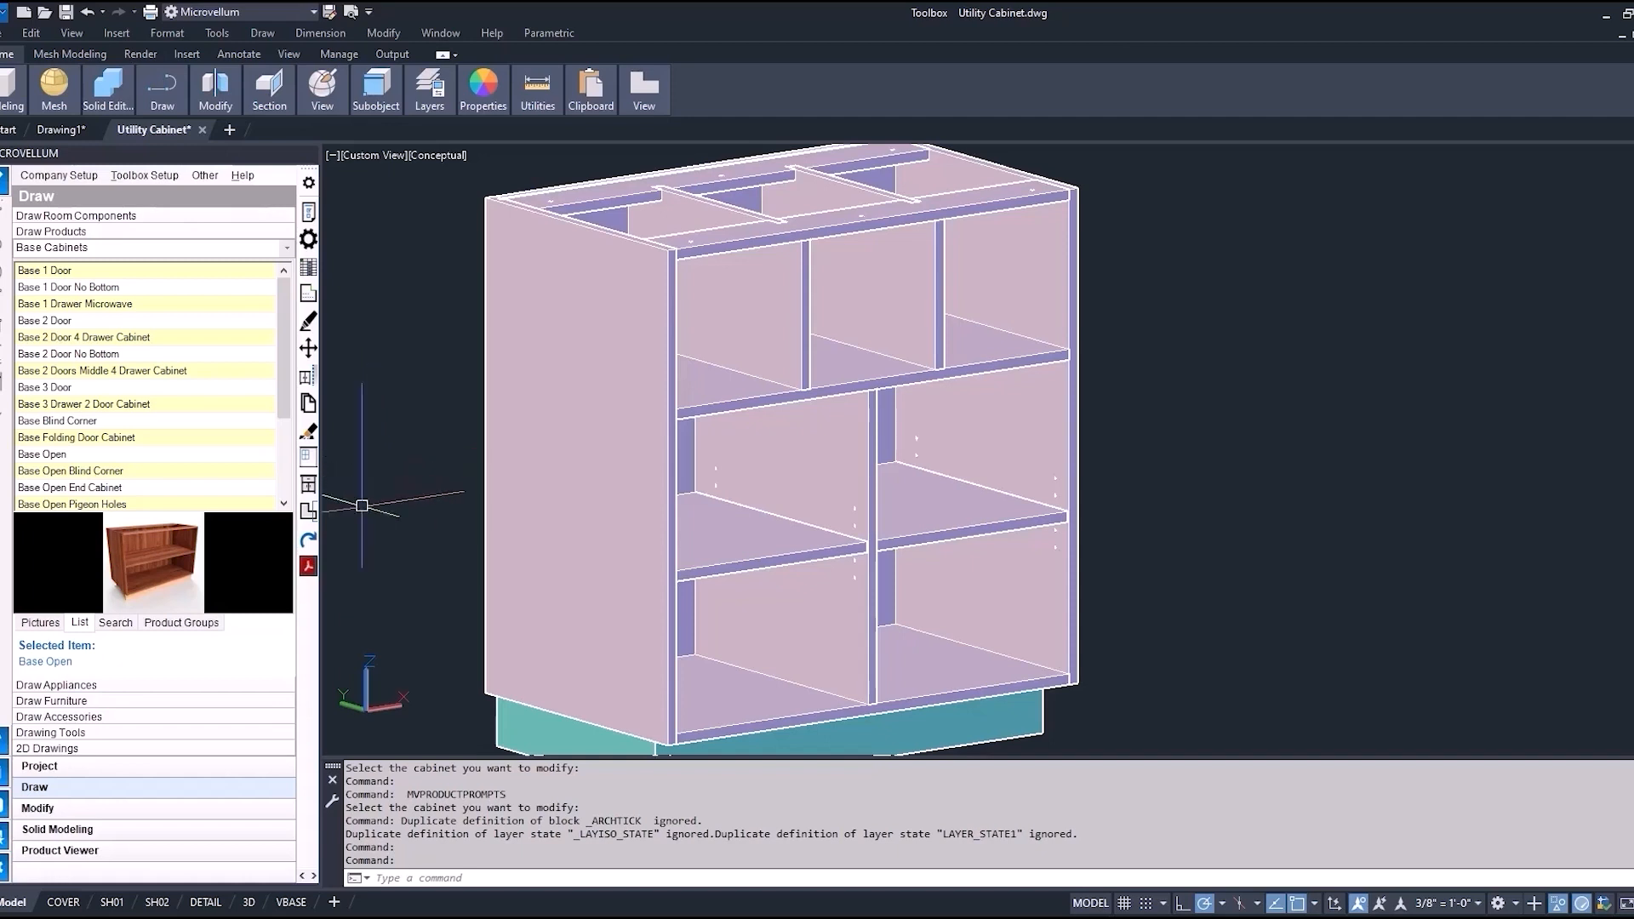
pyautogui.click(36, 807)
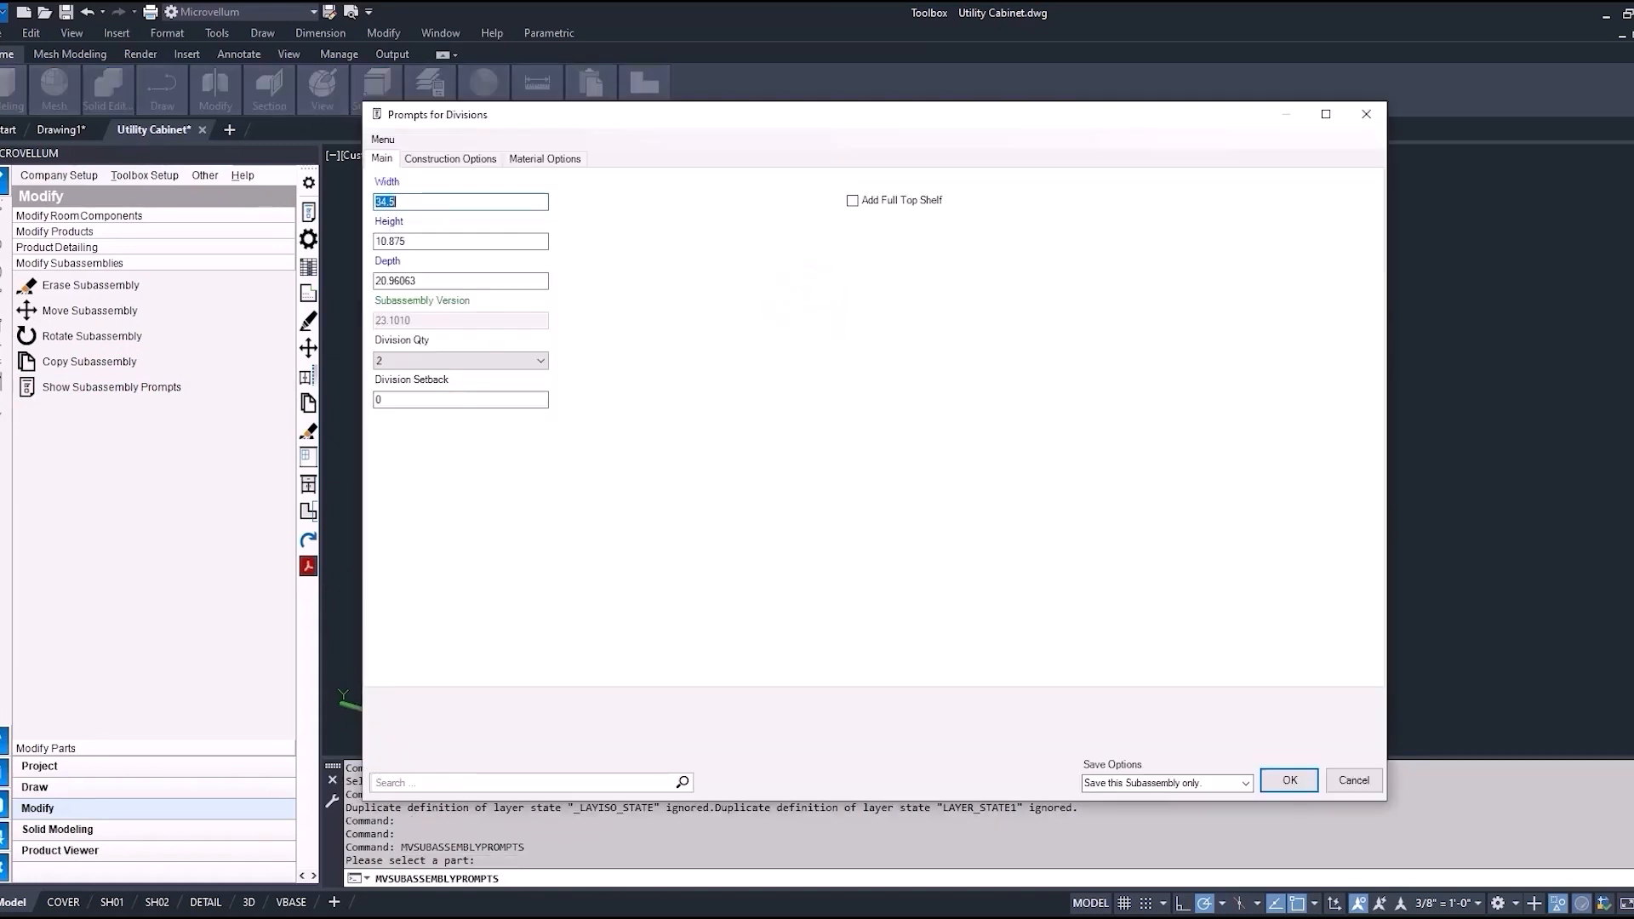
# Set a division width of 15 via the calculator, turn off Use Rail Notch, and save to the product
pyautogui.click(540, 361)
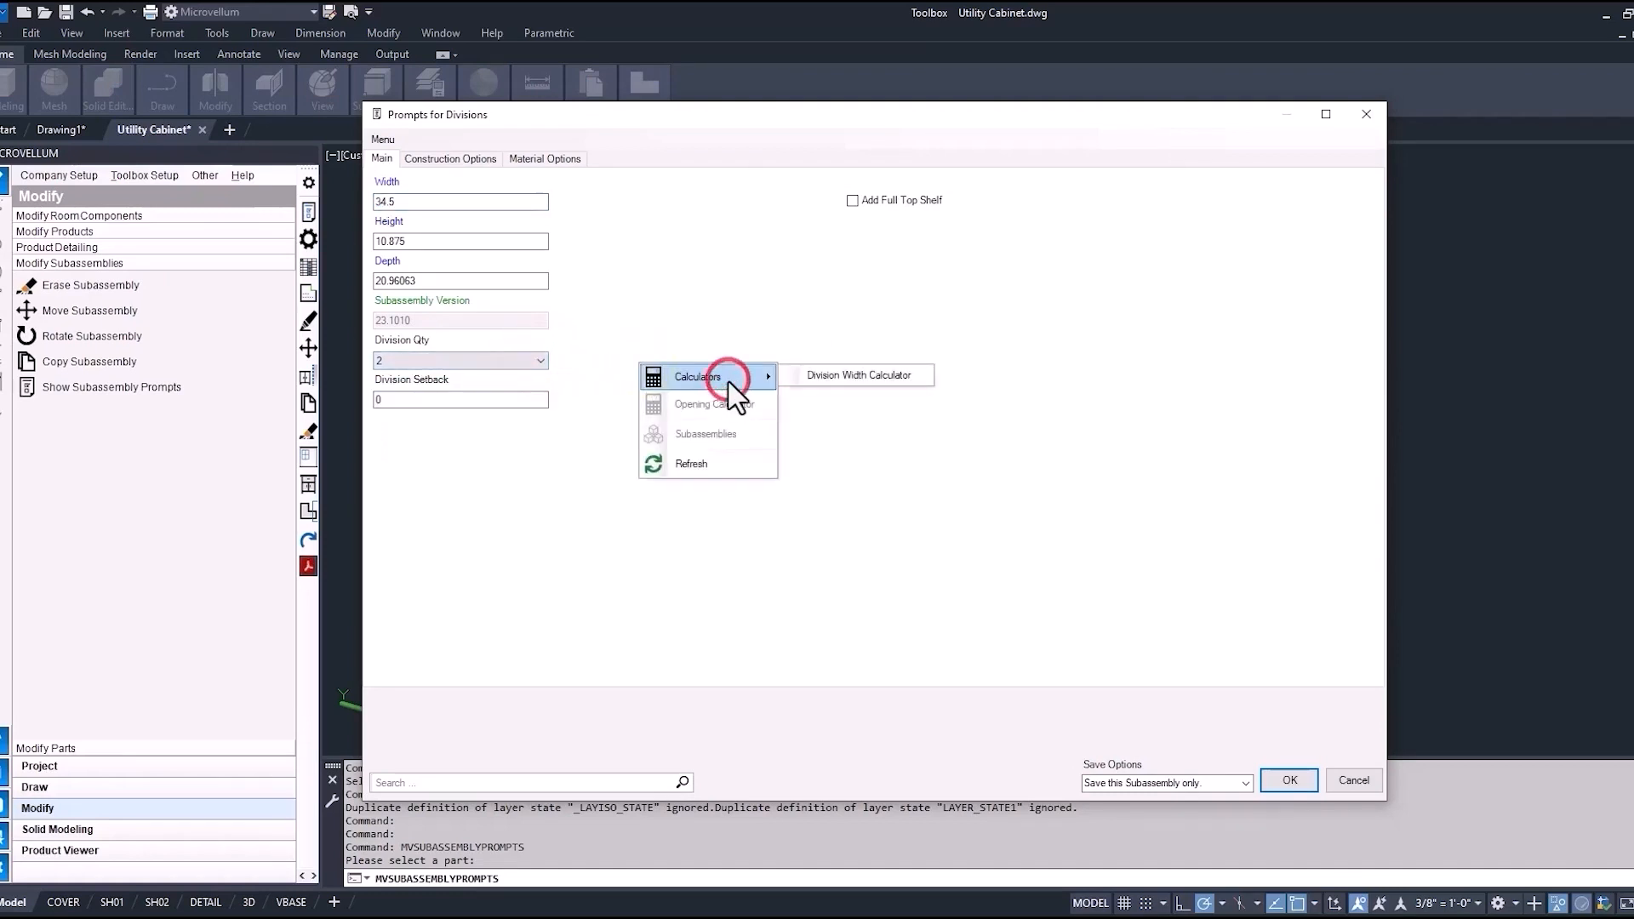
pyautogui.click(859, 374)
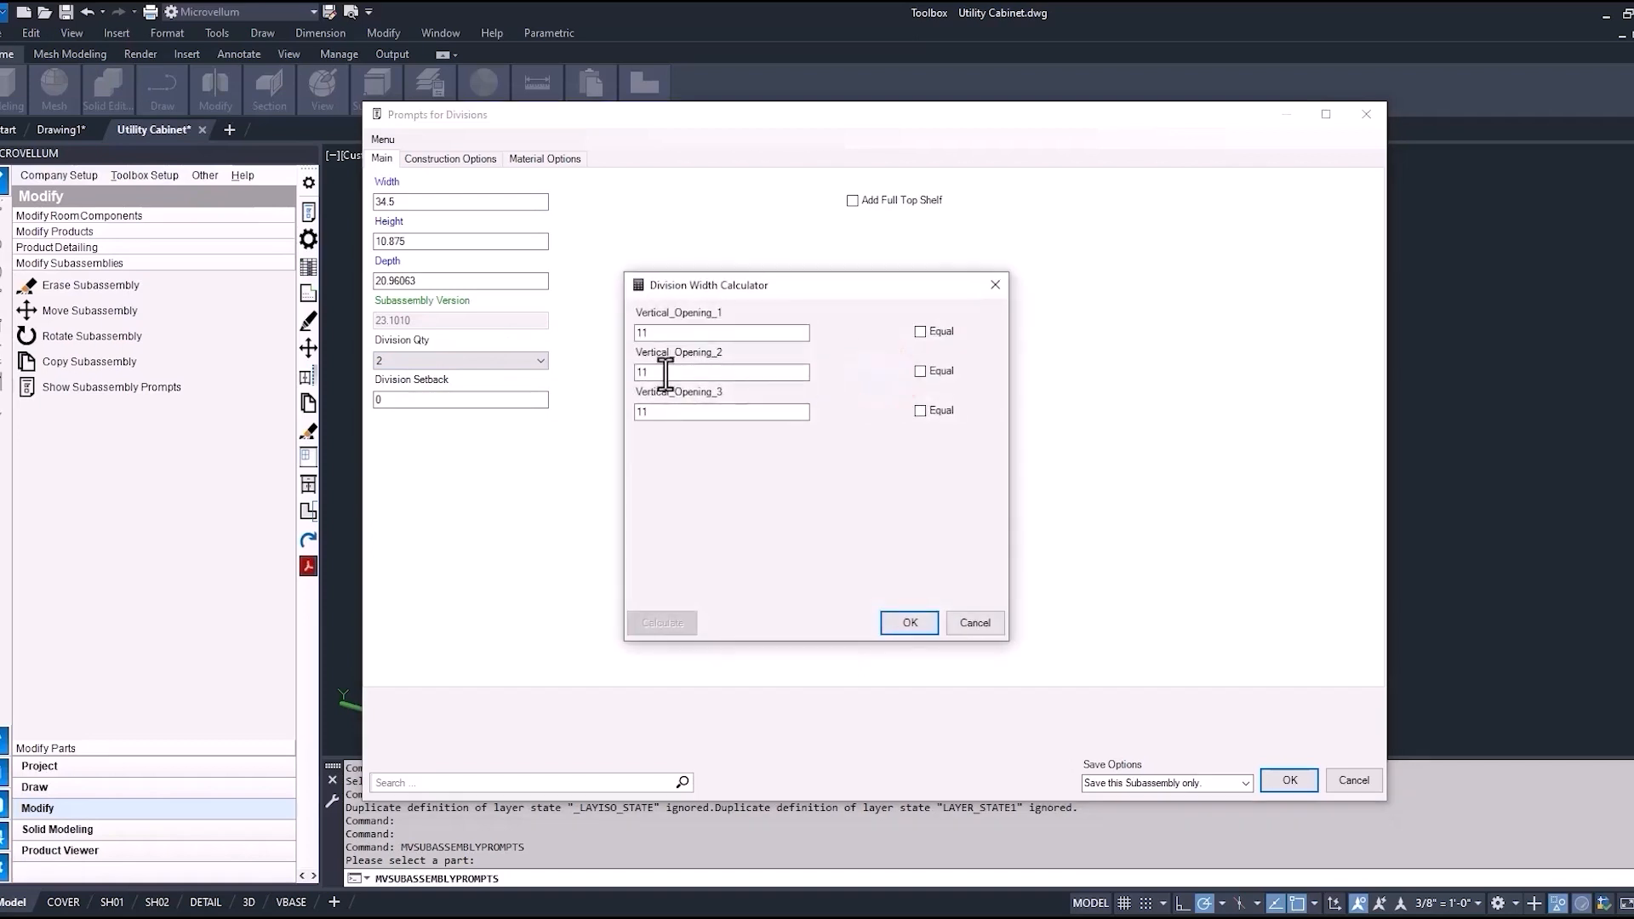
pyautogui.write('15')
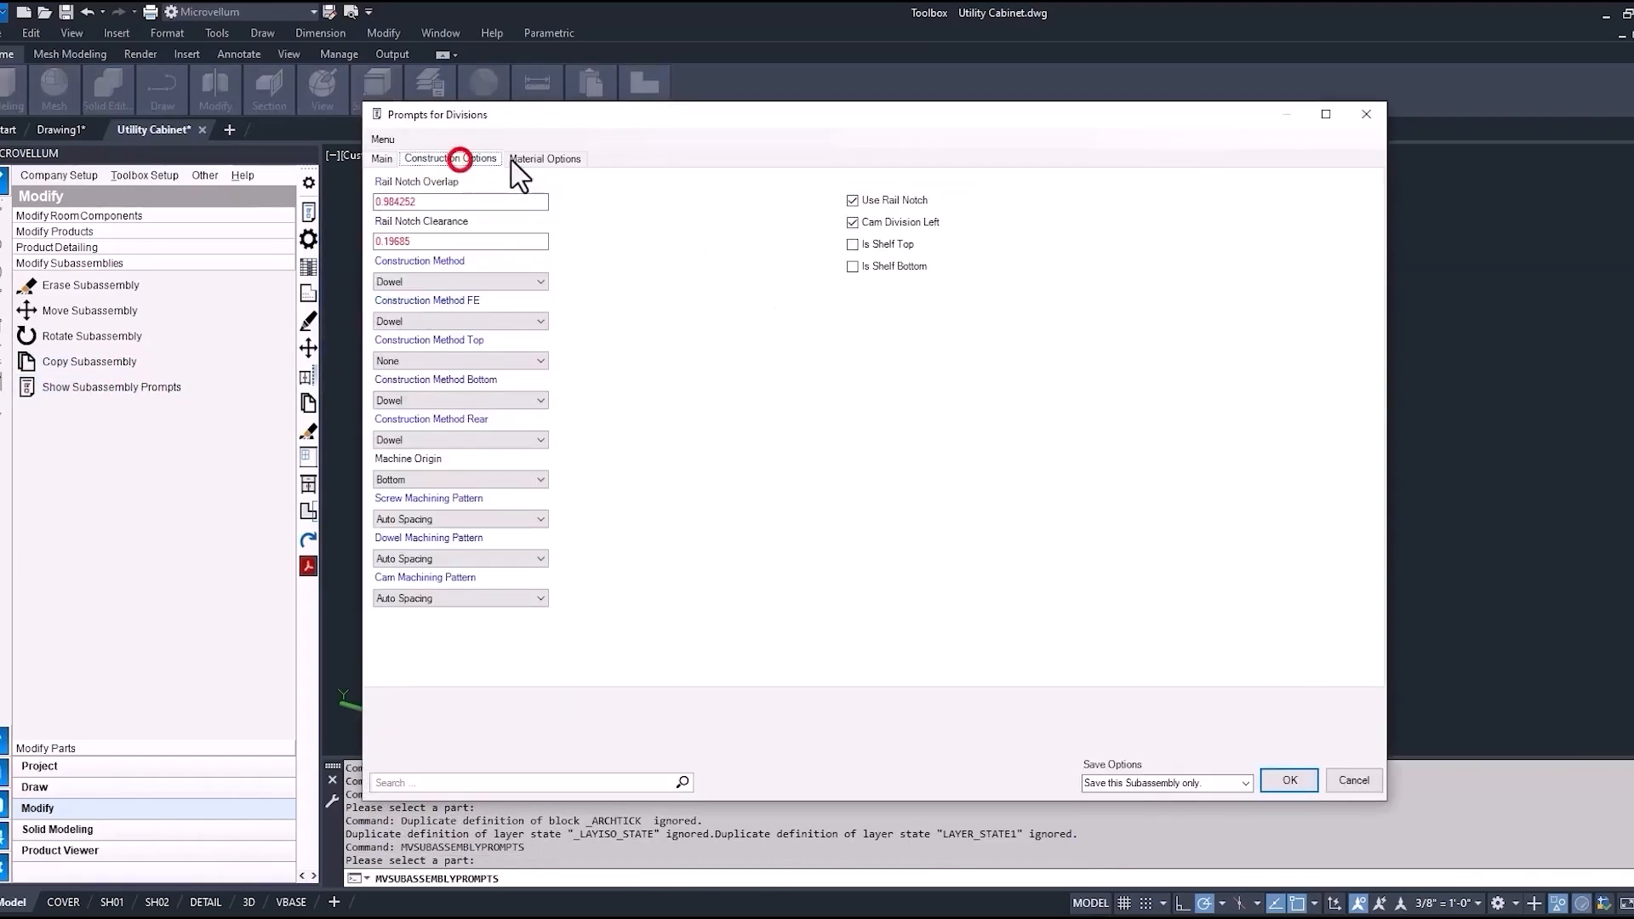
pyautogui.click(852, 200)
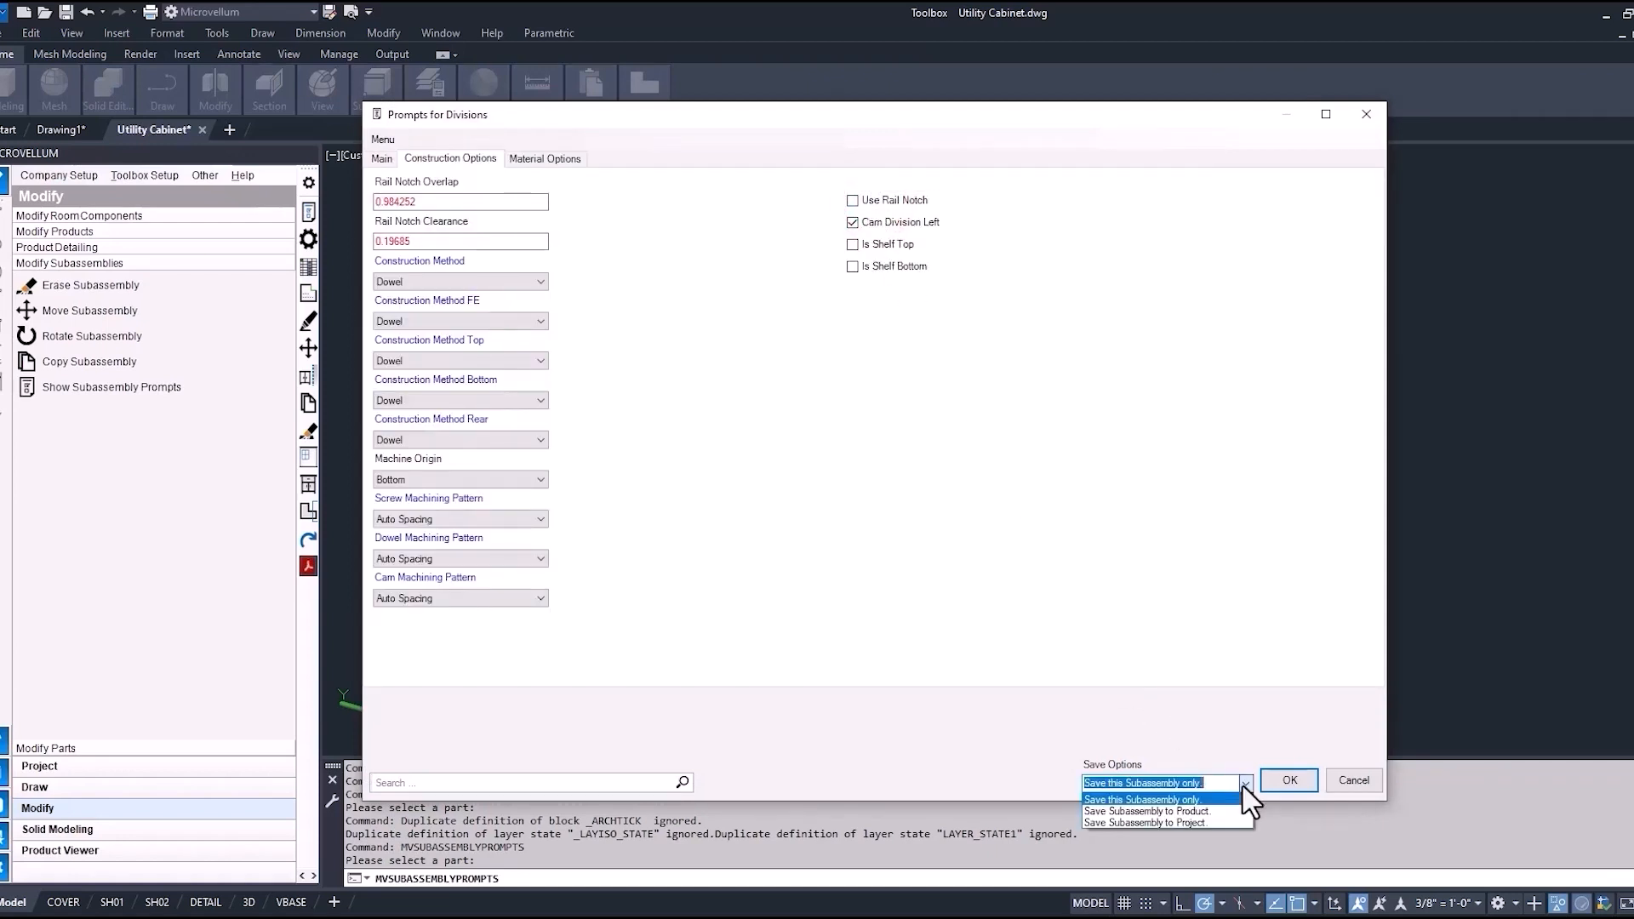
pyautogui.moveTo(1146, 810)
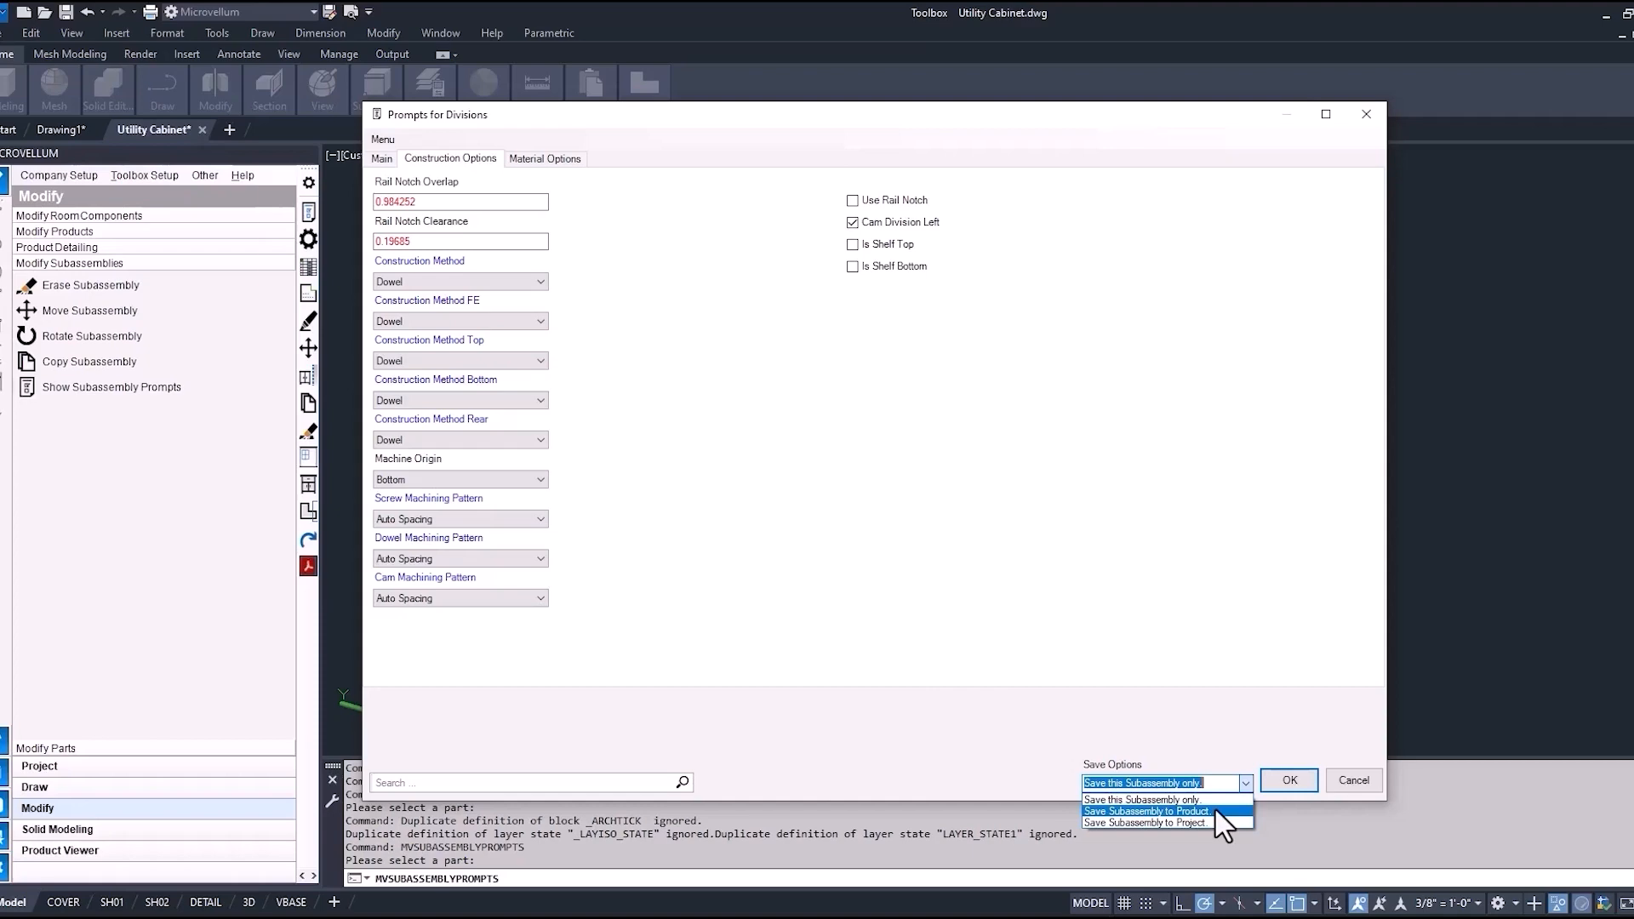
pyautogui.click(1289, 780)
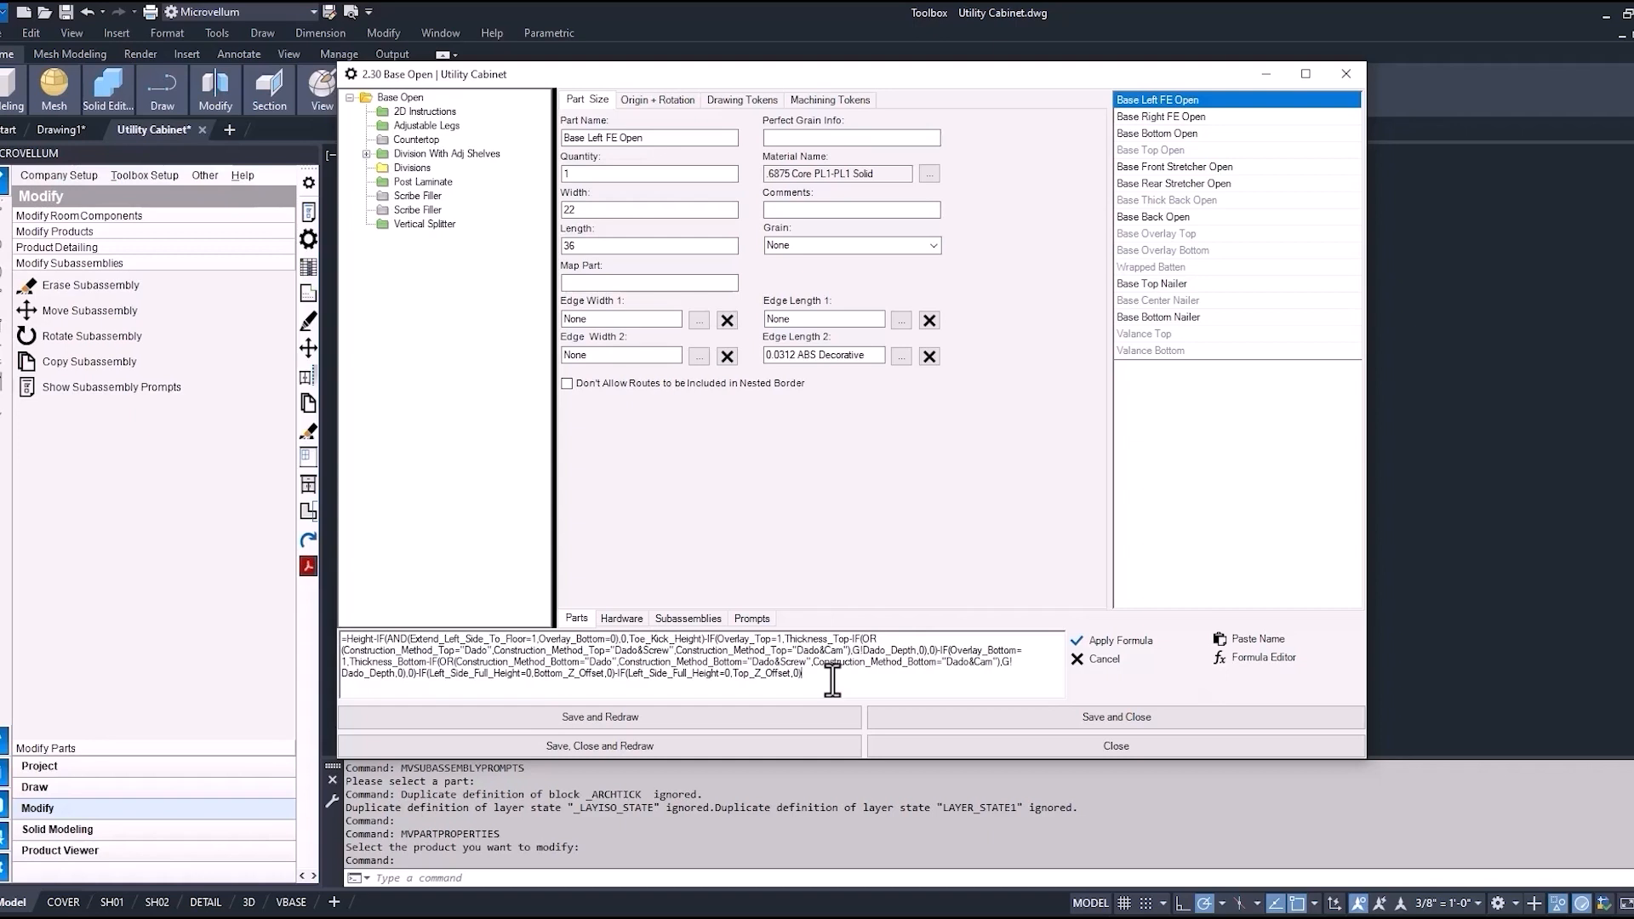
# Append +8 to the length formulas of the ends and back, then start renaming the top nailer
pyautogui.write('+8')
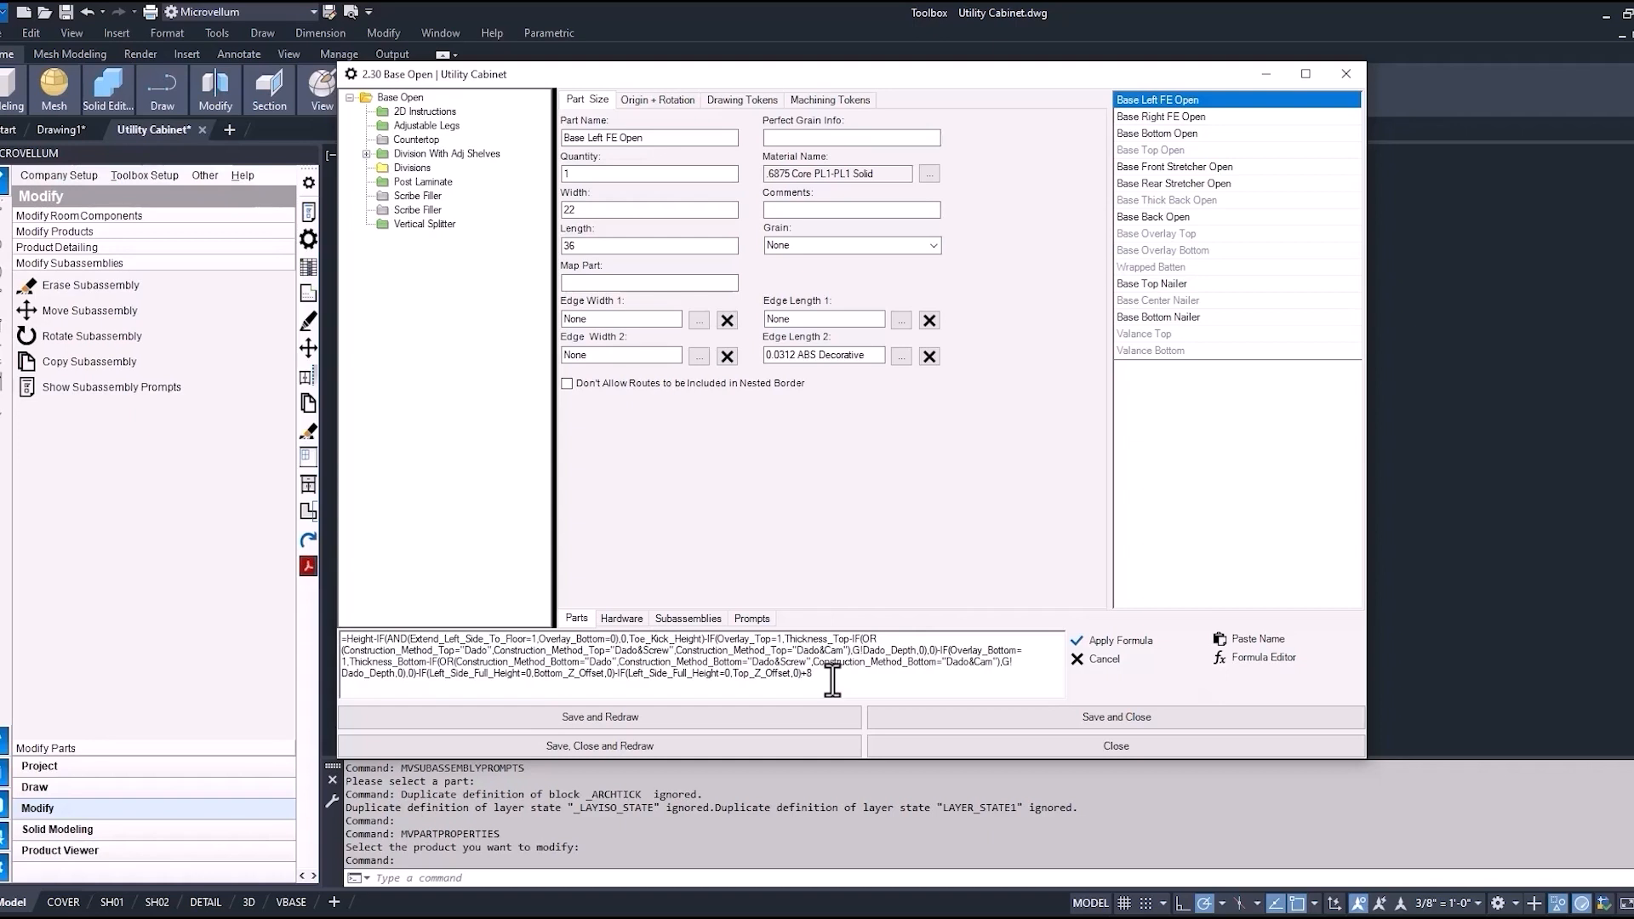
pyautogui.click(1118, 640)
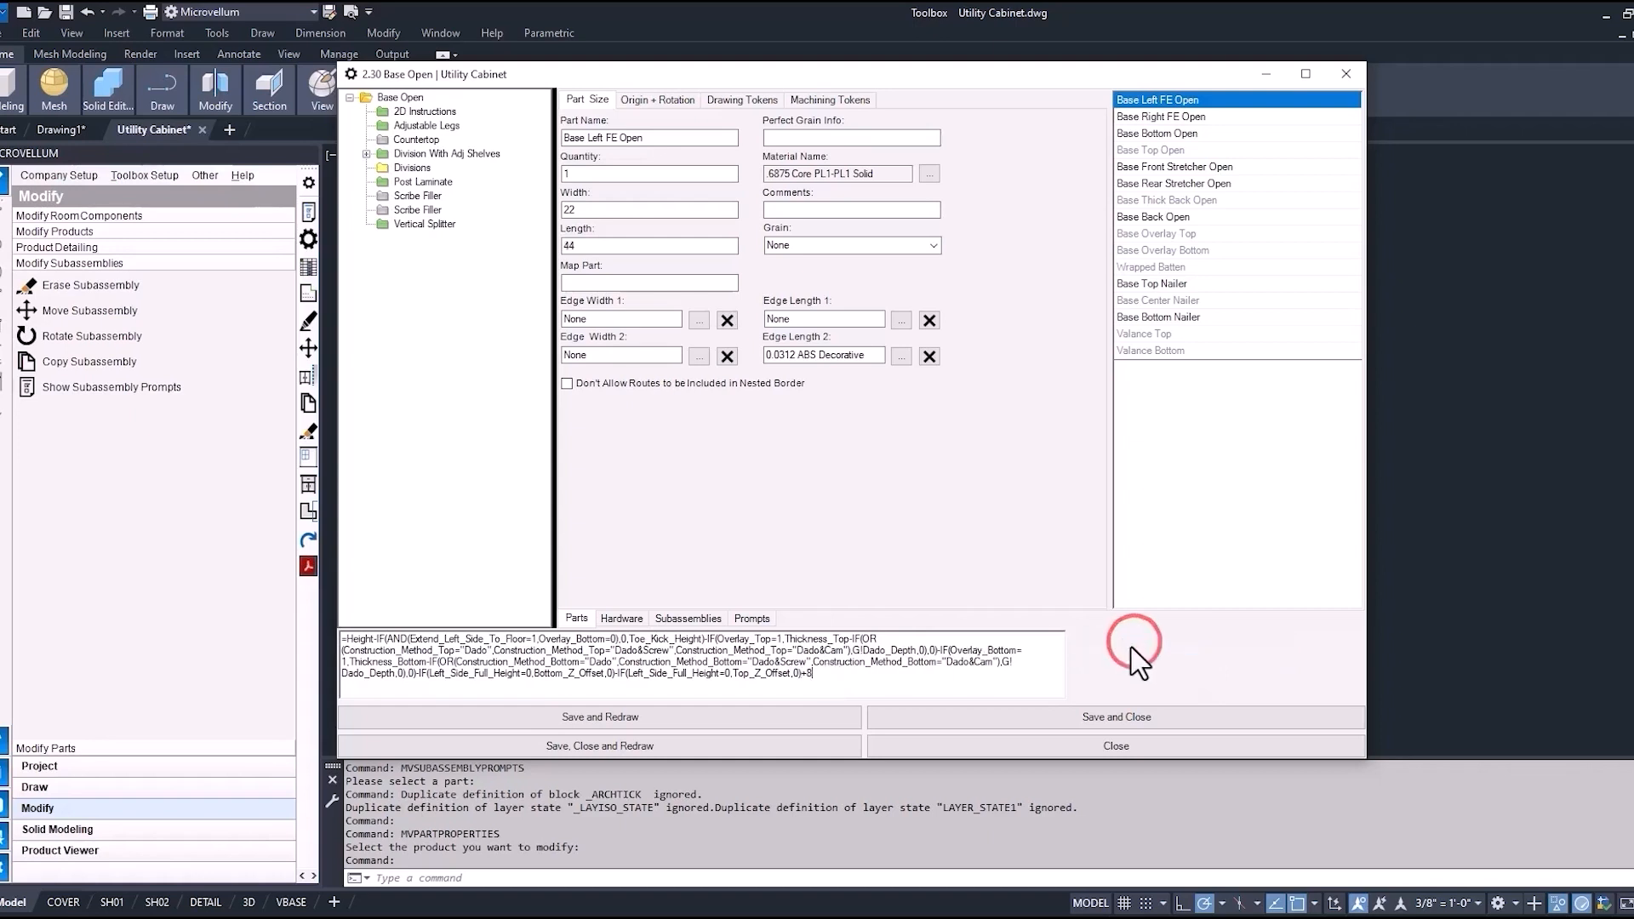
pyautogui.click(1161, 116)
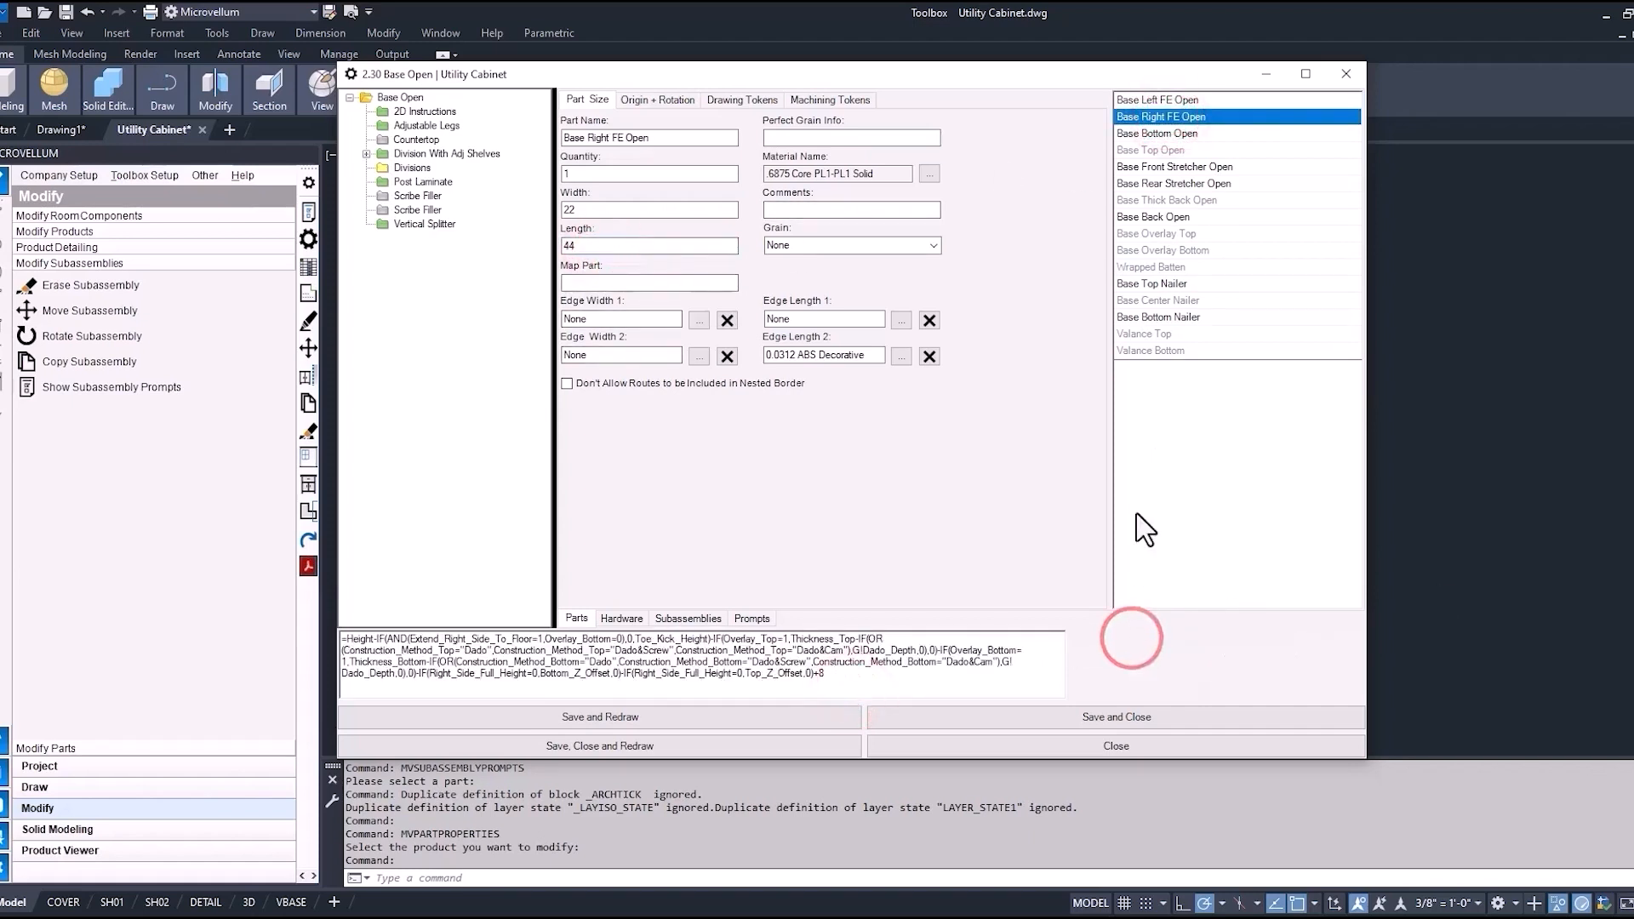
pyautogui.click(1157, 216)
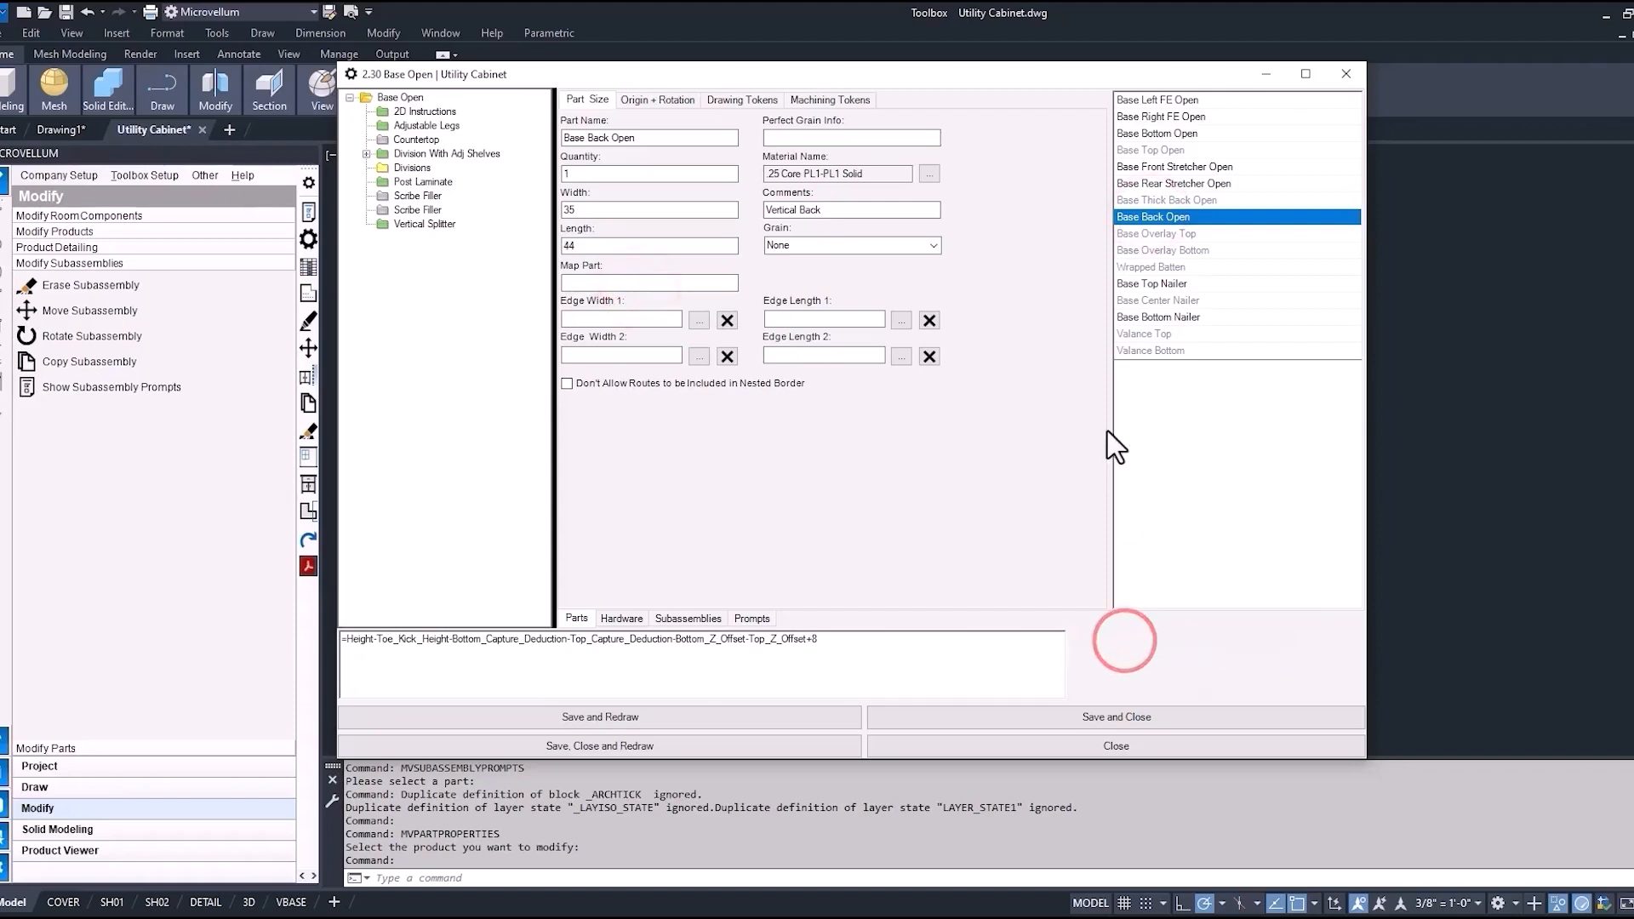
pyautogui.click(1150, 284)
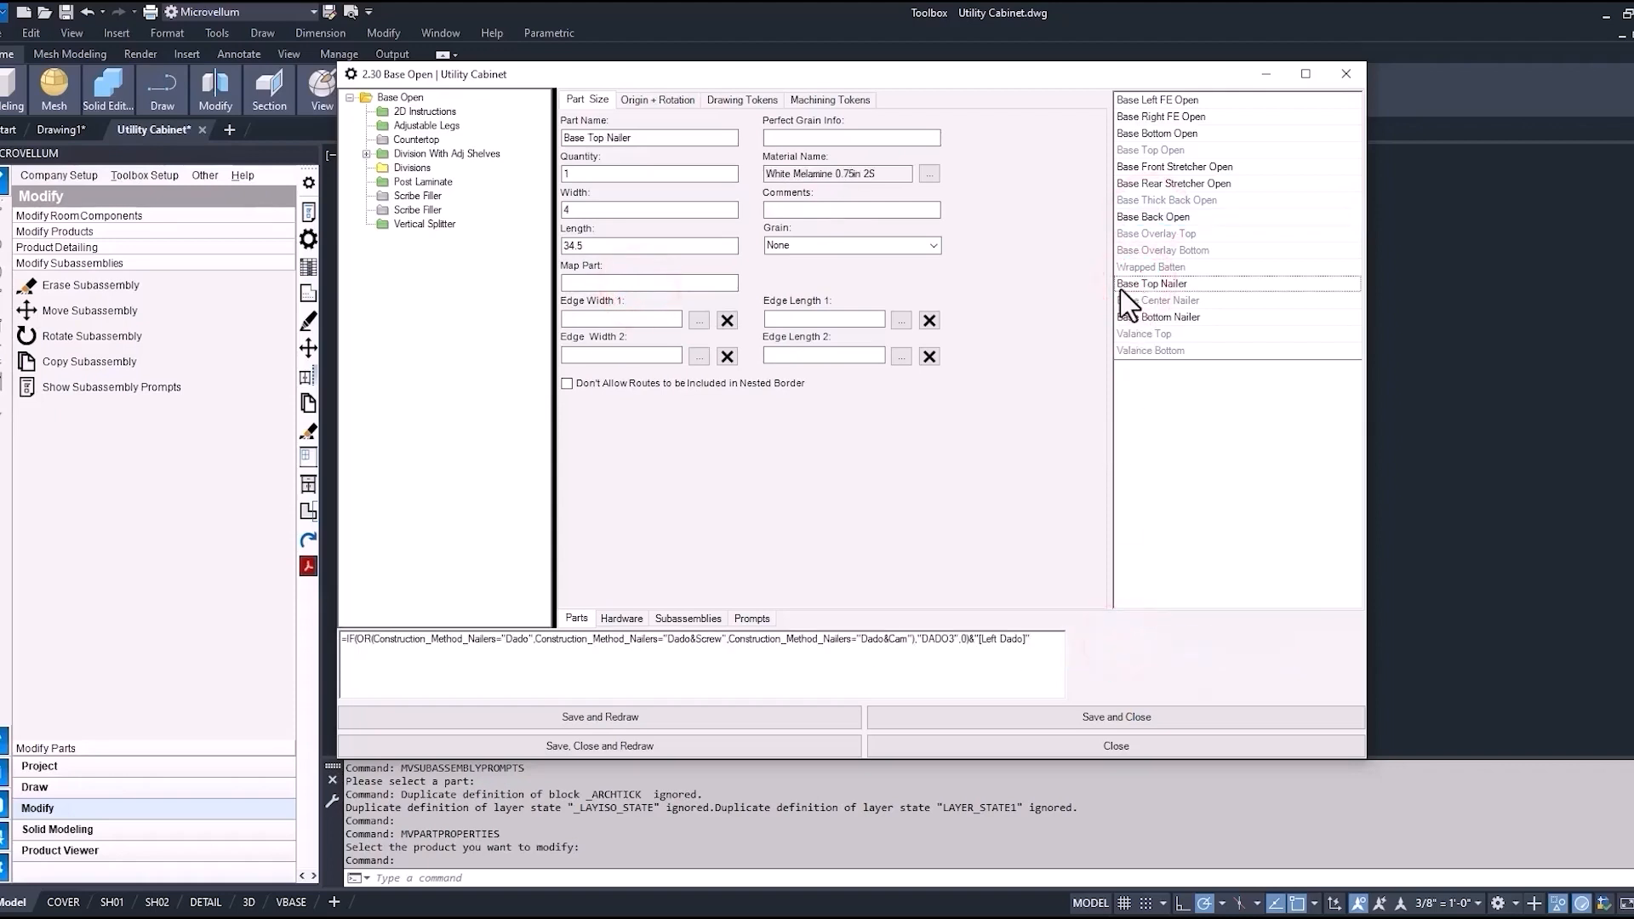
pyautogui.click(648, 138)
pyautogui.write('Mid')
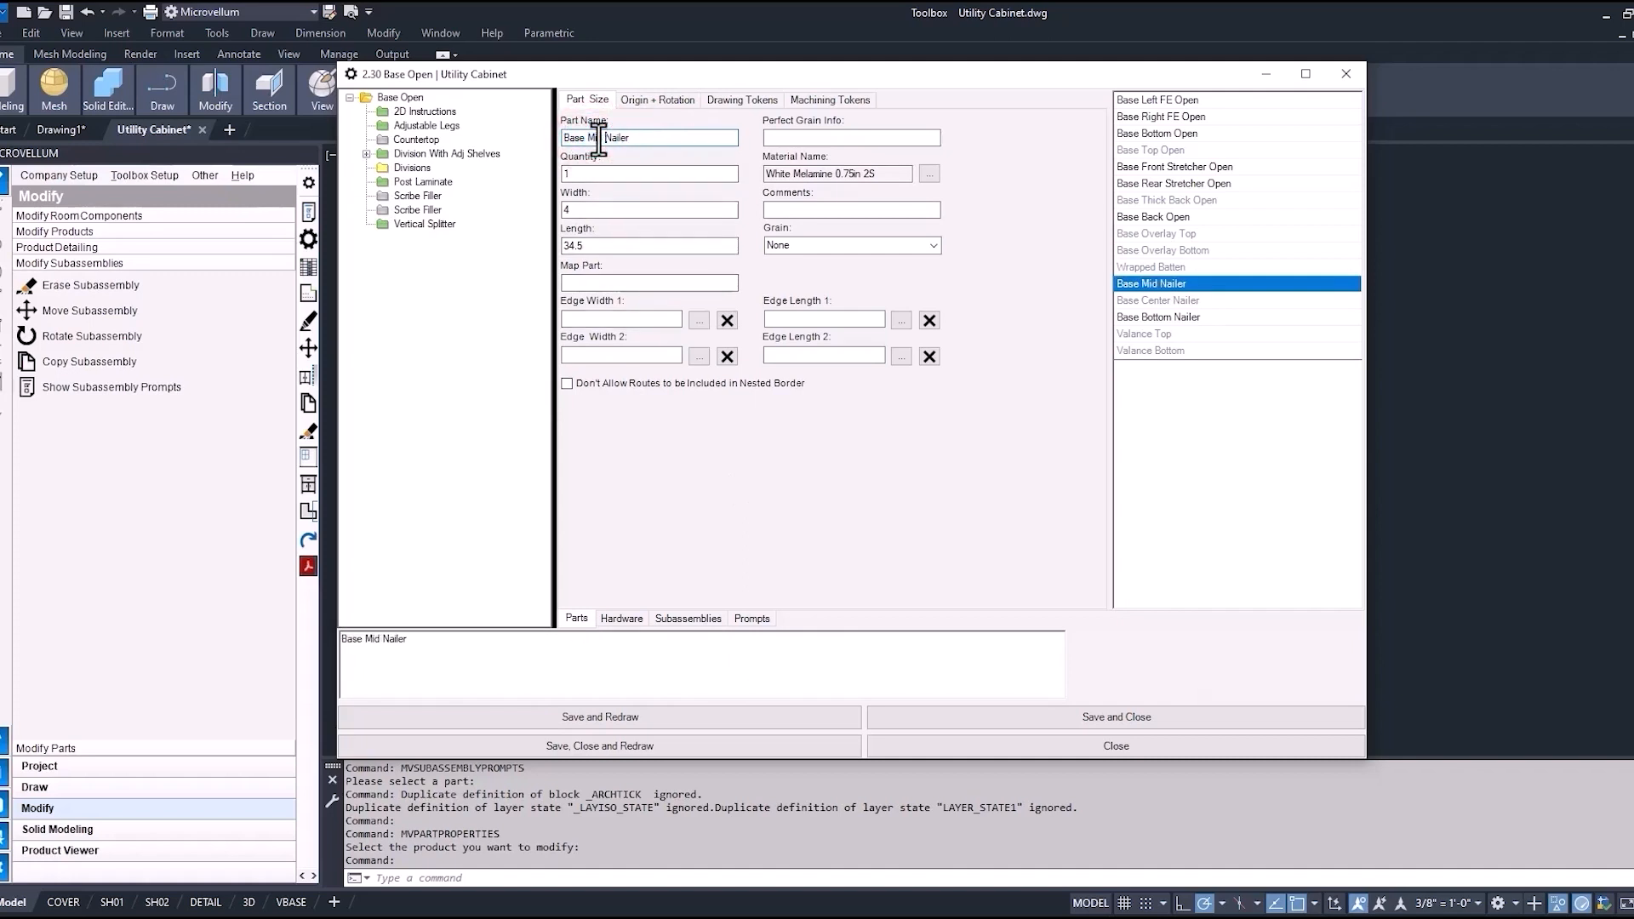
# Apply the nailer part name and move to the Origin + Rotation settings
pyautogui.click(1152, 284)
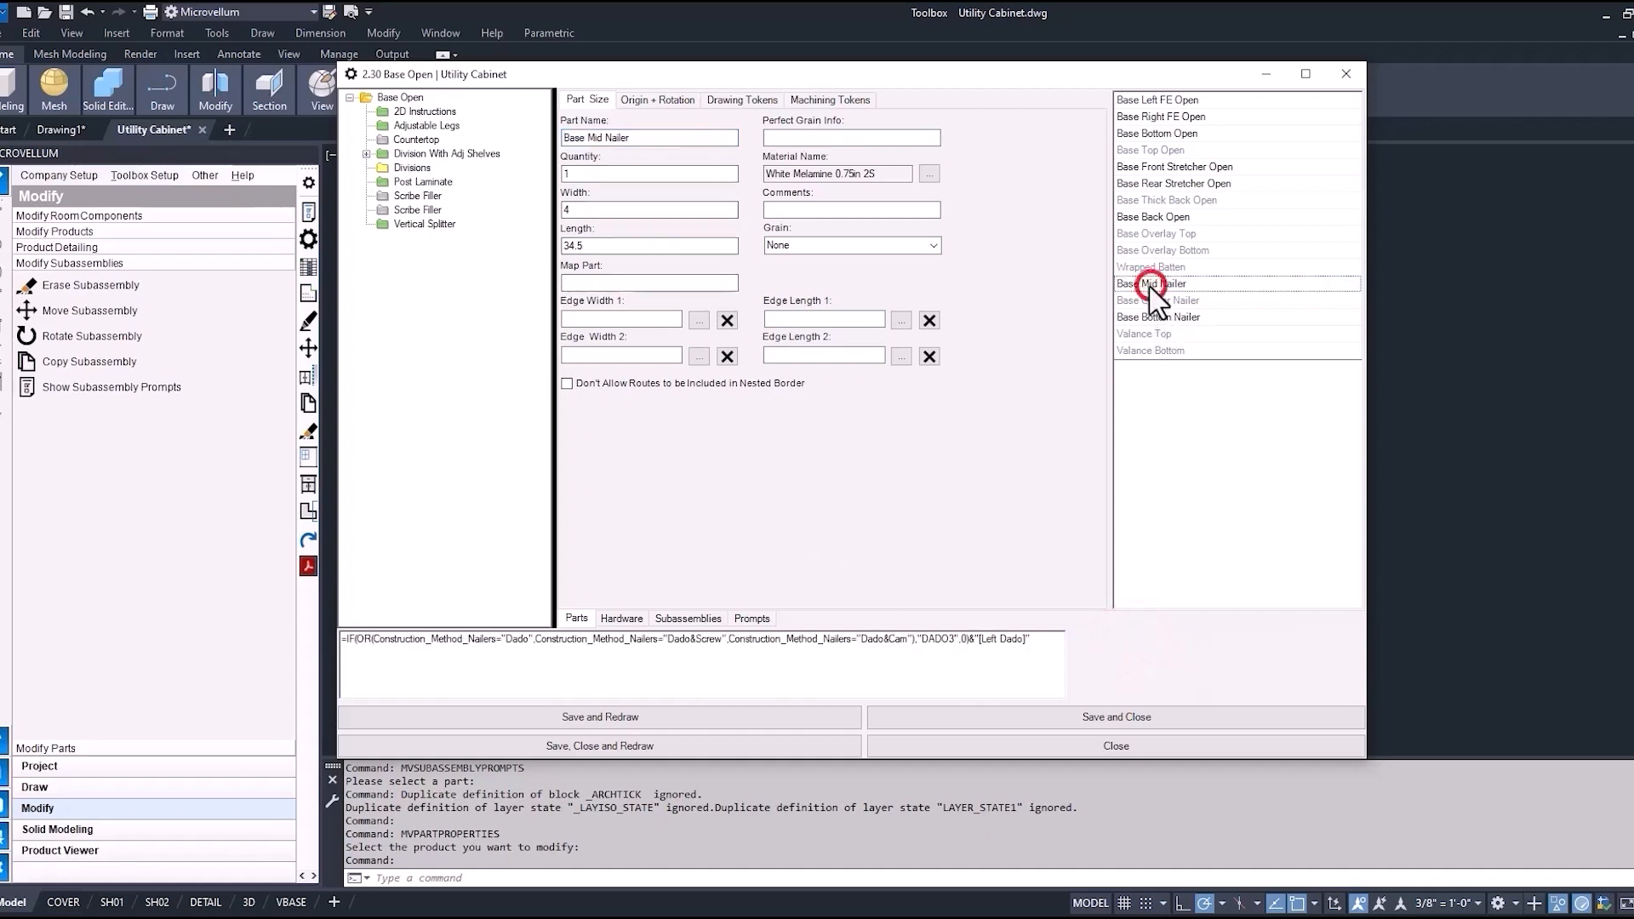
pyautogui.rightClick(1152, 284)
pyautogui.write('Base Top Nailer')
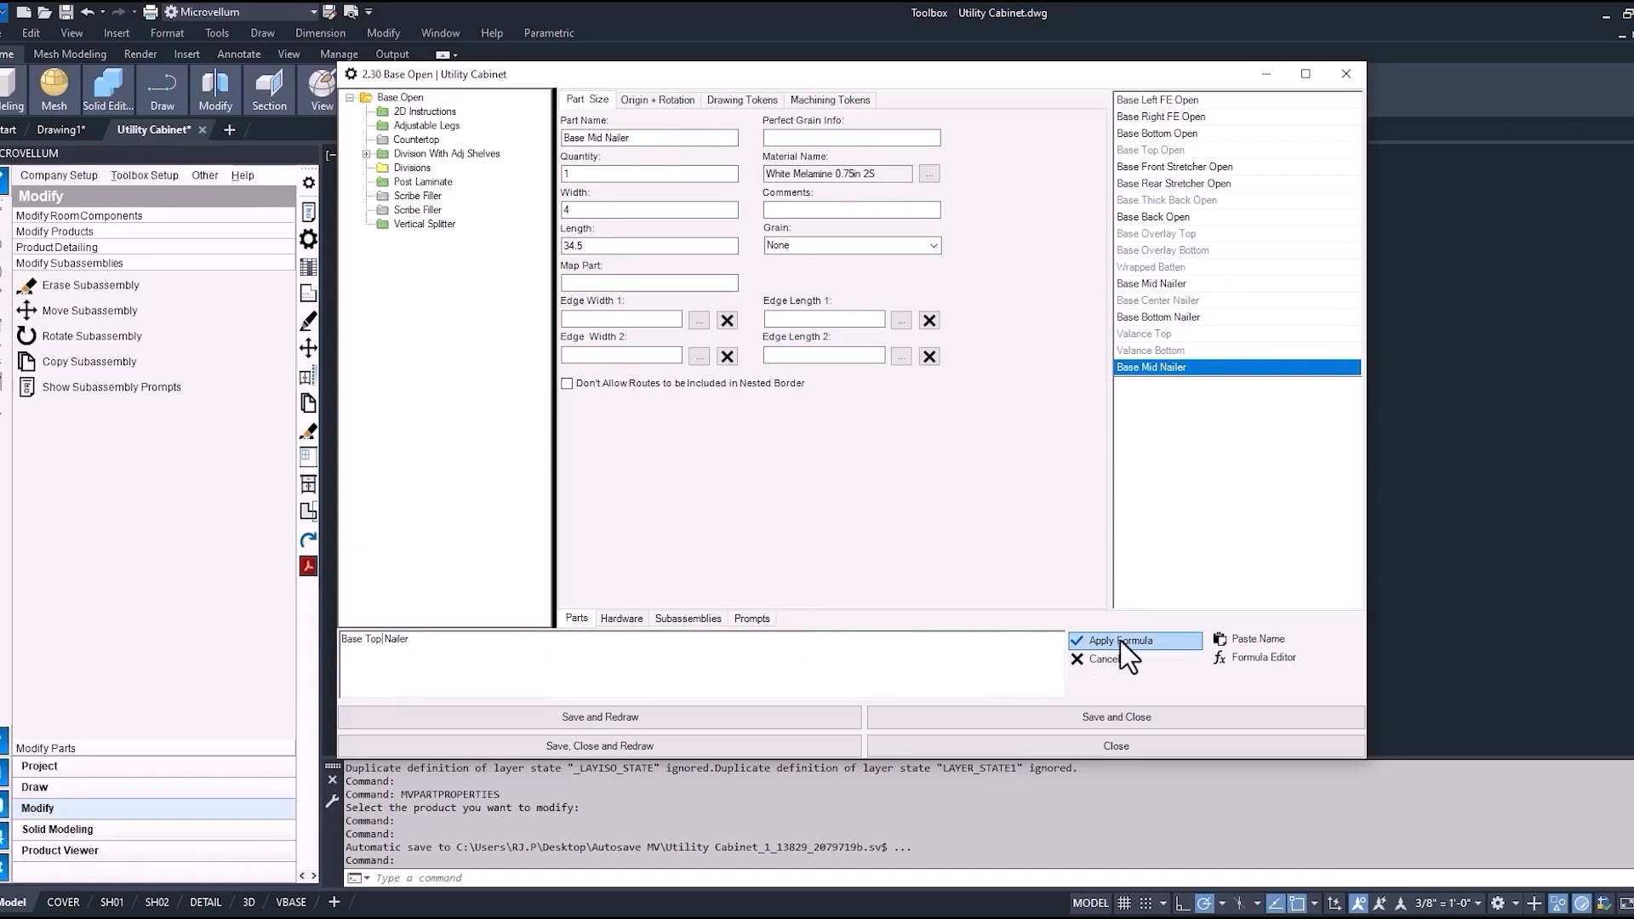
pyautogui.click(1120, 639)
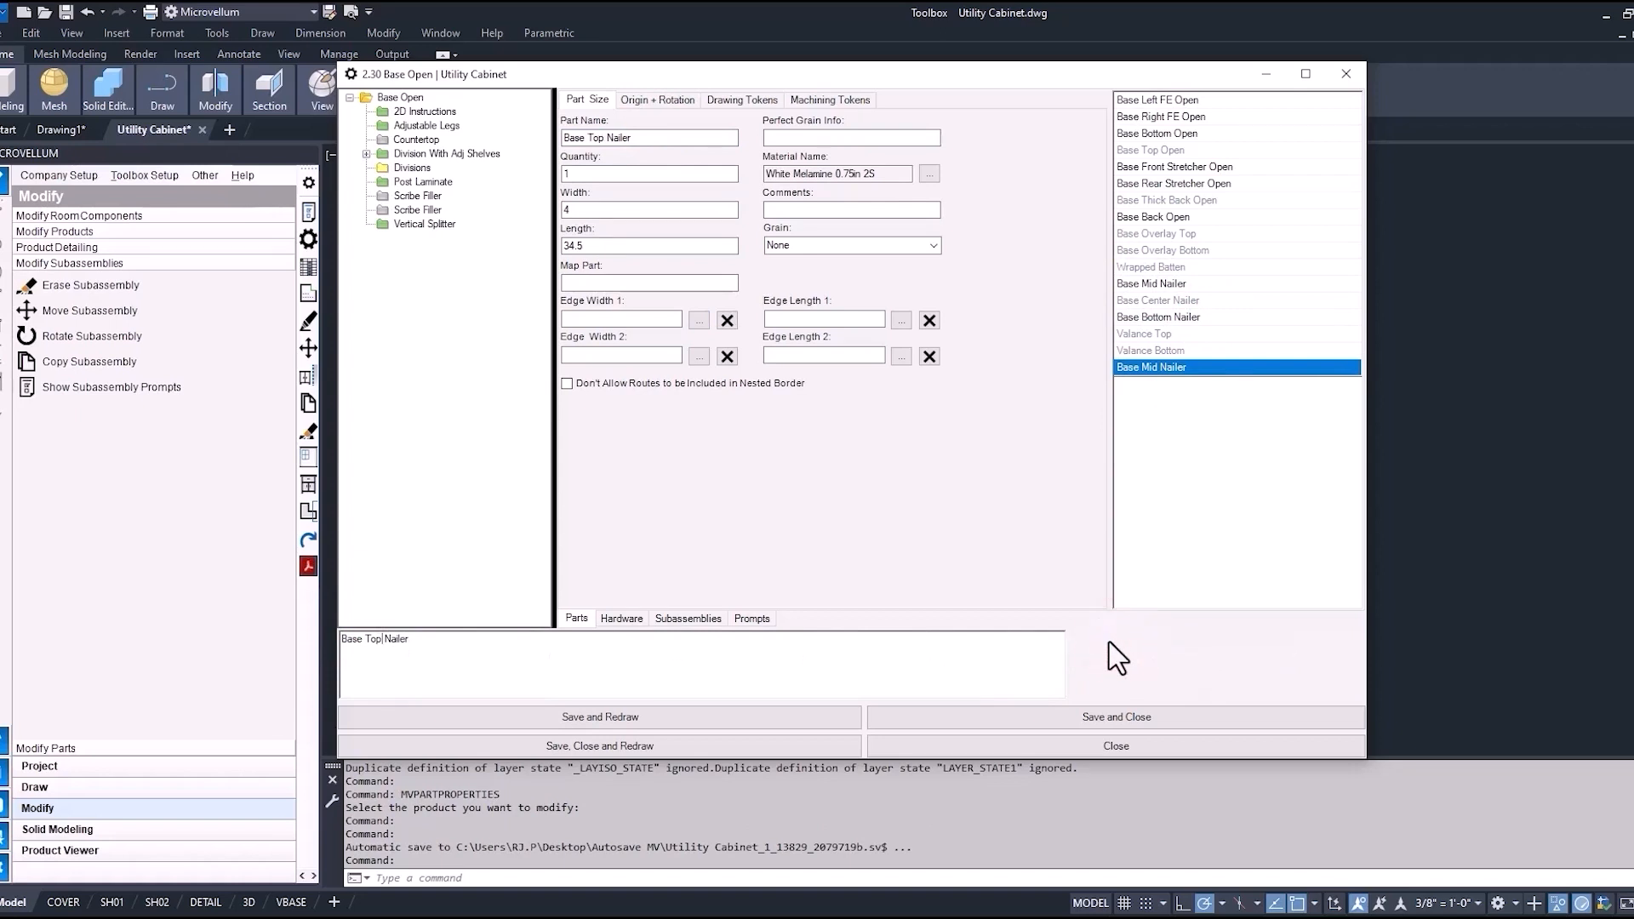
pyautogui.click(657, 99)
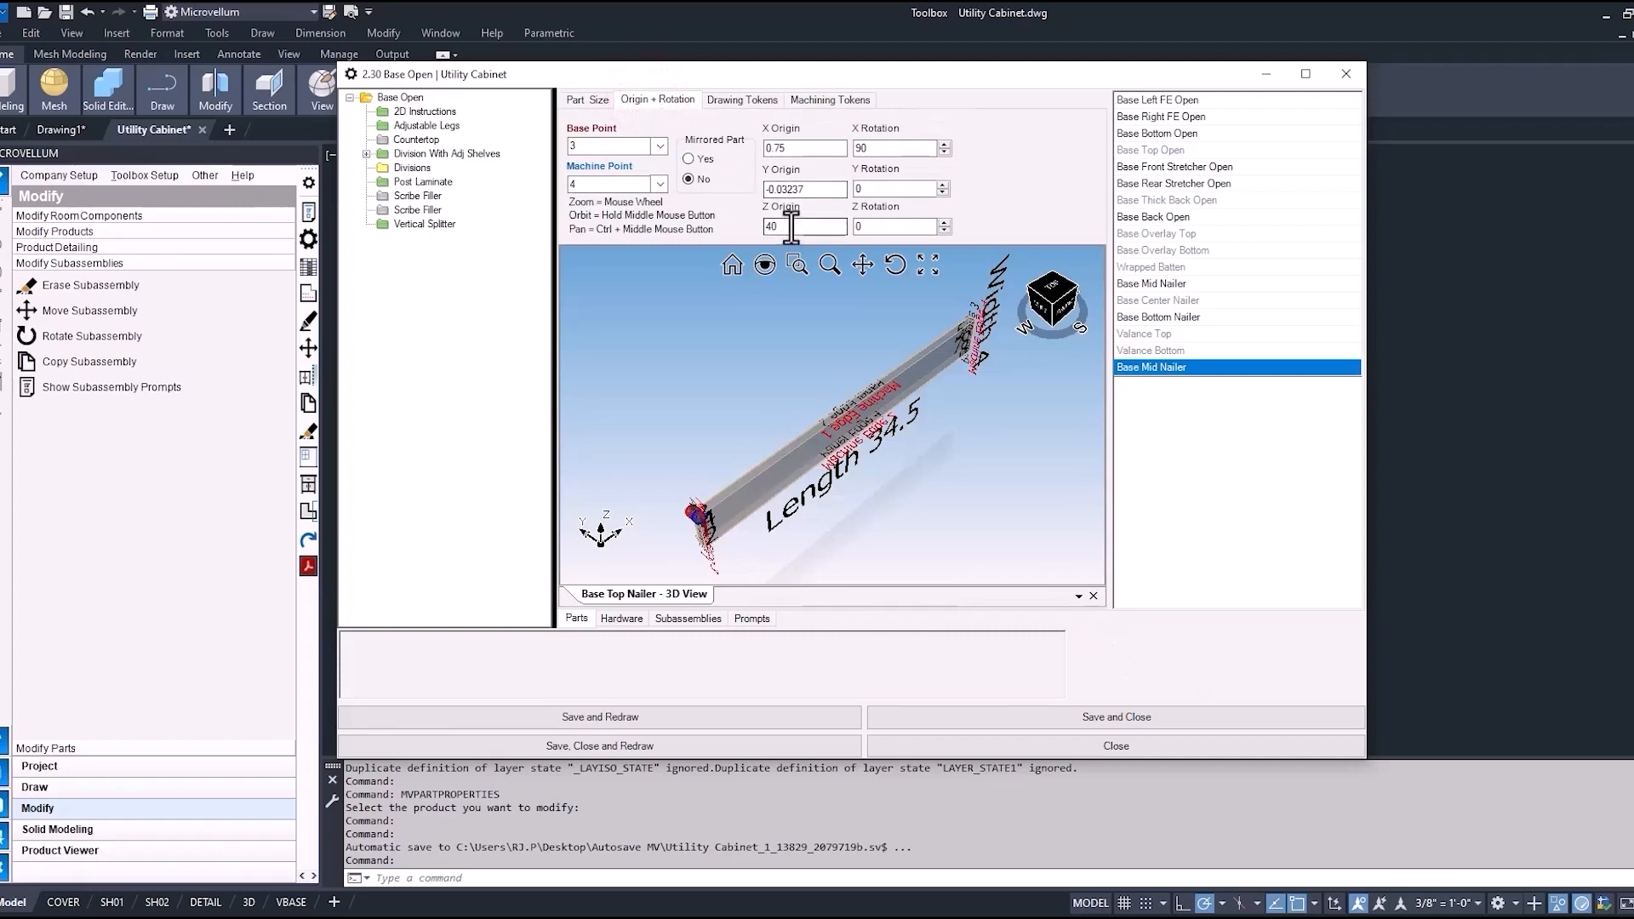
# Append +8 to the nailer's Z origin formula, then save, close and redraw
pyautogui.click(801, 226)
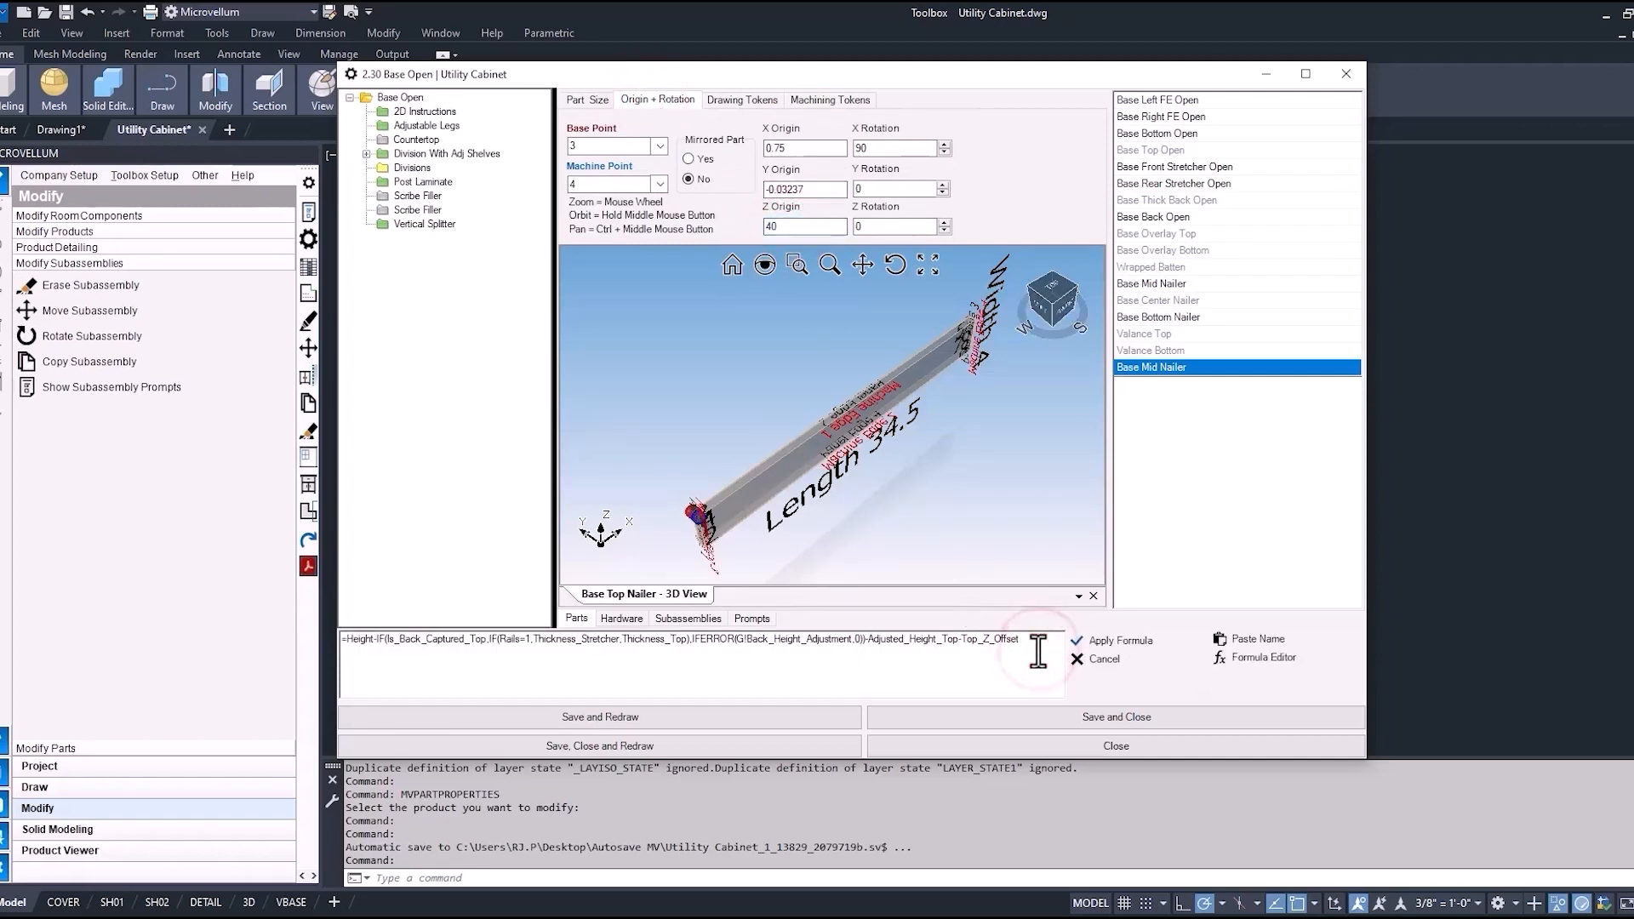
pyautogui.write('+$')
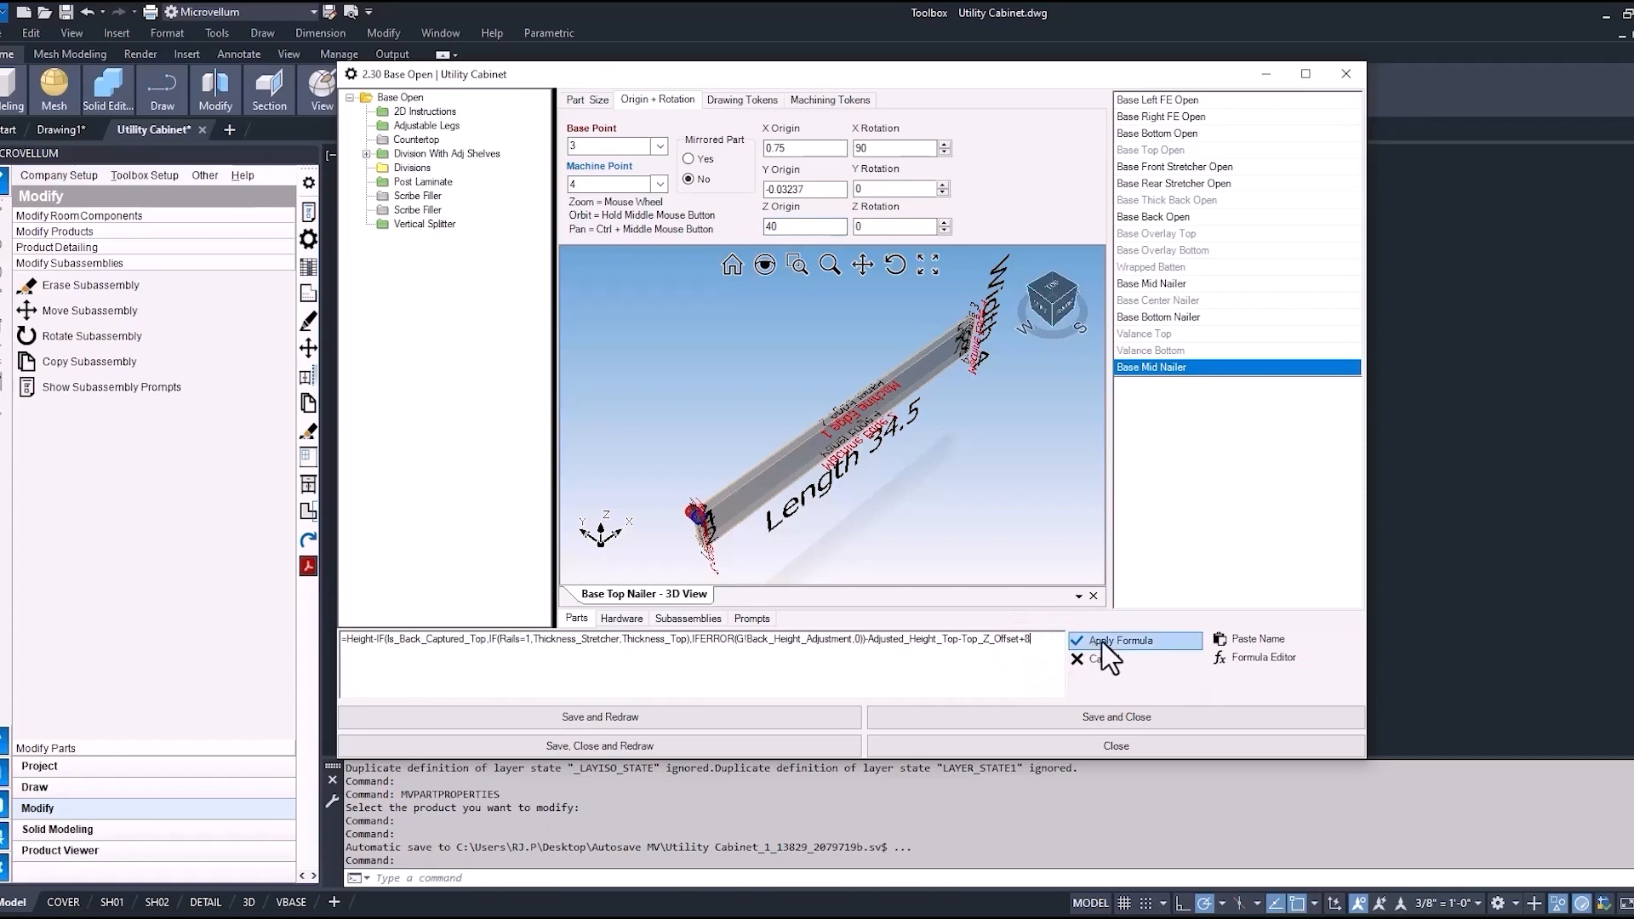
pyautogui.click(1123, 640)
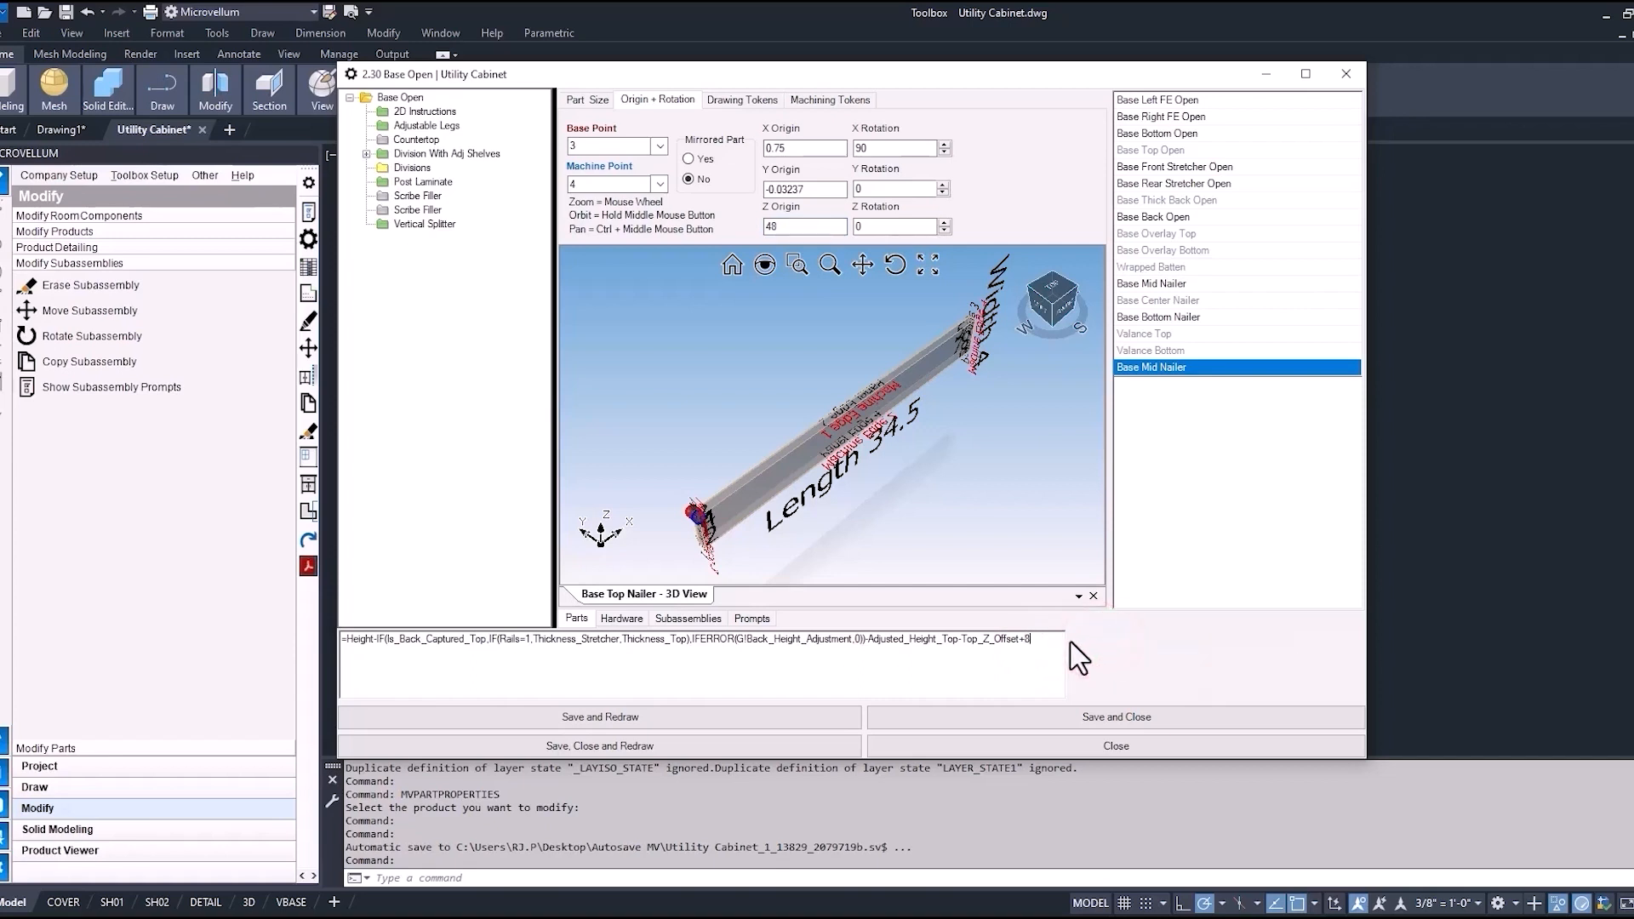
pyautogui.click(597, 746)
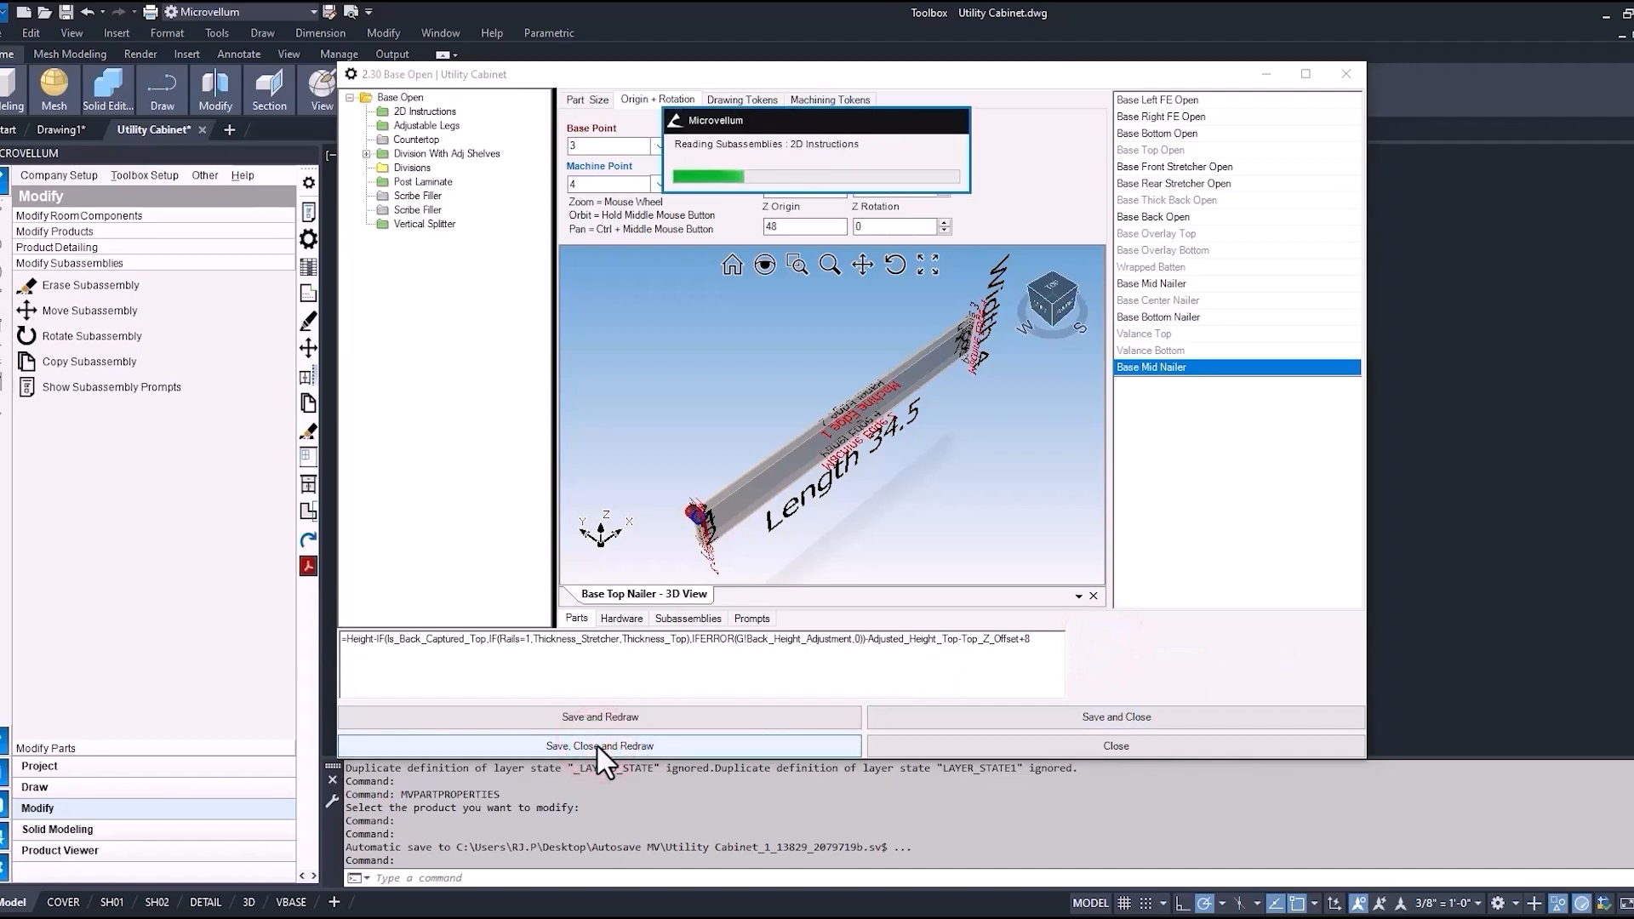
# Select Base Top Open and append +1 to its quantity formula so one top is made
pyautogui.click(597, 745)
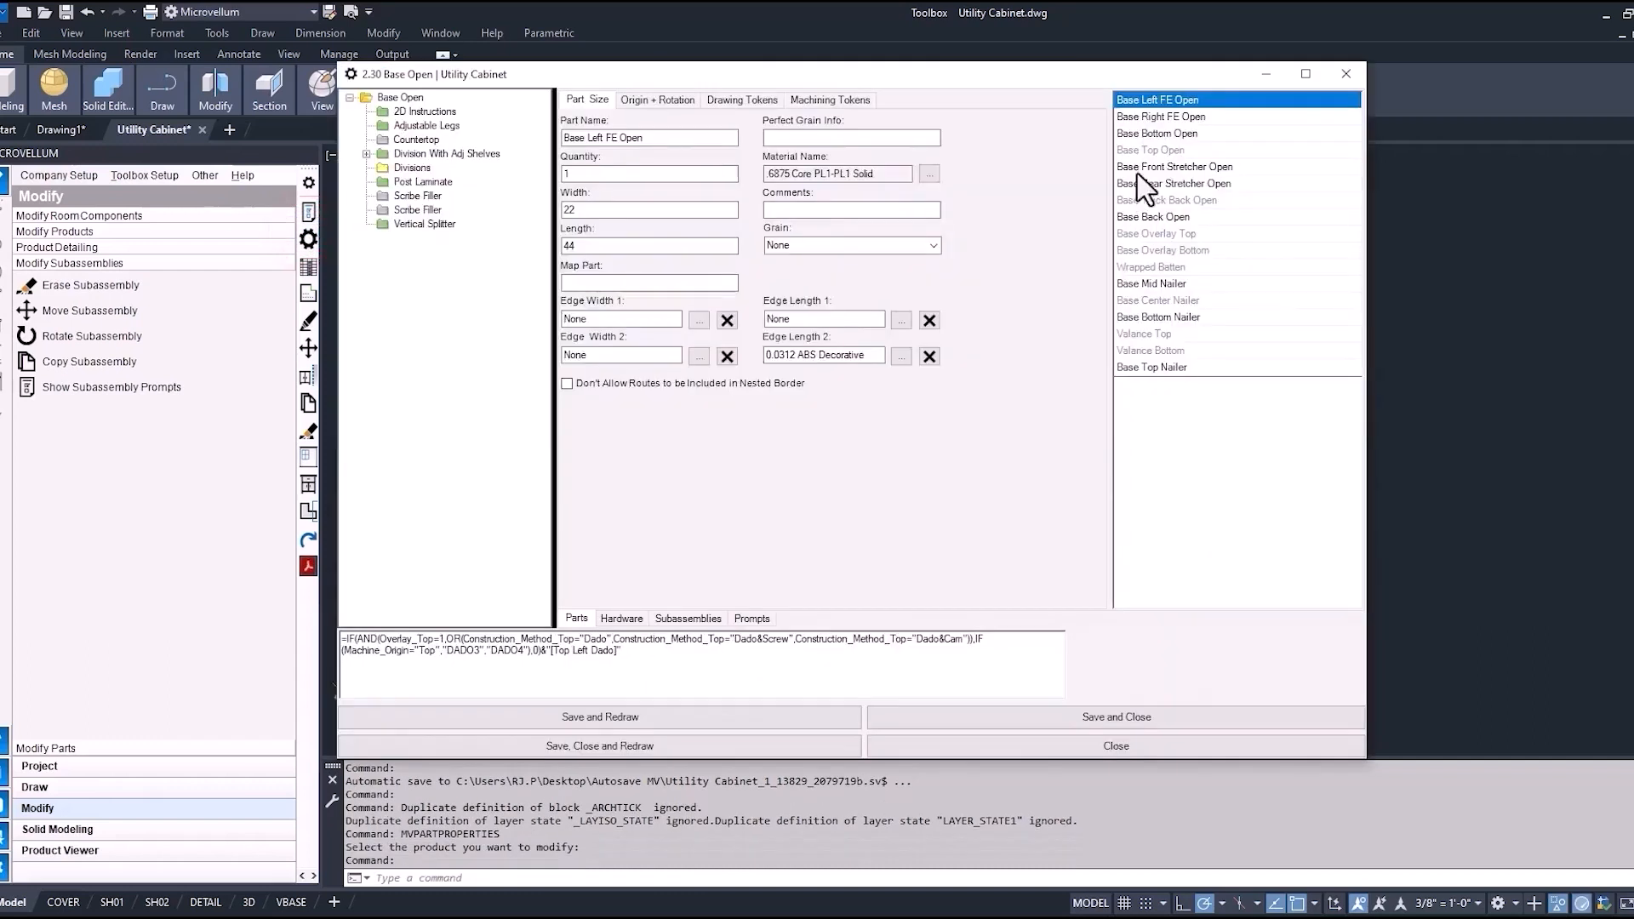
pyautogui.click(1149, 150)
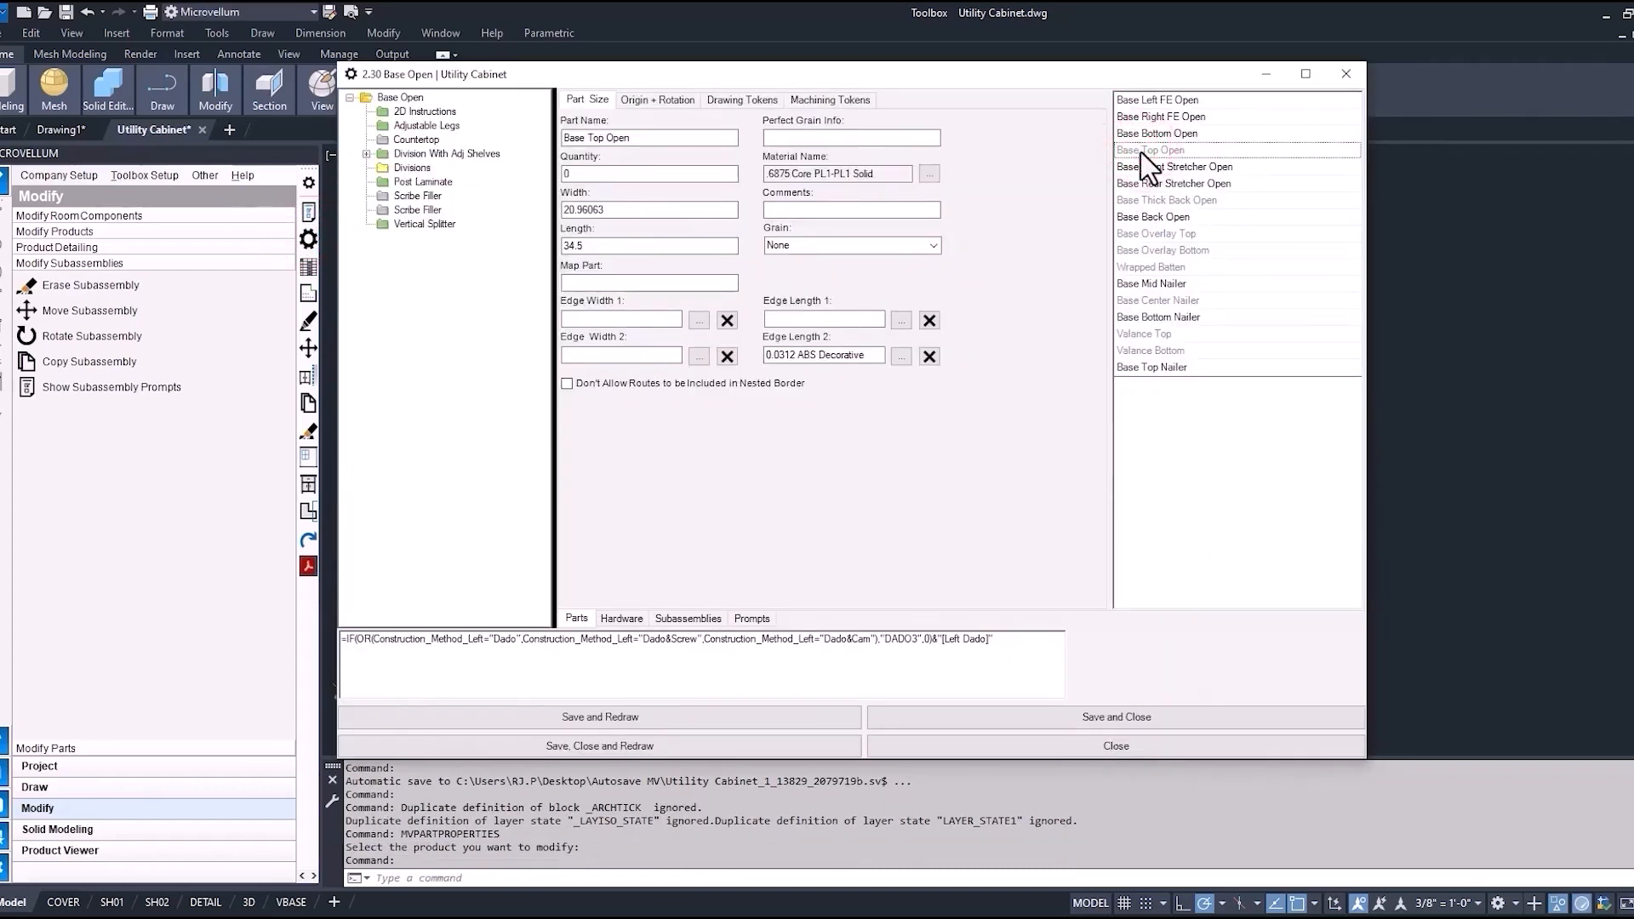
pyautogui.click(1152, 150)
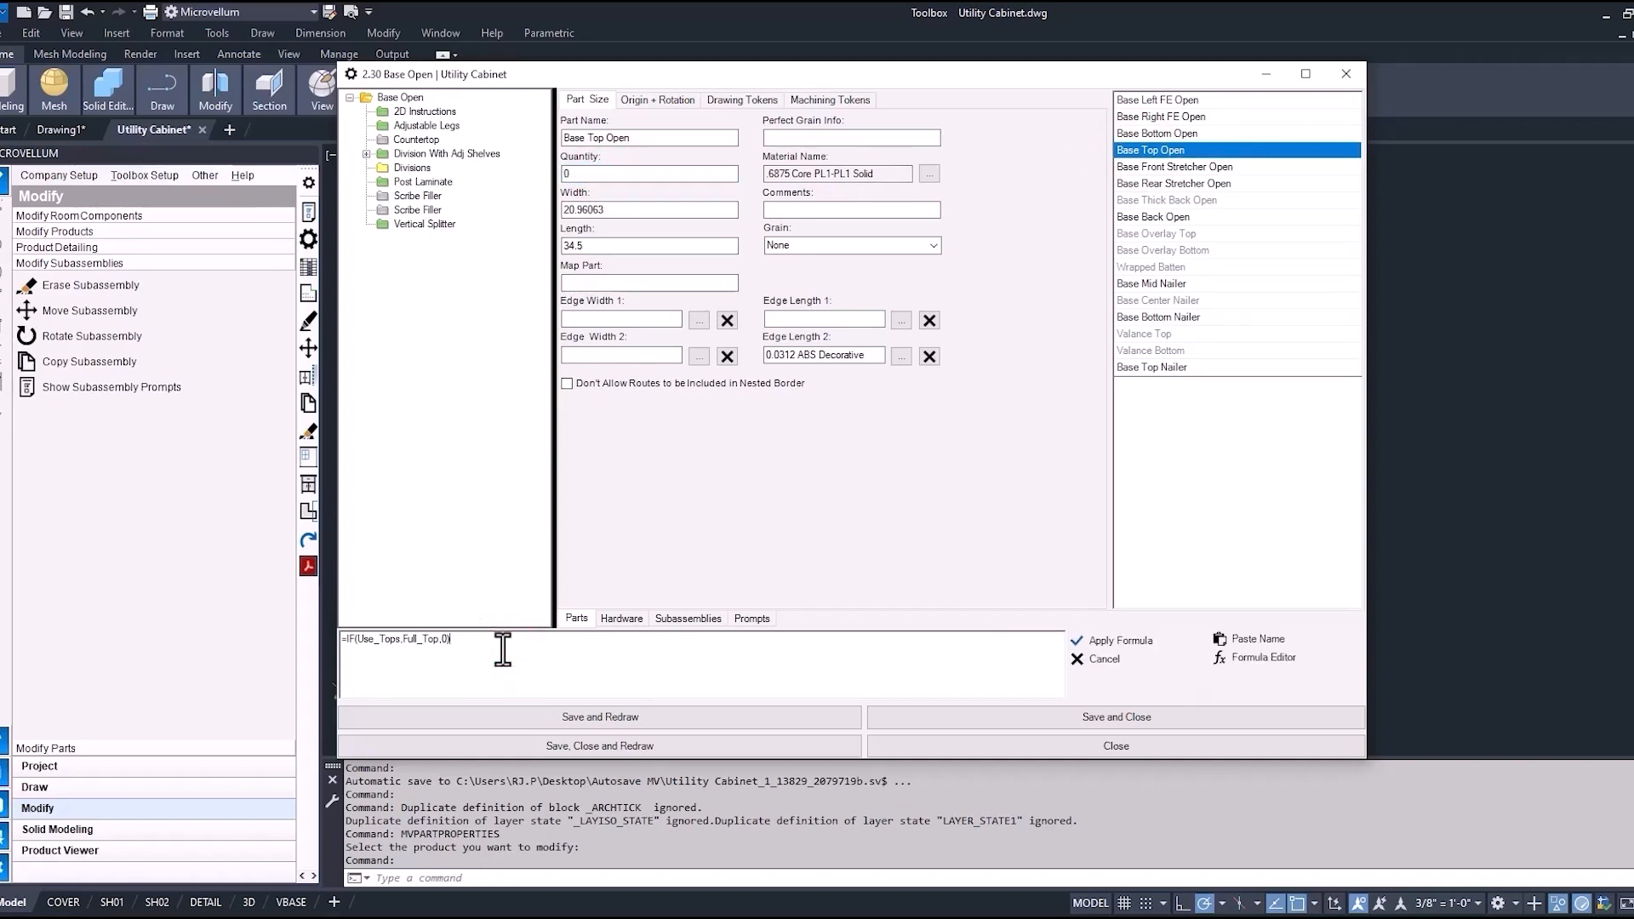
pyautogui.write('+1')
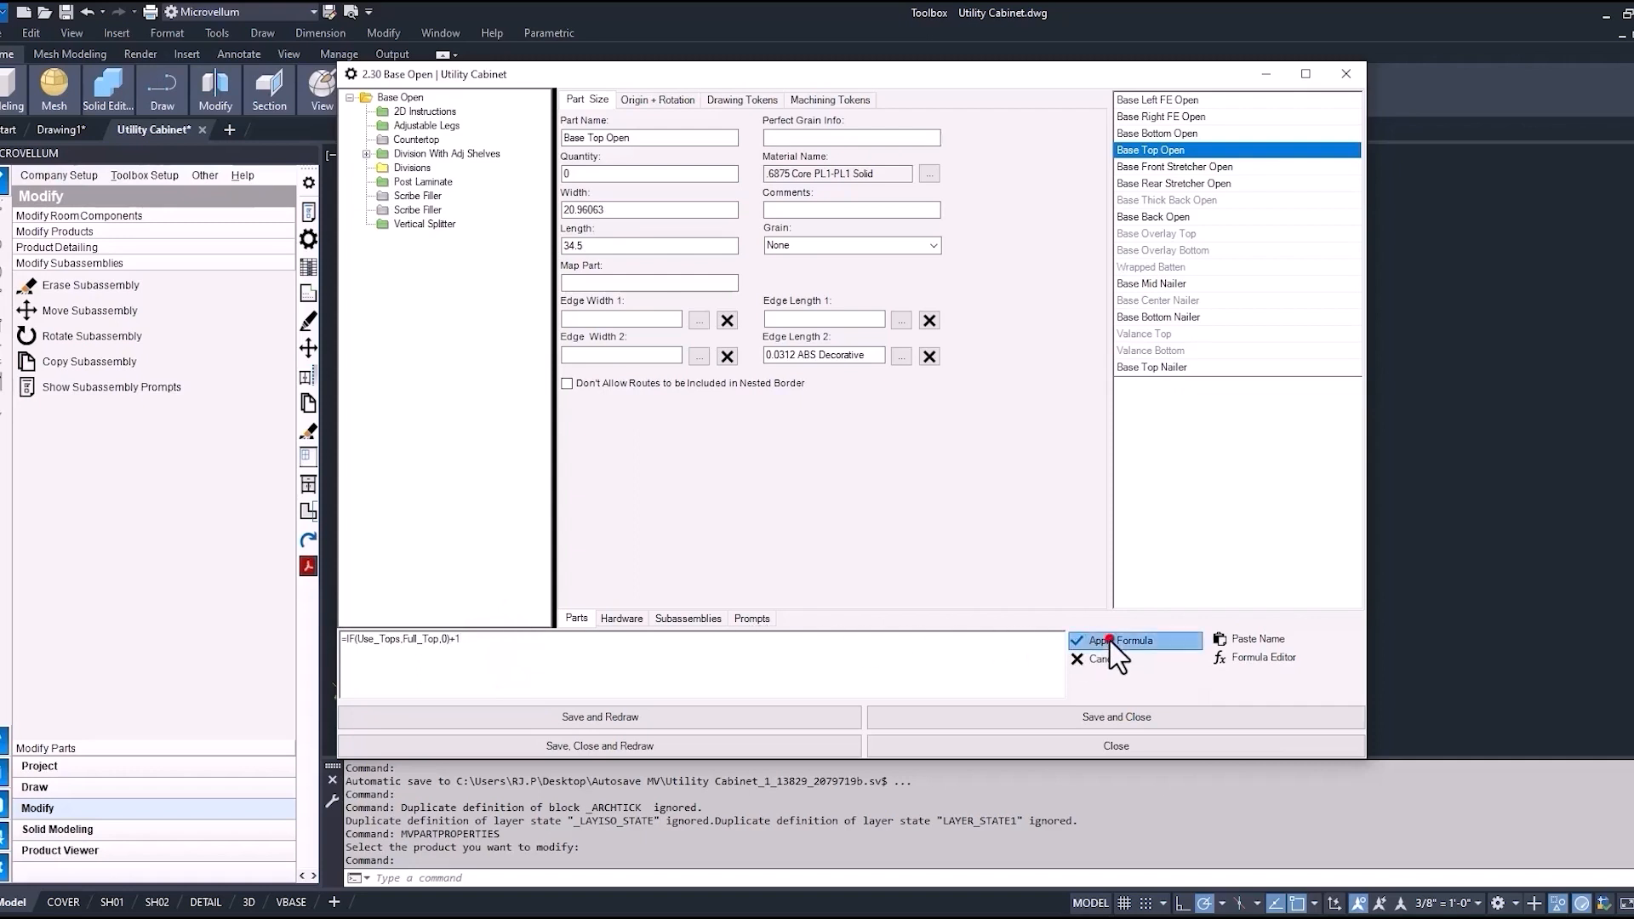
pyautogui.click(1130, 640)
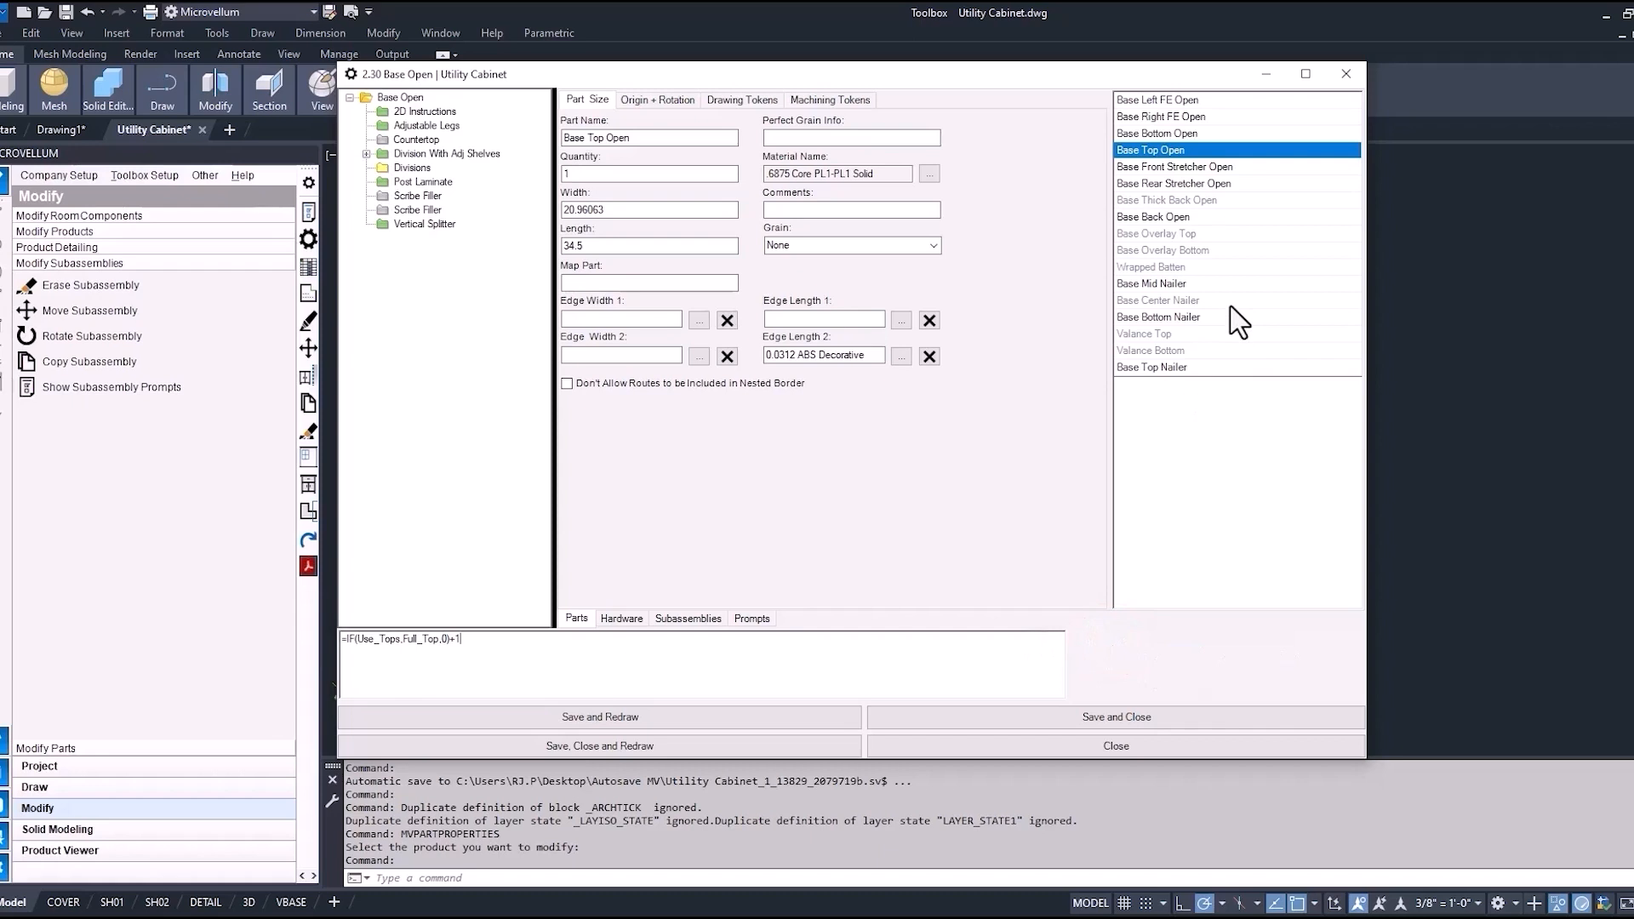
# Append +10 to the top panel's width formula, giving 30.96063
pyautogui.click(646, 209)
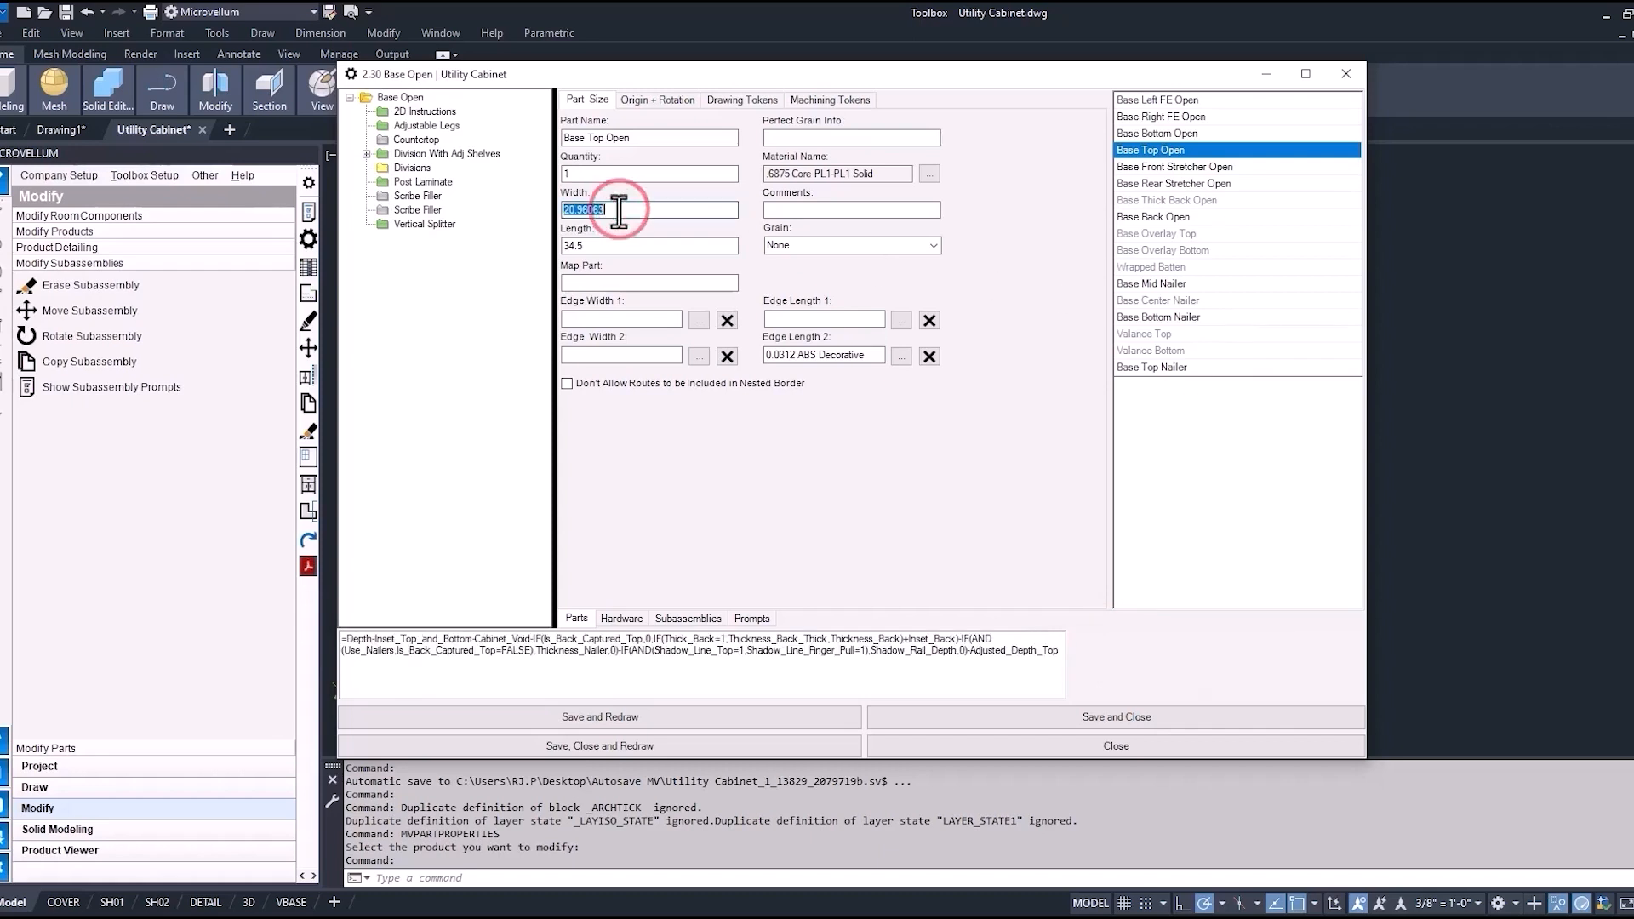
pyautogui.moveTo(1061, 653)
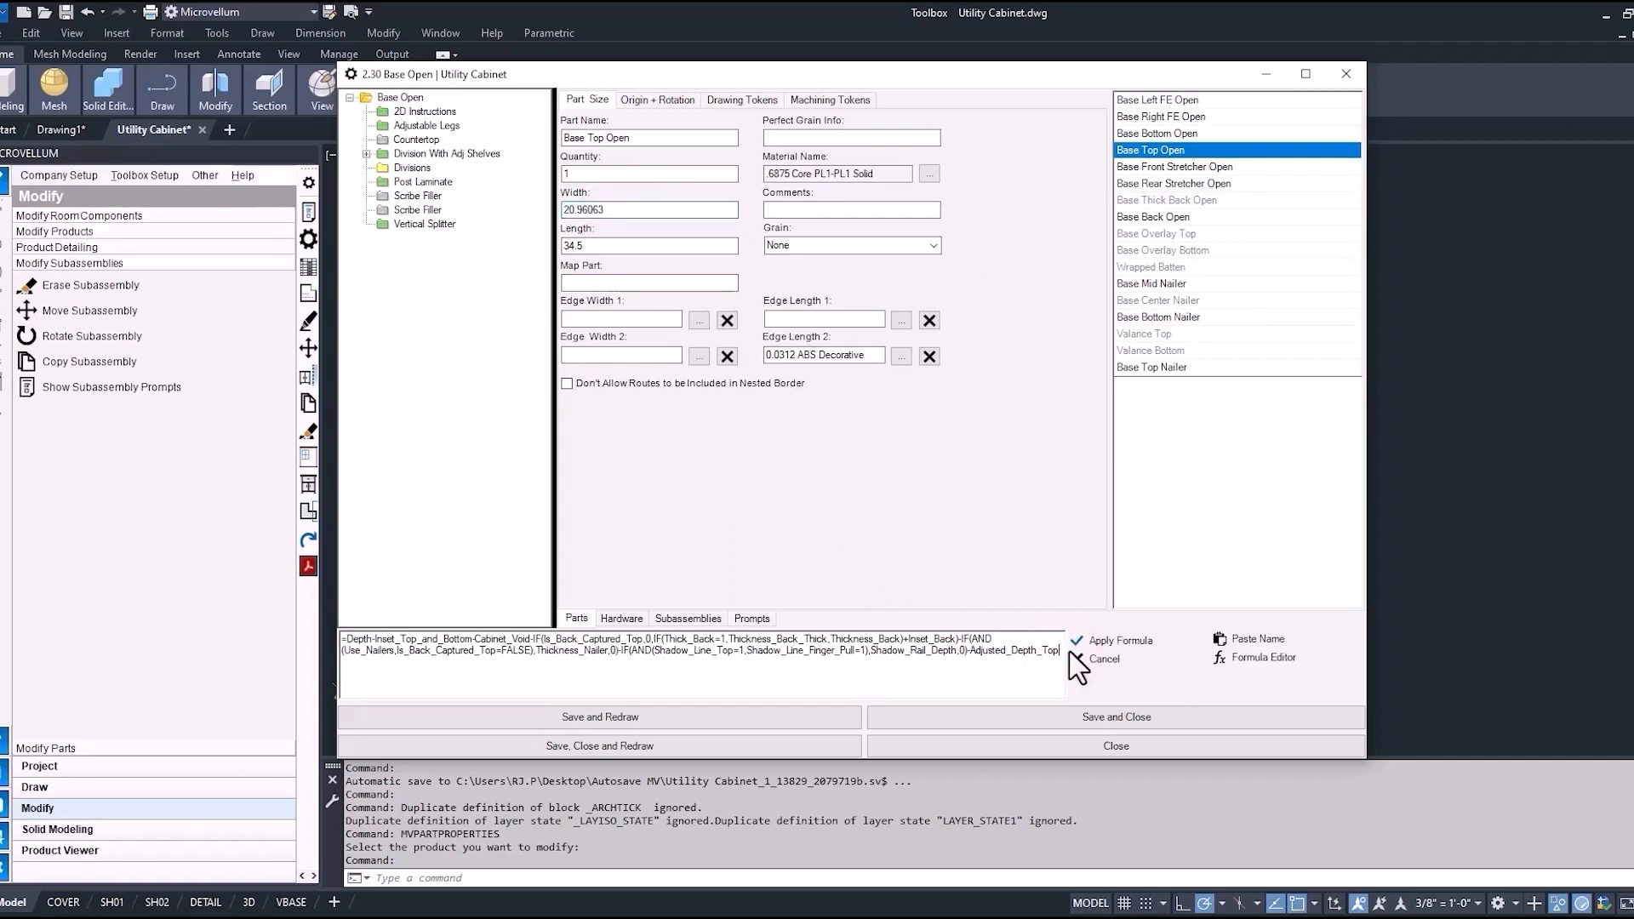
pyautogui.write('+10')
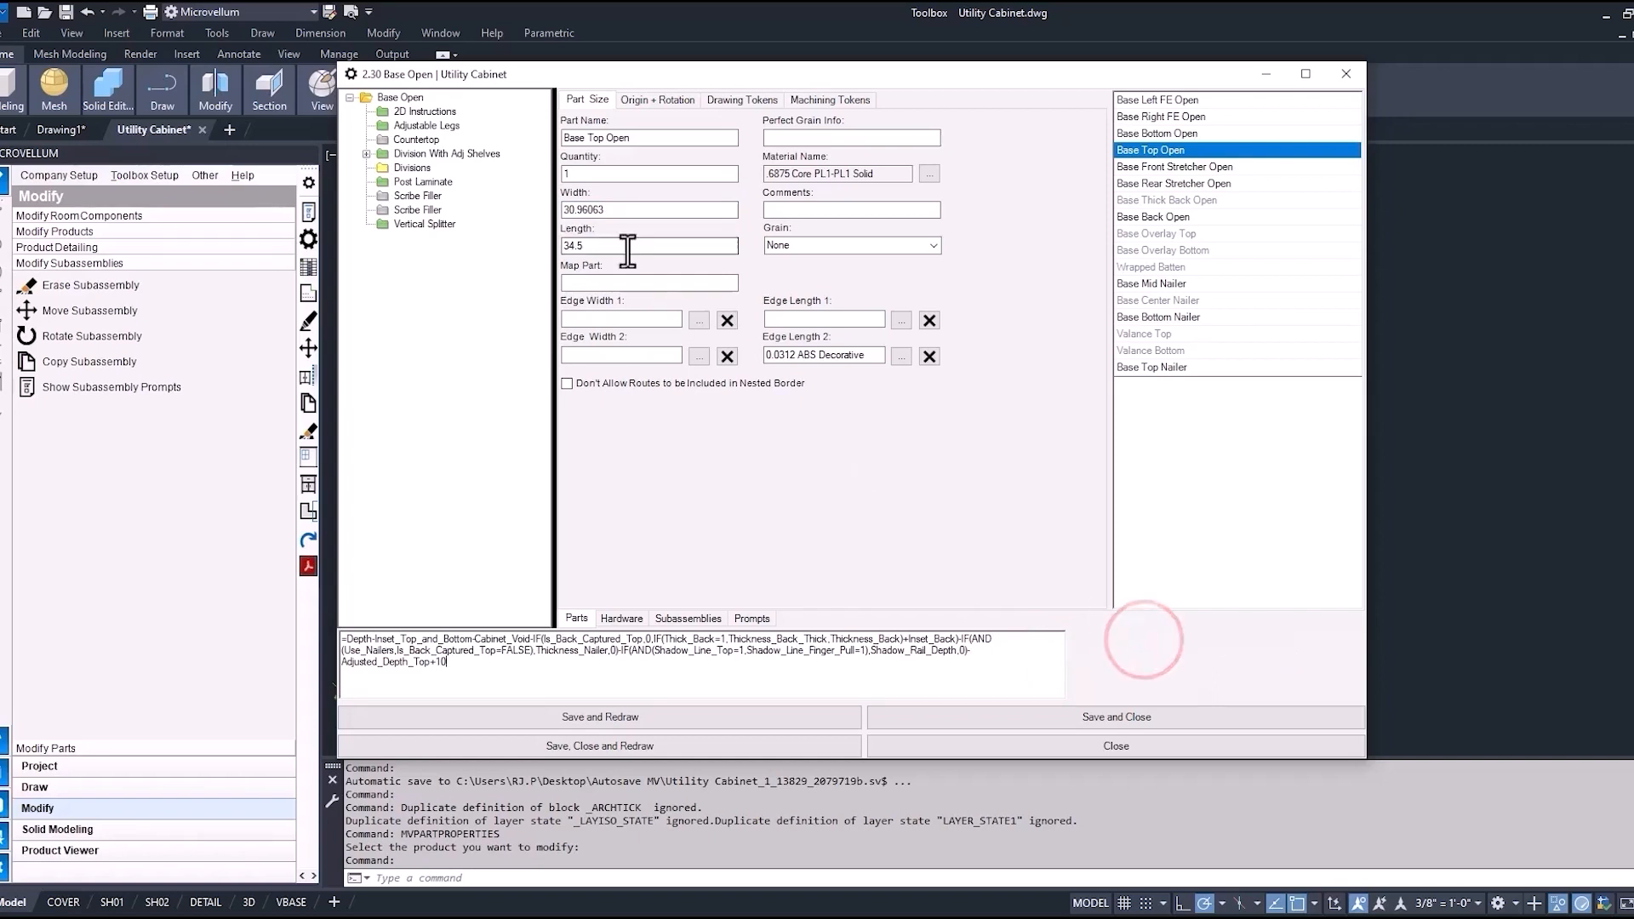
pyautogui.click(647, 245)
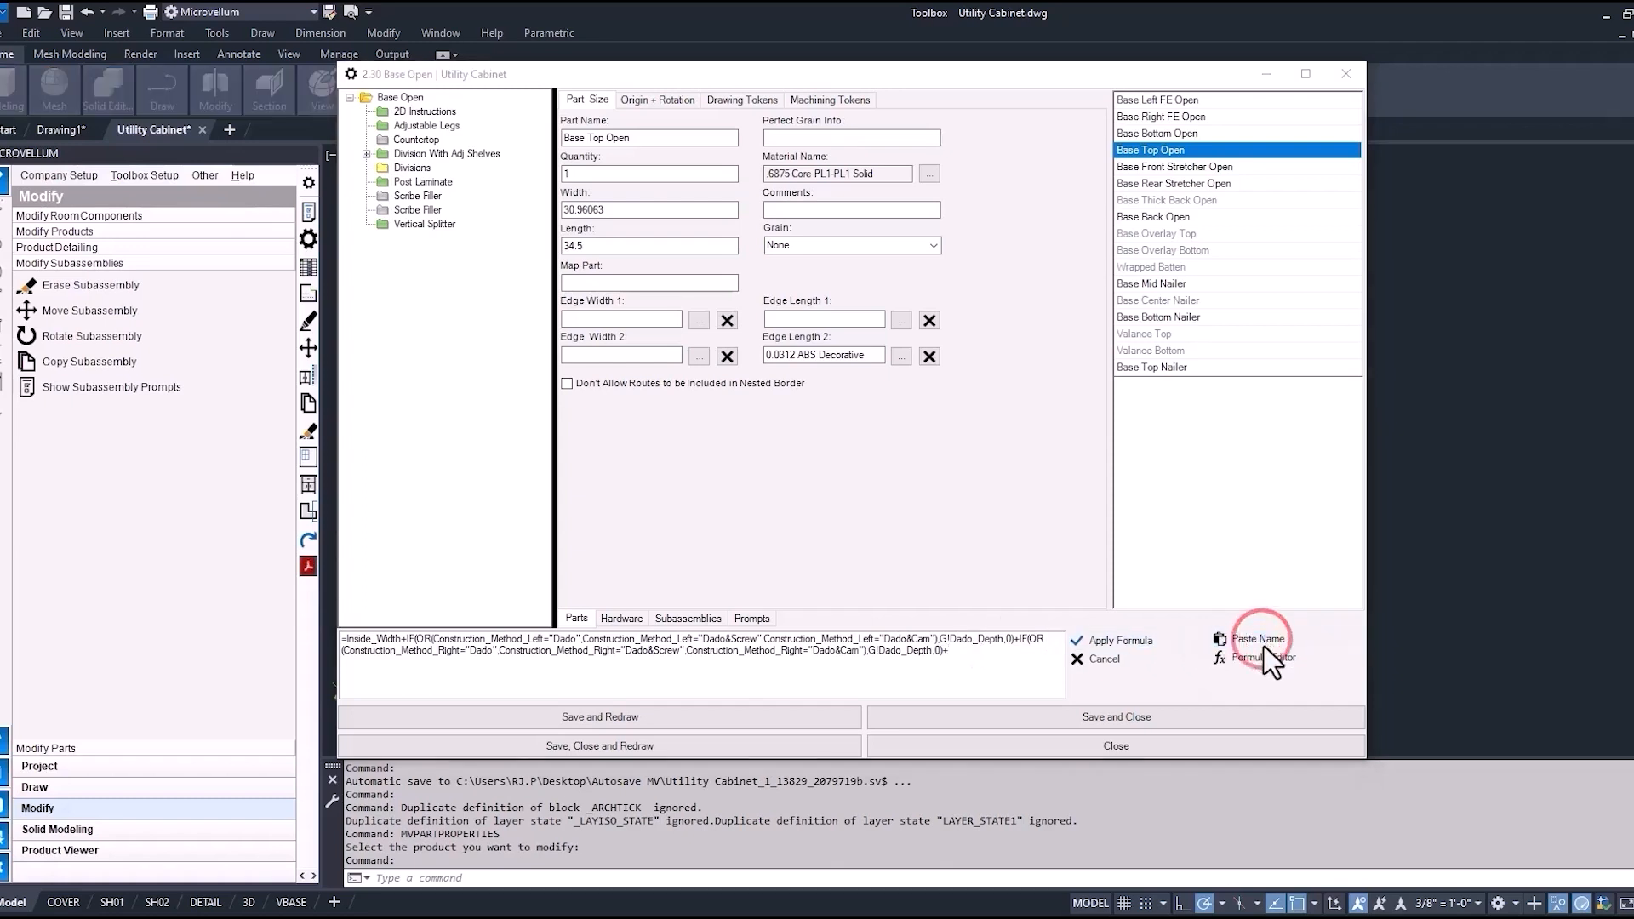
# Insert the Thickness_Left_Side local variable into the length formula via Paste Name
pyautogui.click(1259, 638)
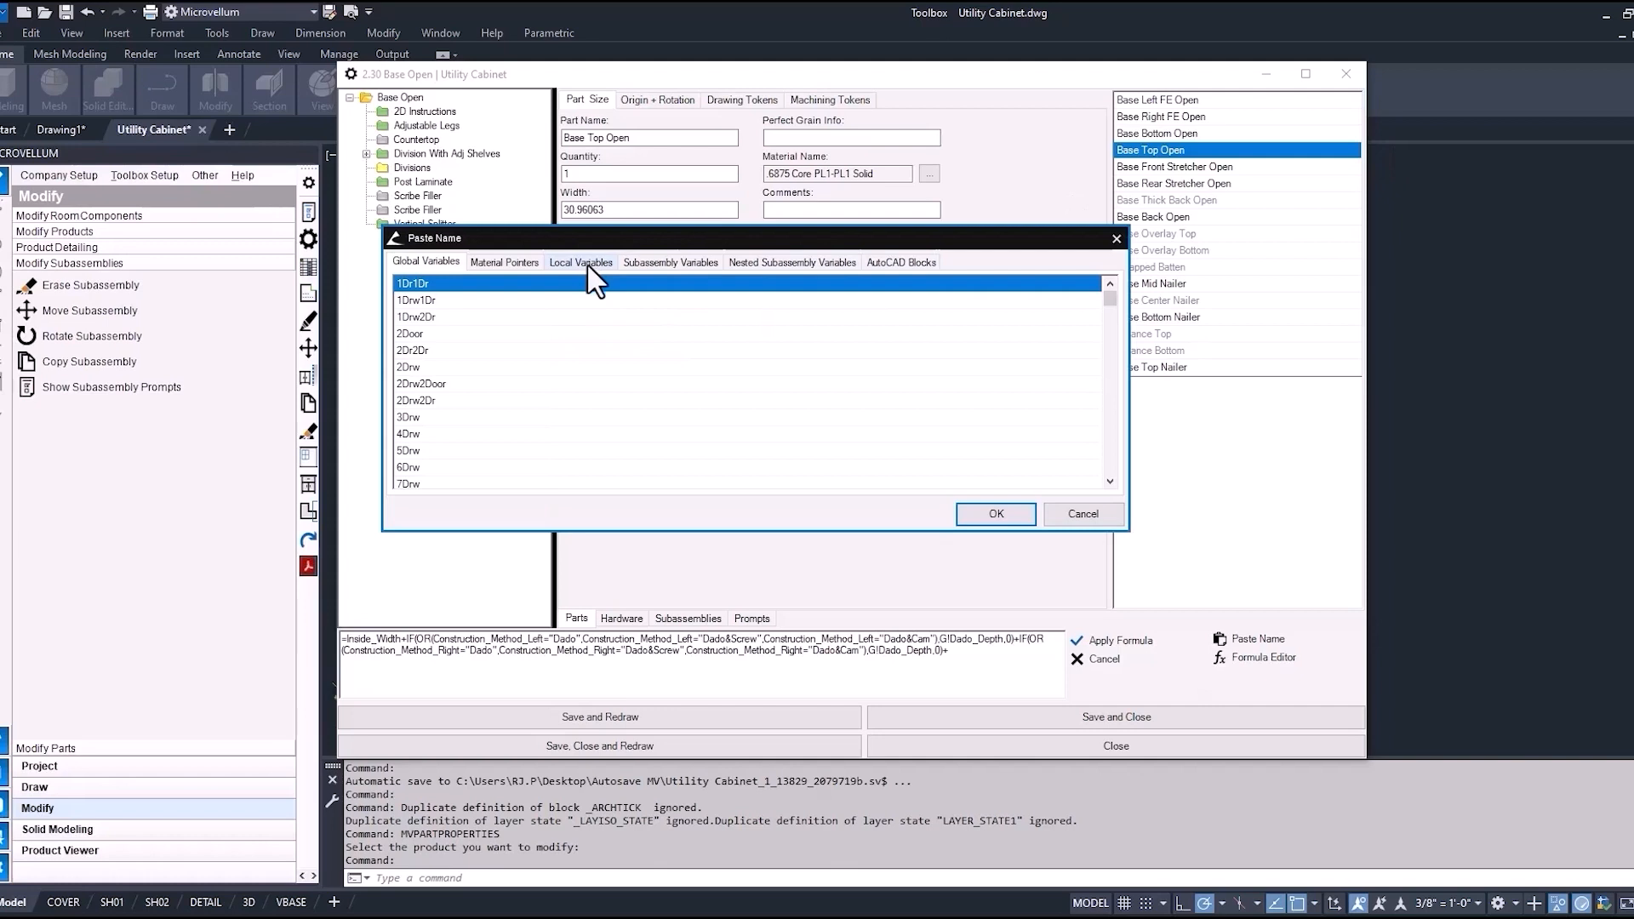
pyautogui.click(579, 262)
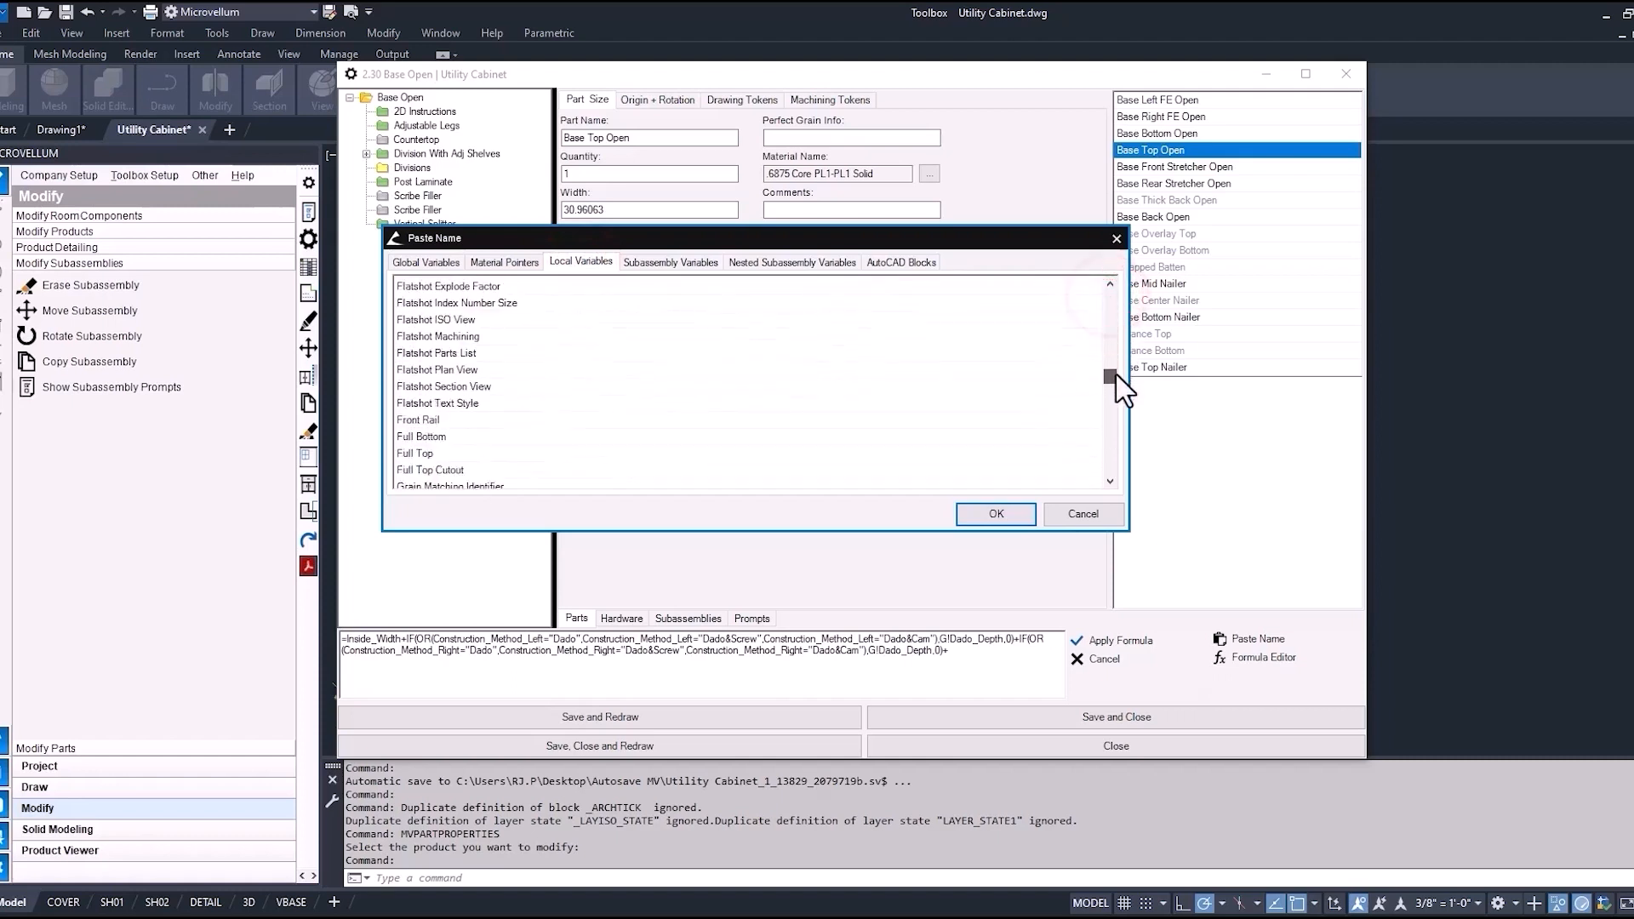
pyautogui.scroll(-3)
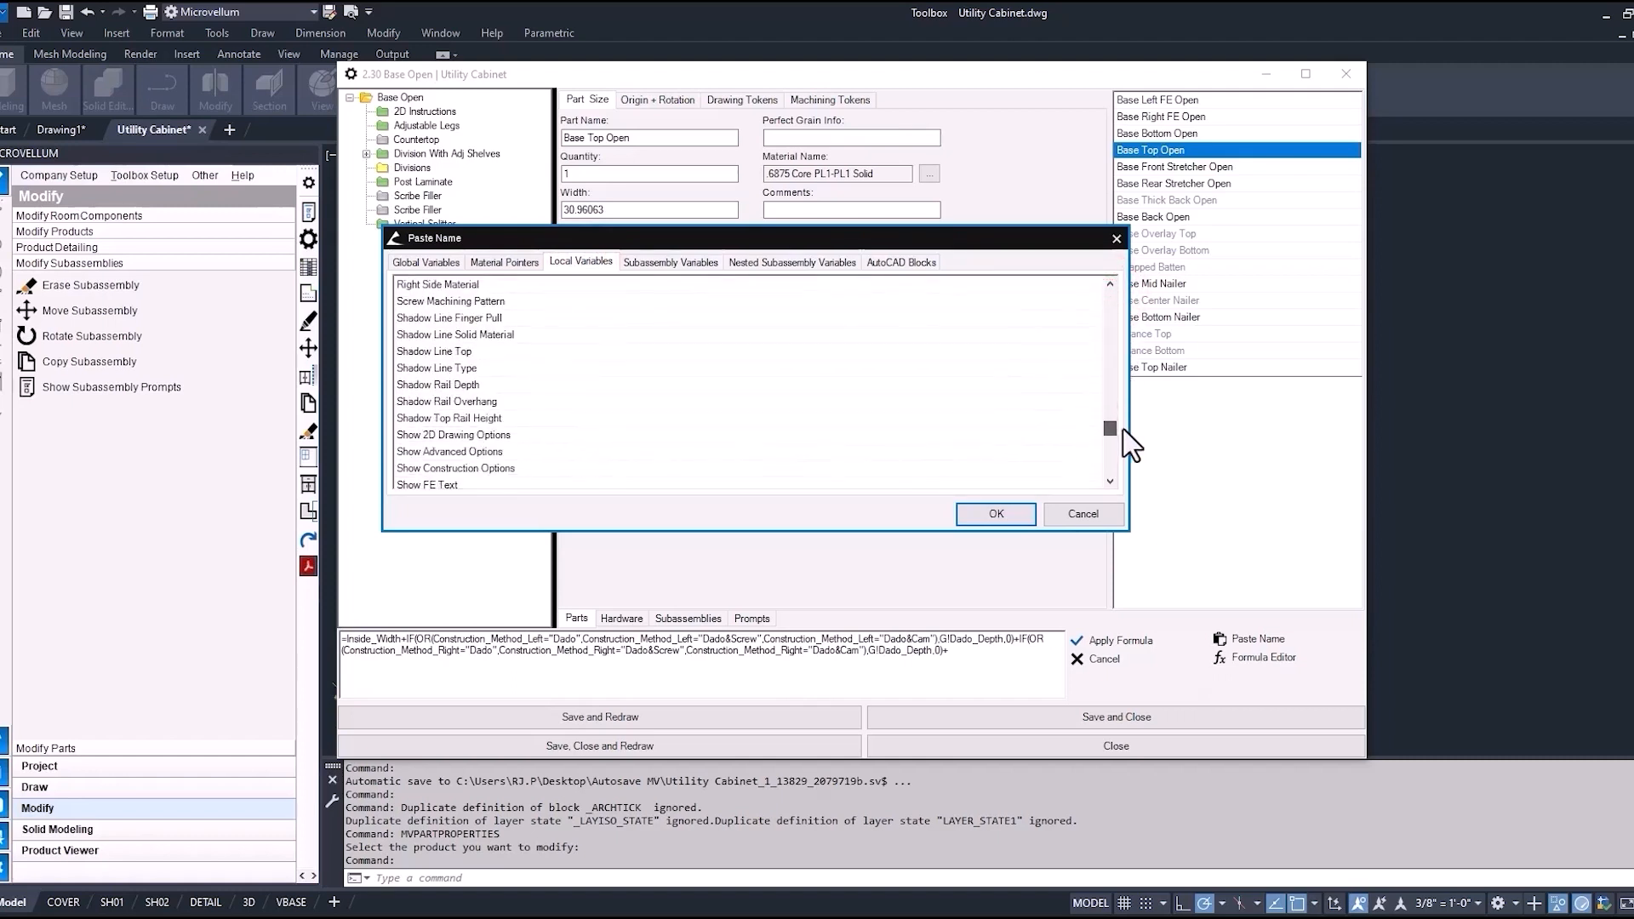
pyautogui.scroll(-3)
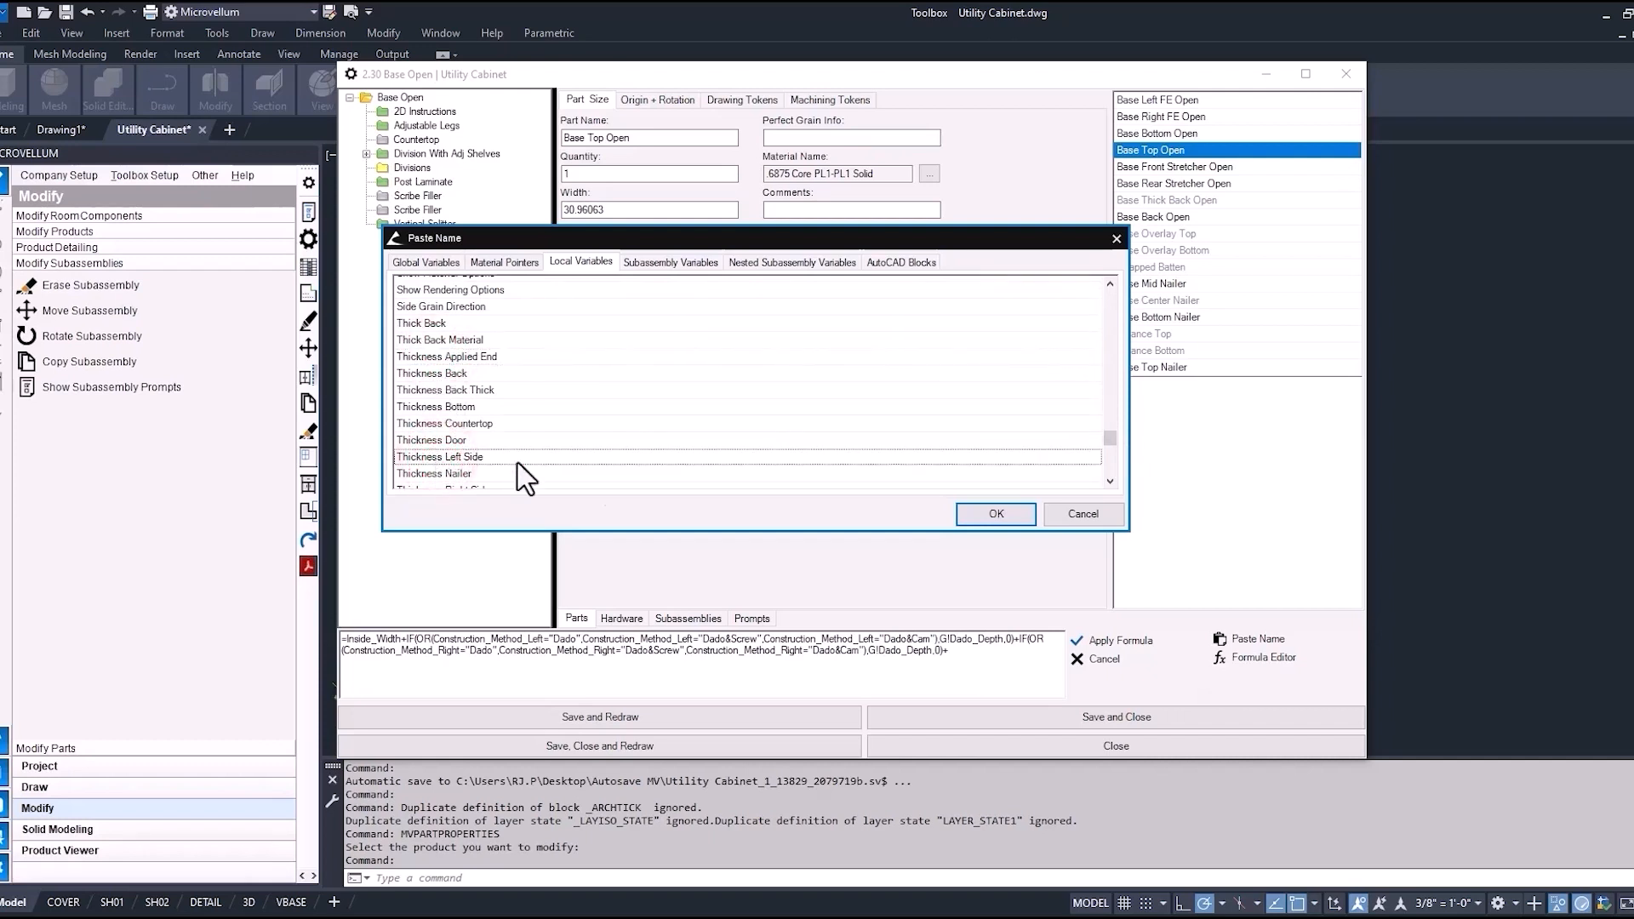
pyautogui.click(992, 514)
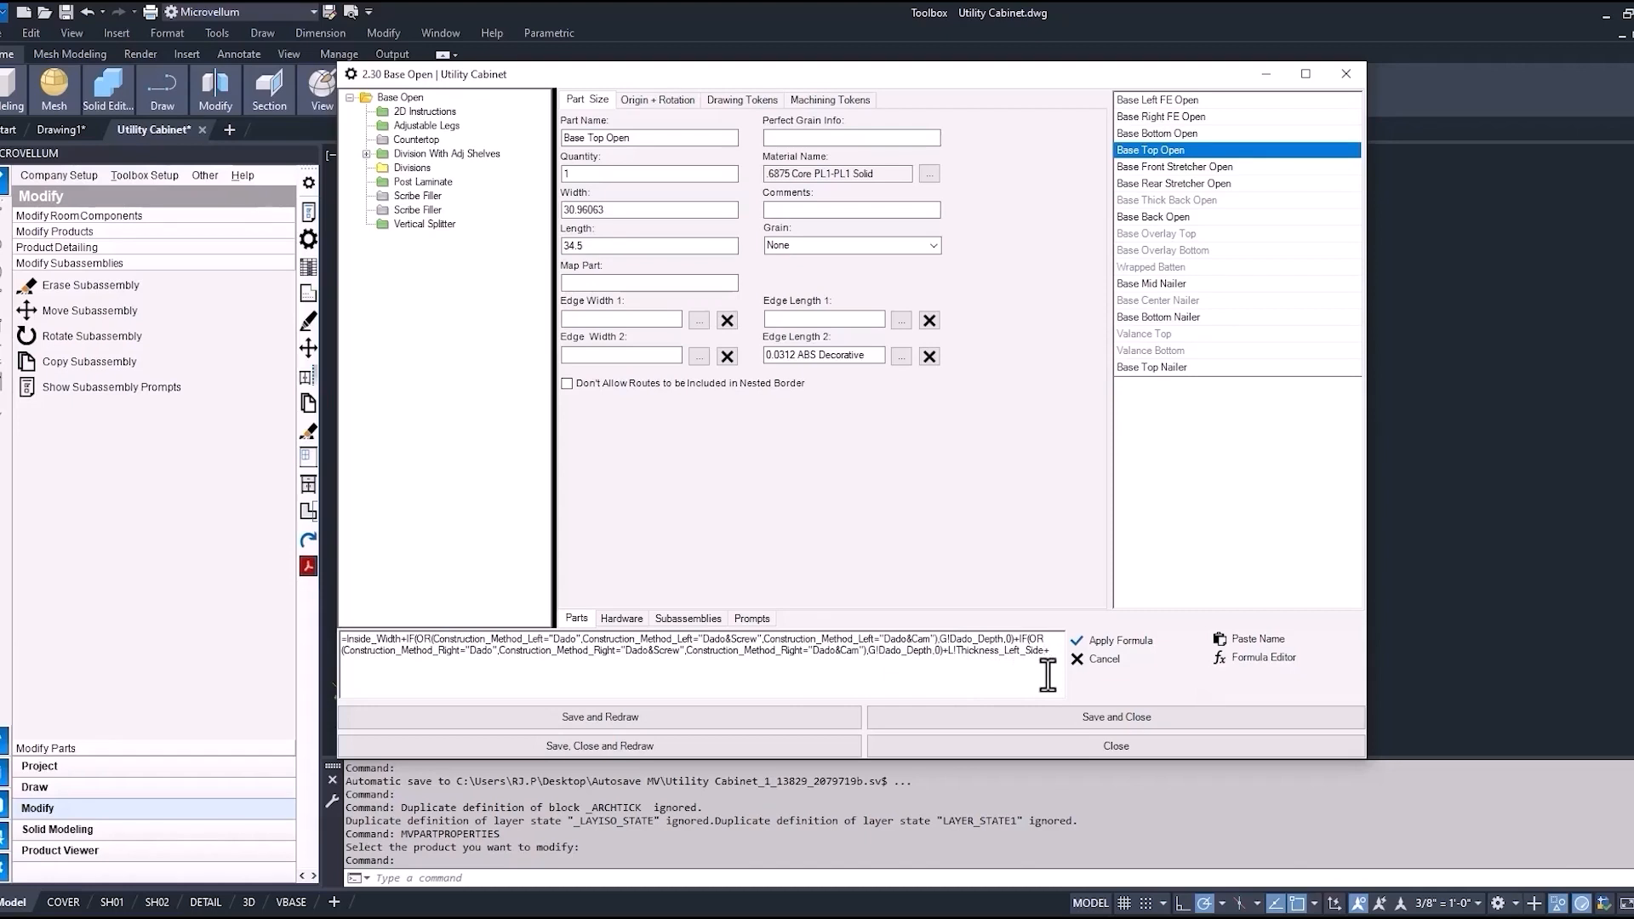
# Add +thickness_right_side+4 to the length formula and apply it, making the length 40
pyautogui.write('thickness')
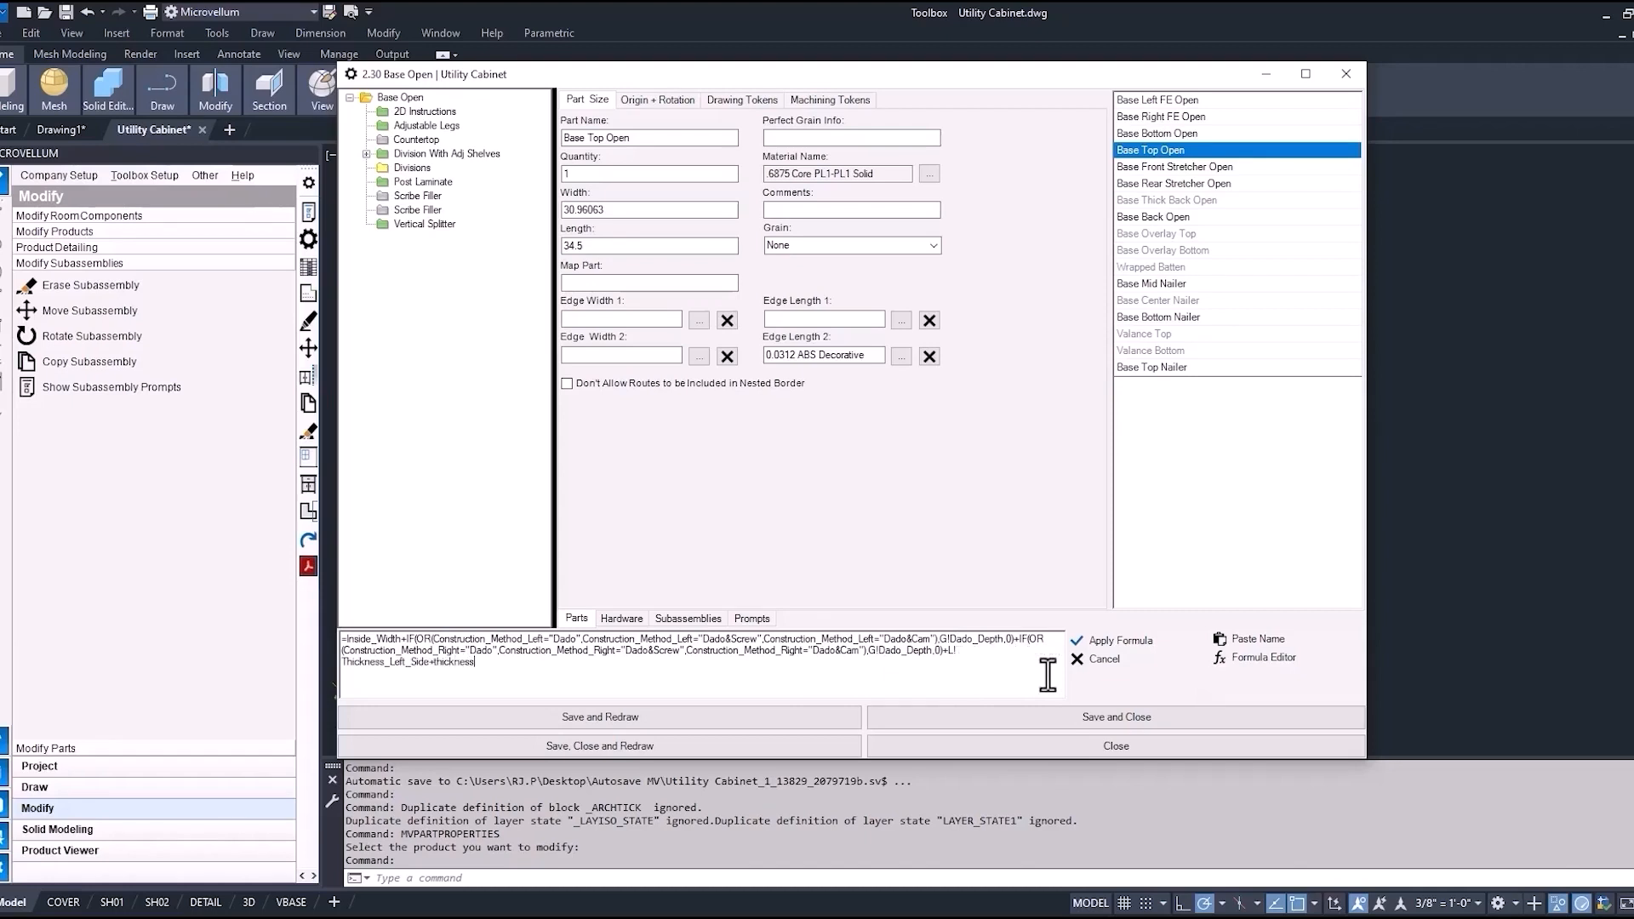
pyautogui.write('_right_side')
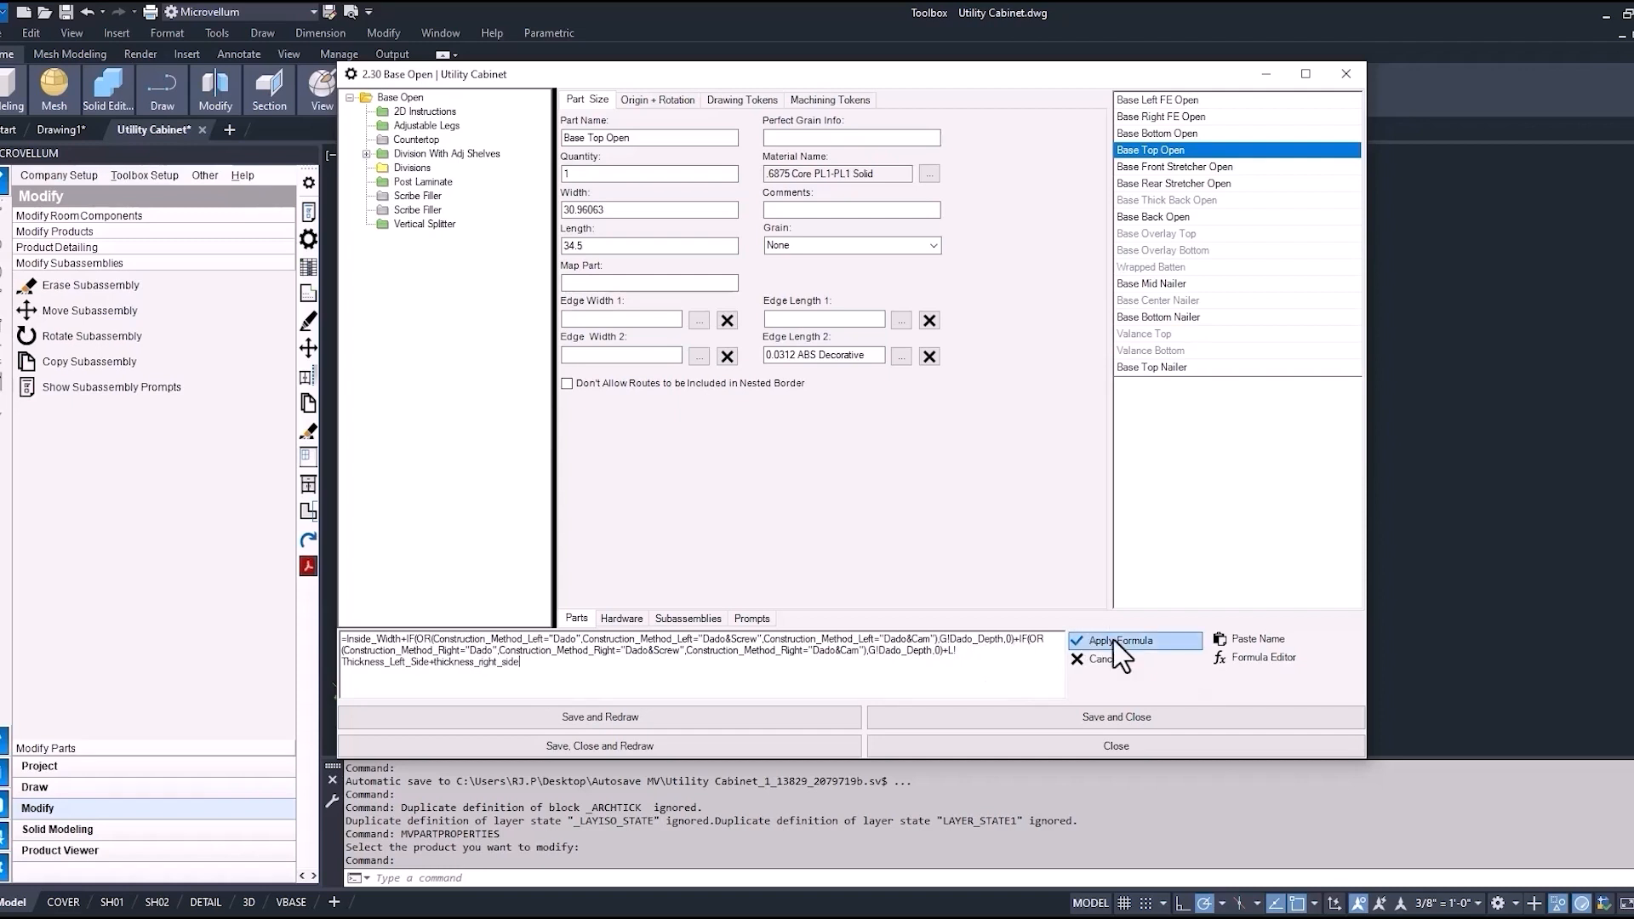
pyautogui.click(1123, 640)
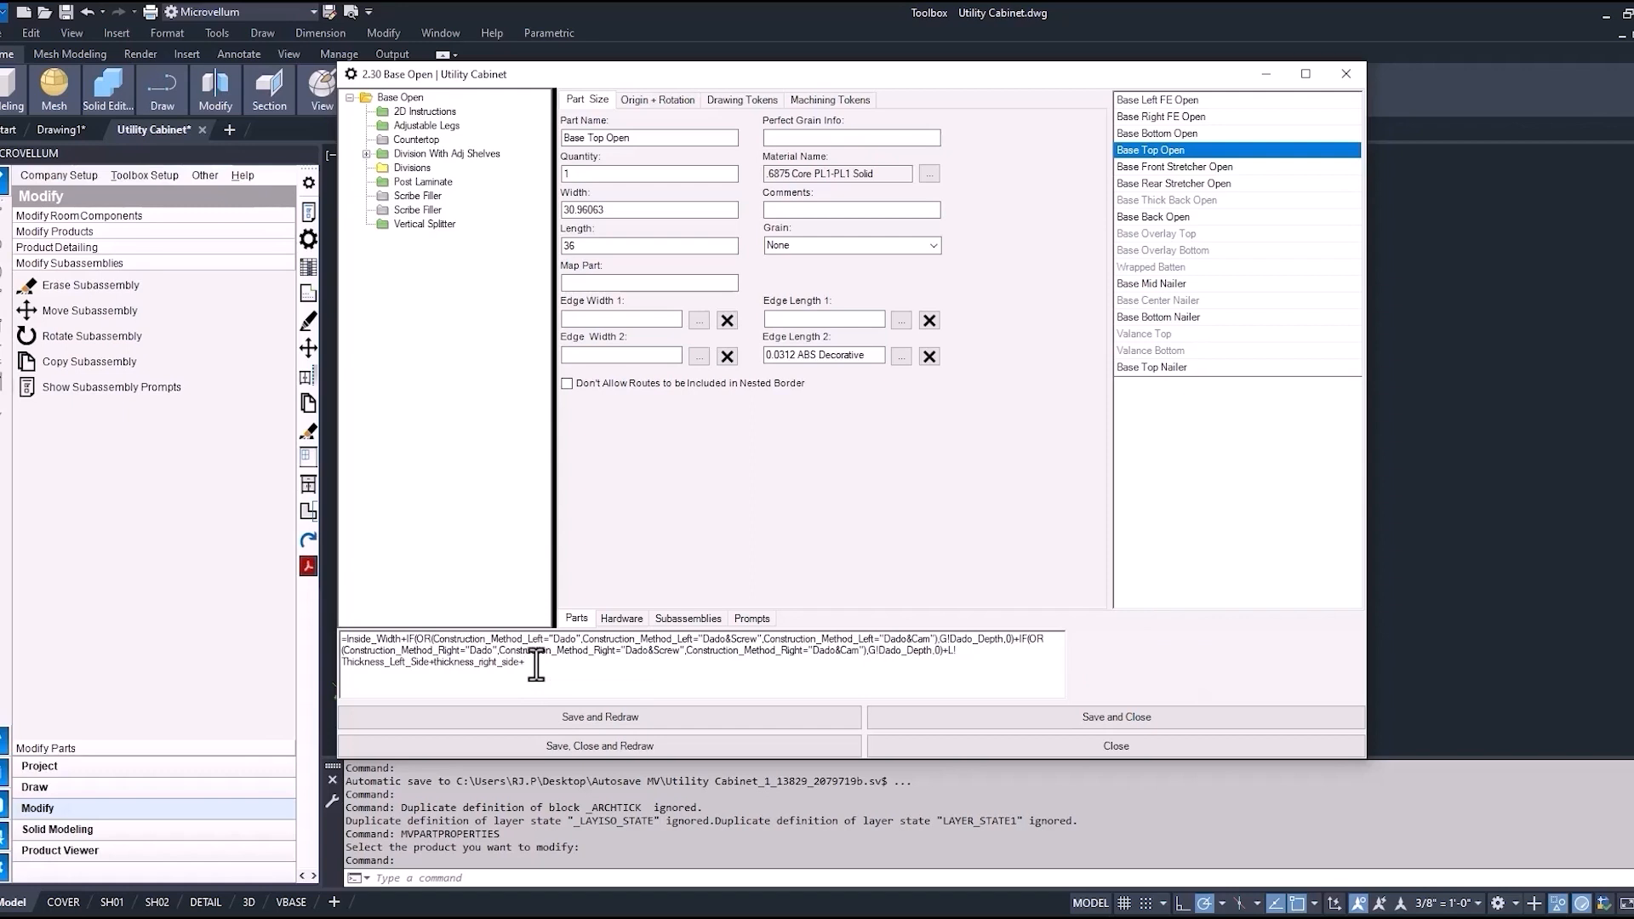
pyautogui.write('4')
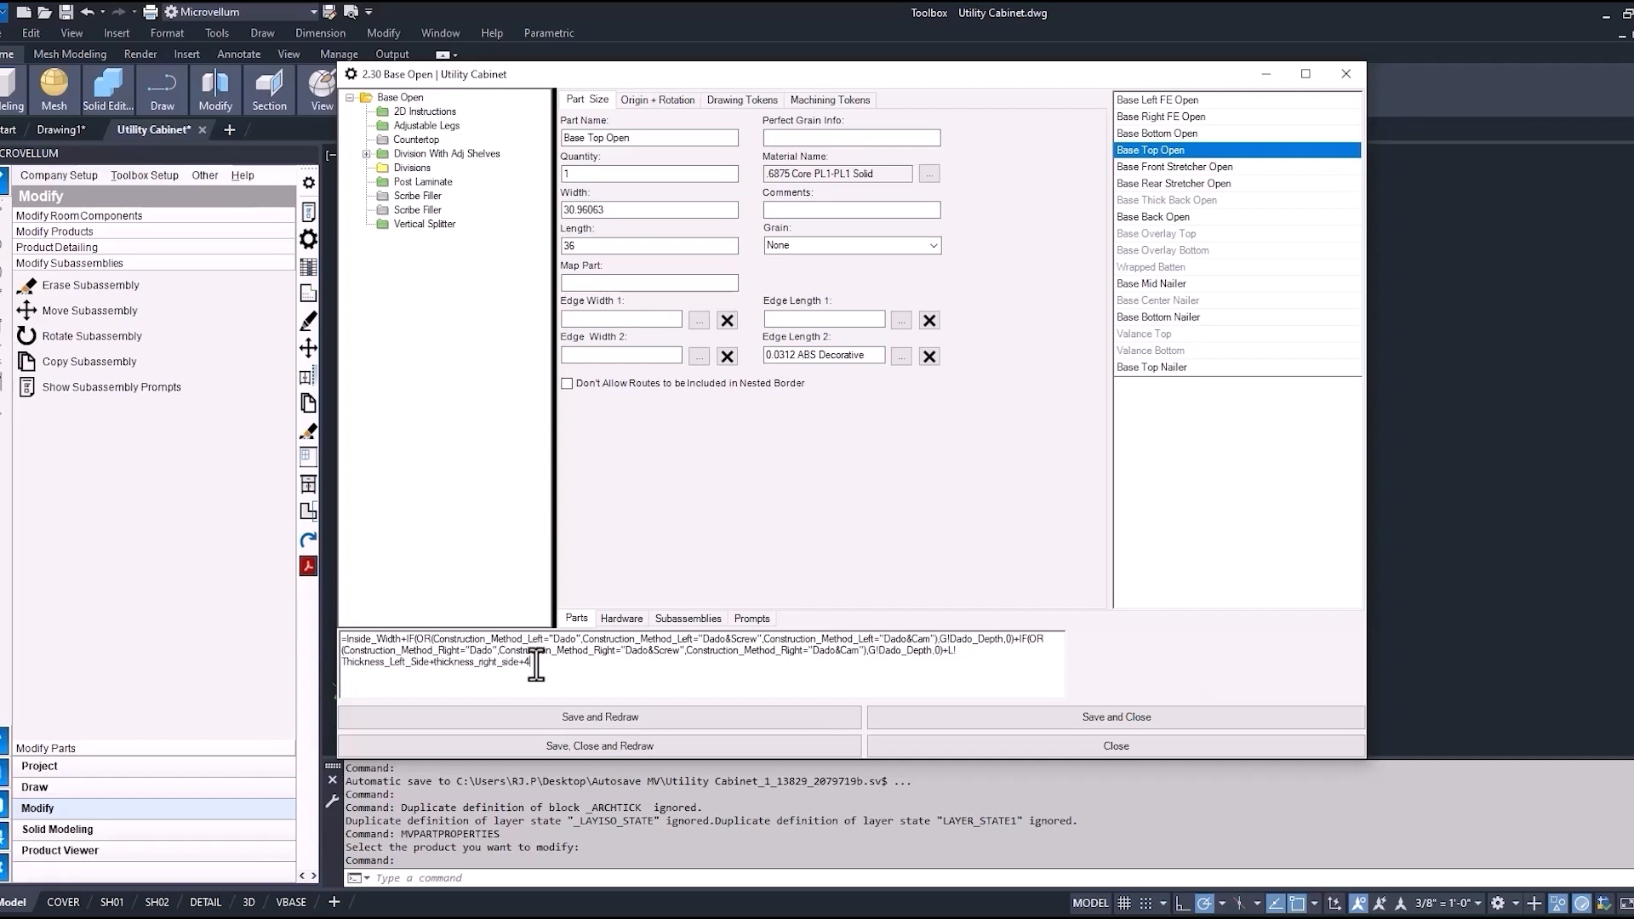
pyautogui.moveTo(1091, 647)
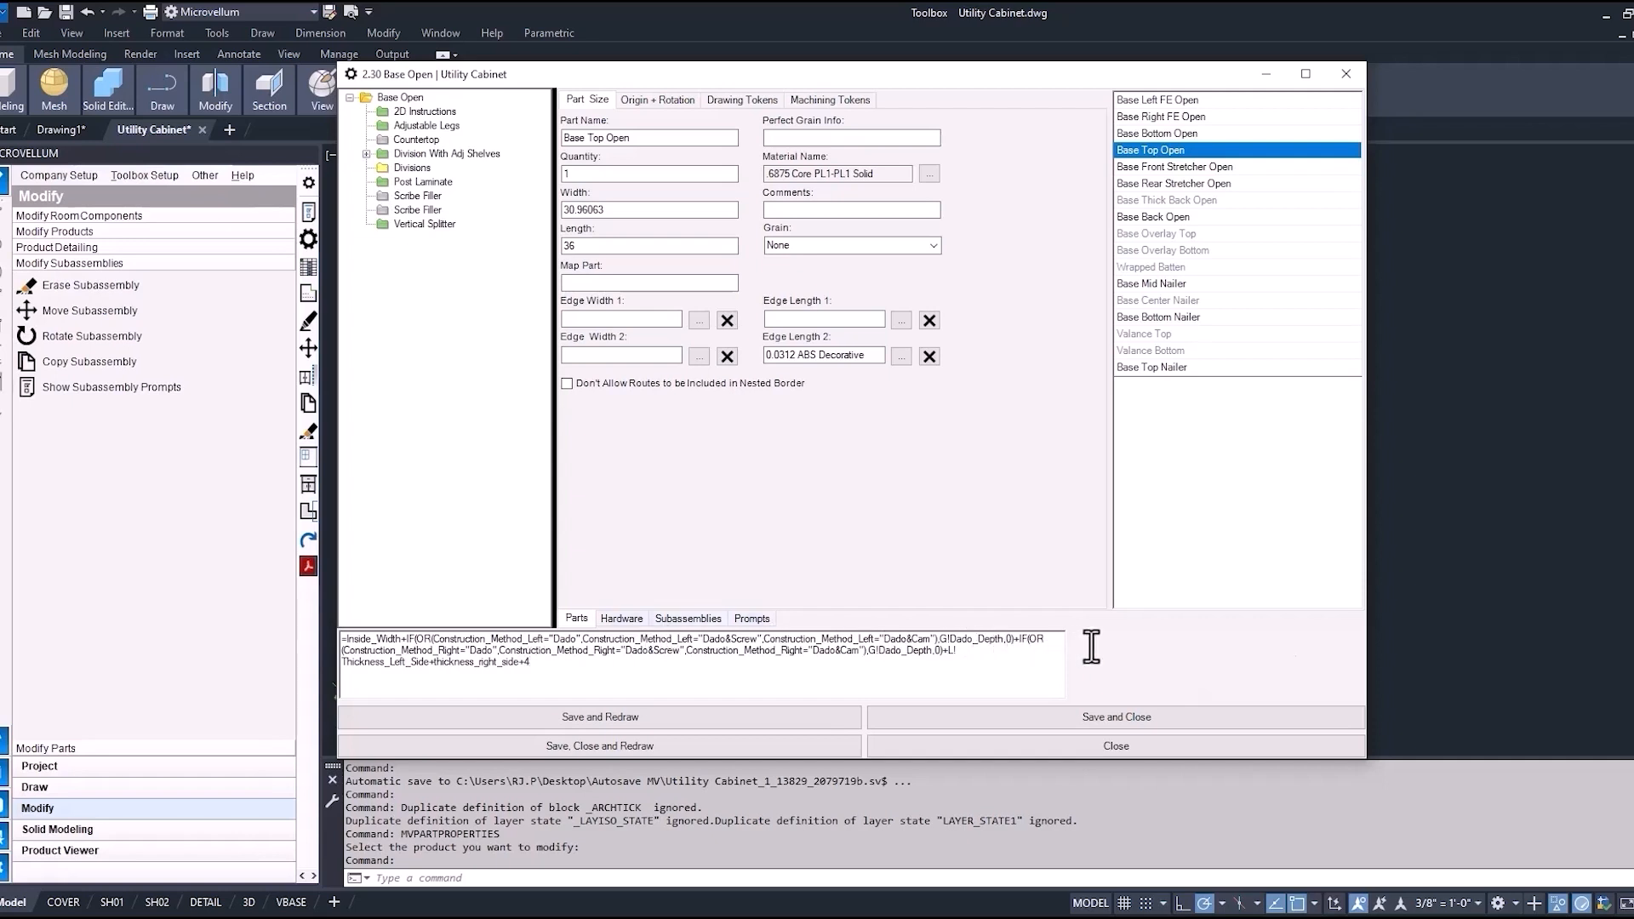
pyautogui.write('40')
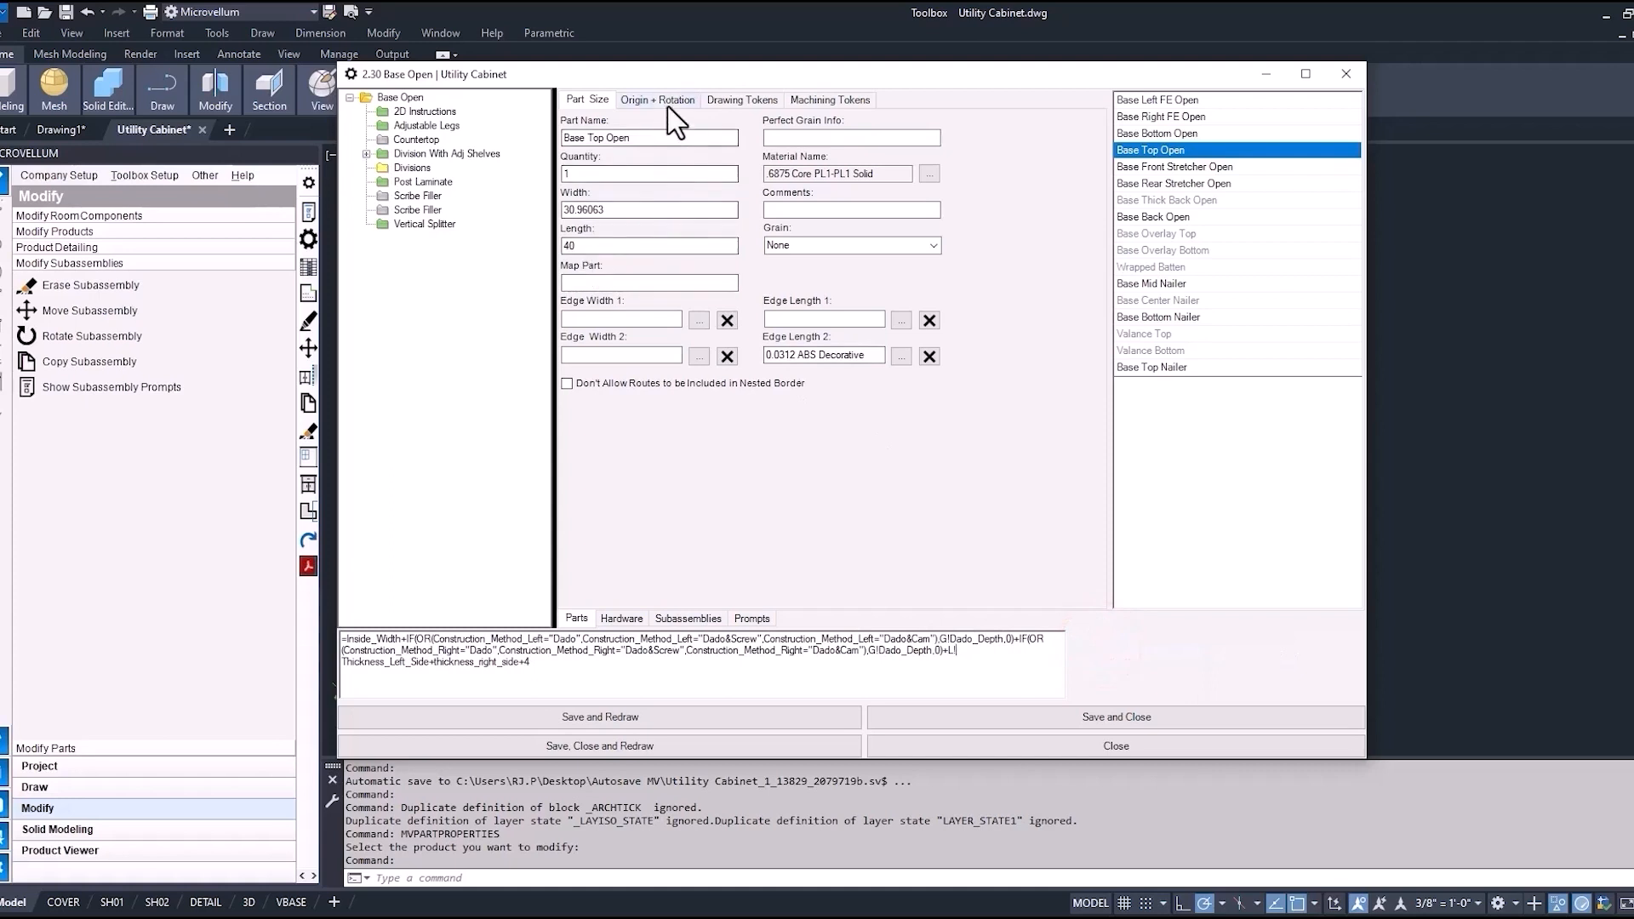
# Append -2 to the top panel's X origin formula on Origin + Rotation
pyautogui.click(657, 98)
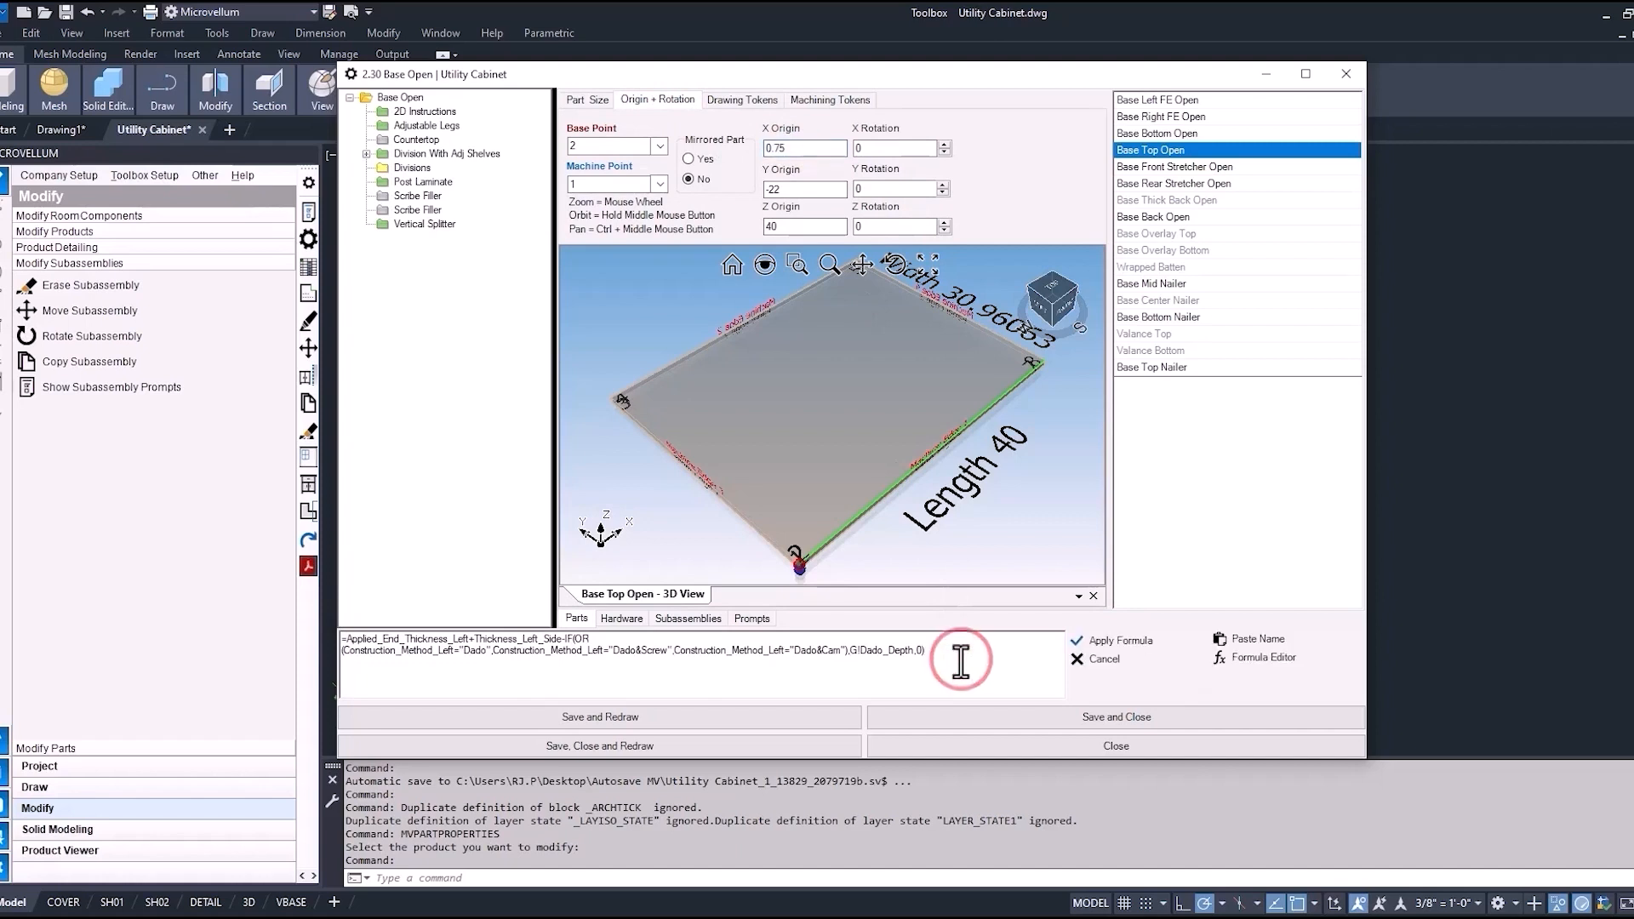
pyautogui.write('-')
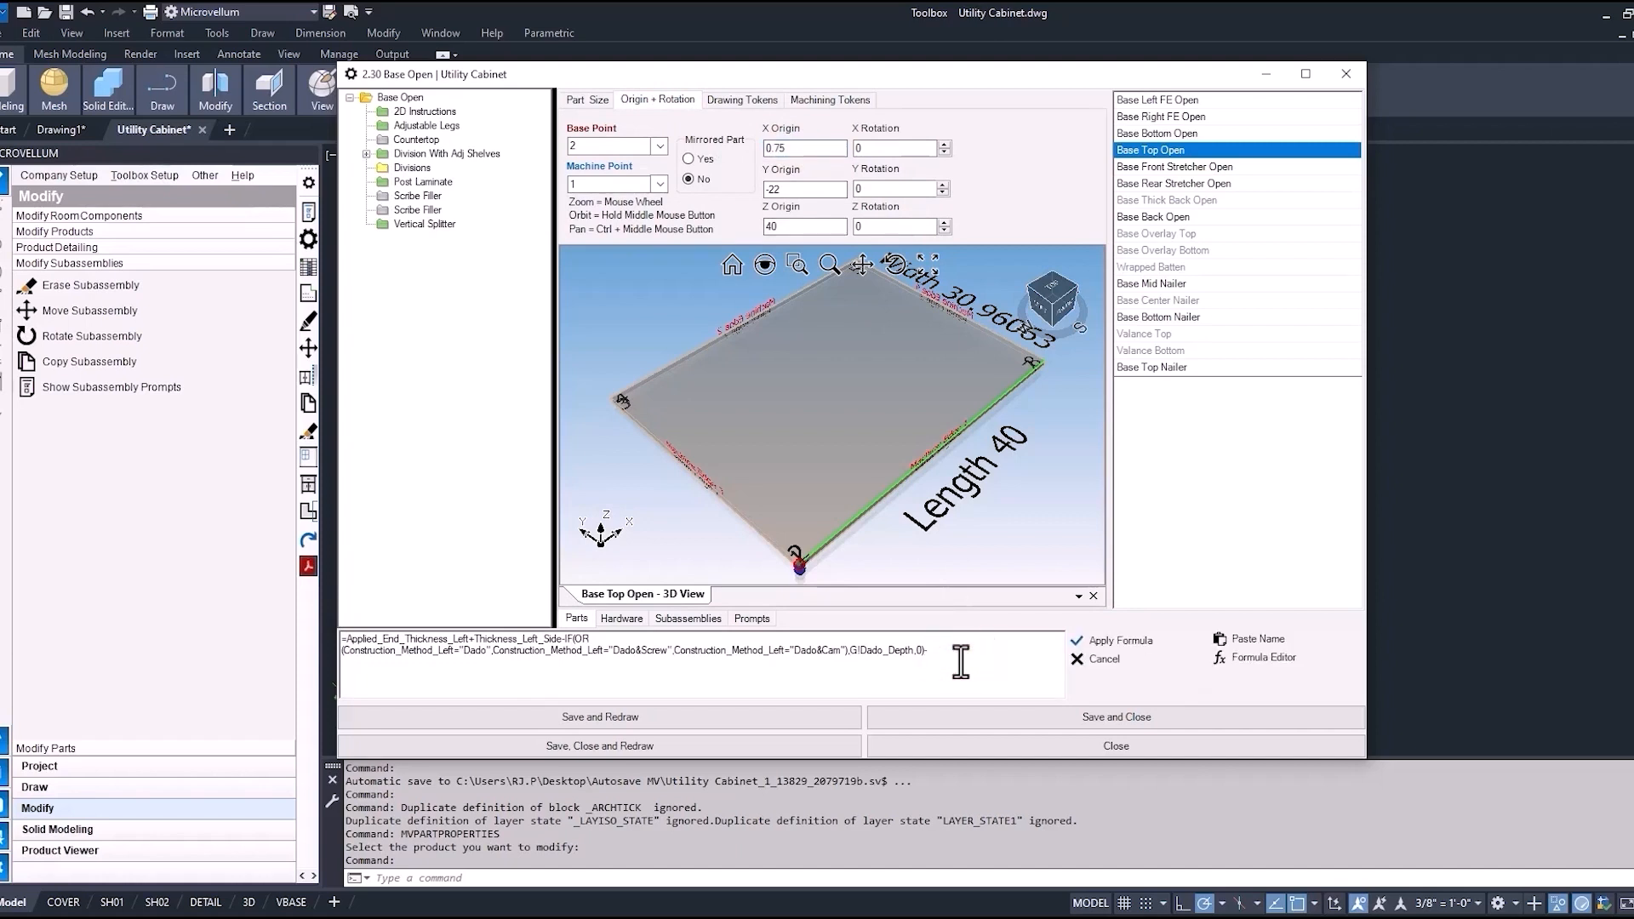
pyautogui.write('thickness_left_side')
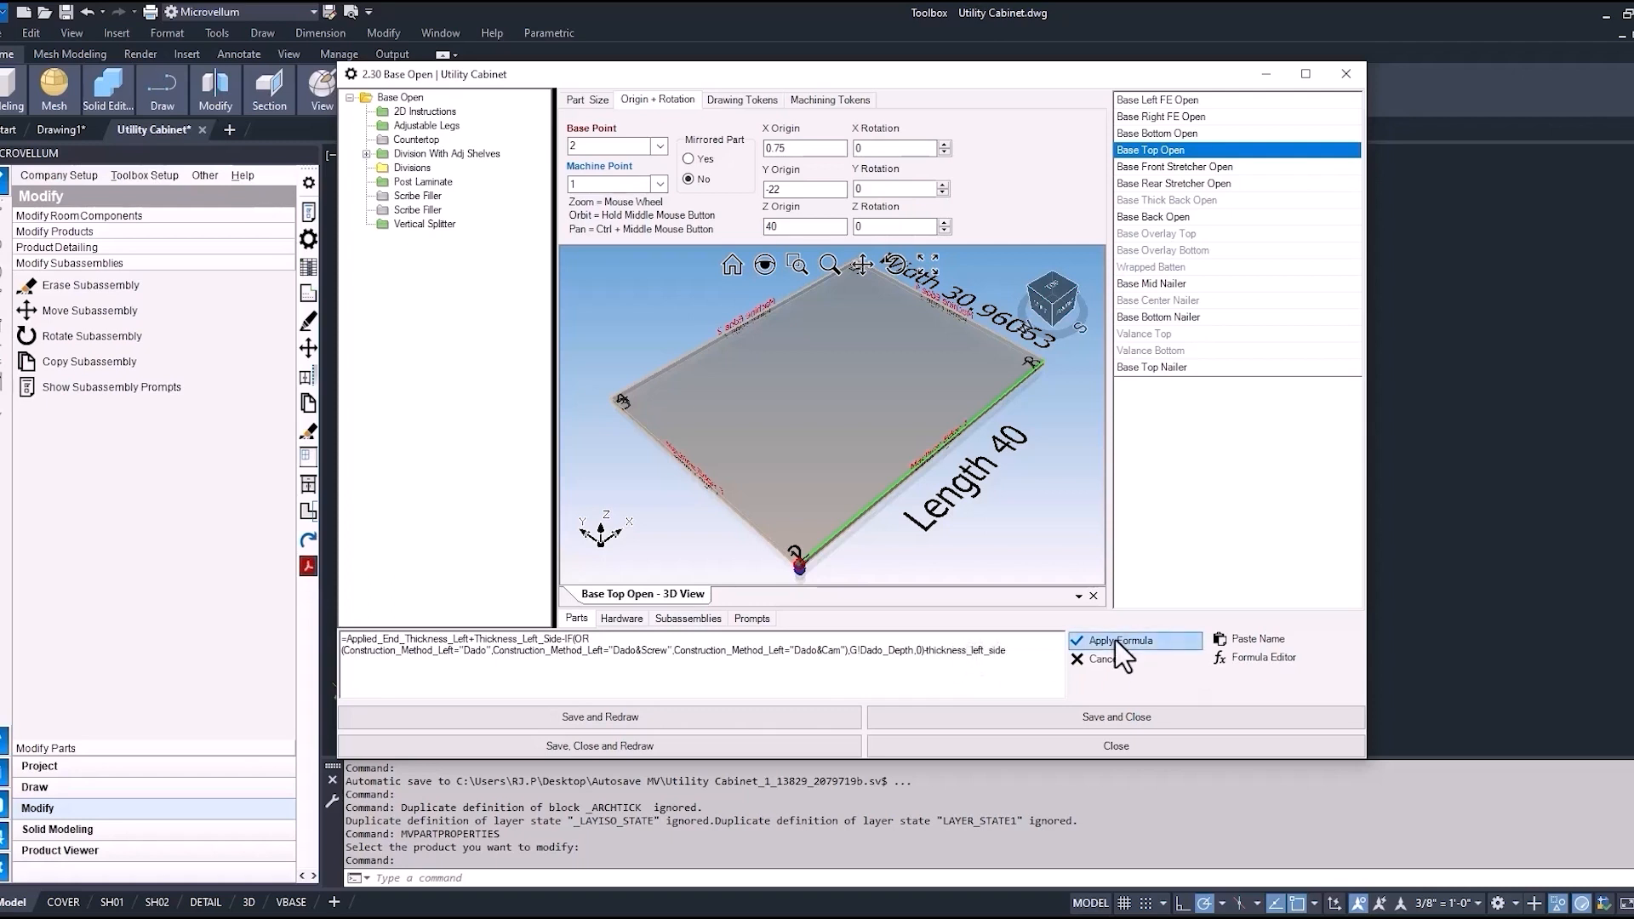
pyautogui.click(1135, 640)
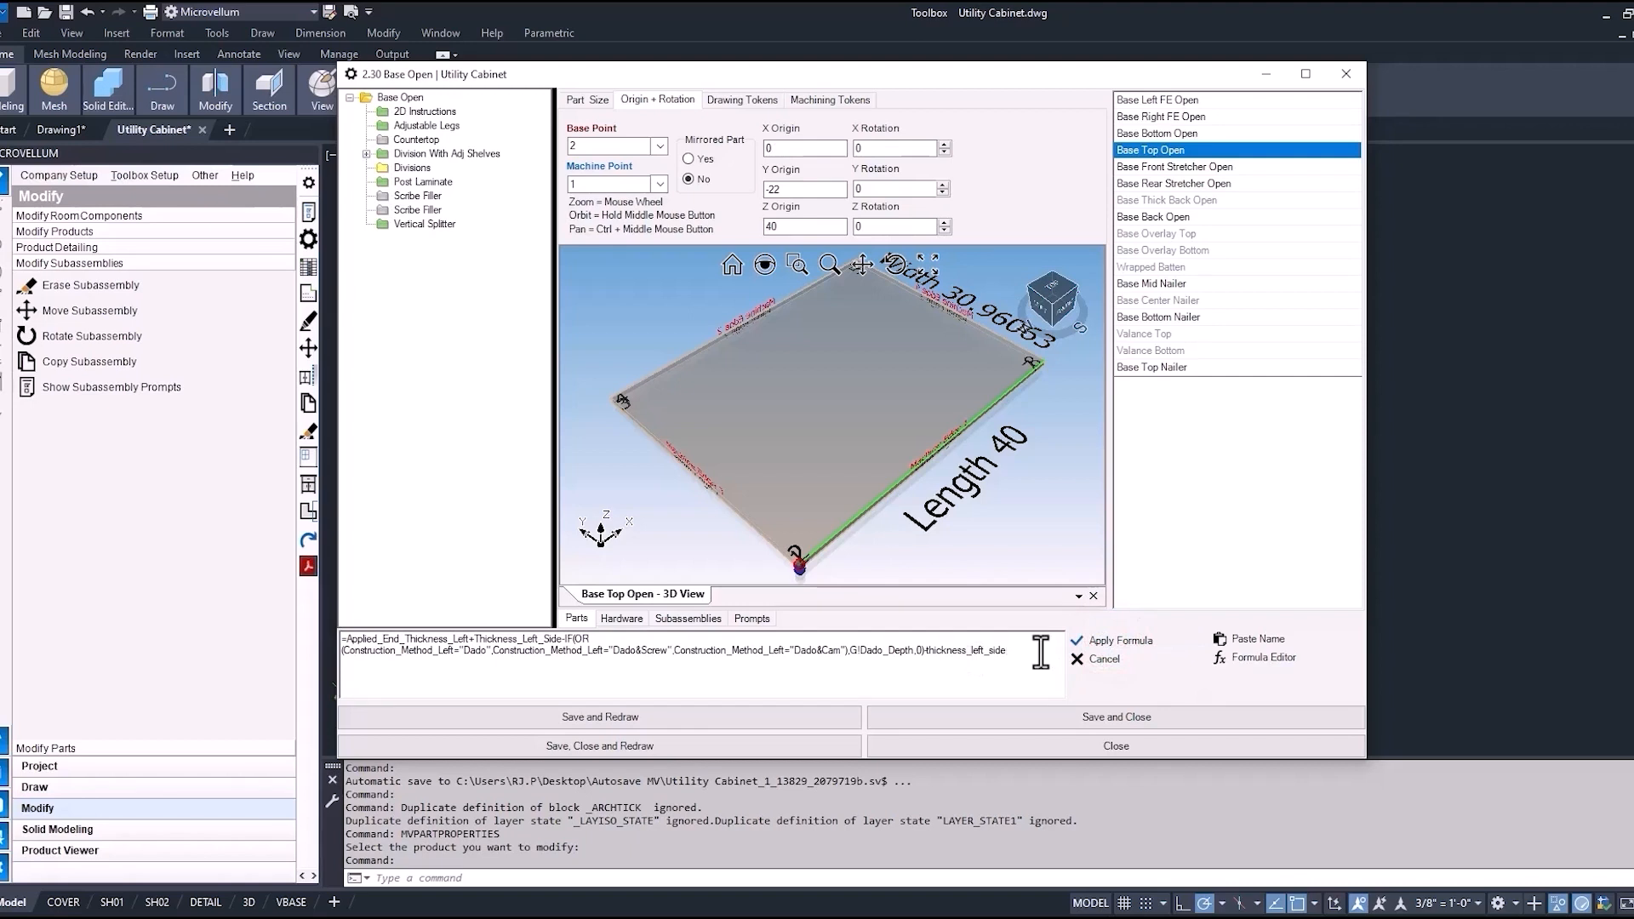
pyautogui.write('-2')
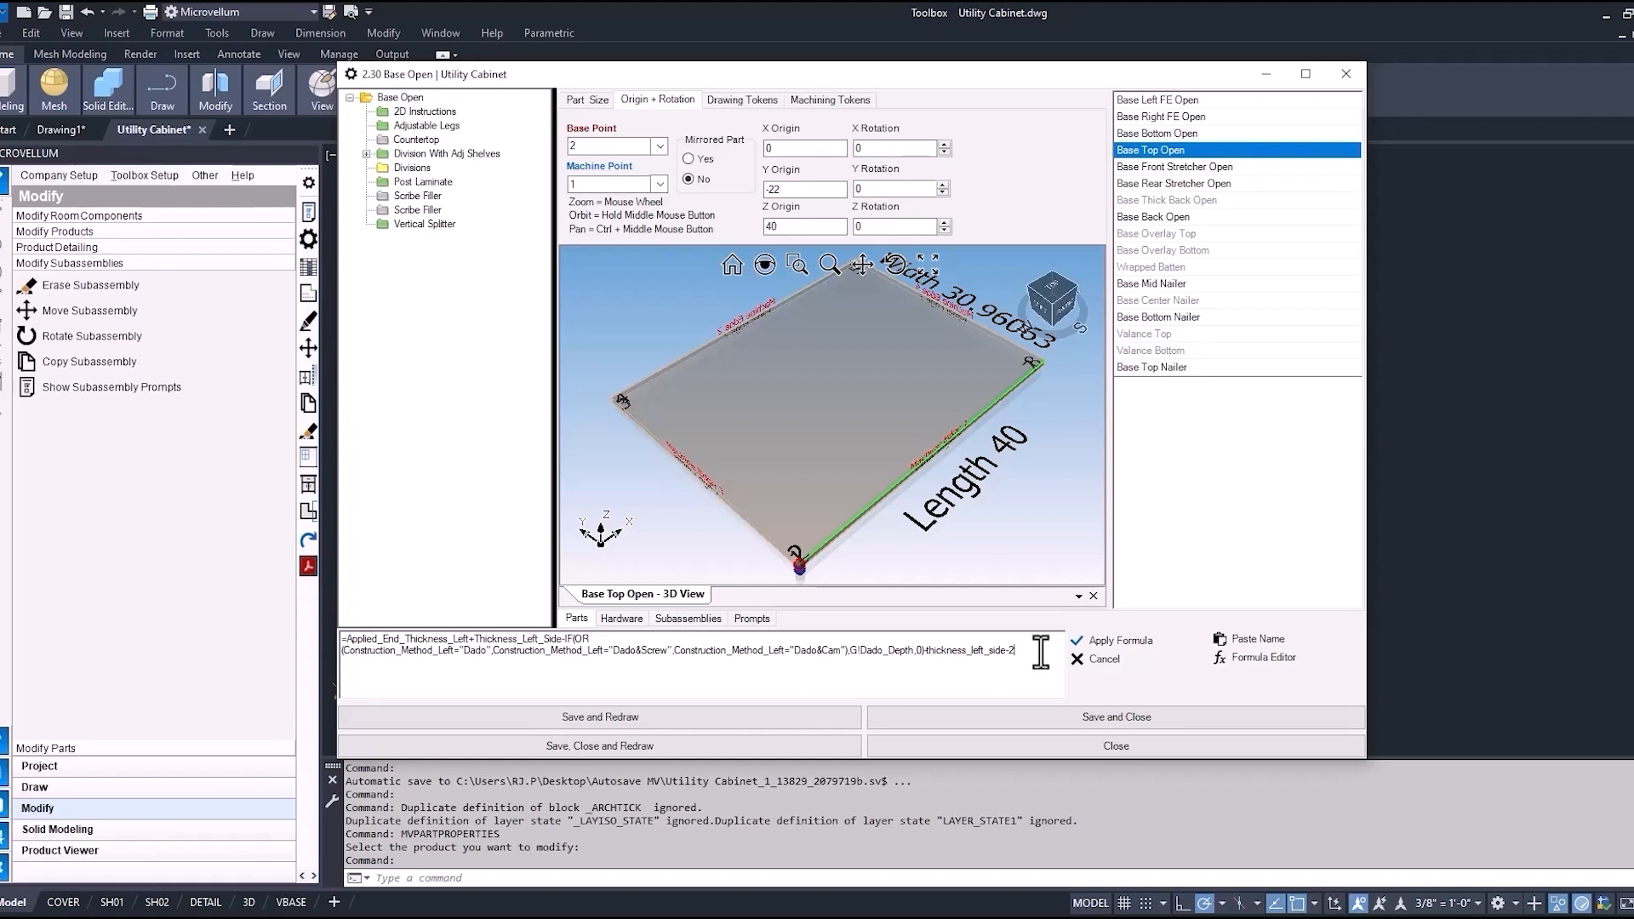
# Append +8 to the Z origin formula, then save and redraw the cabinet
pyautogui.click(802, 226)
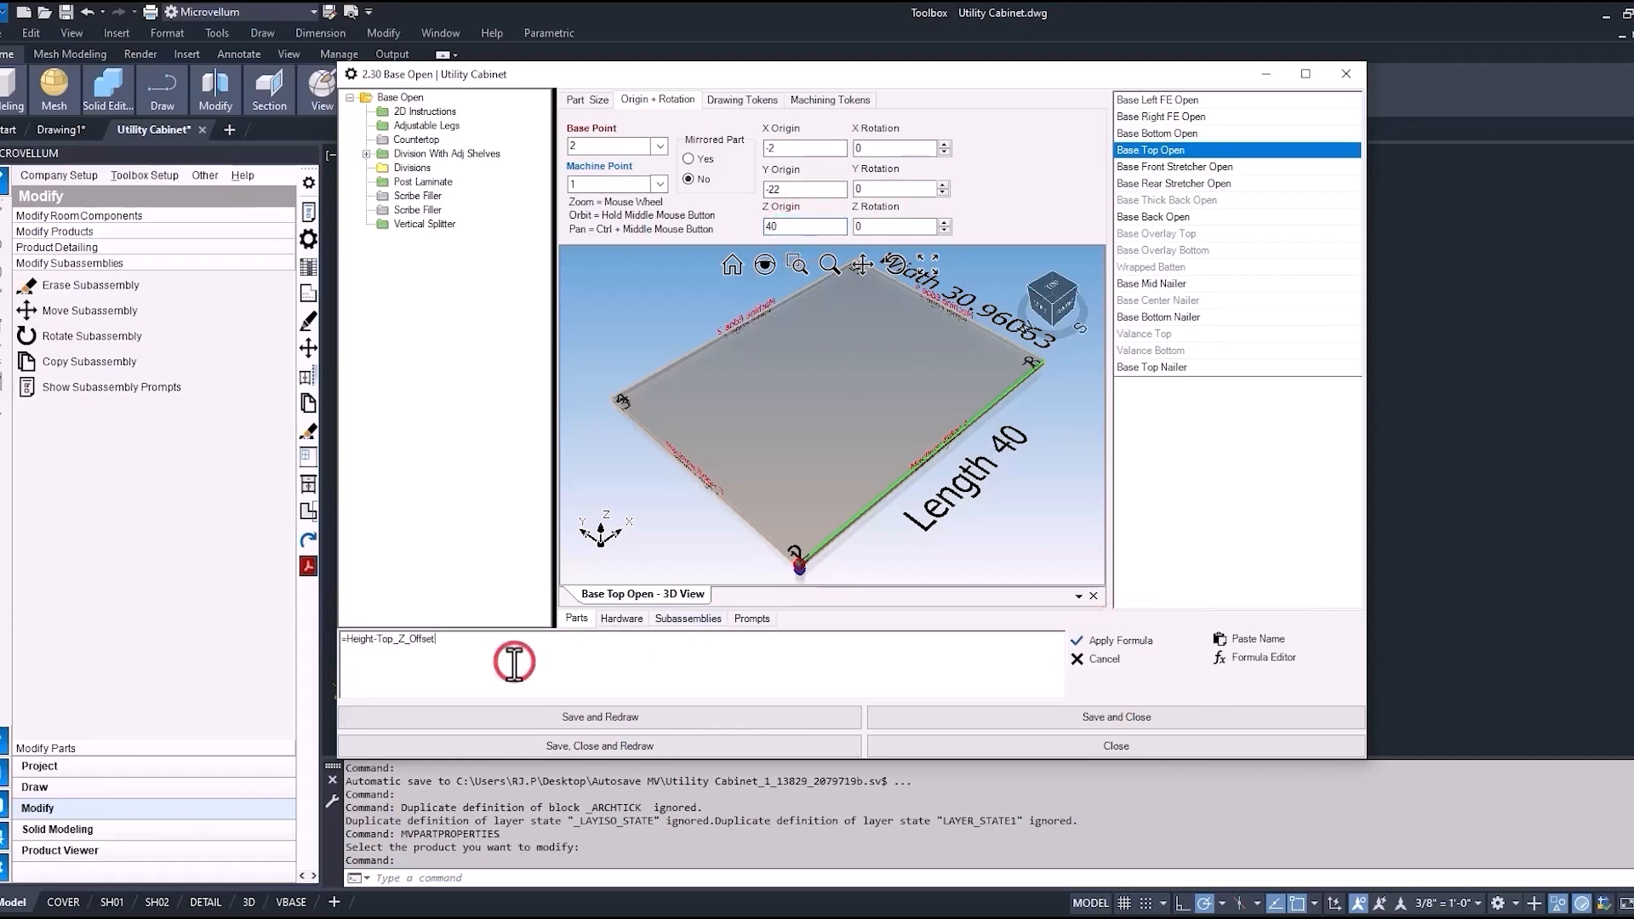
pyautogui.write('+8')
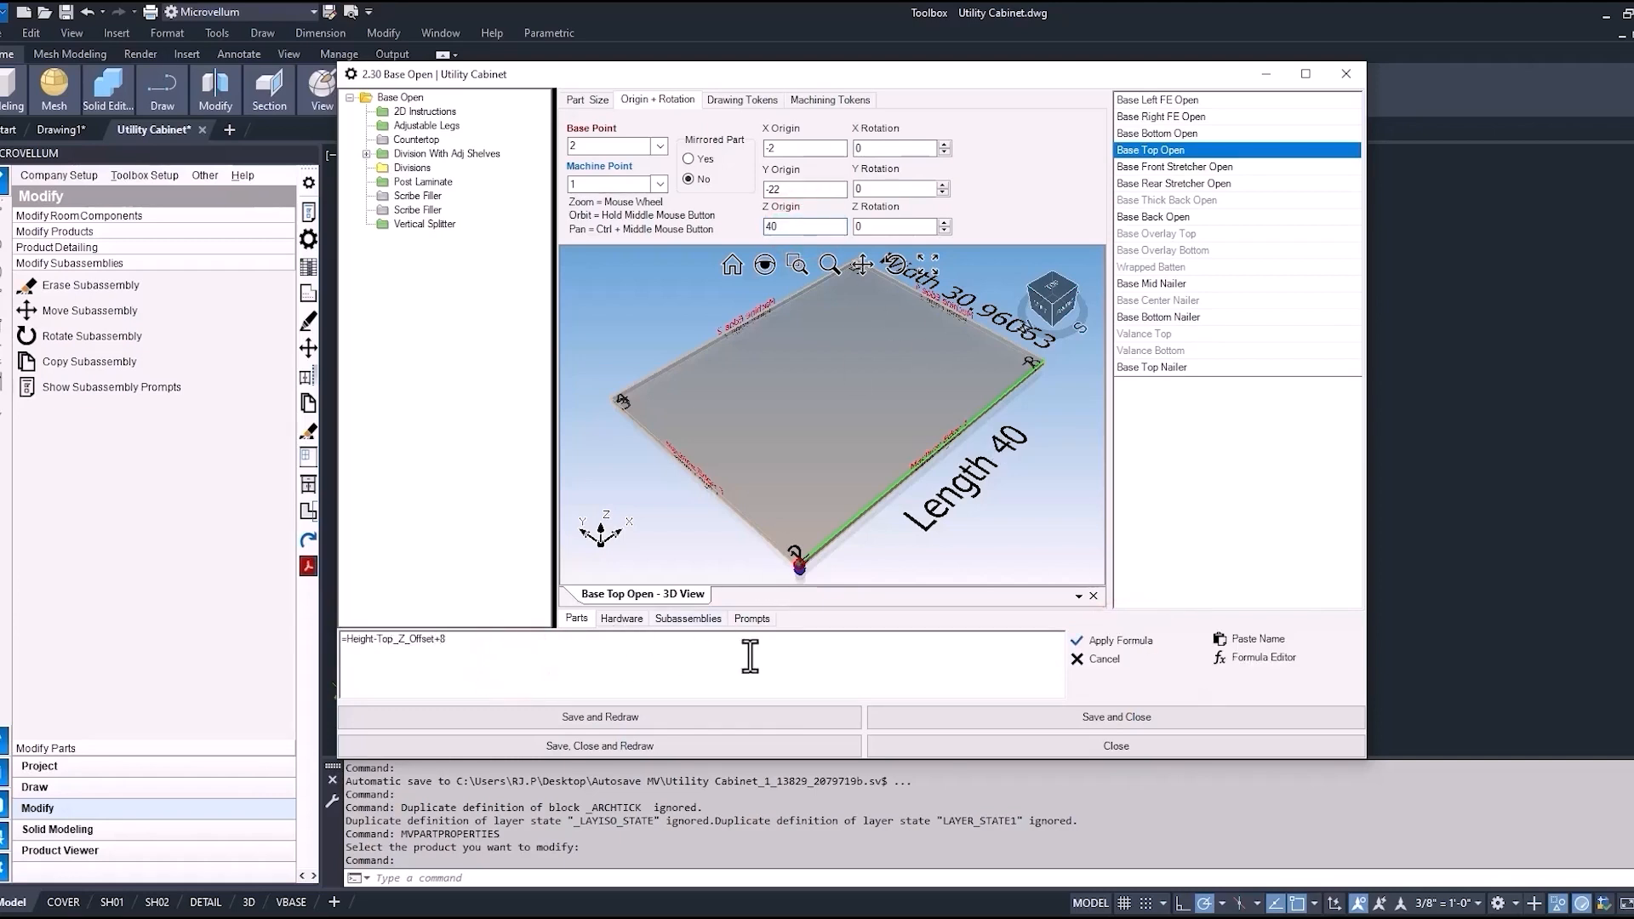
pyautogui.click(601, 716)
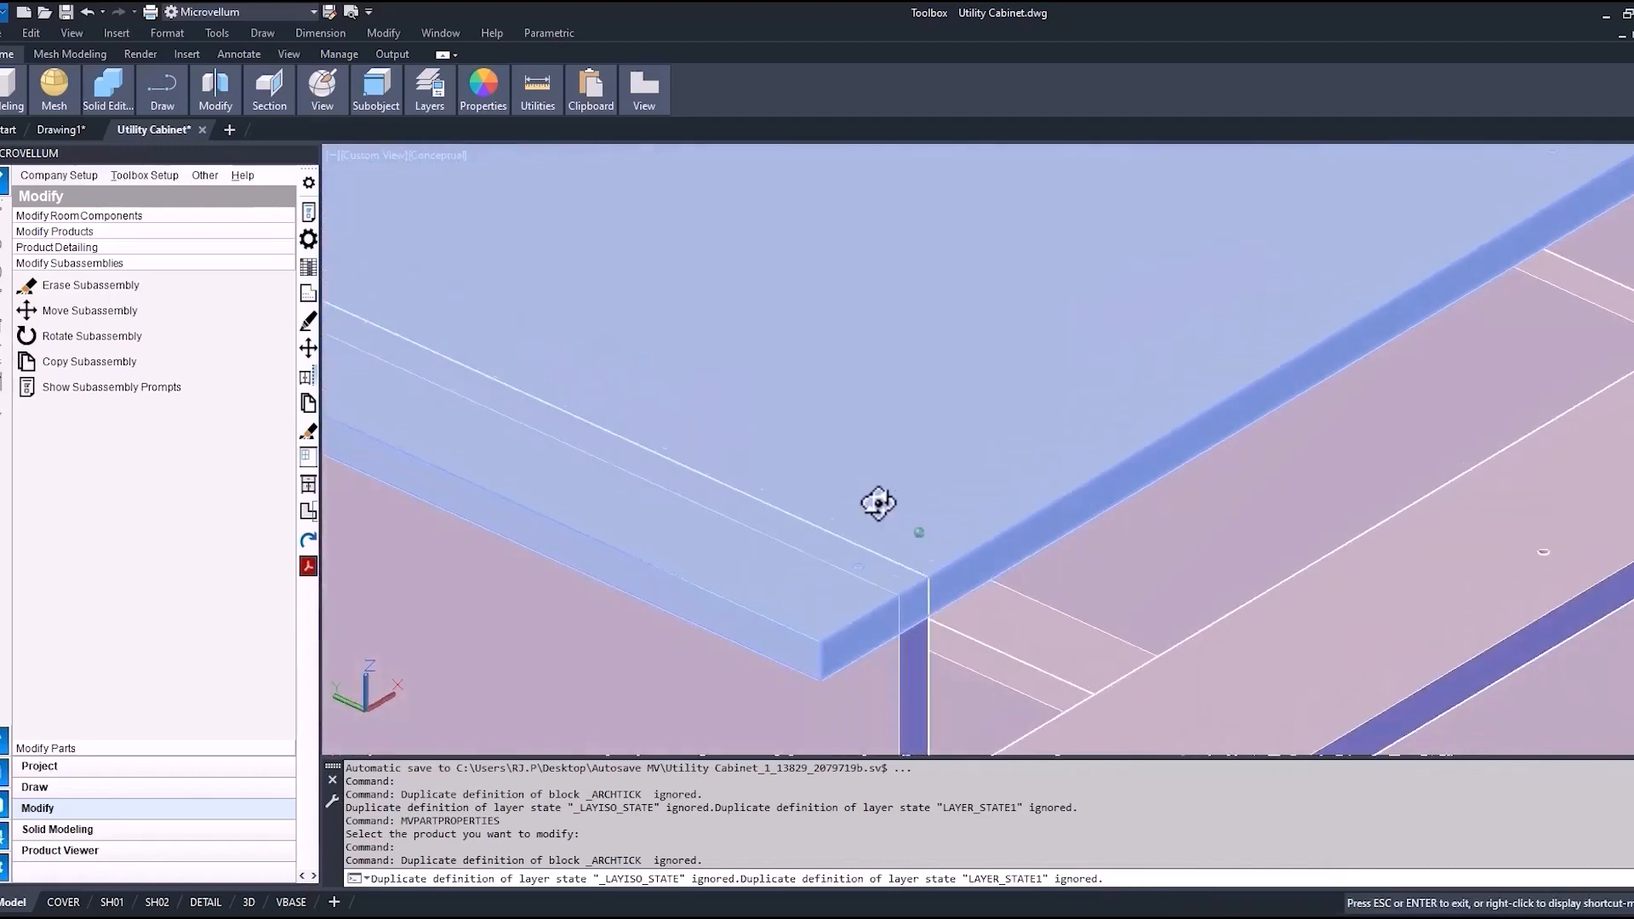
# Reopen Base Top Open and add L!Thickness_Top to its Z origin formula
pyautogui.click(878, 504)
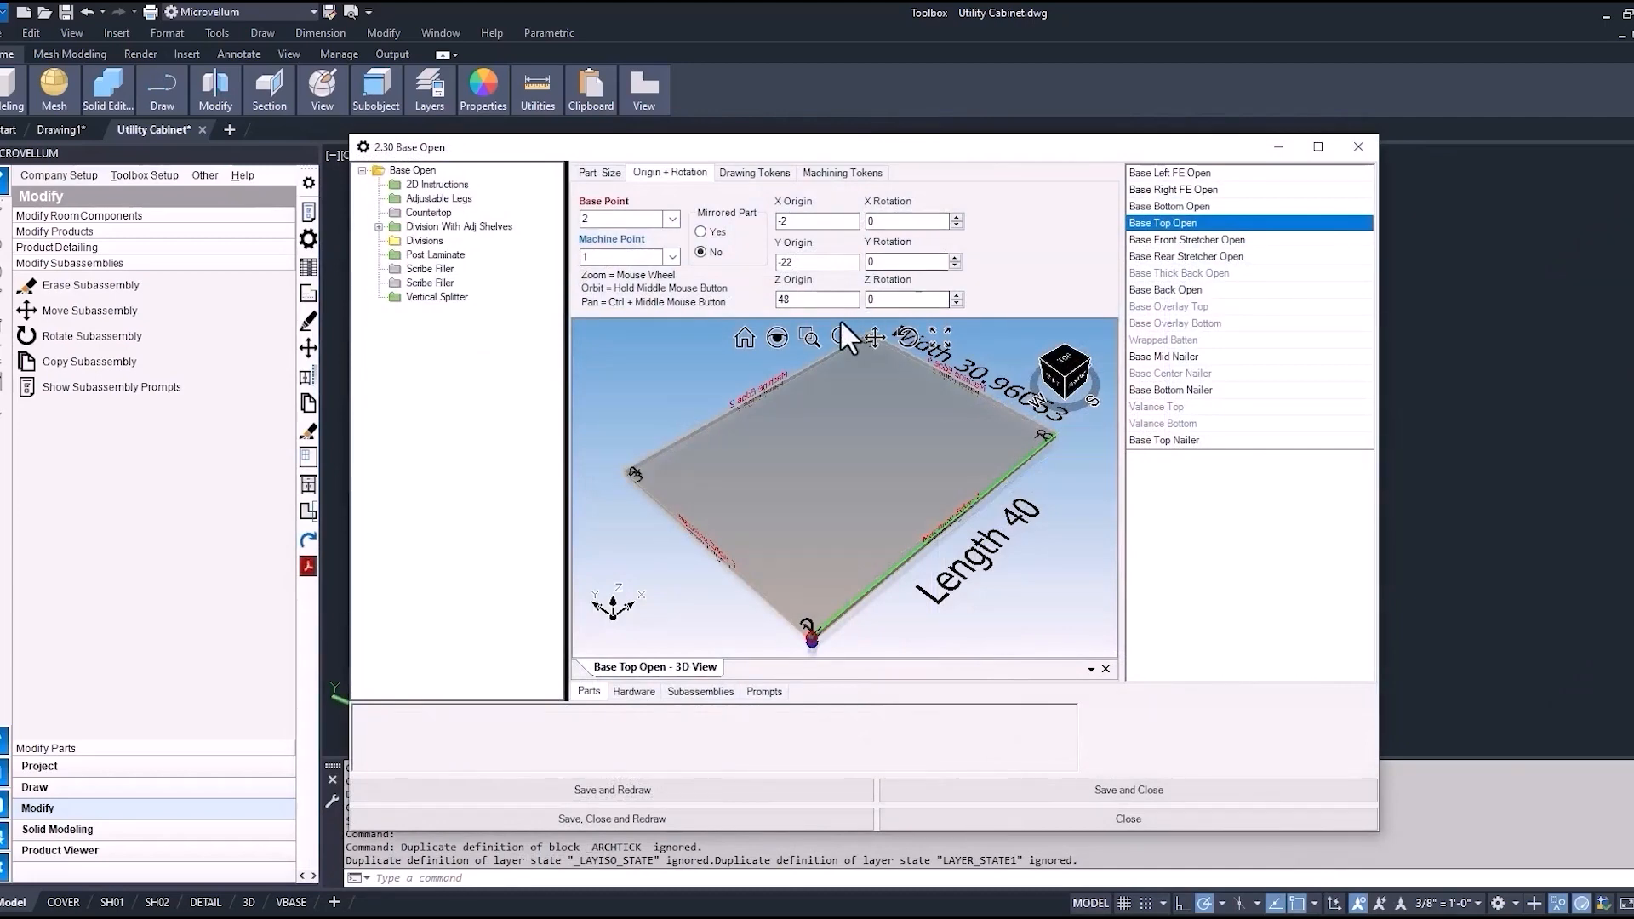
pyautogui.click(814, 299)
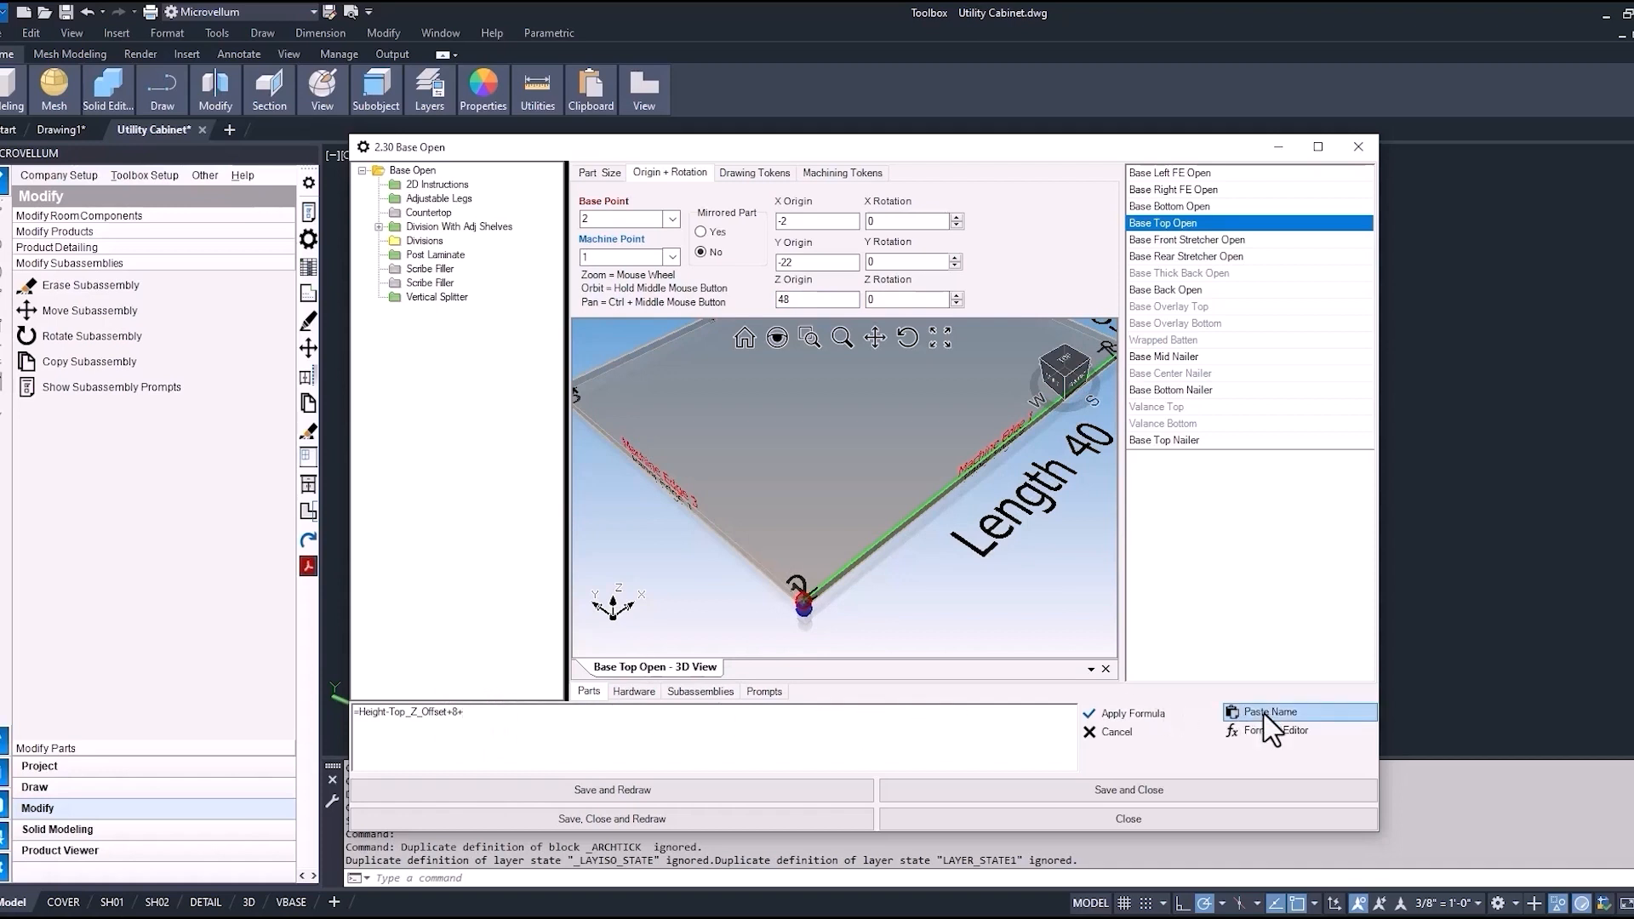
pyautogui.click(1268, 712)
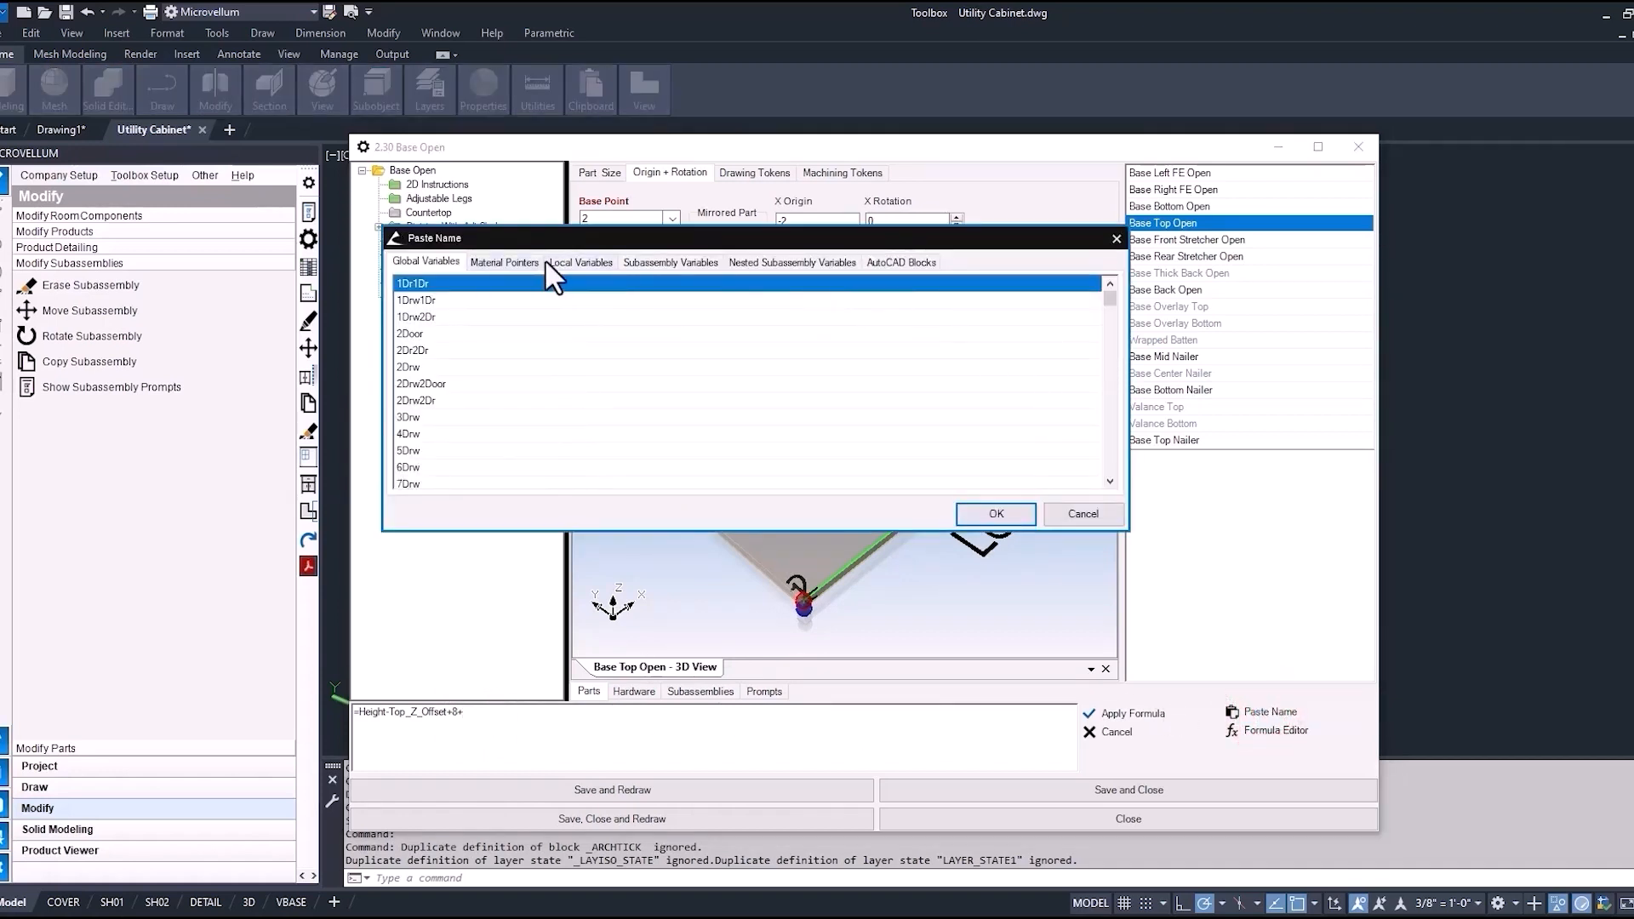
pyautogui.click(580, 262)
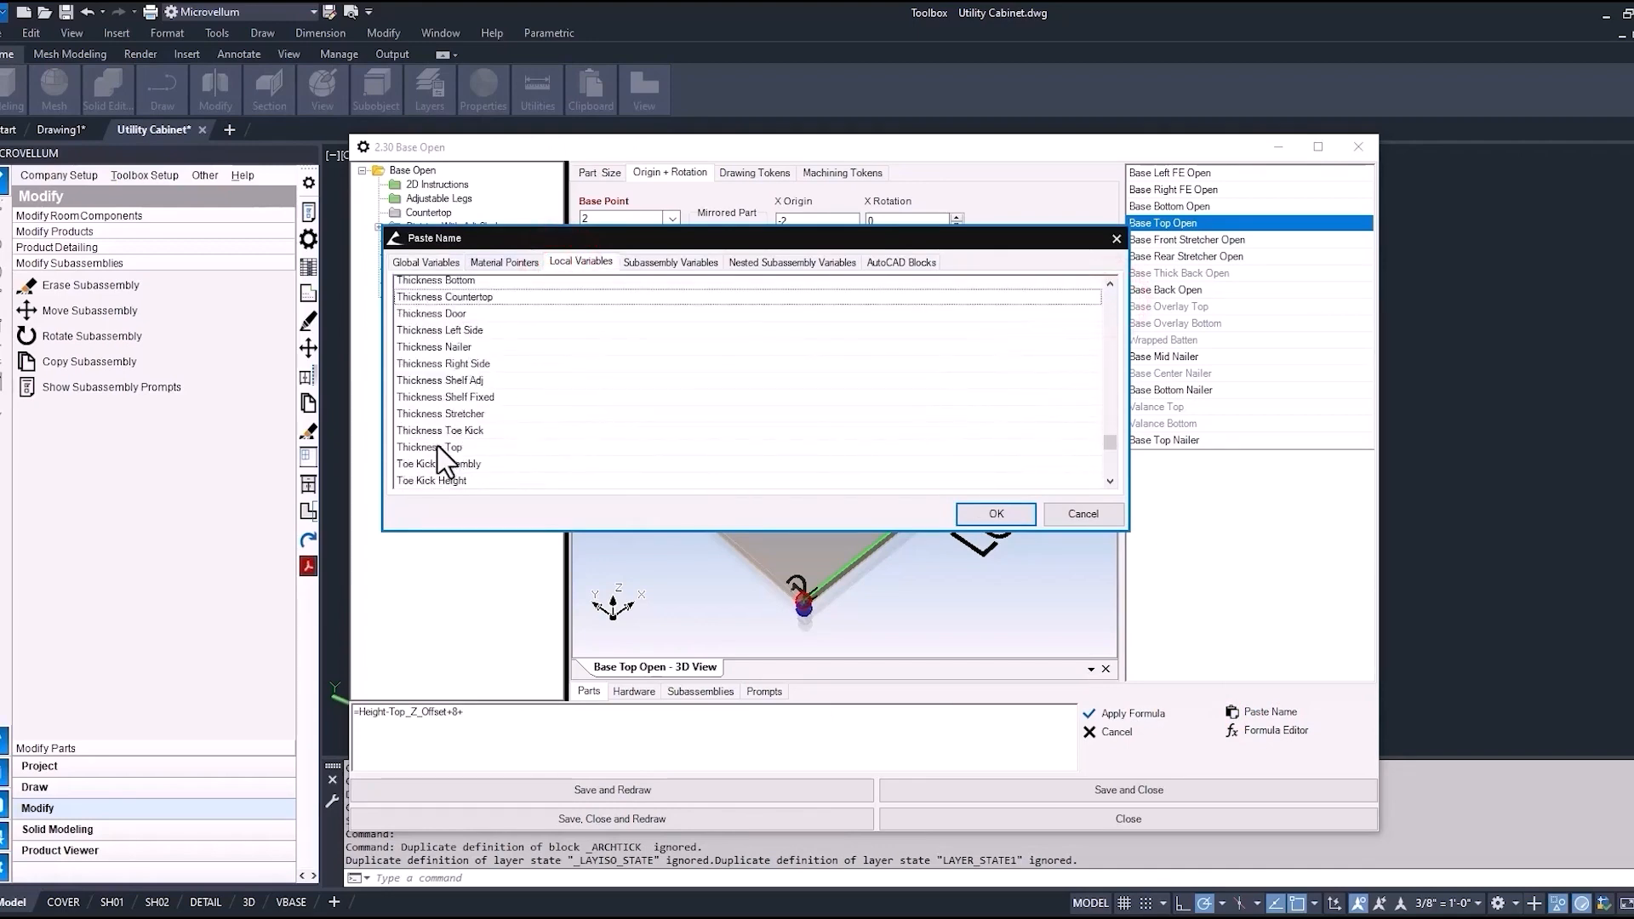
pyautogui.click(992, 514)
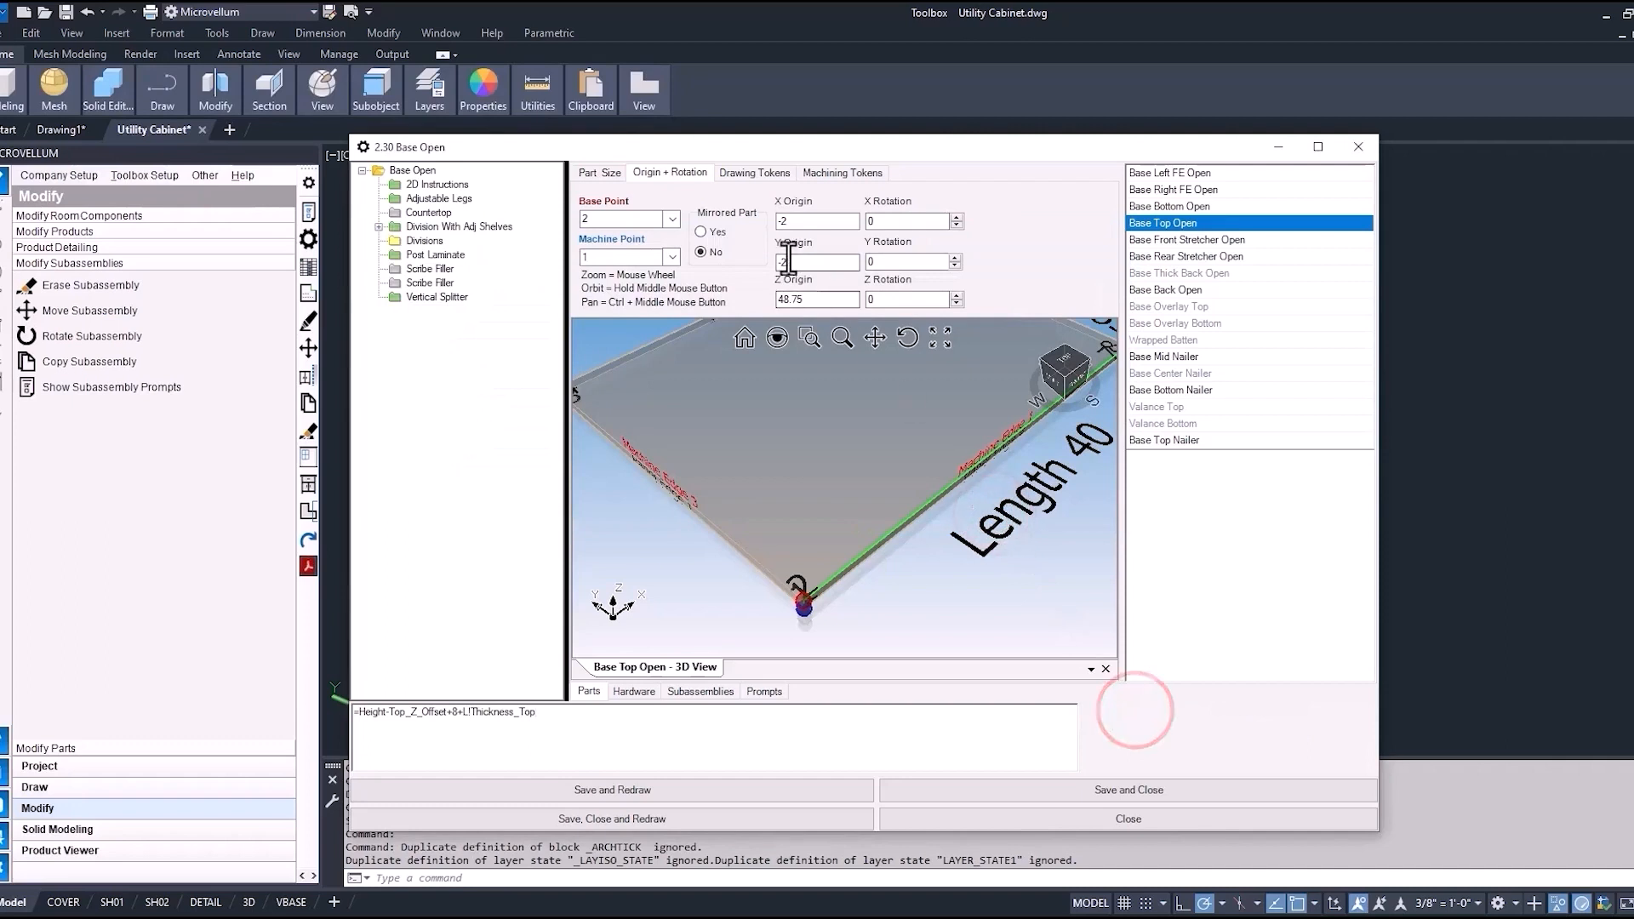
# Append -8 to the Y origin formula, then save, close and redraw
pyautogui.click(815, 262)
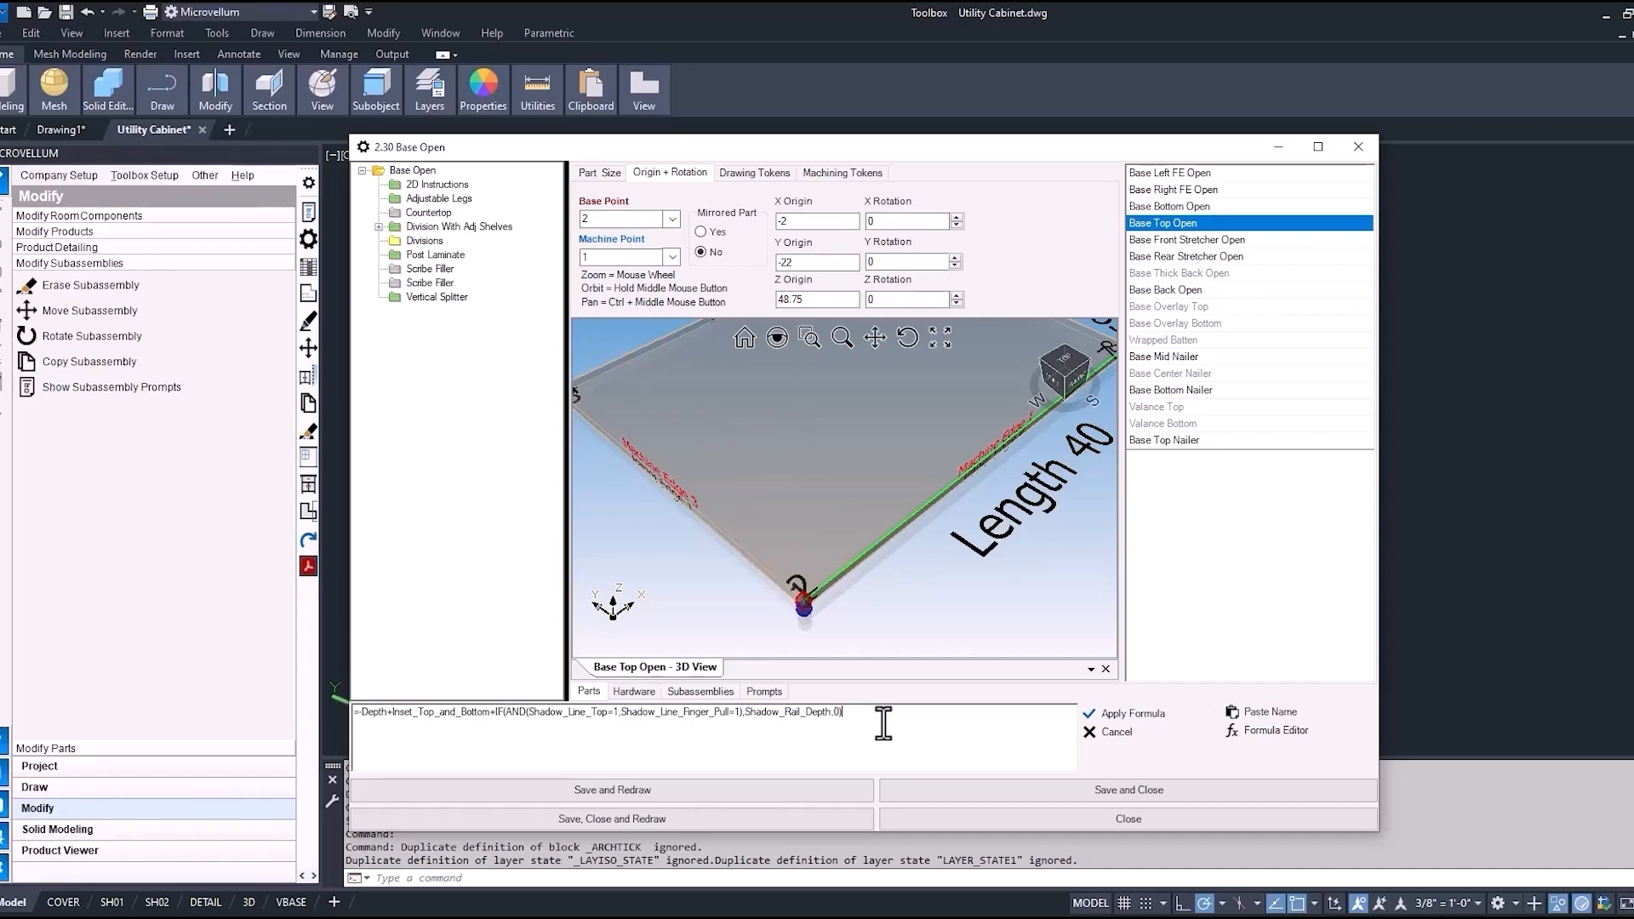
pyautogui.write('-8')
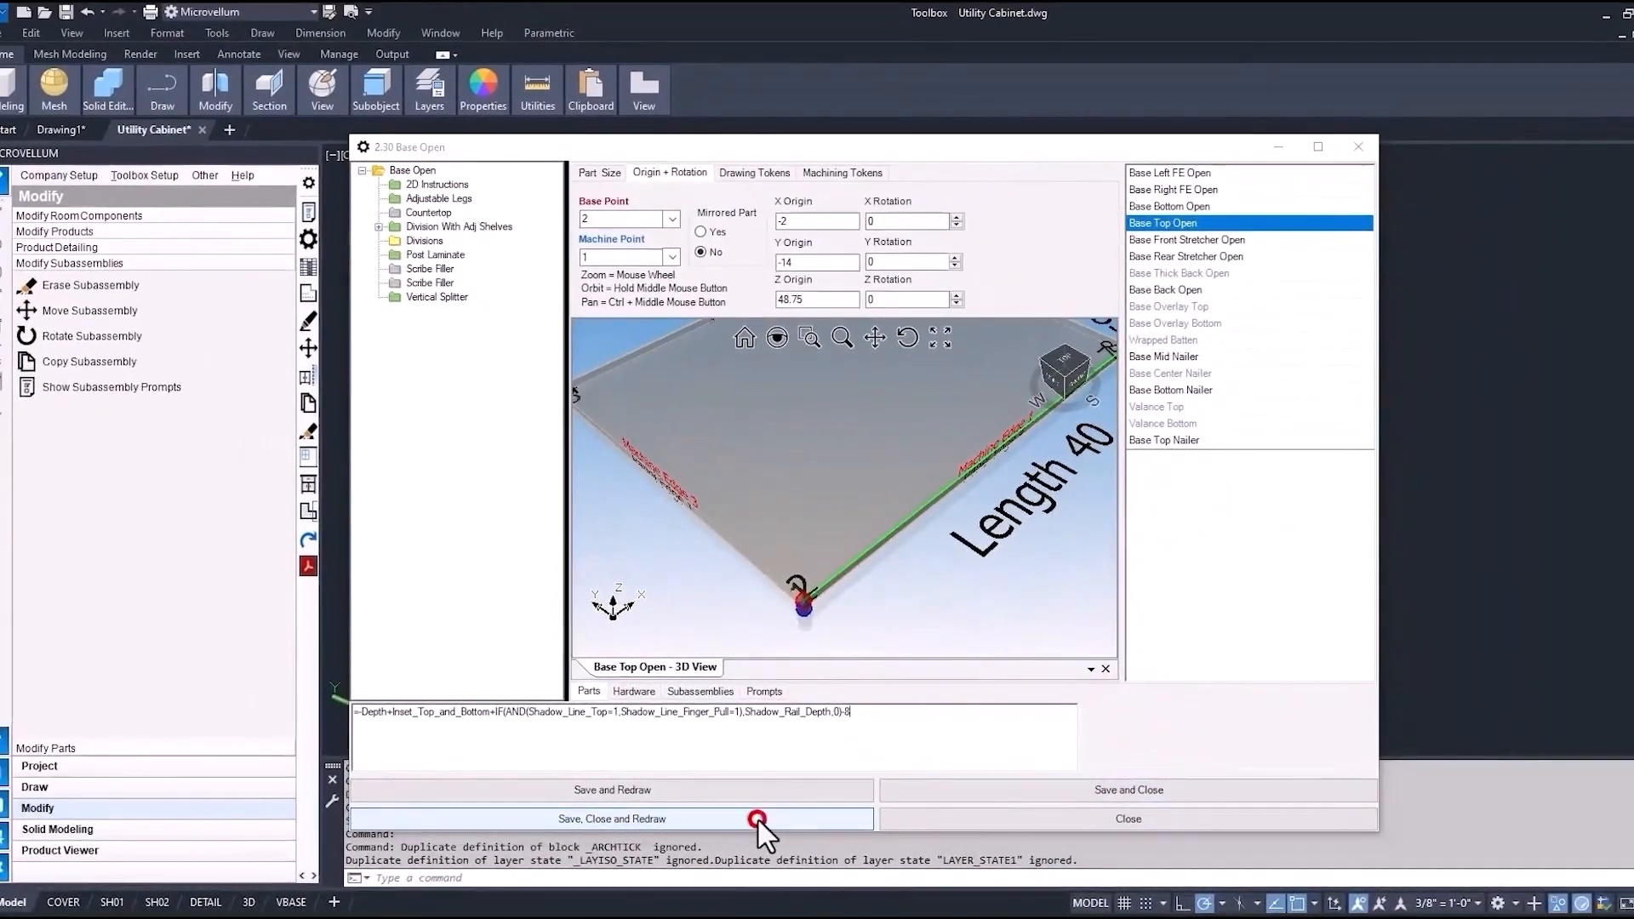
pyautogui.click(611, 819)
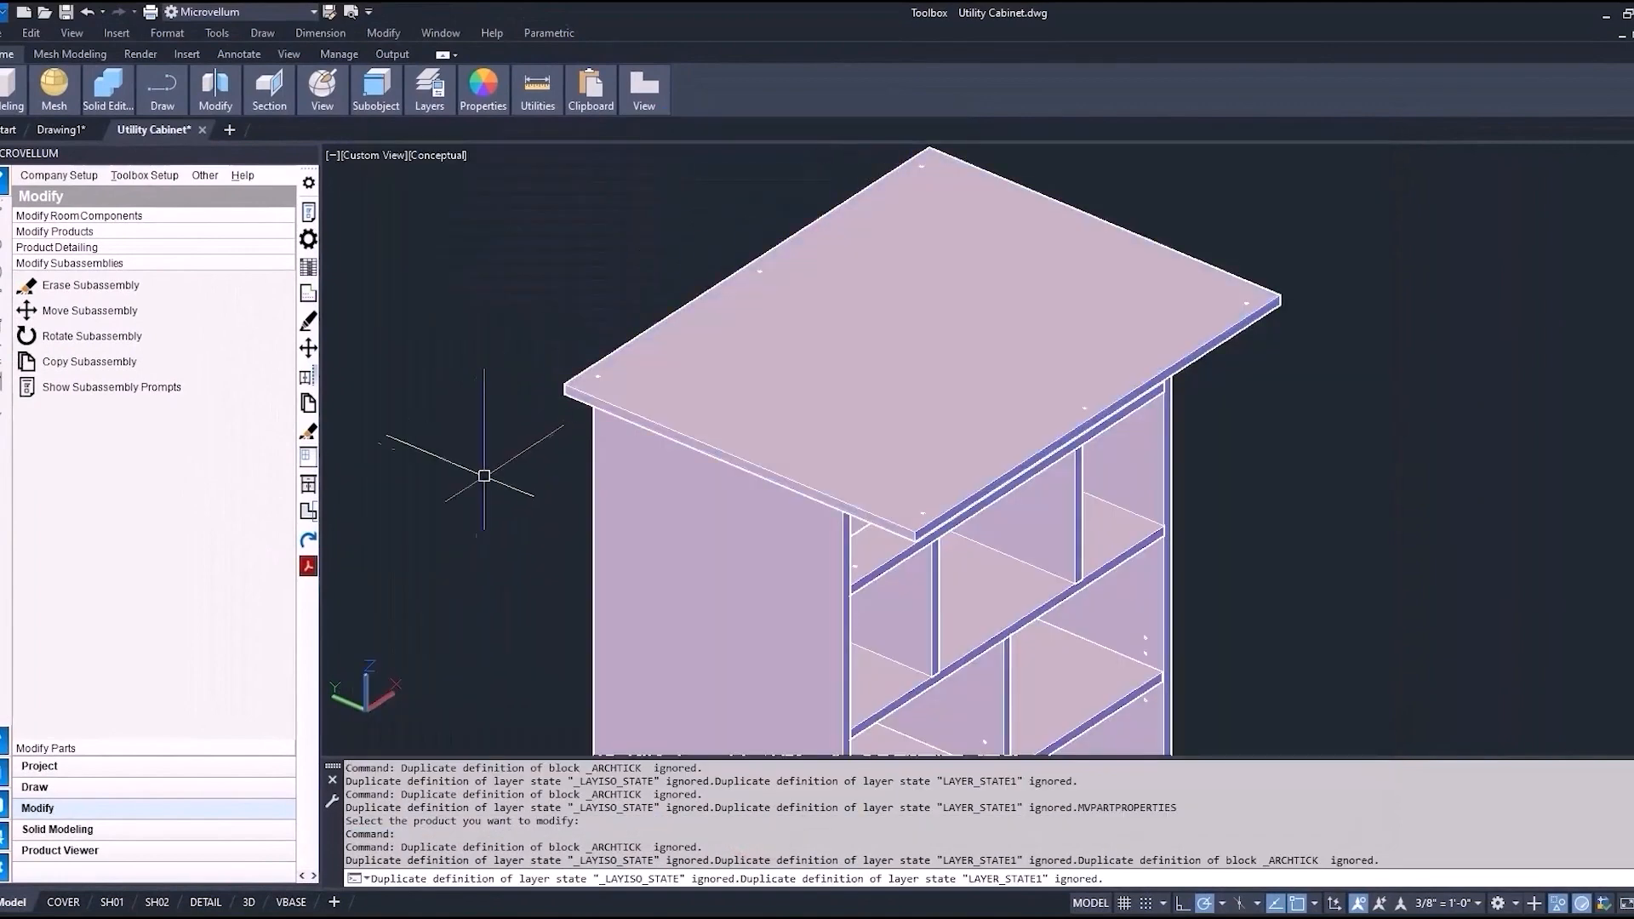
pyautogui.moveTo(352, 284)
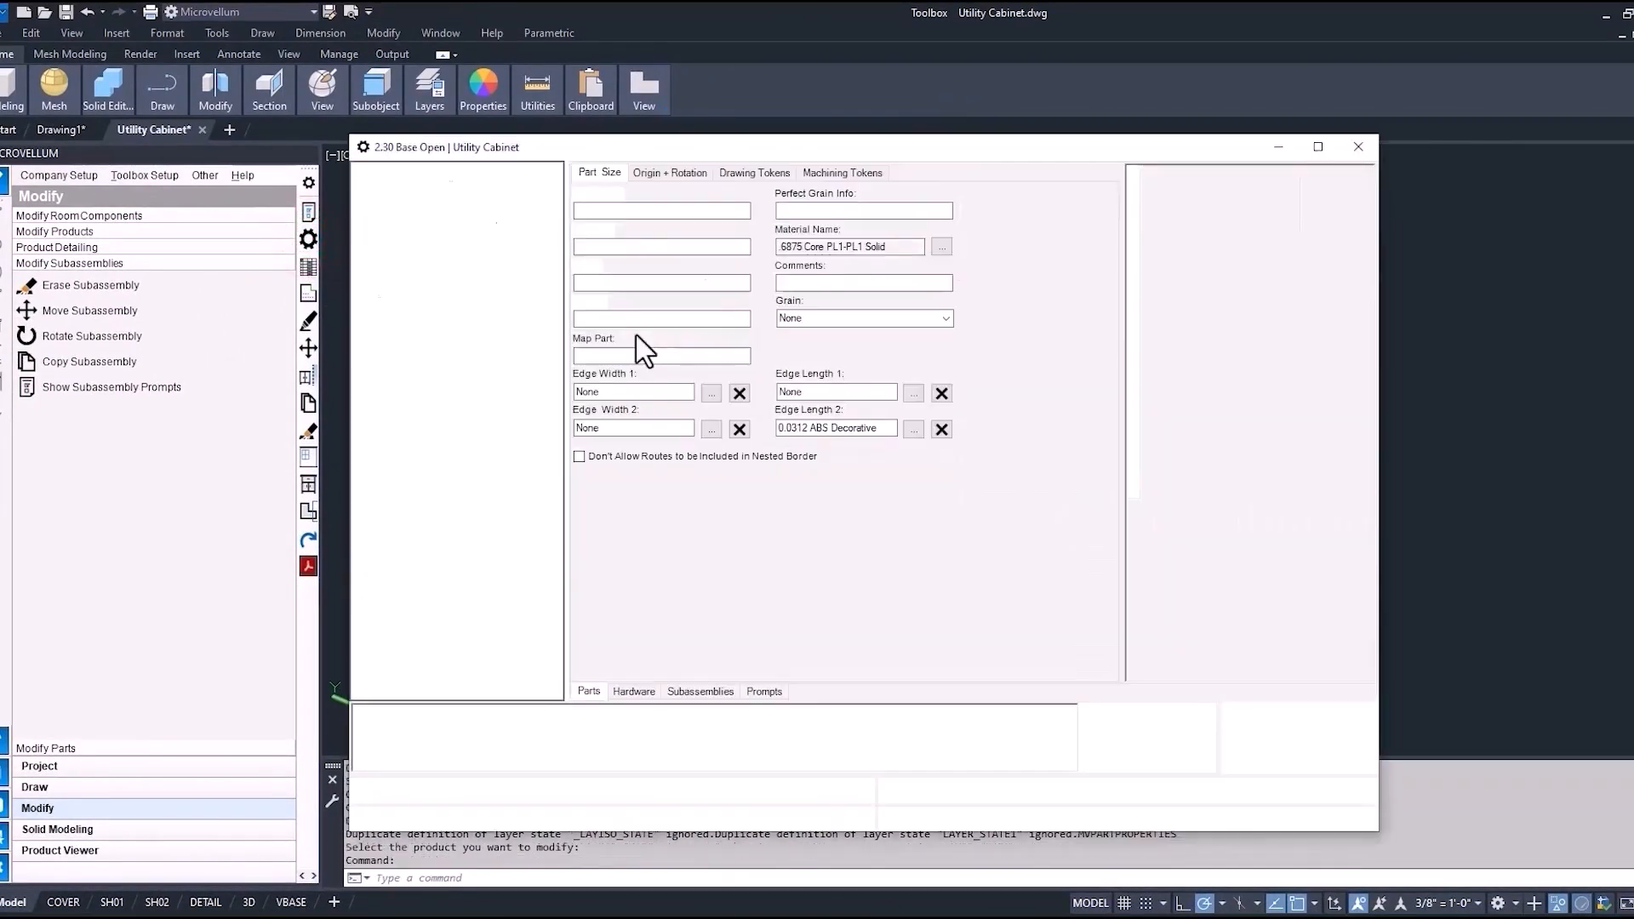
# Show the Base Top Open machining tokens and inspect the BORE5 boring token
pyautogui.click(842, 172)
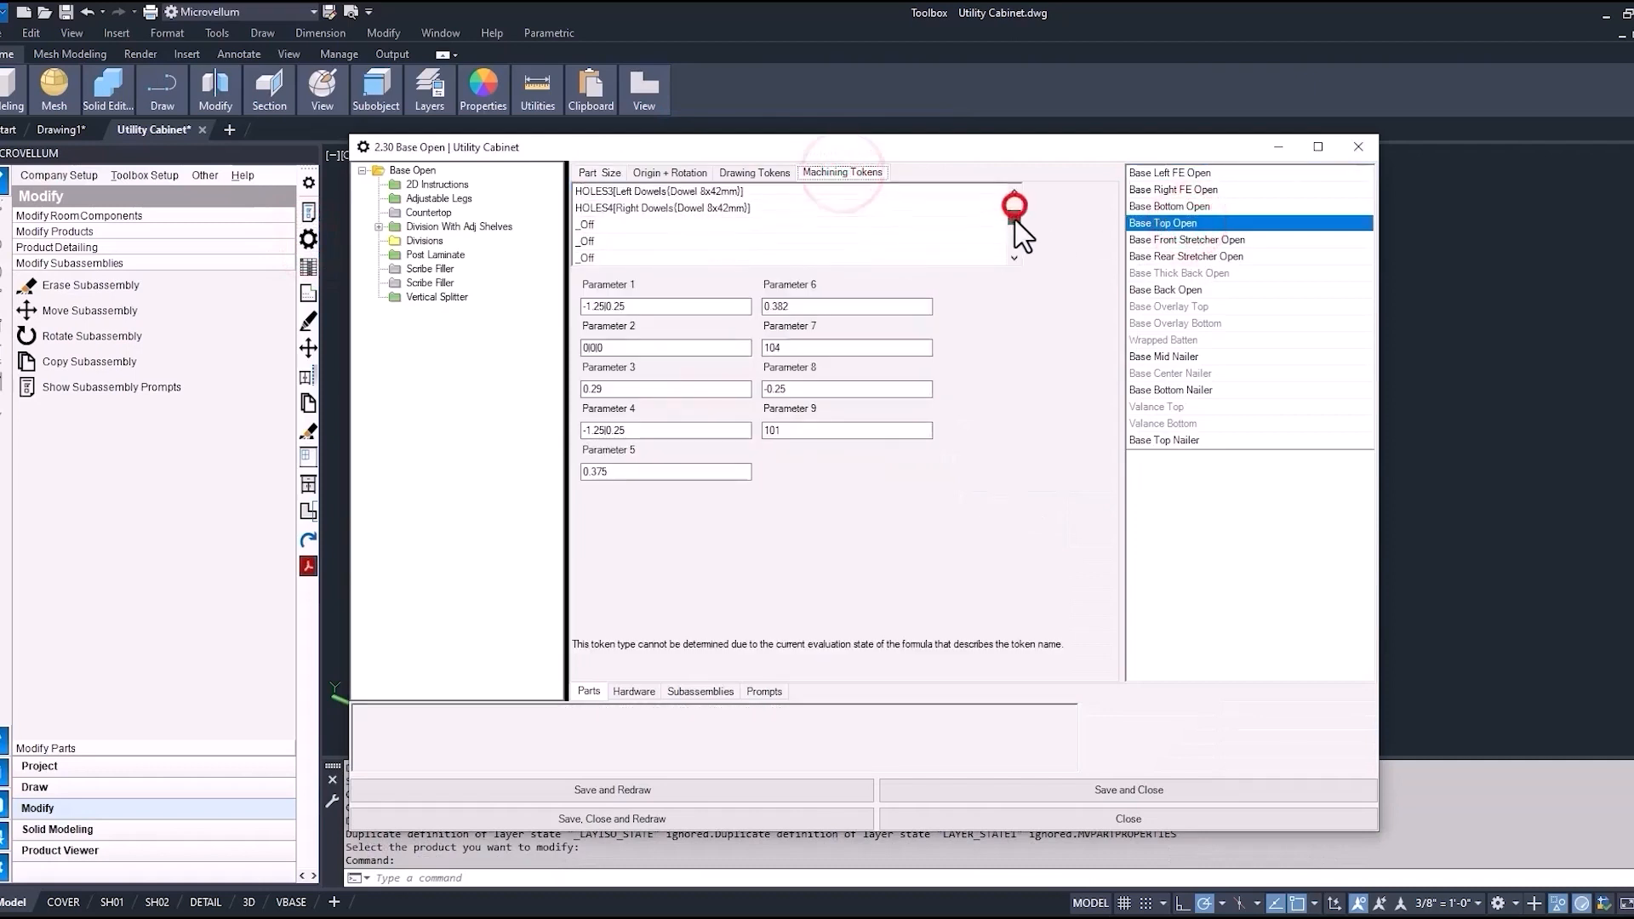
pyautogui.click(634, 246)
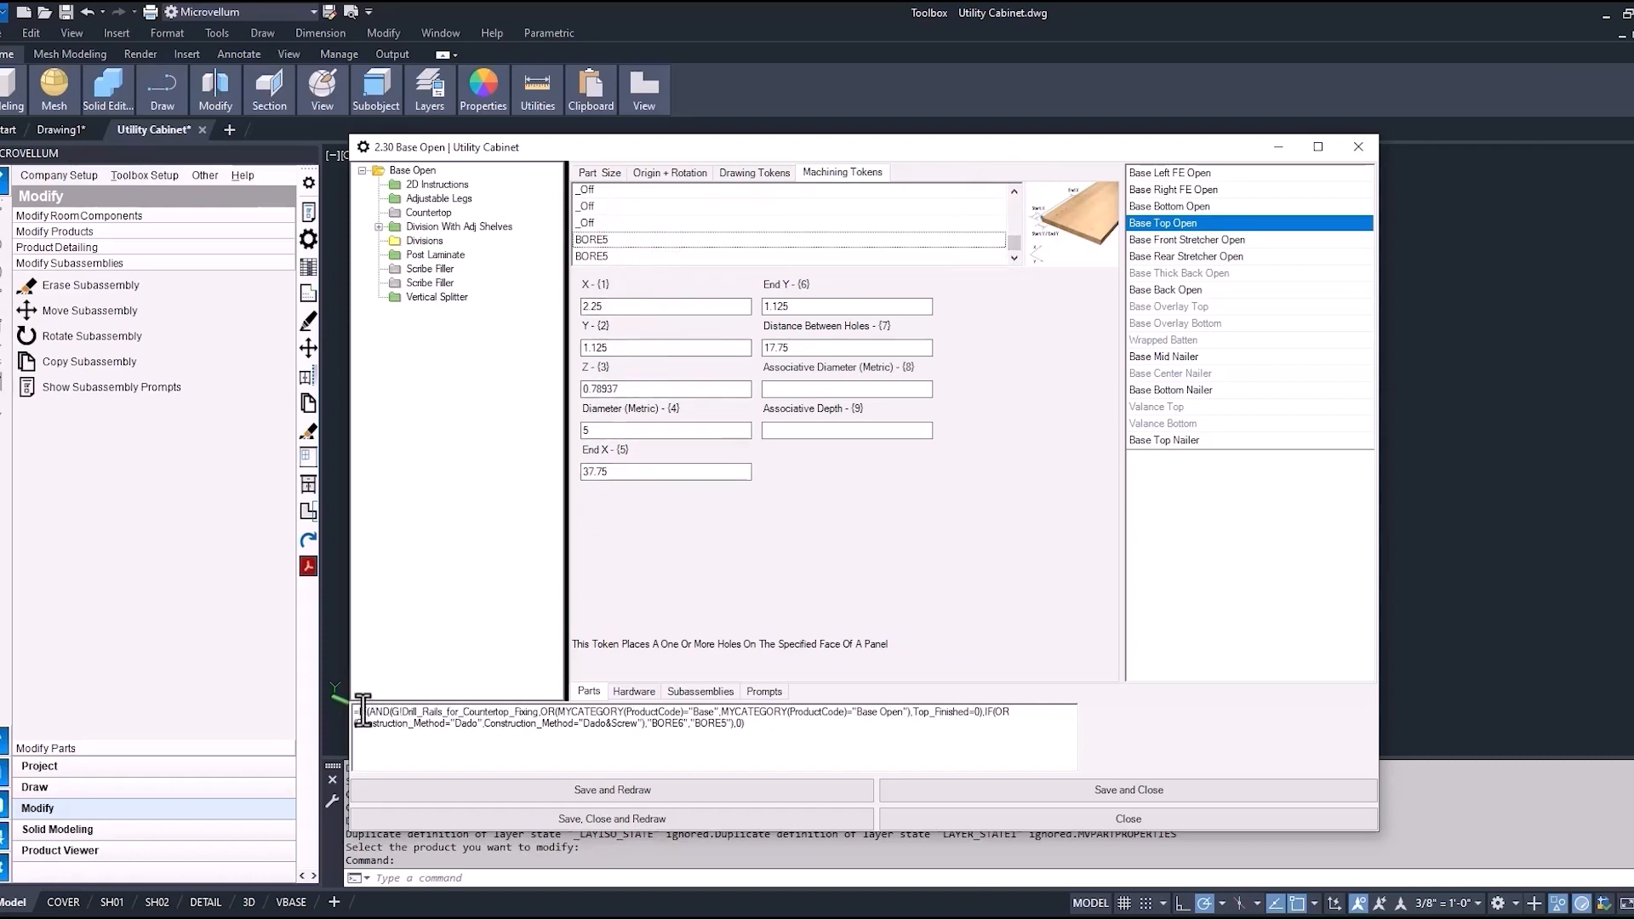
pyautogui.rightClick(590, 255)
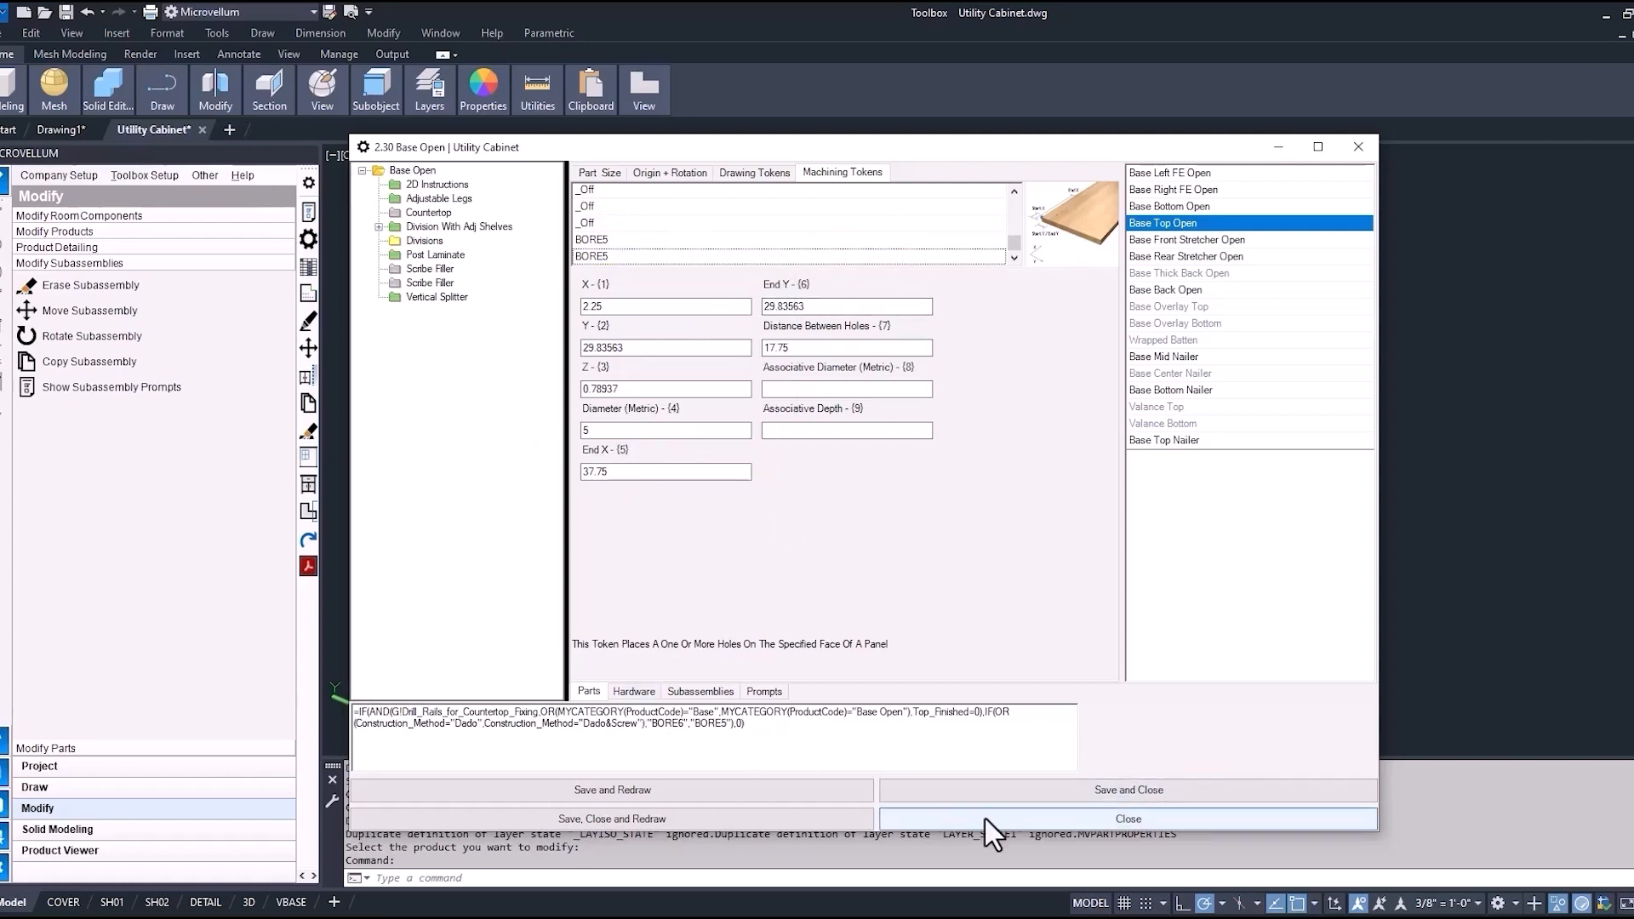
# Close part properties and add a vertex on the rectangle's top edge to form a U
pyautogui.click(1127, 818)
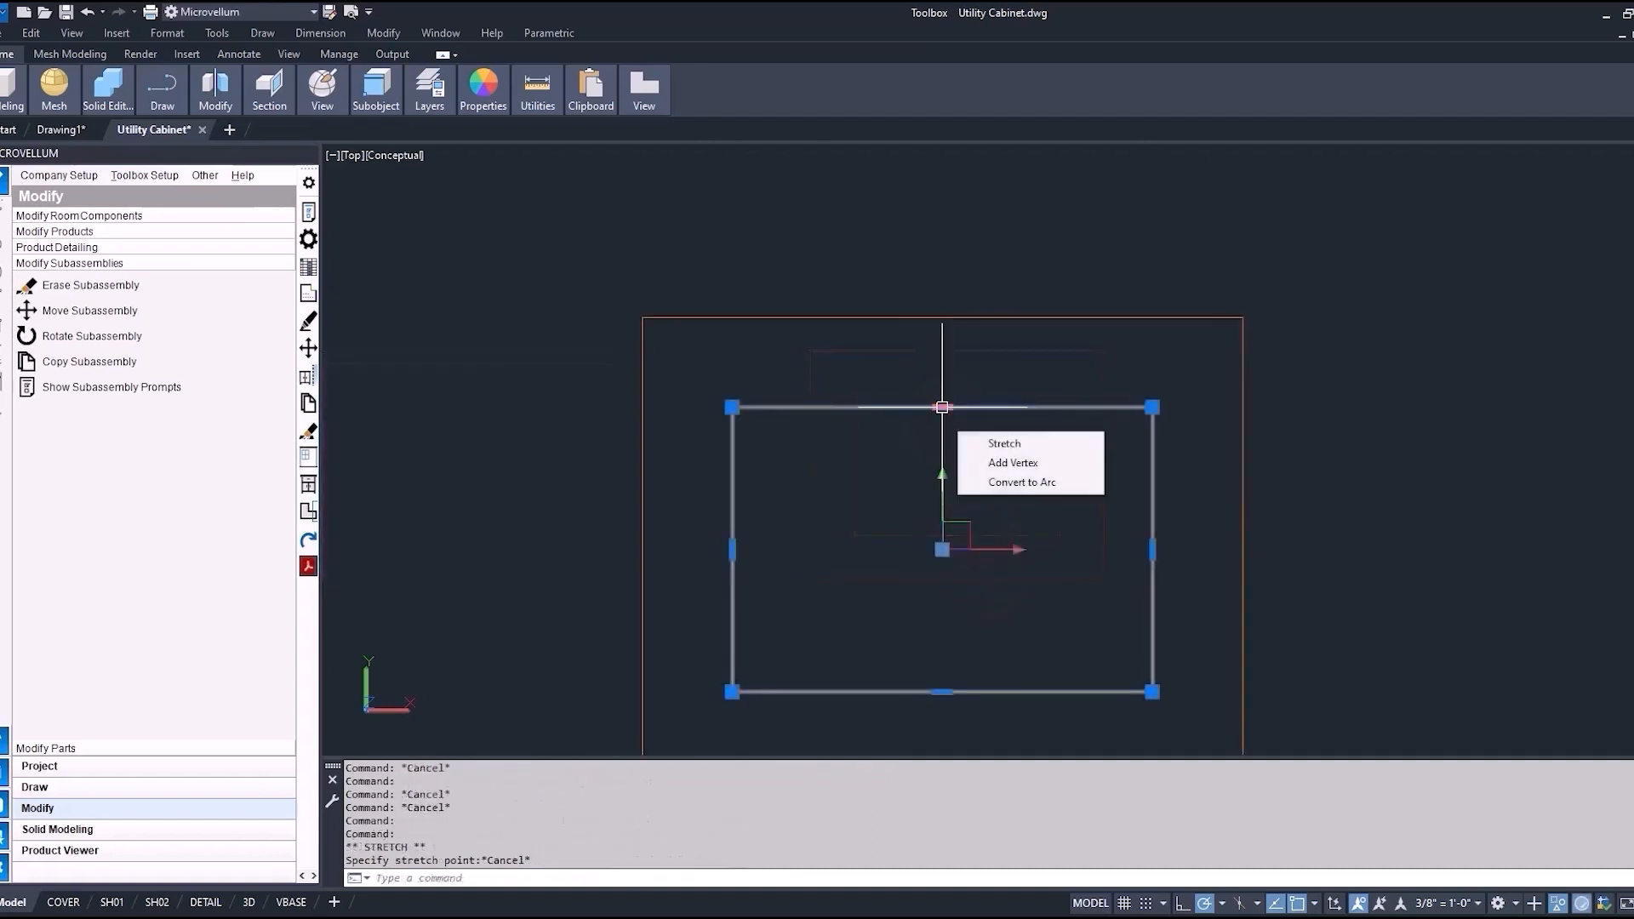
pyautogui.click(1002, 442)
pyautogui.write('f')
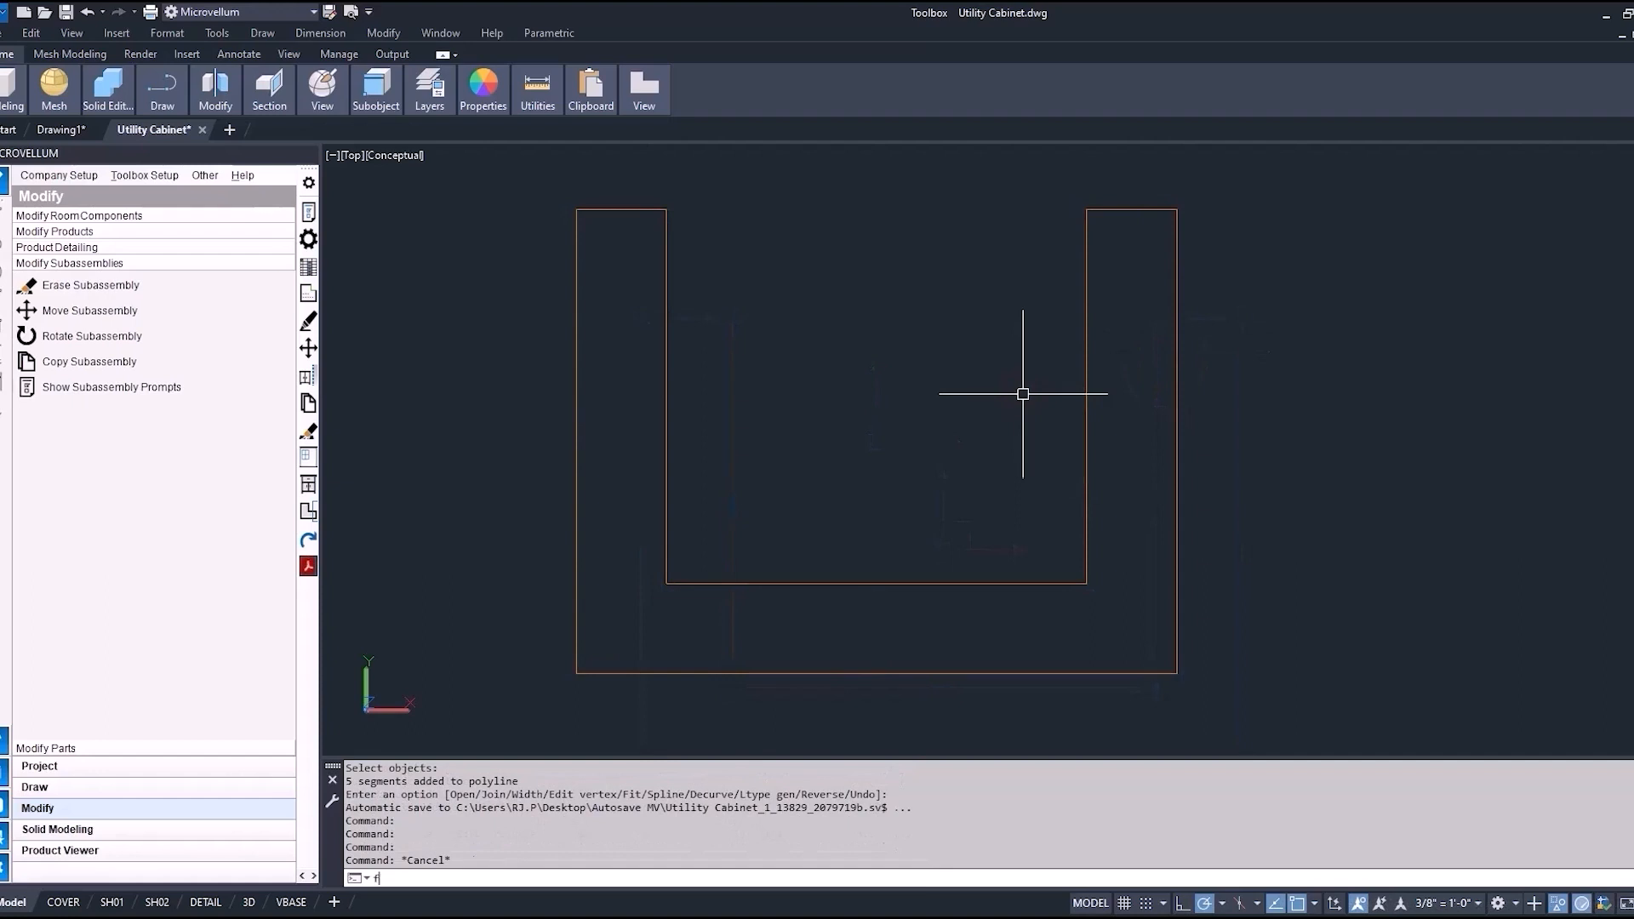
# Fillet the joined U-shaped polyline with Multiple, radius 2
pyautogui.write('m/Multiple]: m')
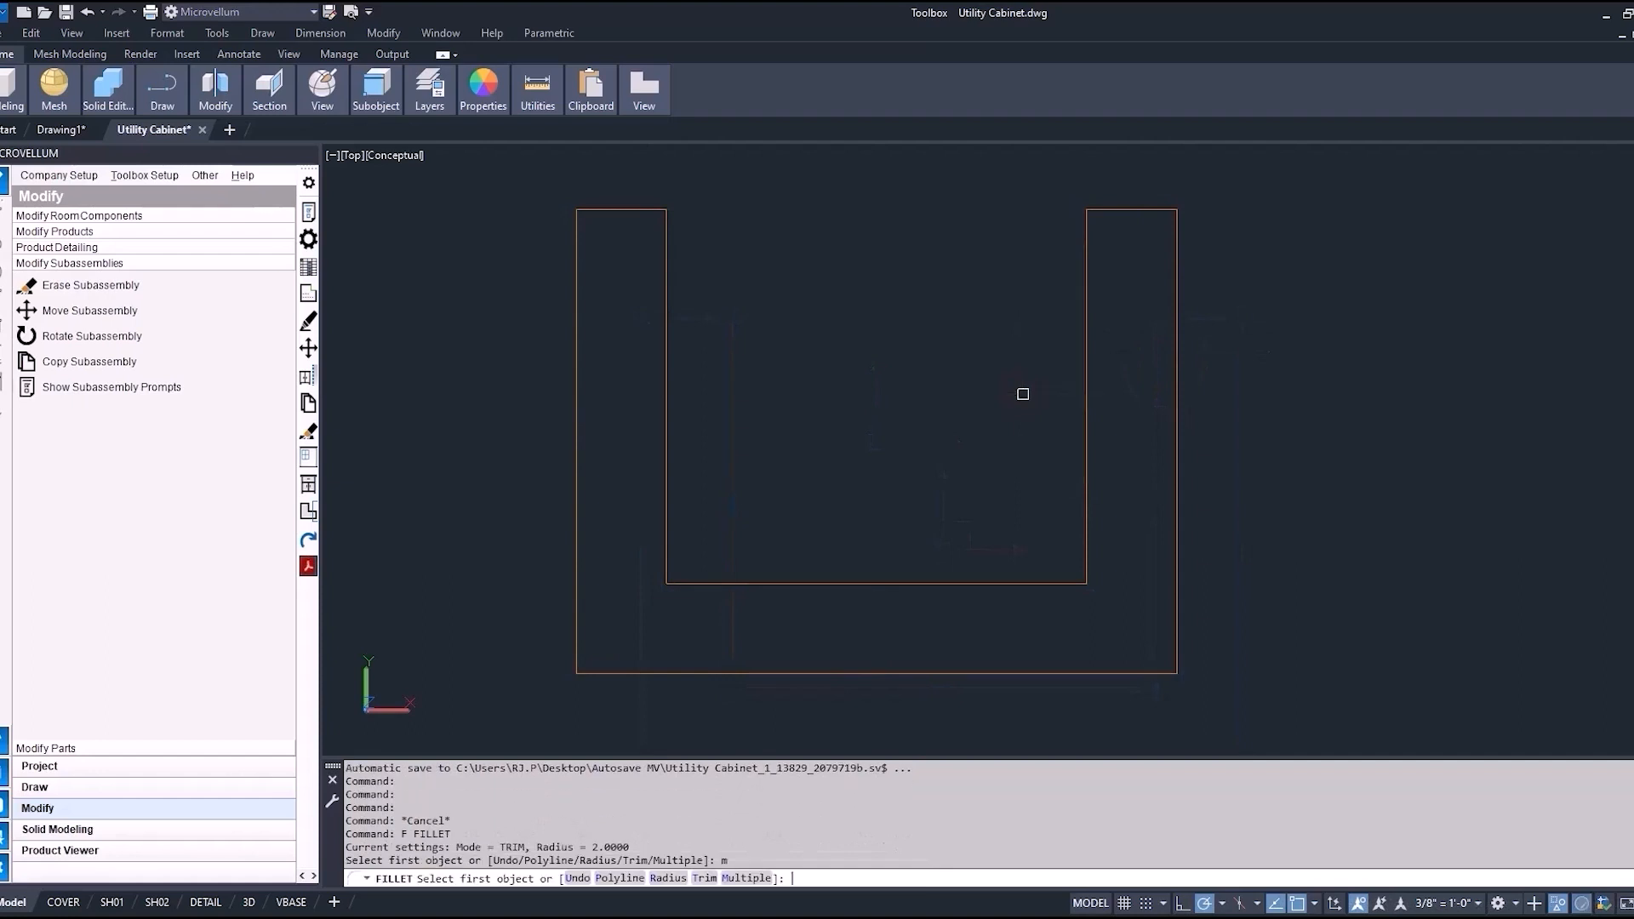
pyautogui.write('r')
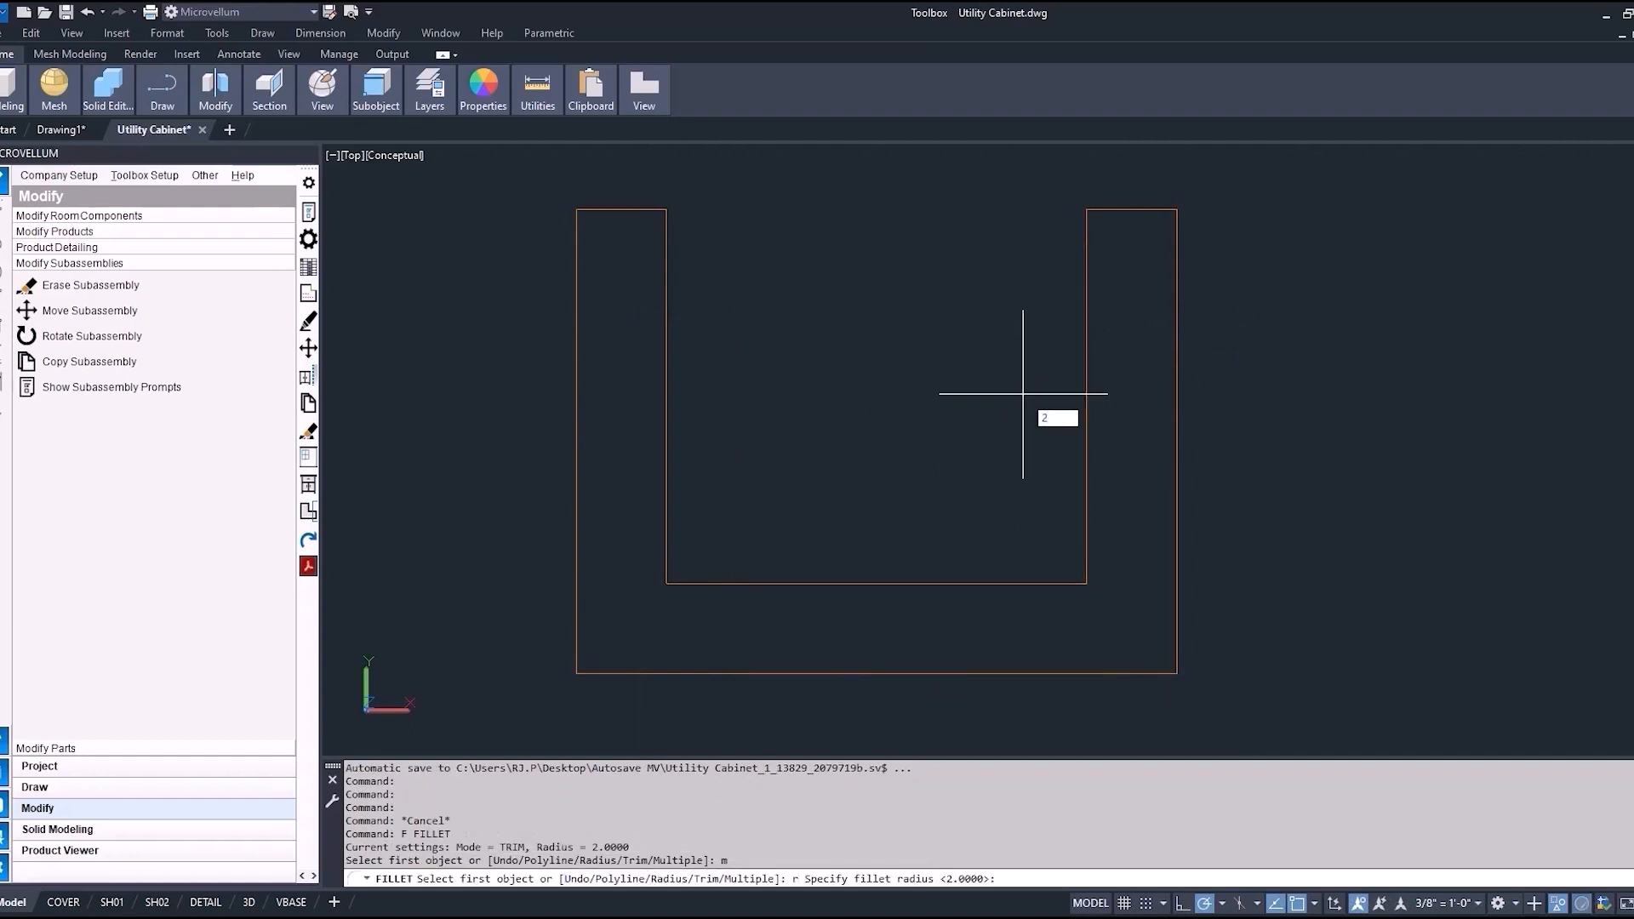
pyautogui.write('2')
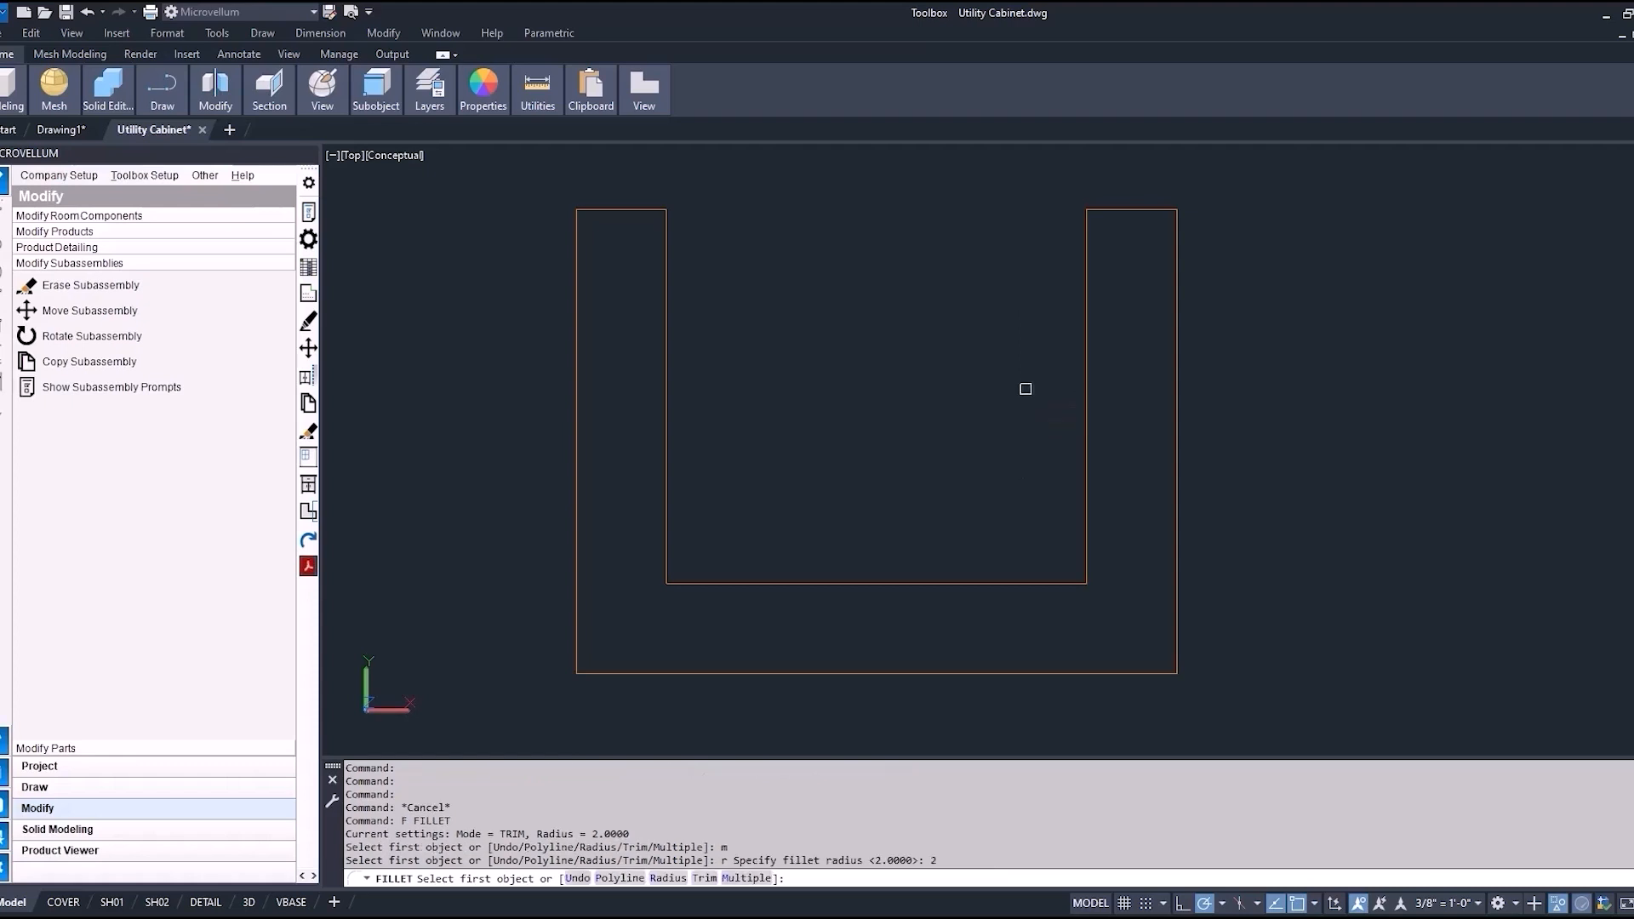
pyautogui.click(1176, 264)
pyautogui.write('SW')
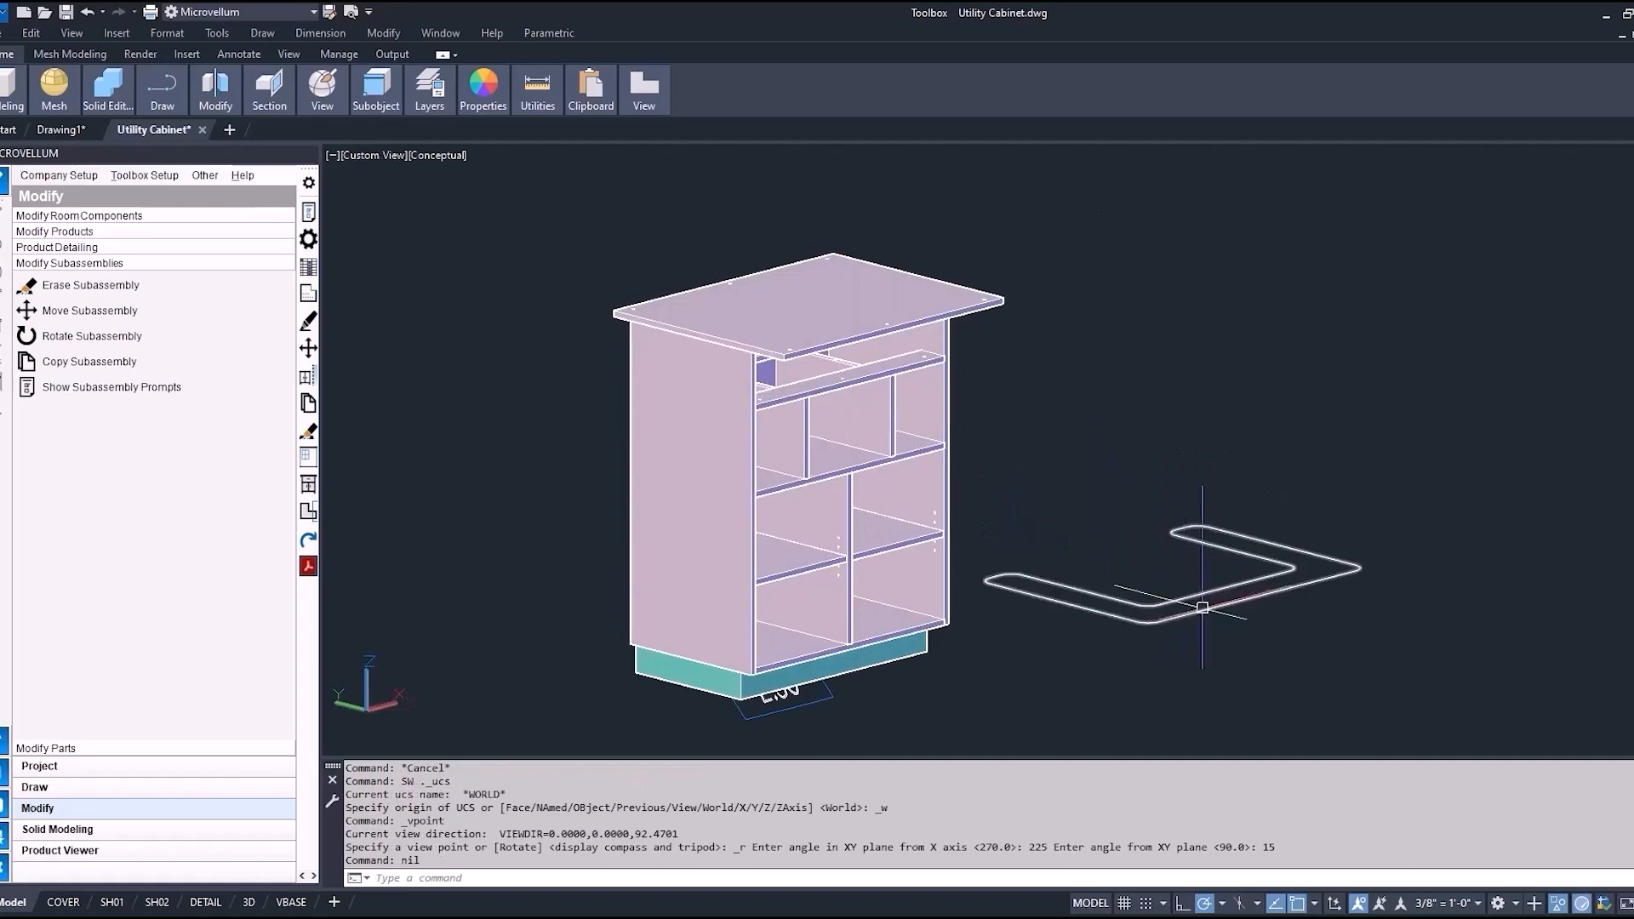
pyautogui.moveTo(1198, 606)
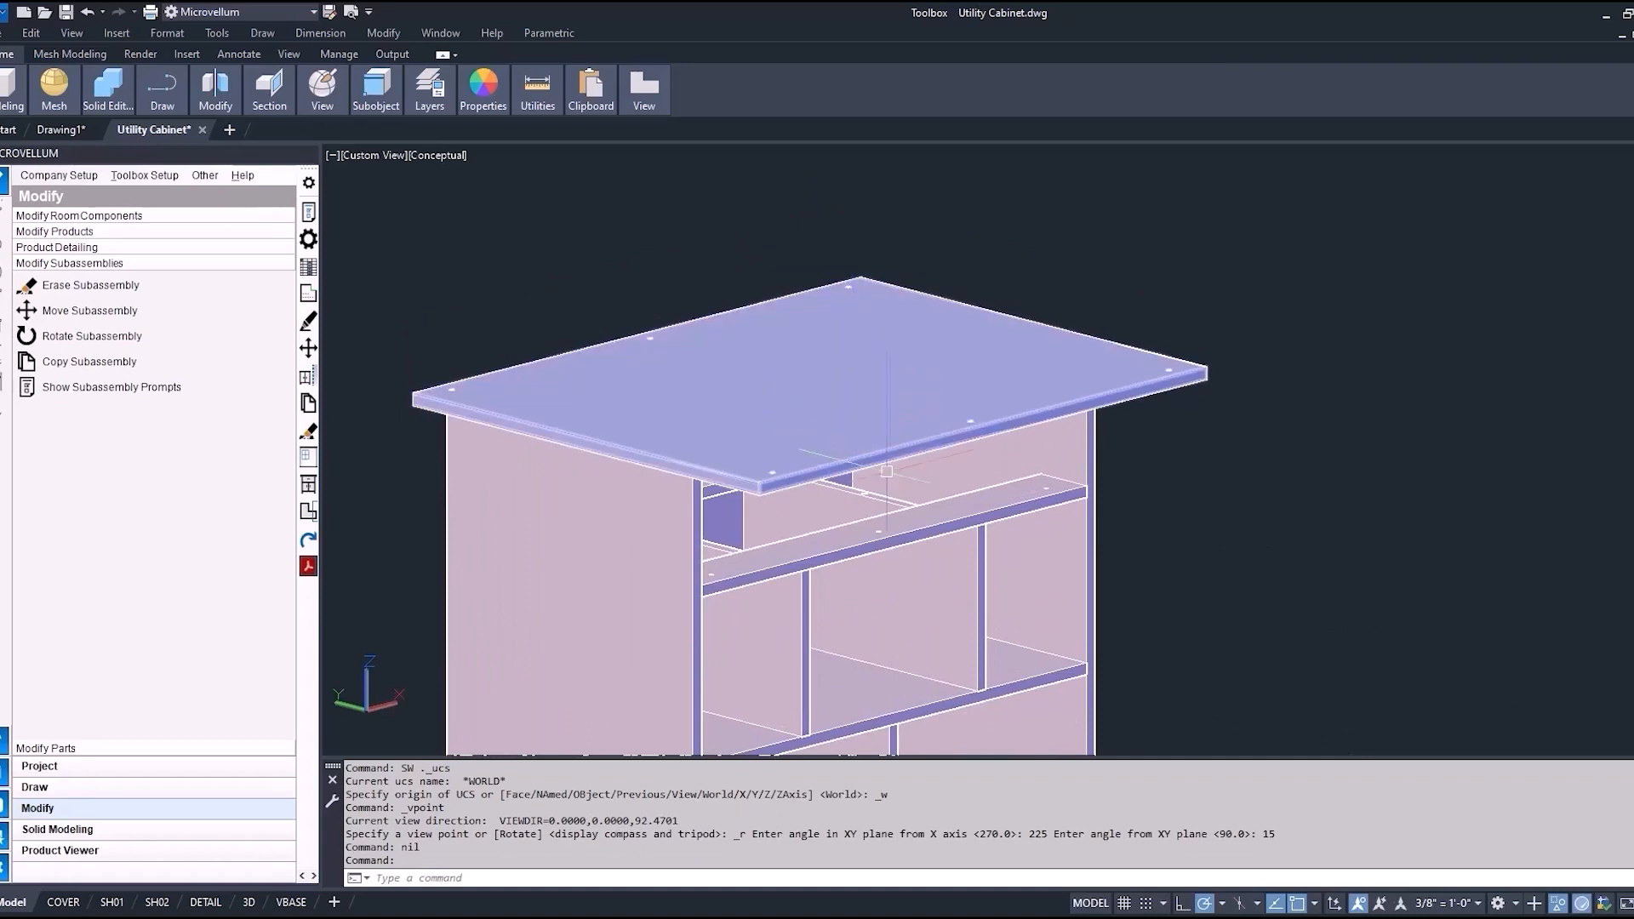
# Orbit the isometric view in close on the cabinet's top panel
pyautogui.moveTo(884, 470); pyautogui.dragTo(893, 431)
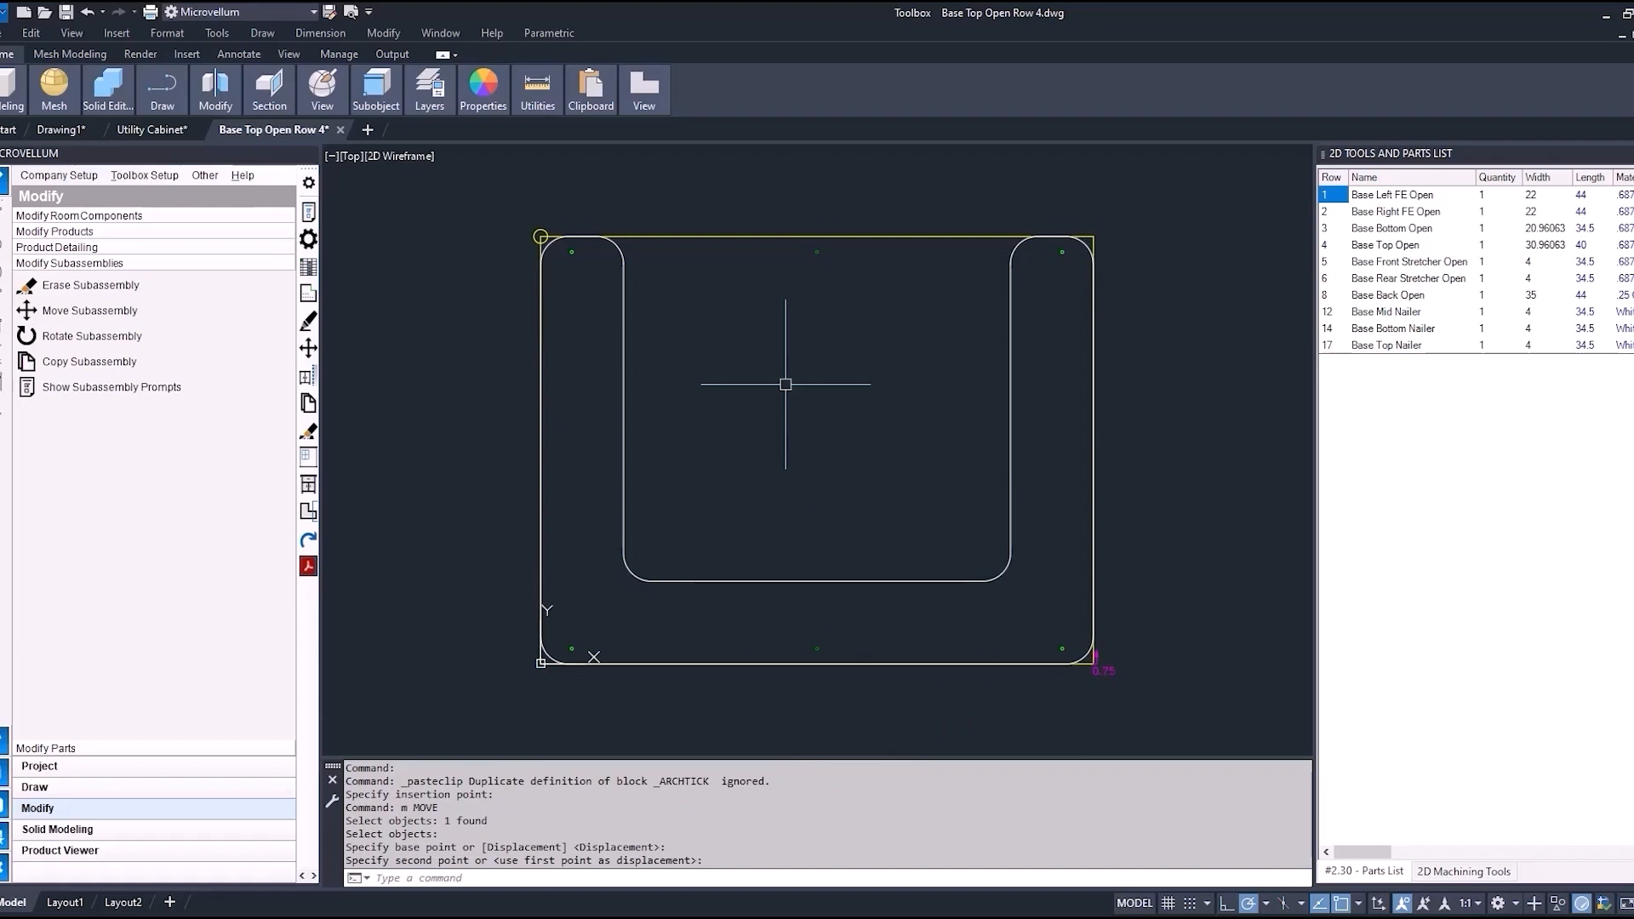
pyautogui.moveTo(776, 408)
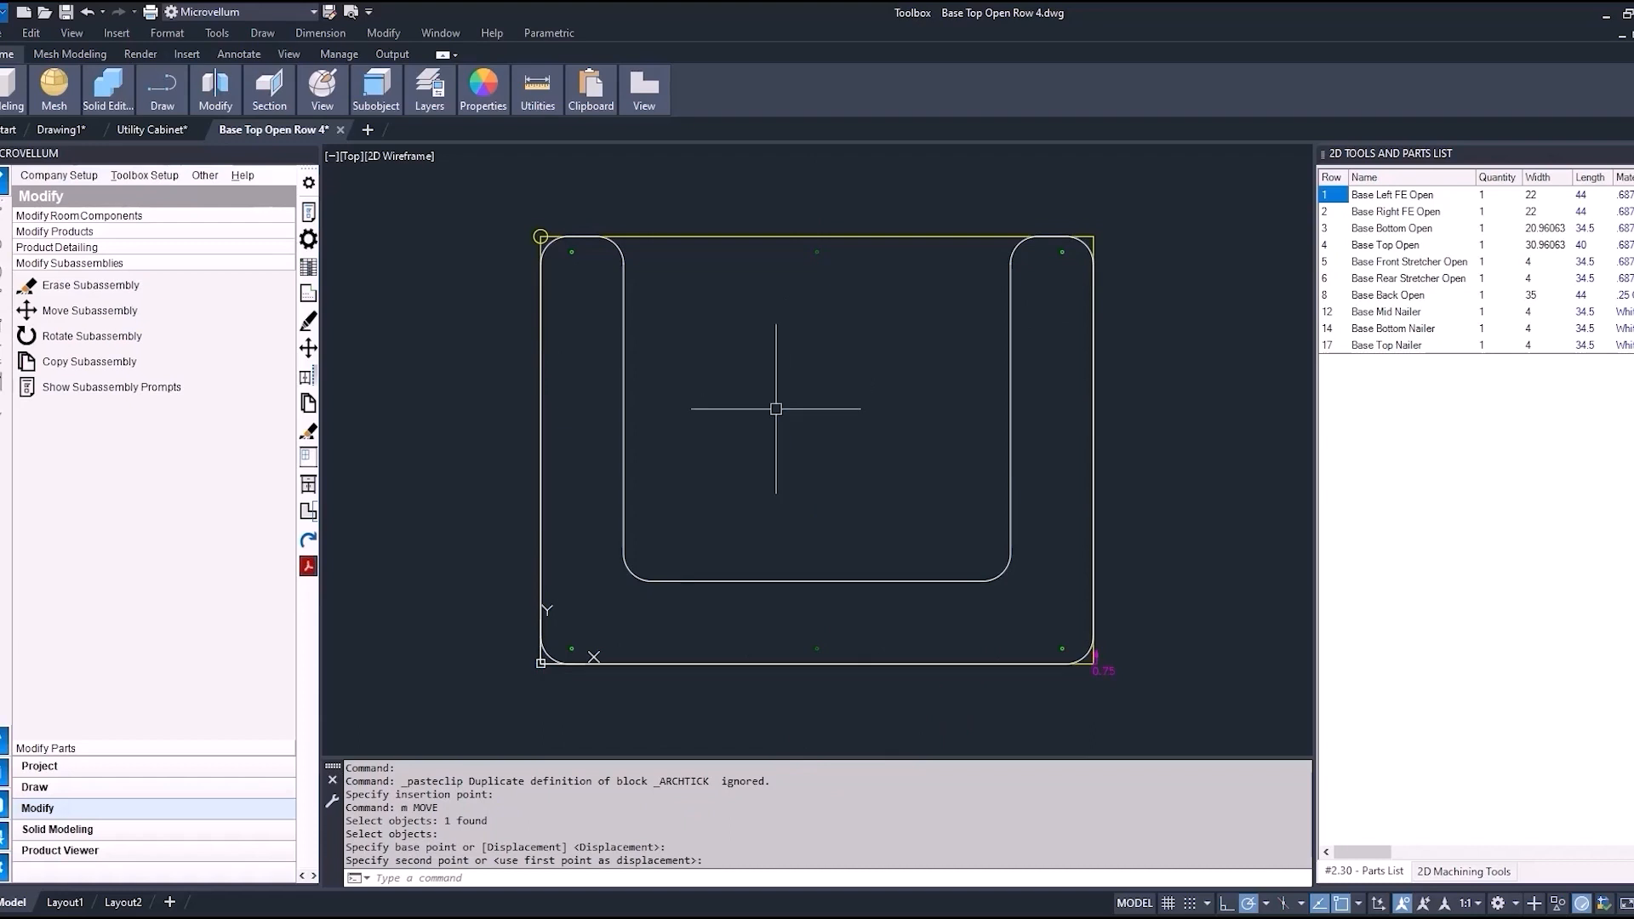
pyautogui.moveTo(1123, 730)
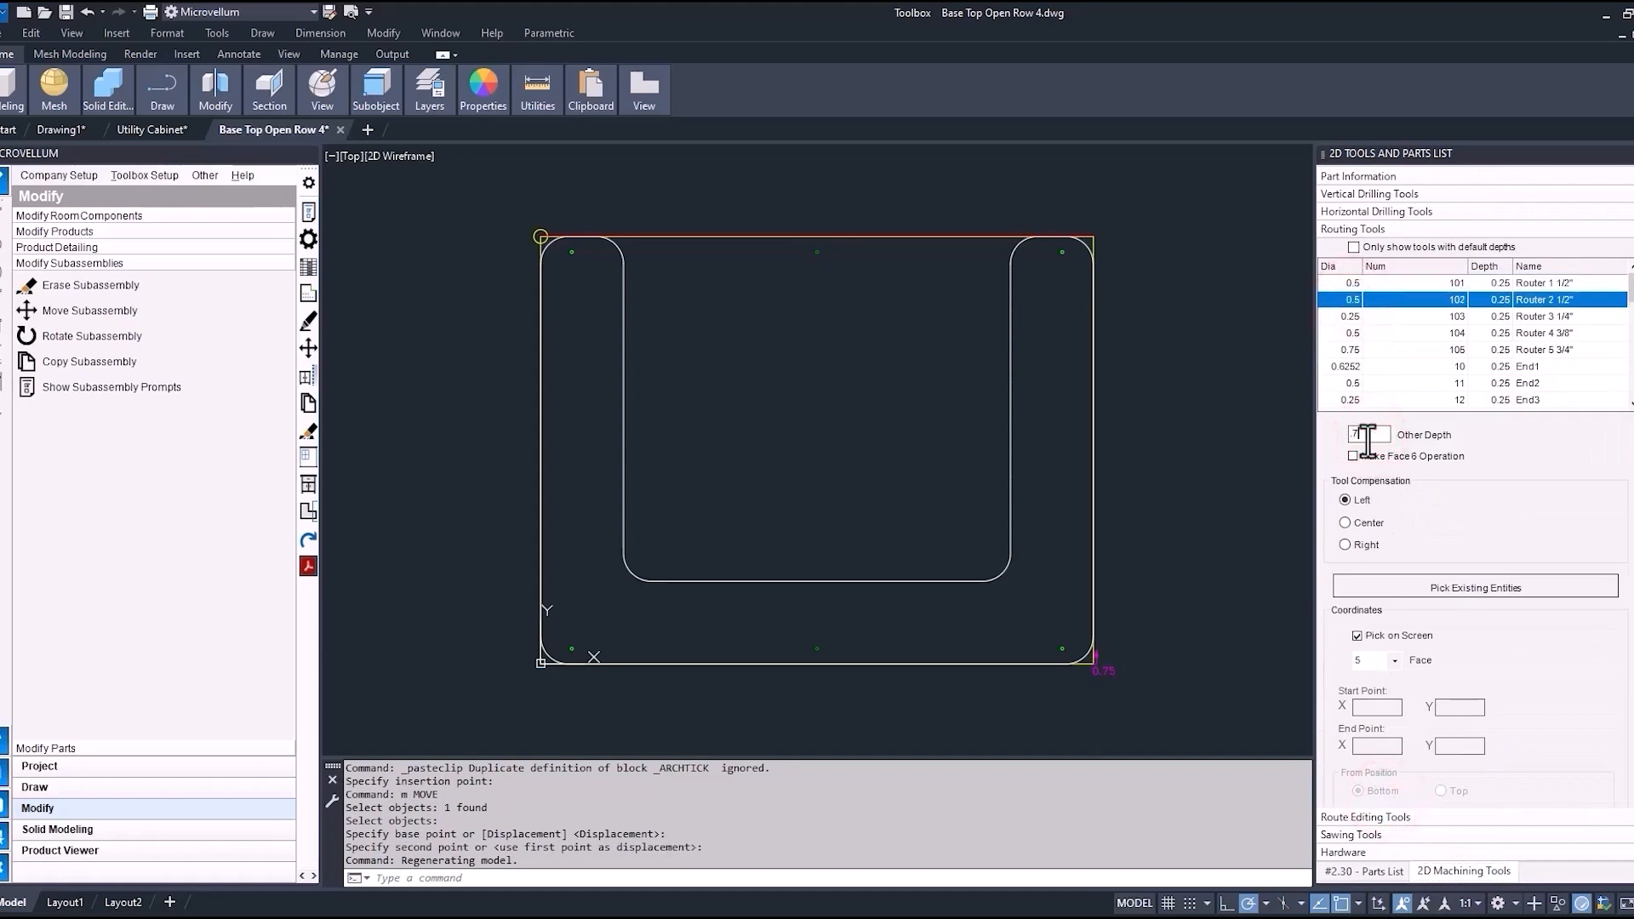
# Route the U outline on the top panel with Router 2 at 0.75 depth, right compensation
pyautogui.click(1344, 545)
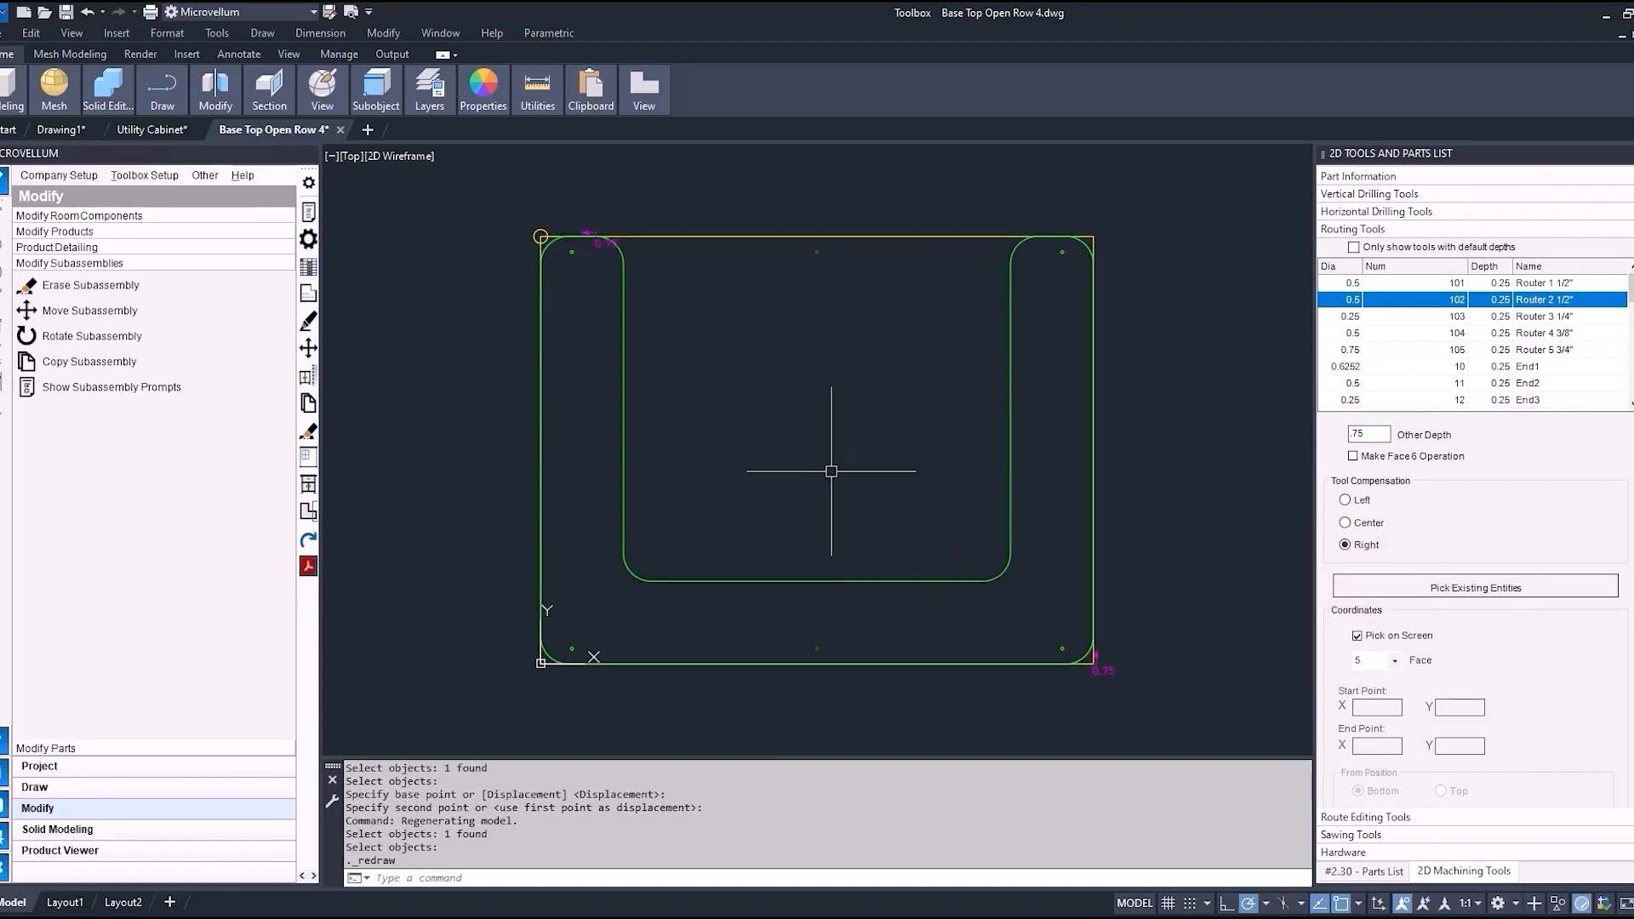
pyautogui.click(1362, 869)
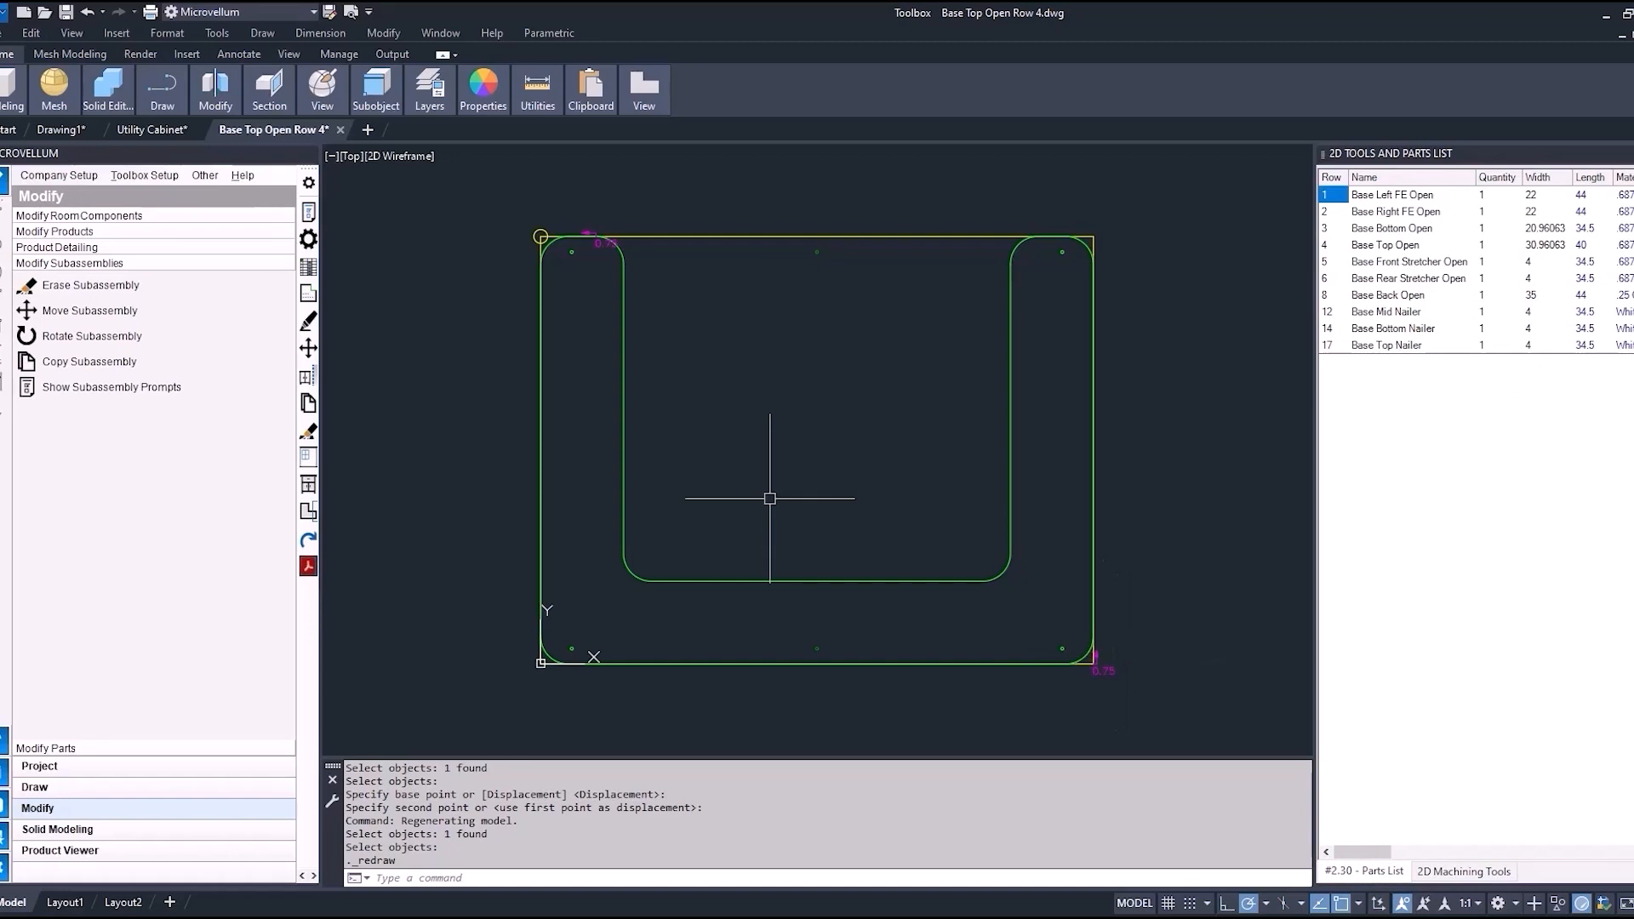
pyautogui.moveTo(503, 280)
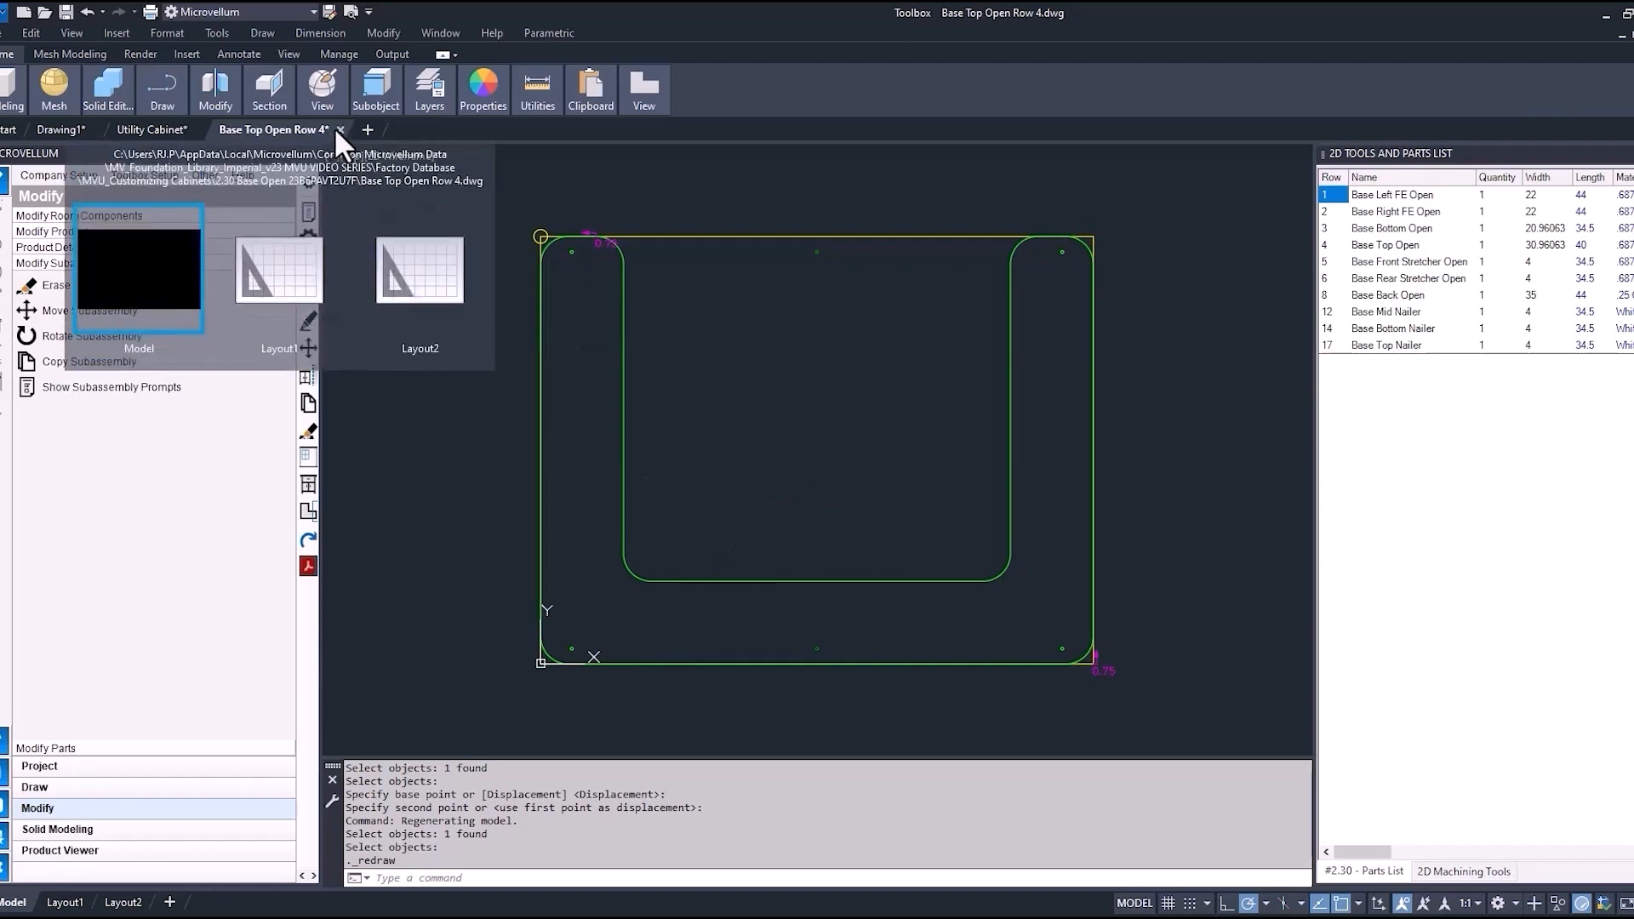
# Close the Base Top Open Row 4 drawing, discarding its changes
pyautogui.click(341, 129)
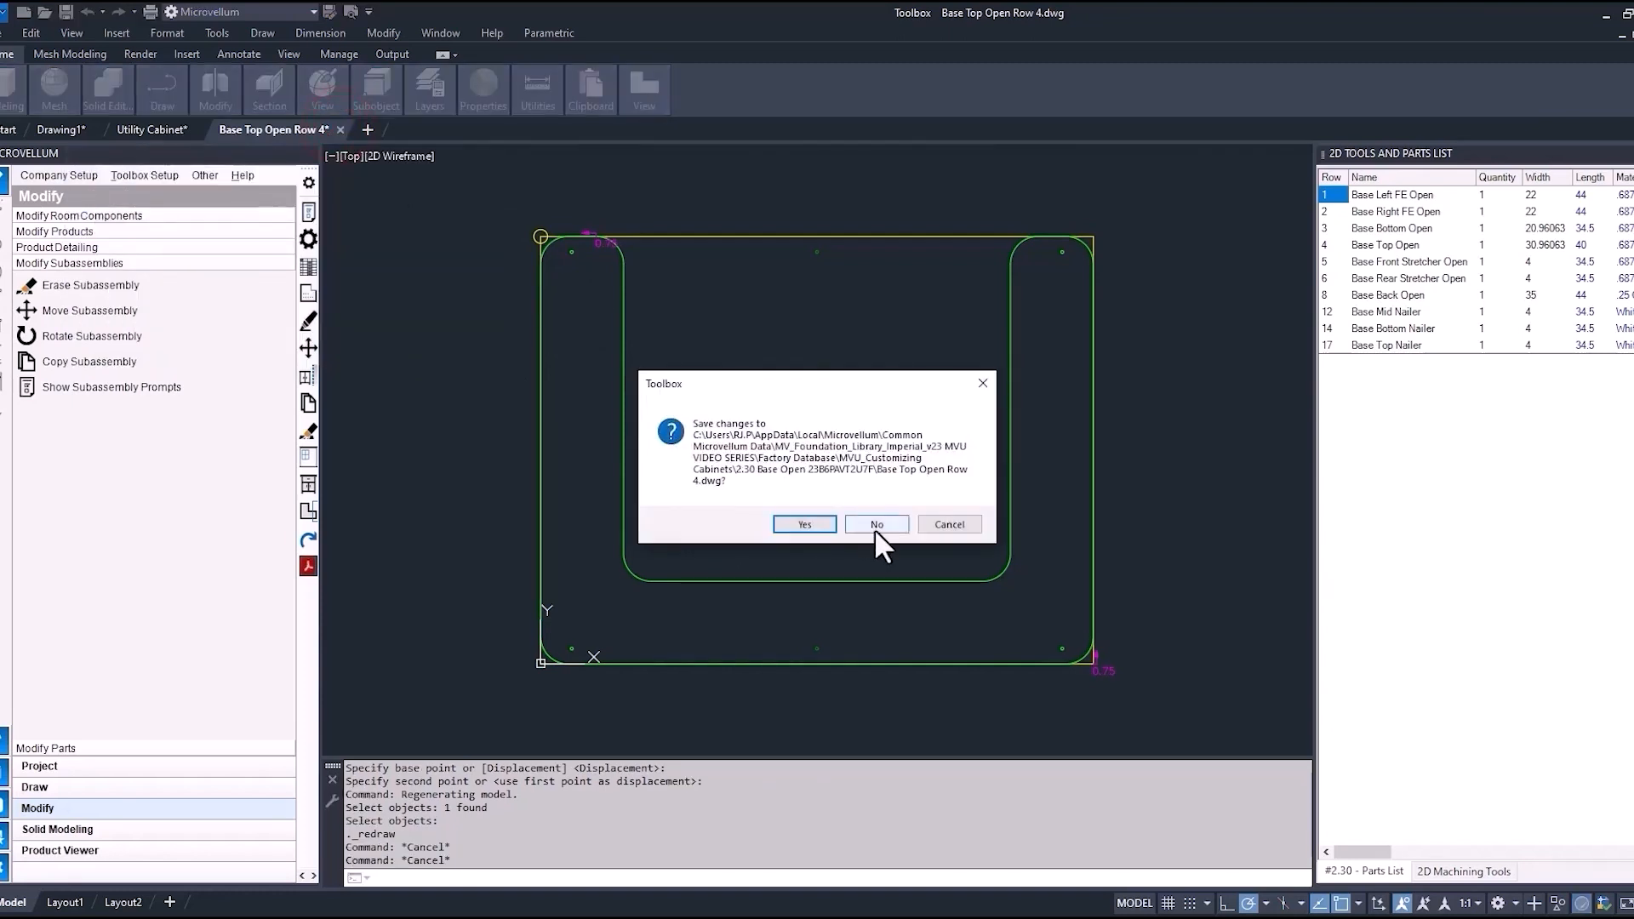
pyautogui.click(875, 524)
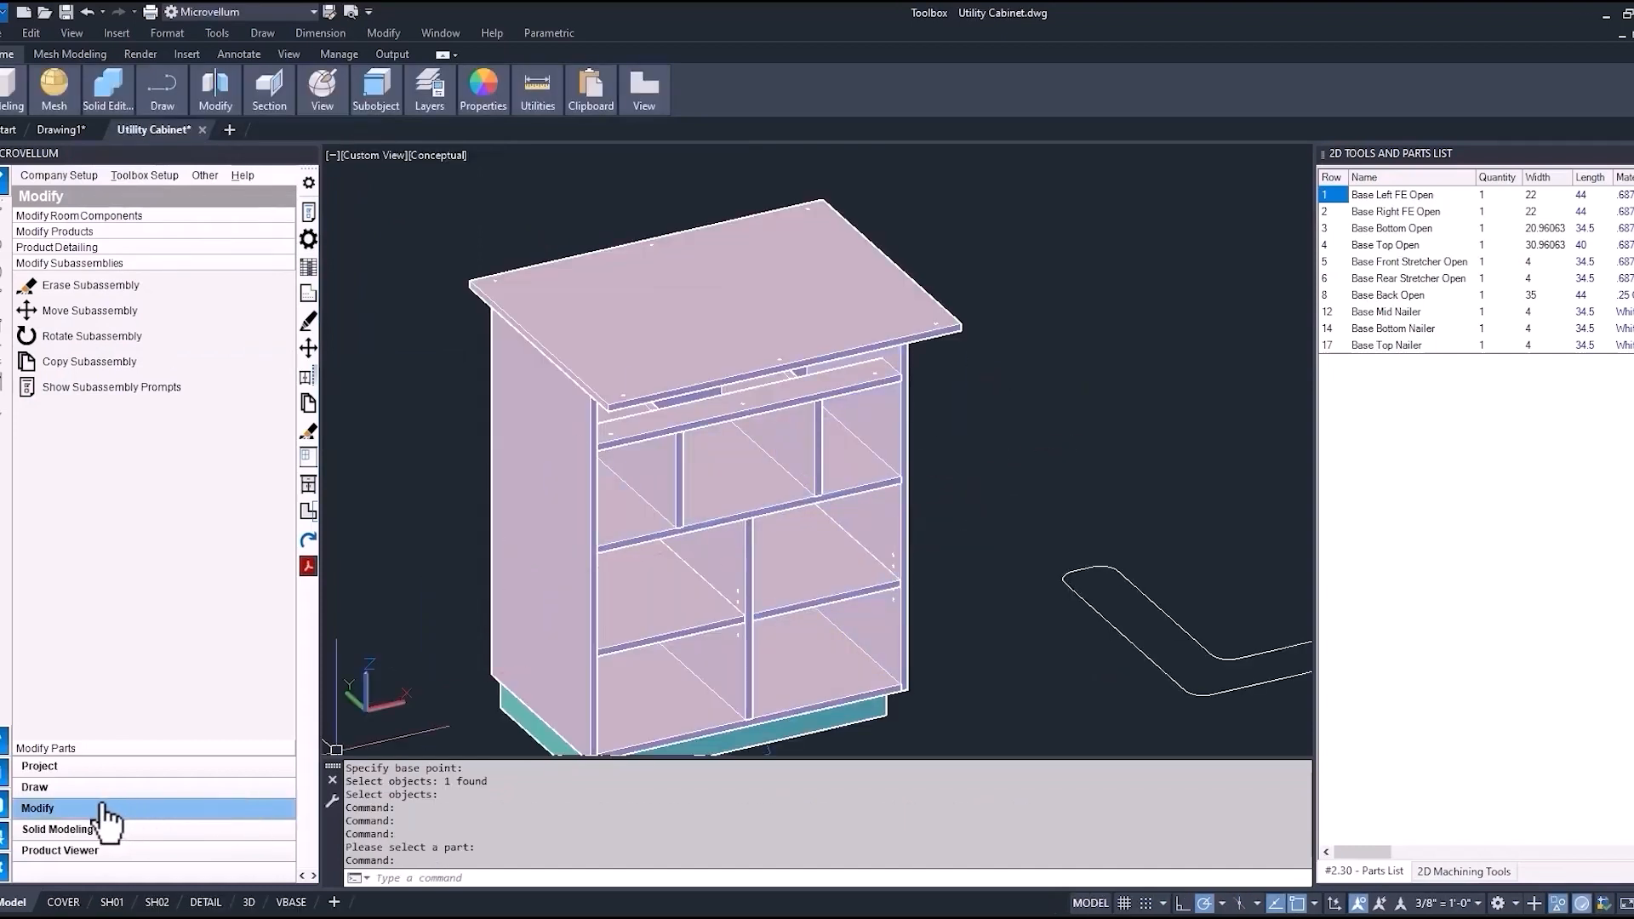
pyautogui.moveTo(101, 771)
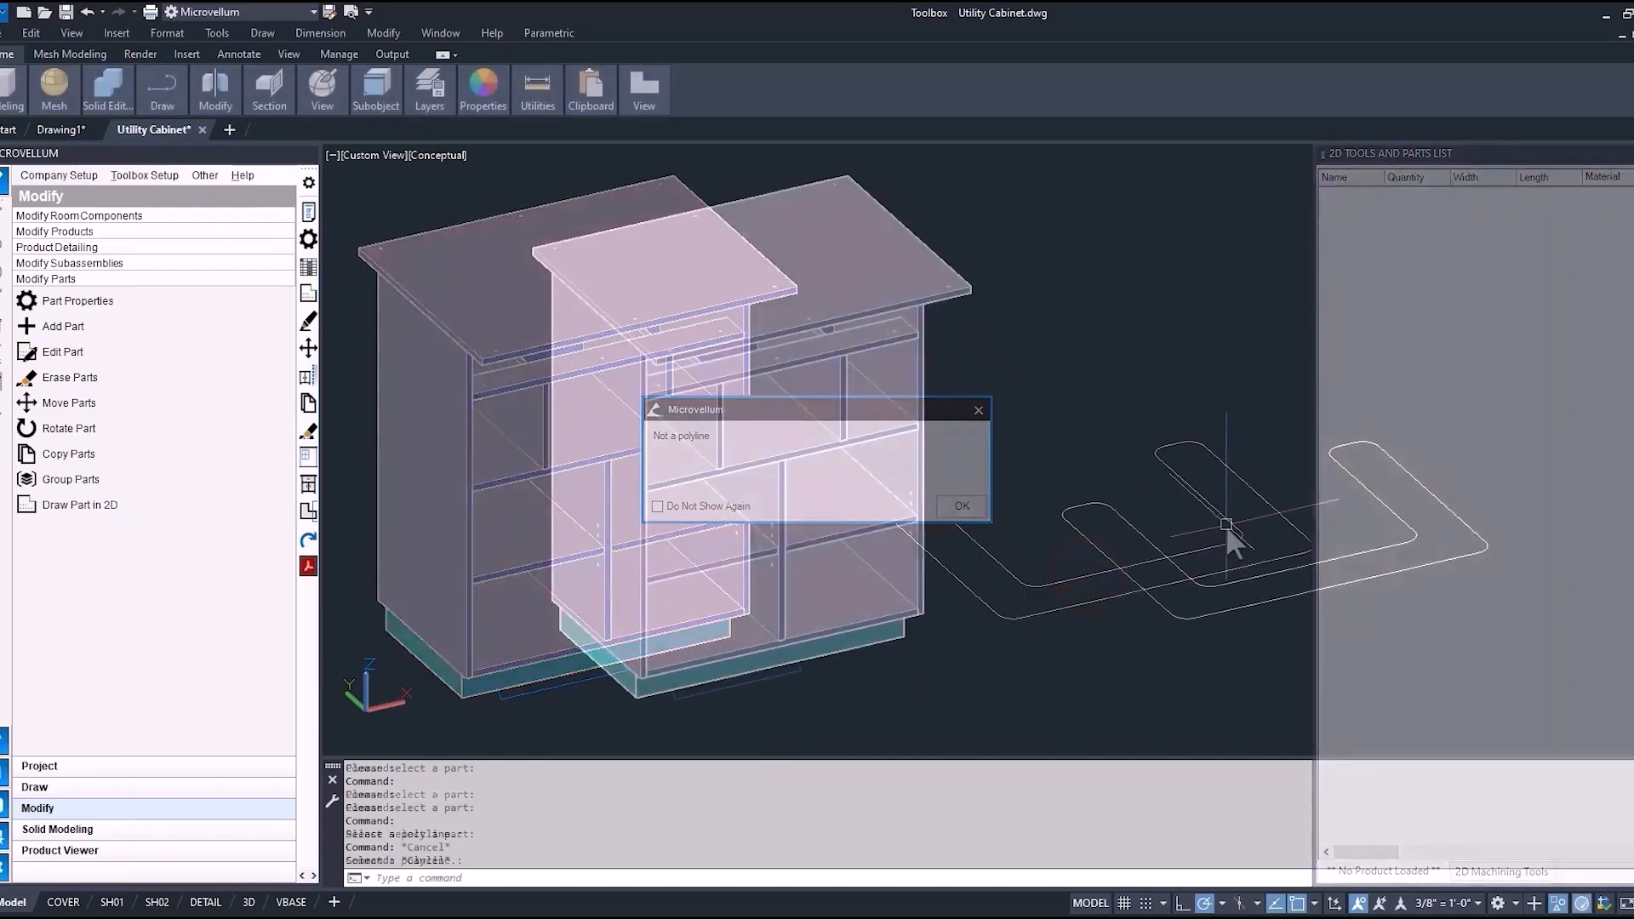
# Dismiss the 'Not a polyline' notice and check the outline's Quick Properties before exploding it
pyautogui.click(958, 505)
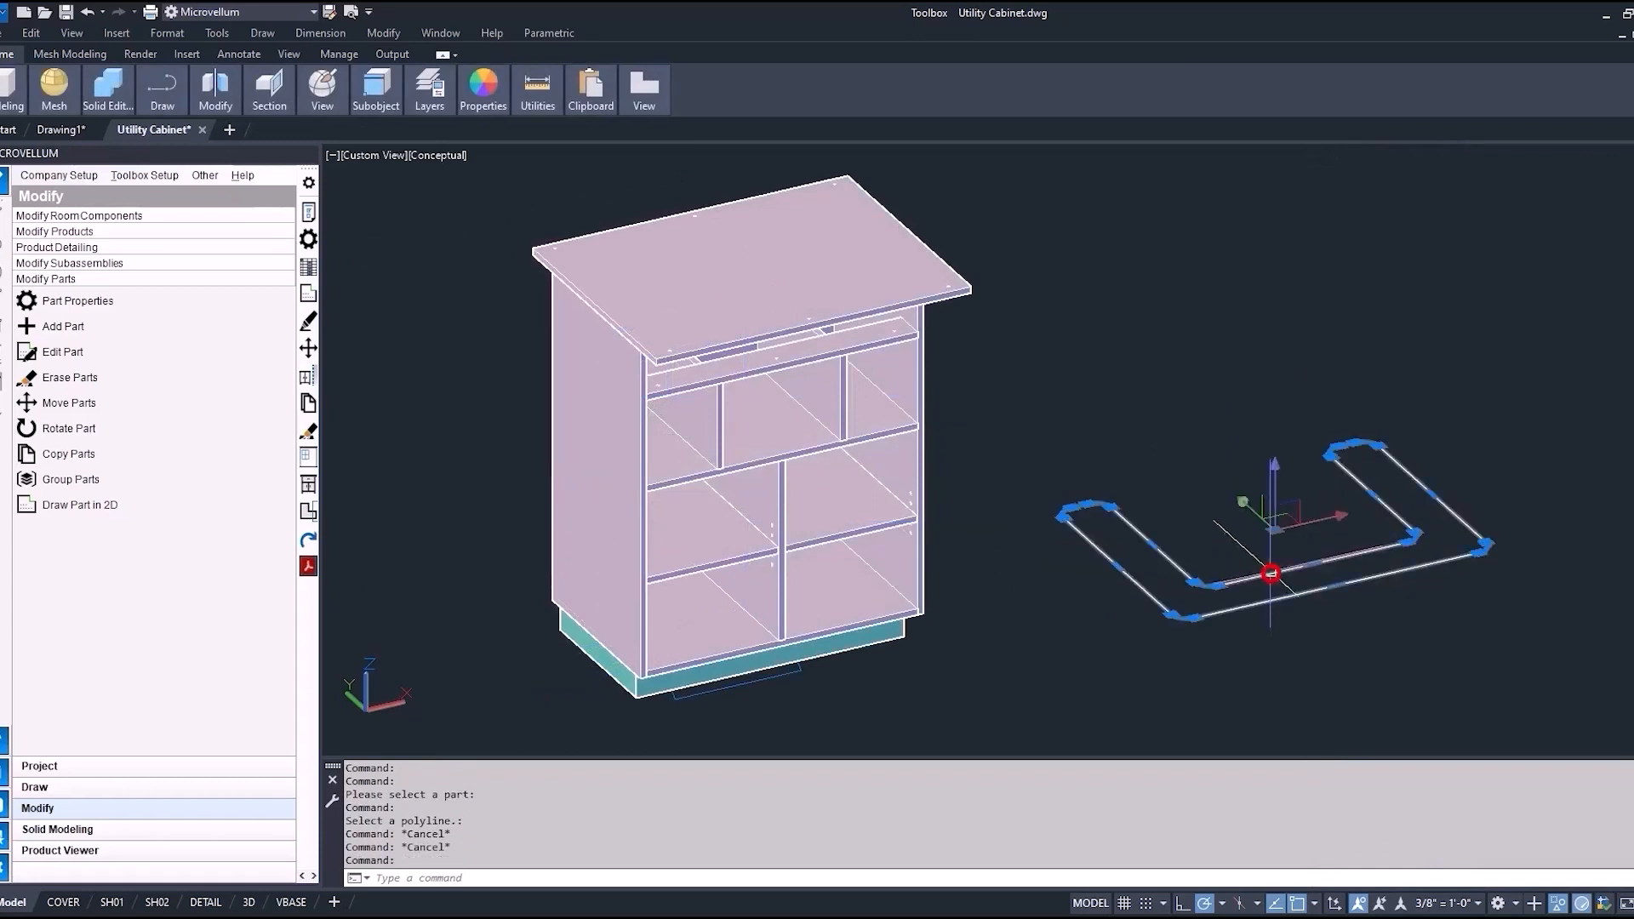
pyautogui.rightClick(1271, 574)
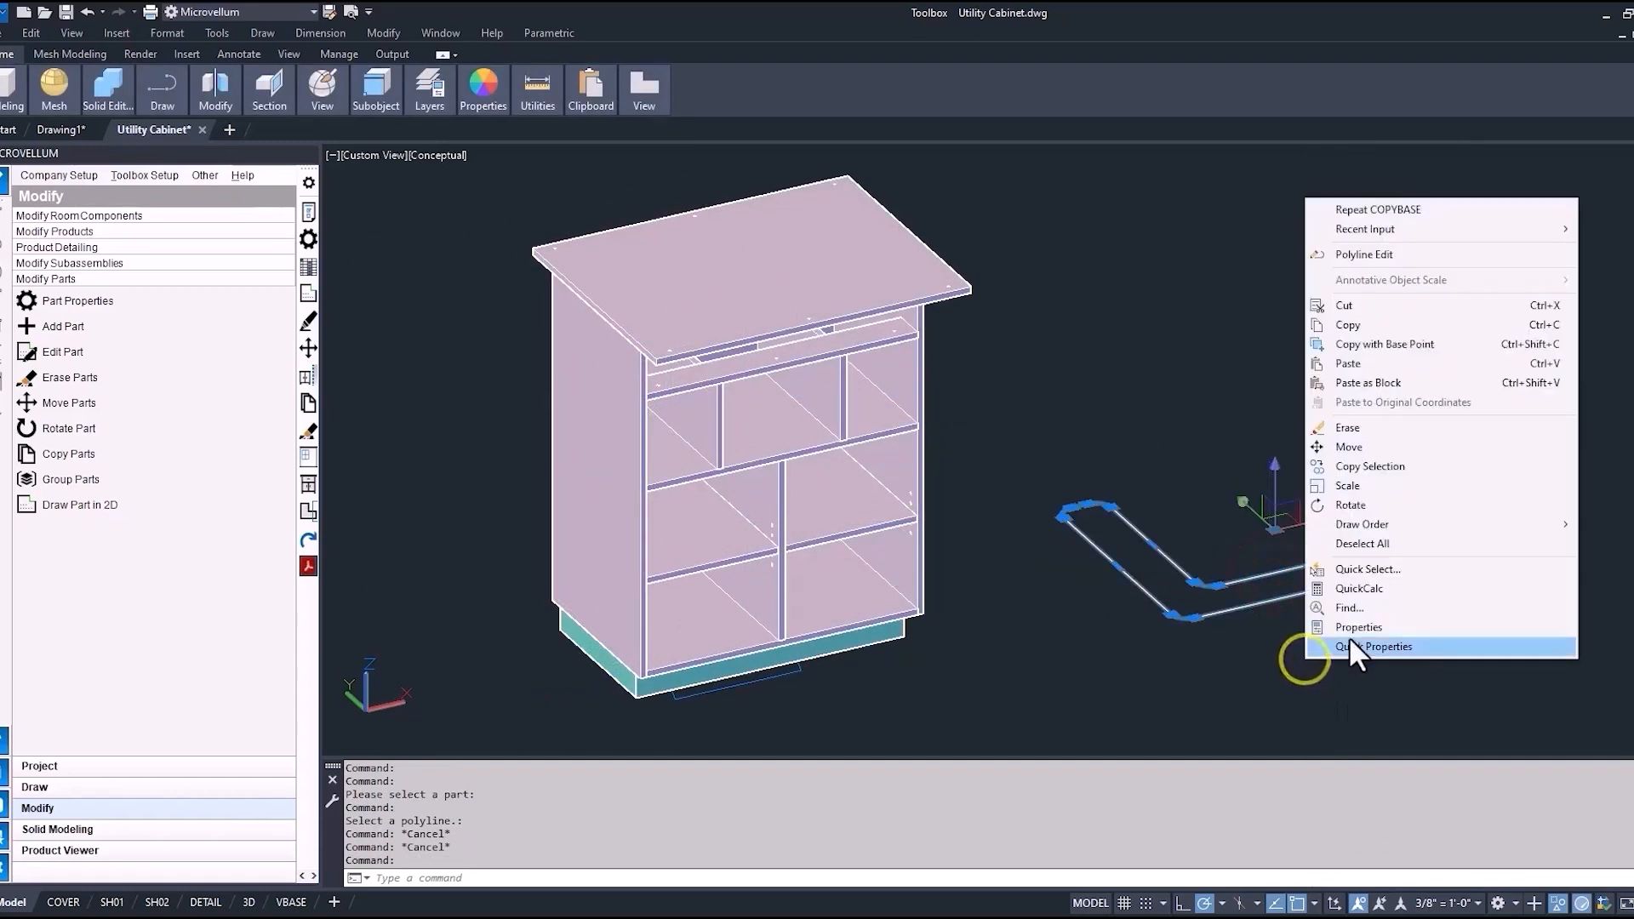
pyautogui.click(1358, 626)
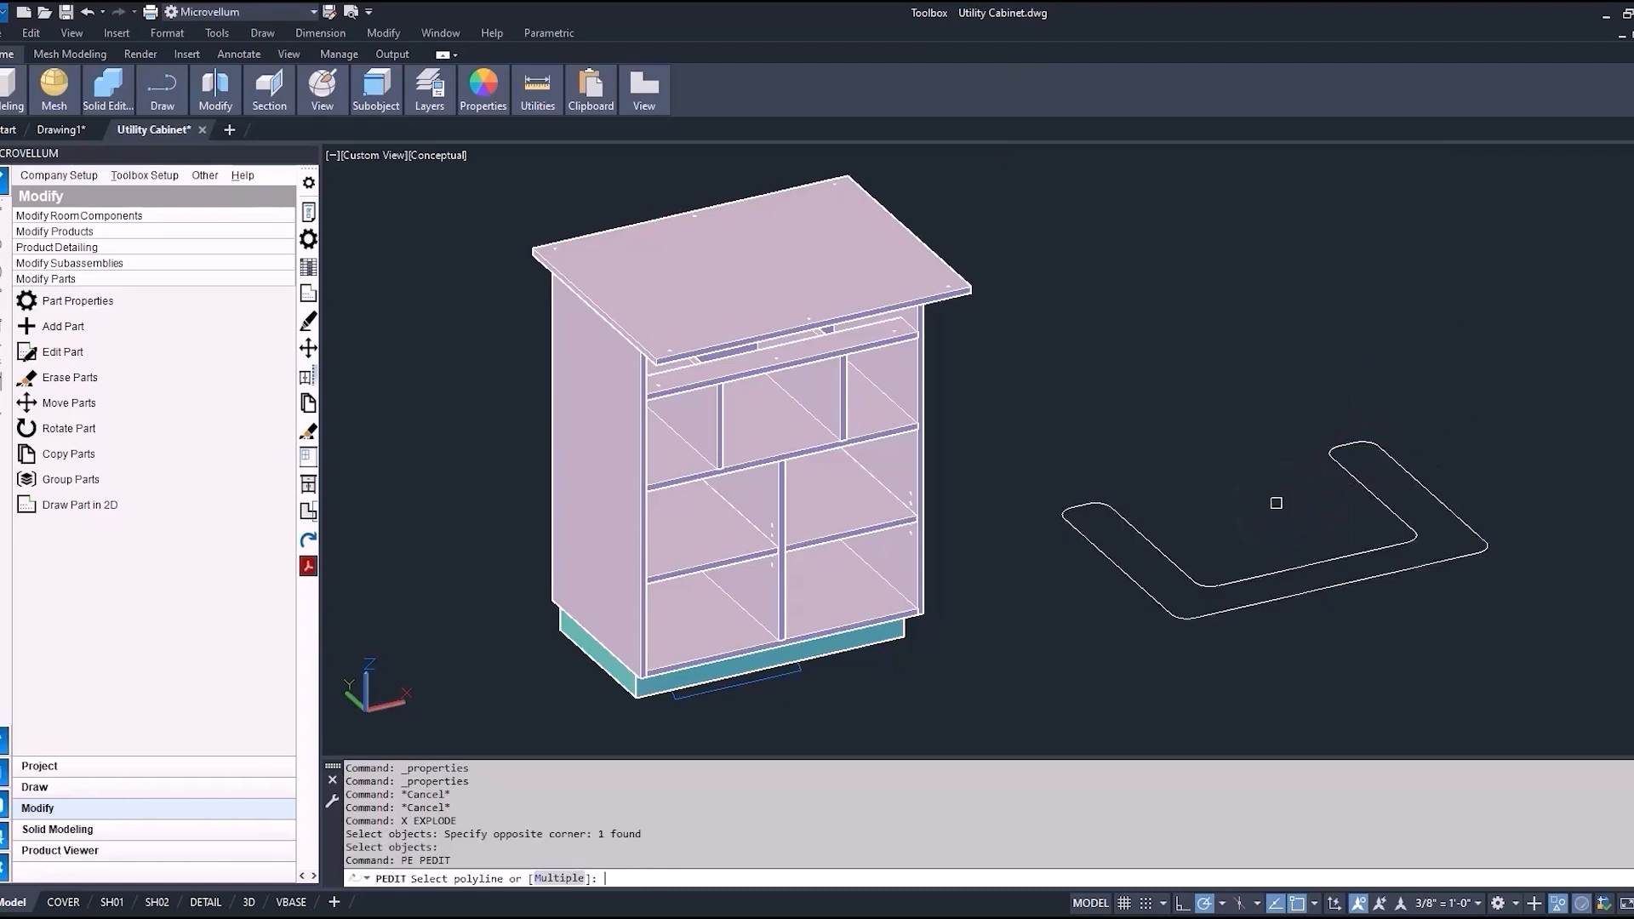
# PEDIT Multiple Join the outline's pieces with the default fuzz distance into one polyline
pyautogui.write('m')
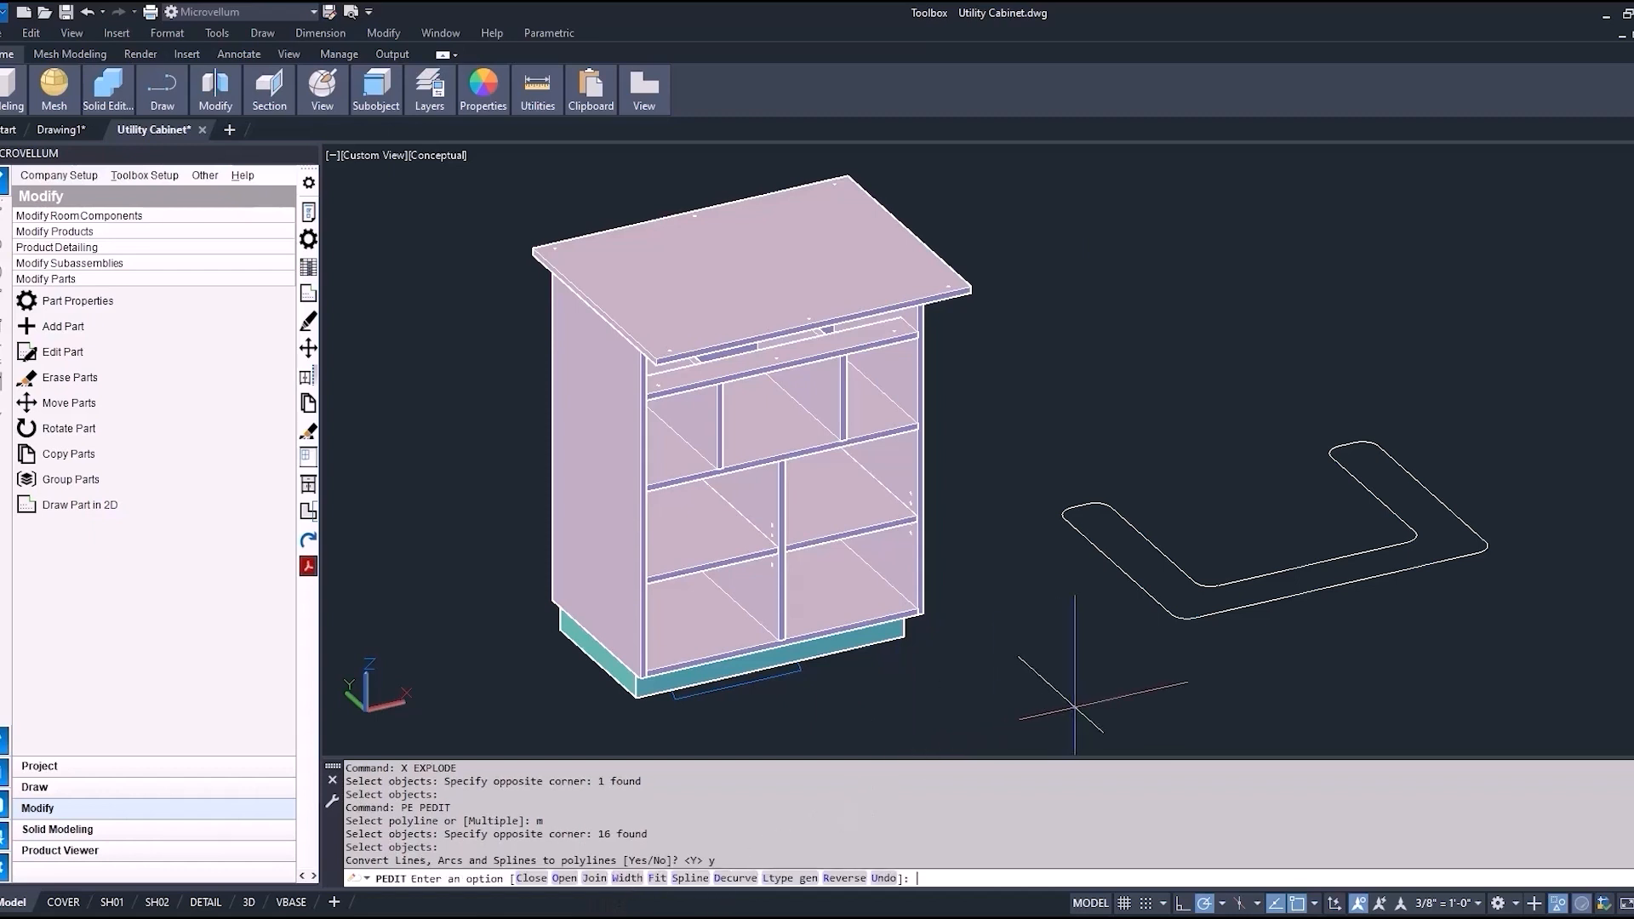
pyautogui.write('j')
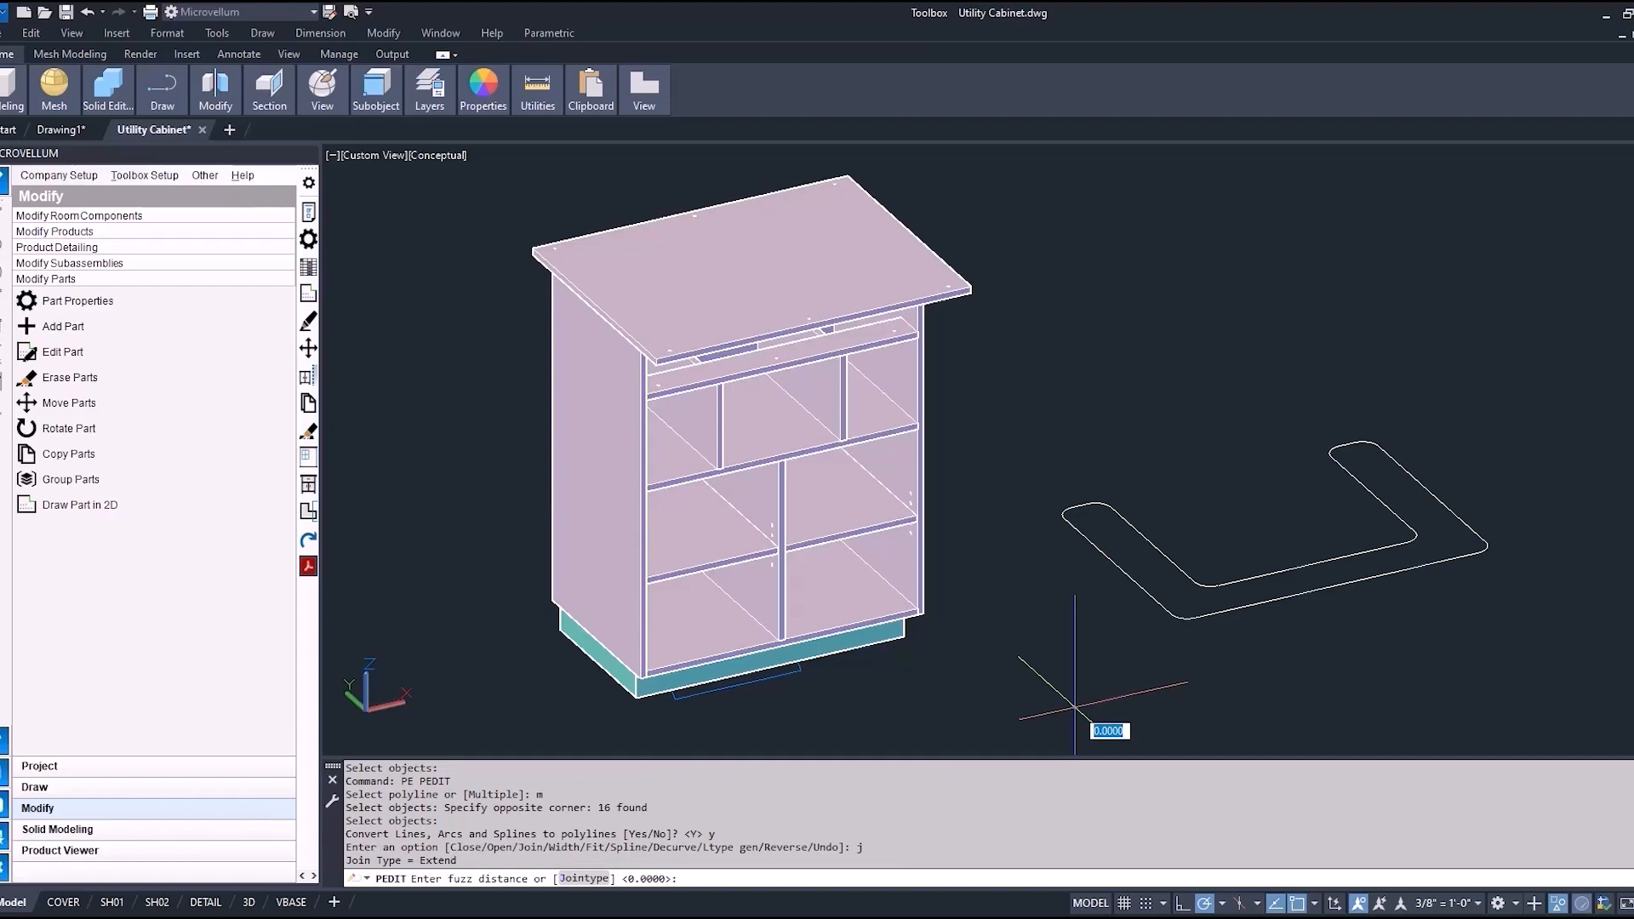
pyautogui.press('enter')
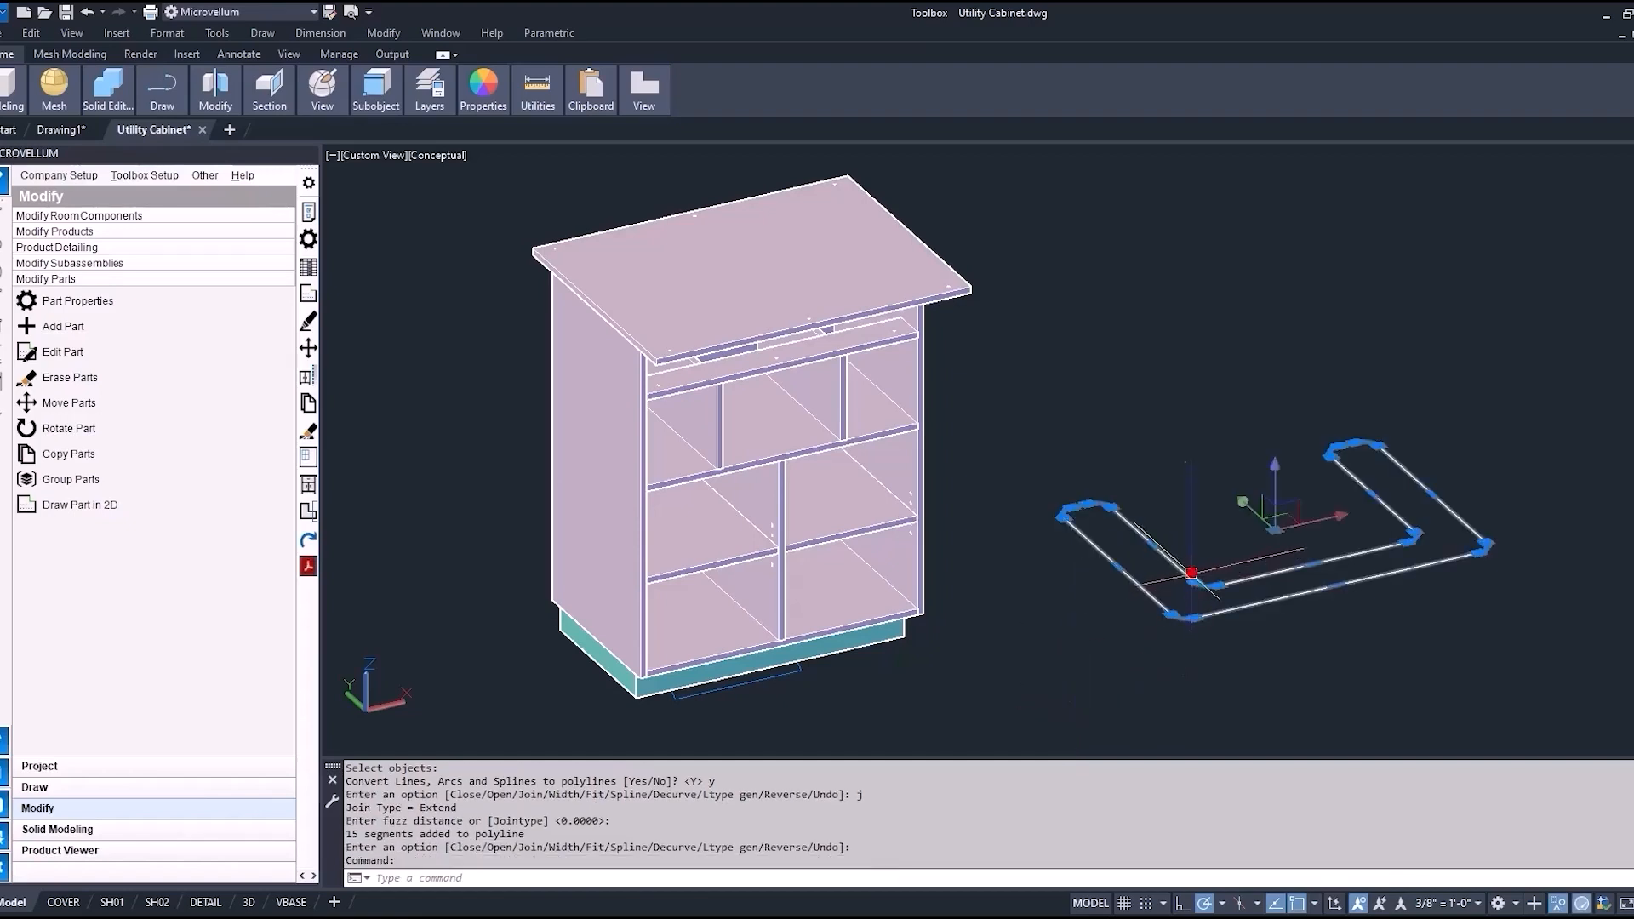
# Review the joined outline's properties from its context menu
pyautogui.rightClick(1191, 571)
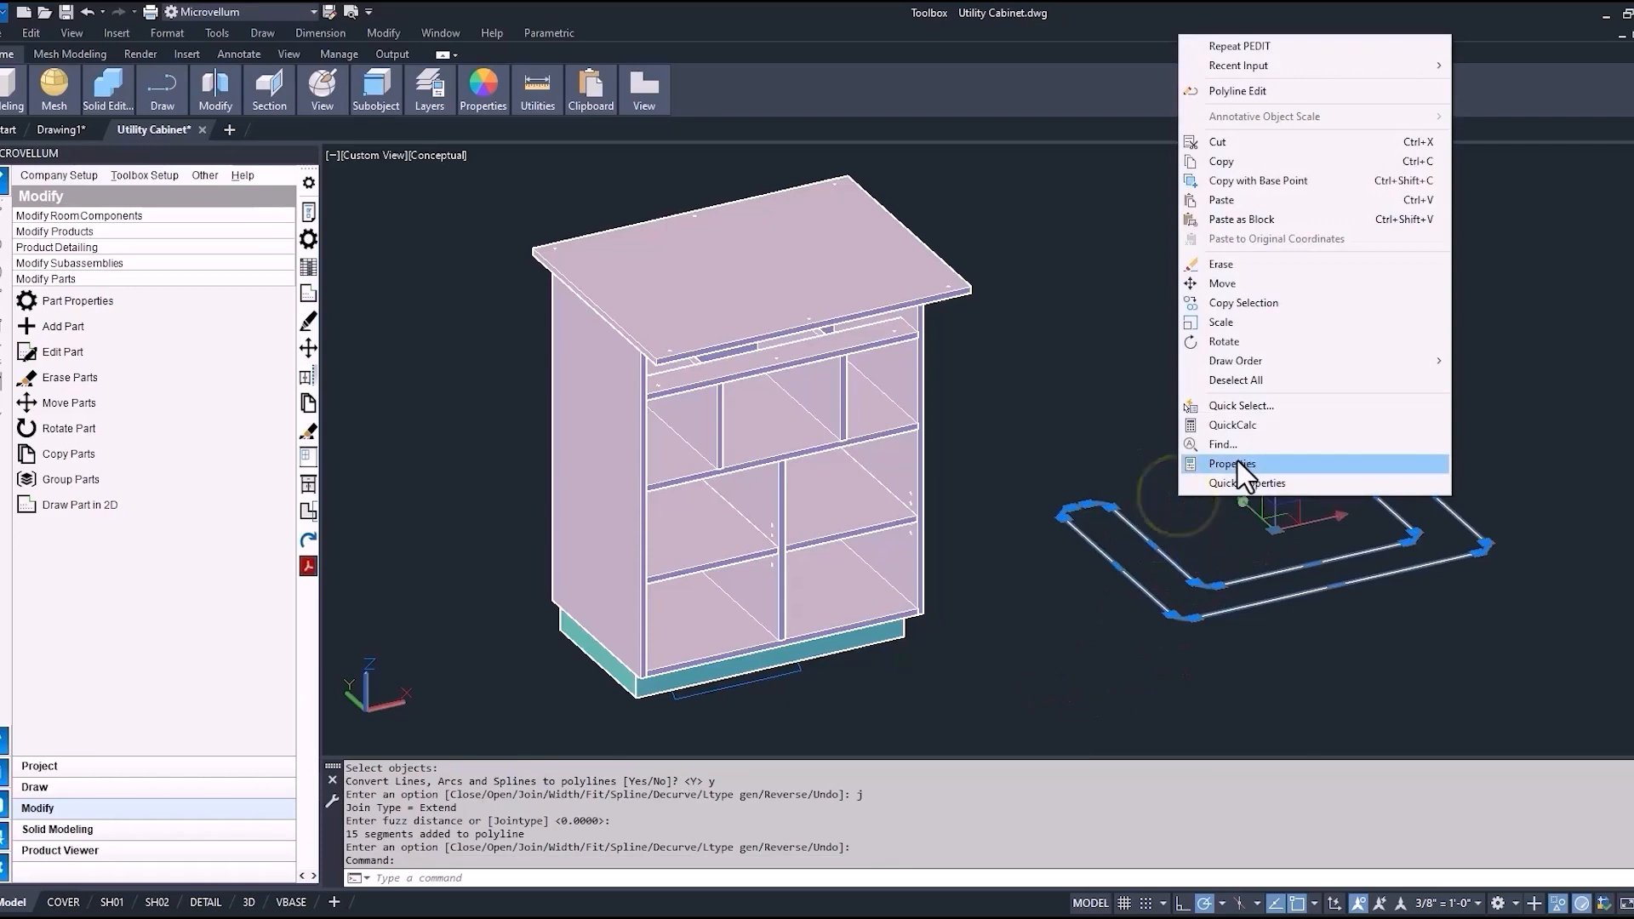
pyautogui.click(1228, 463)
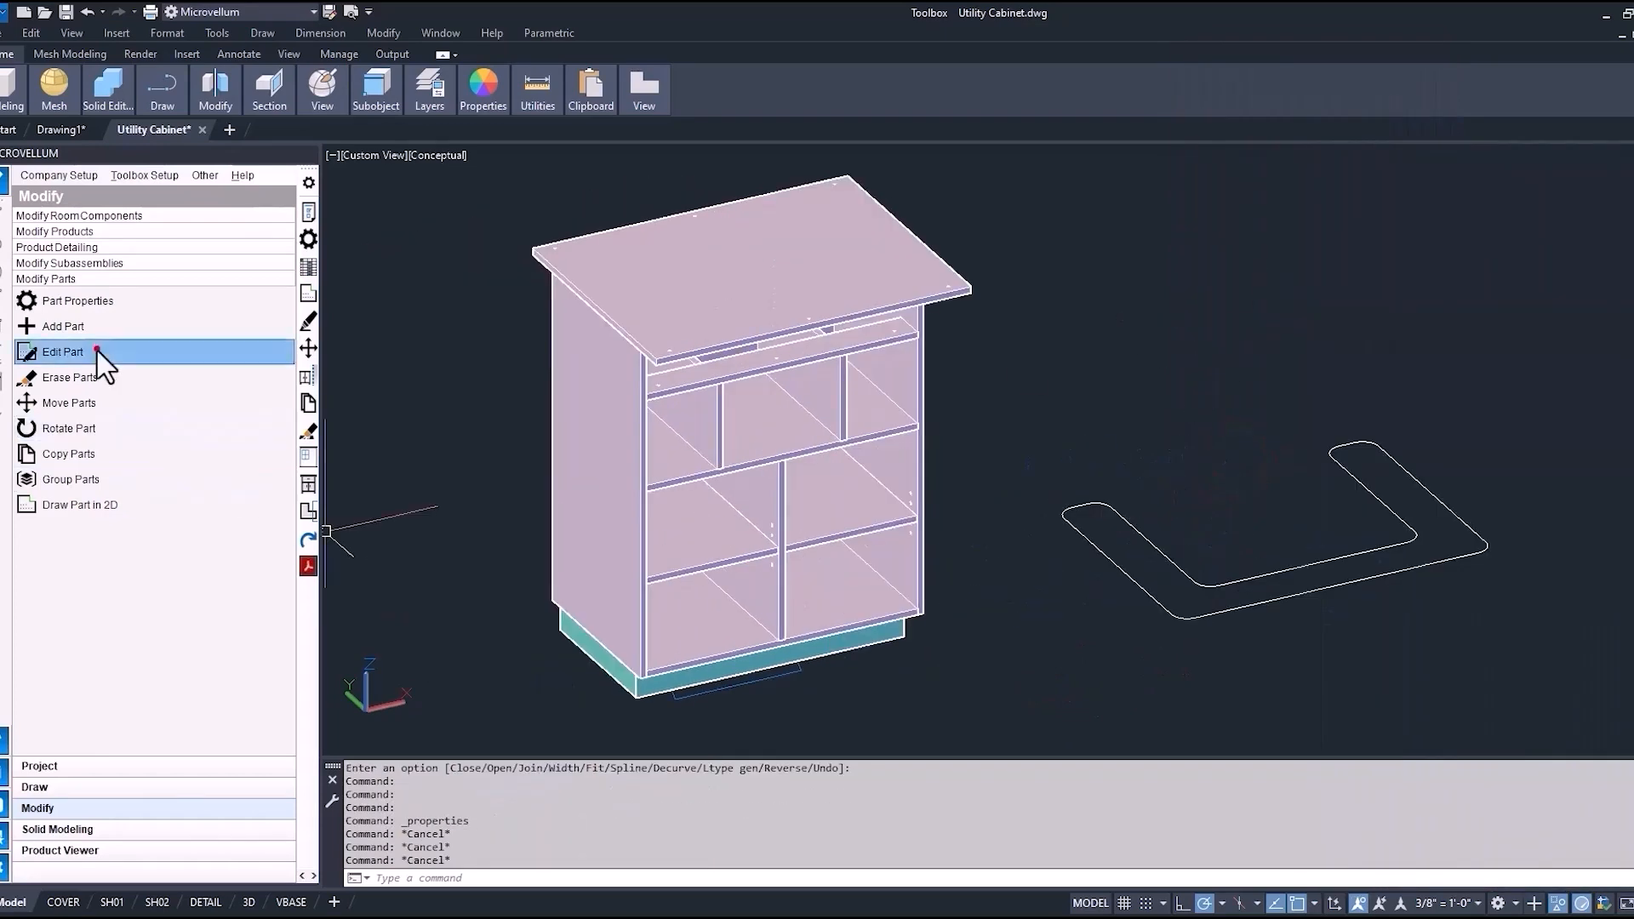
# Reshape the top panel from the polyline via Edit Part and reopen its 2D part drawing
pyautogui.click(63, 351)
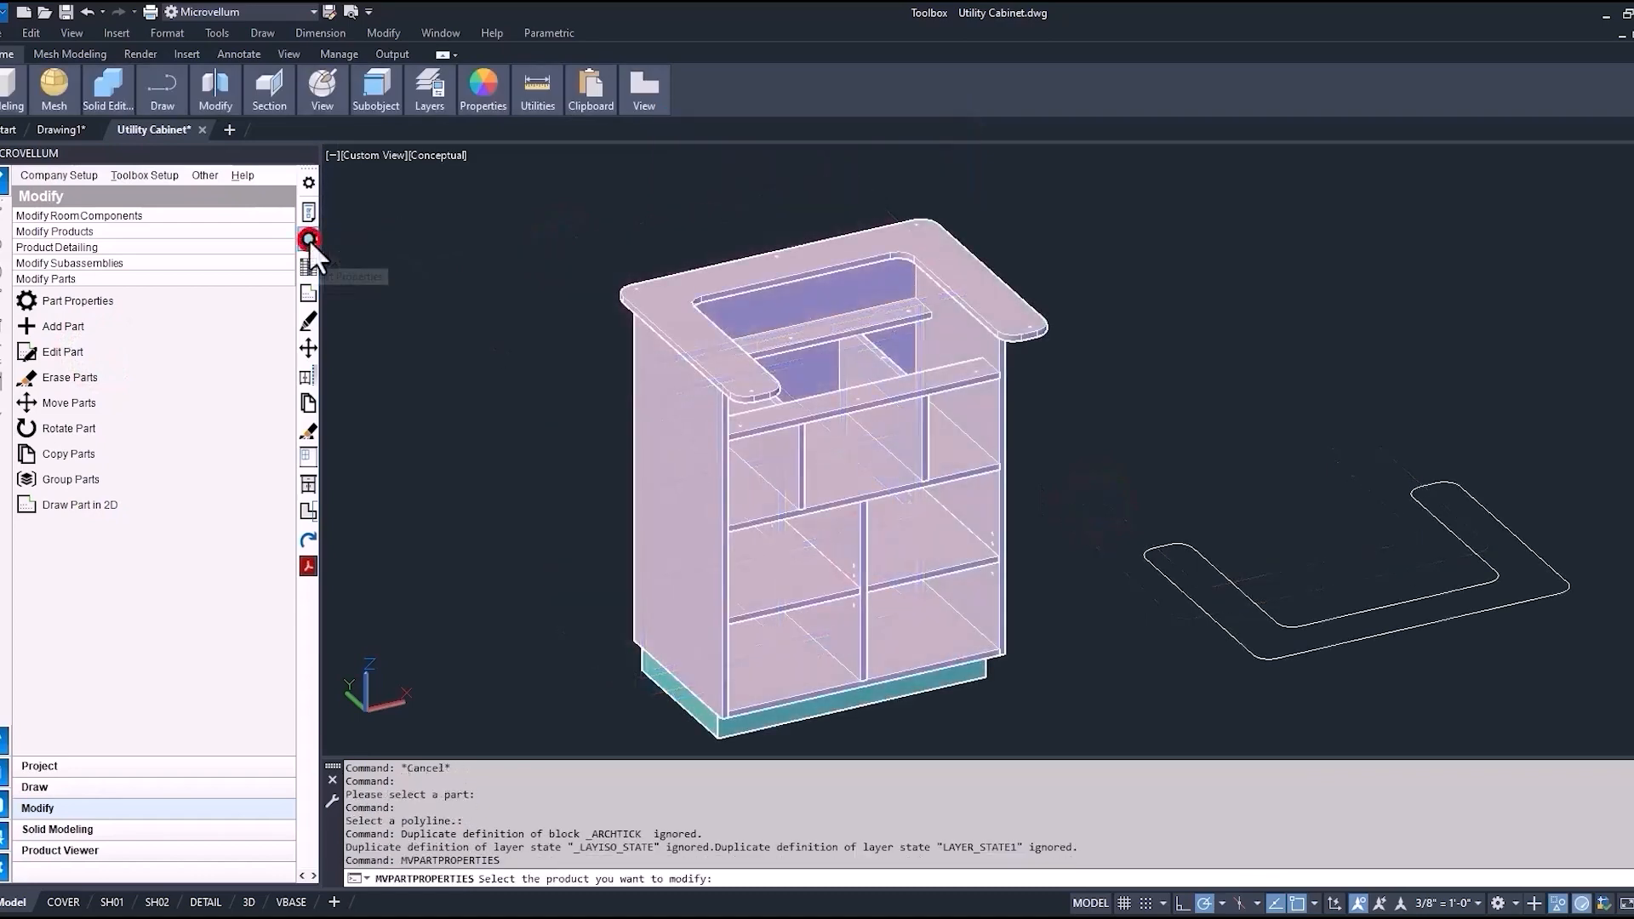
pyautogui.click(680, 274)
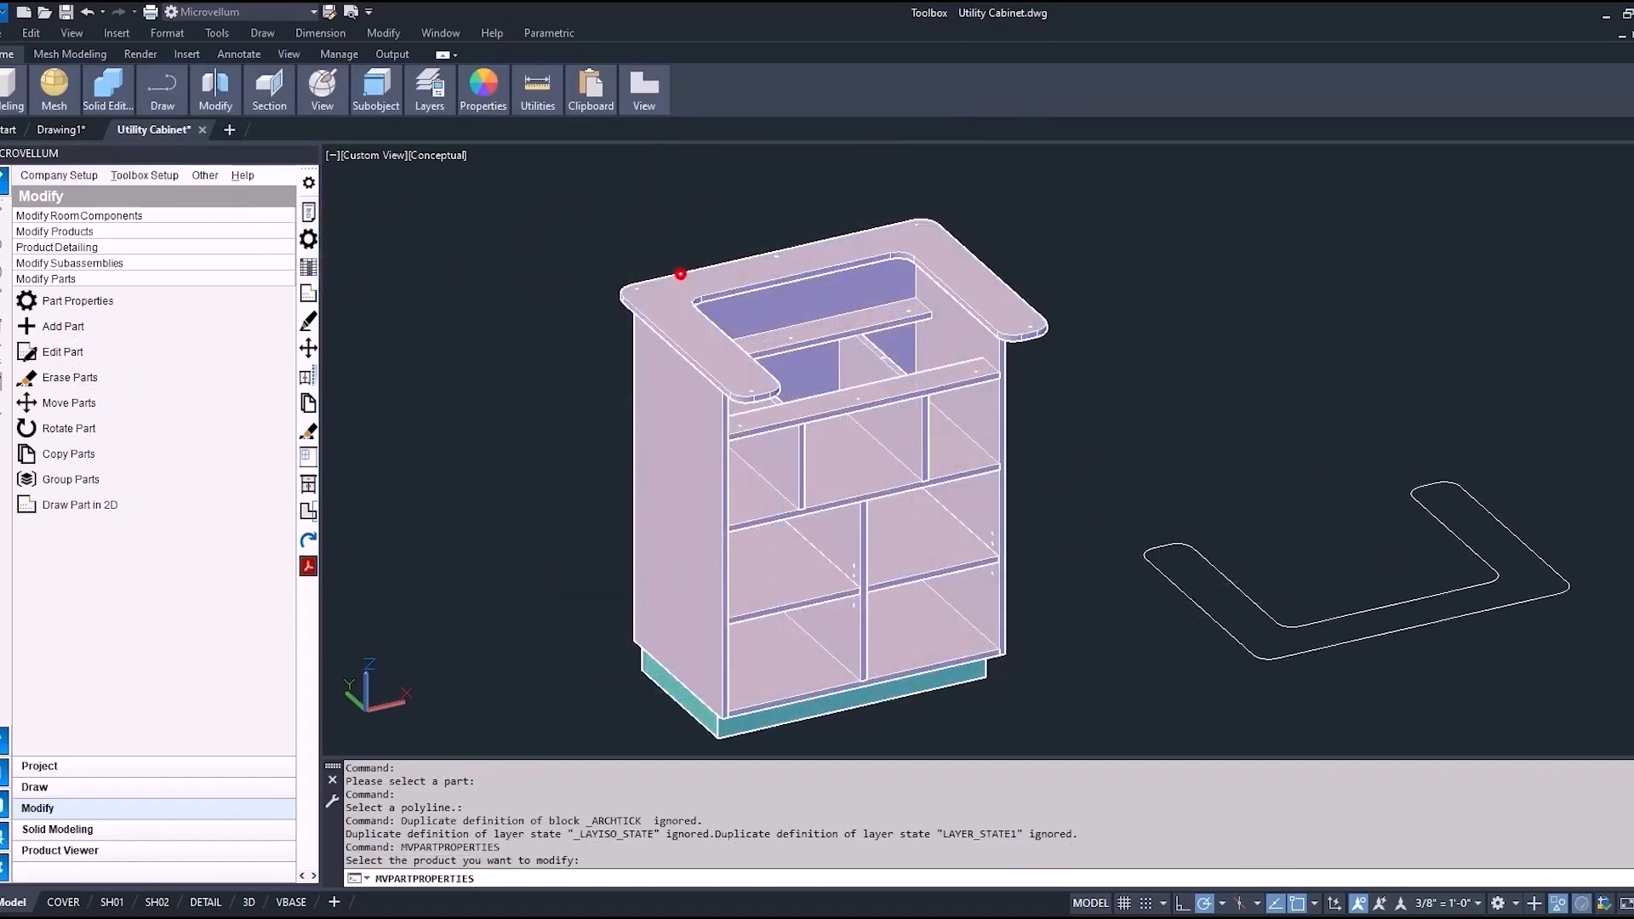
pyautogui.click(681, 274)
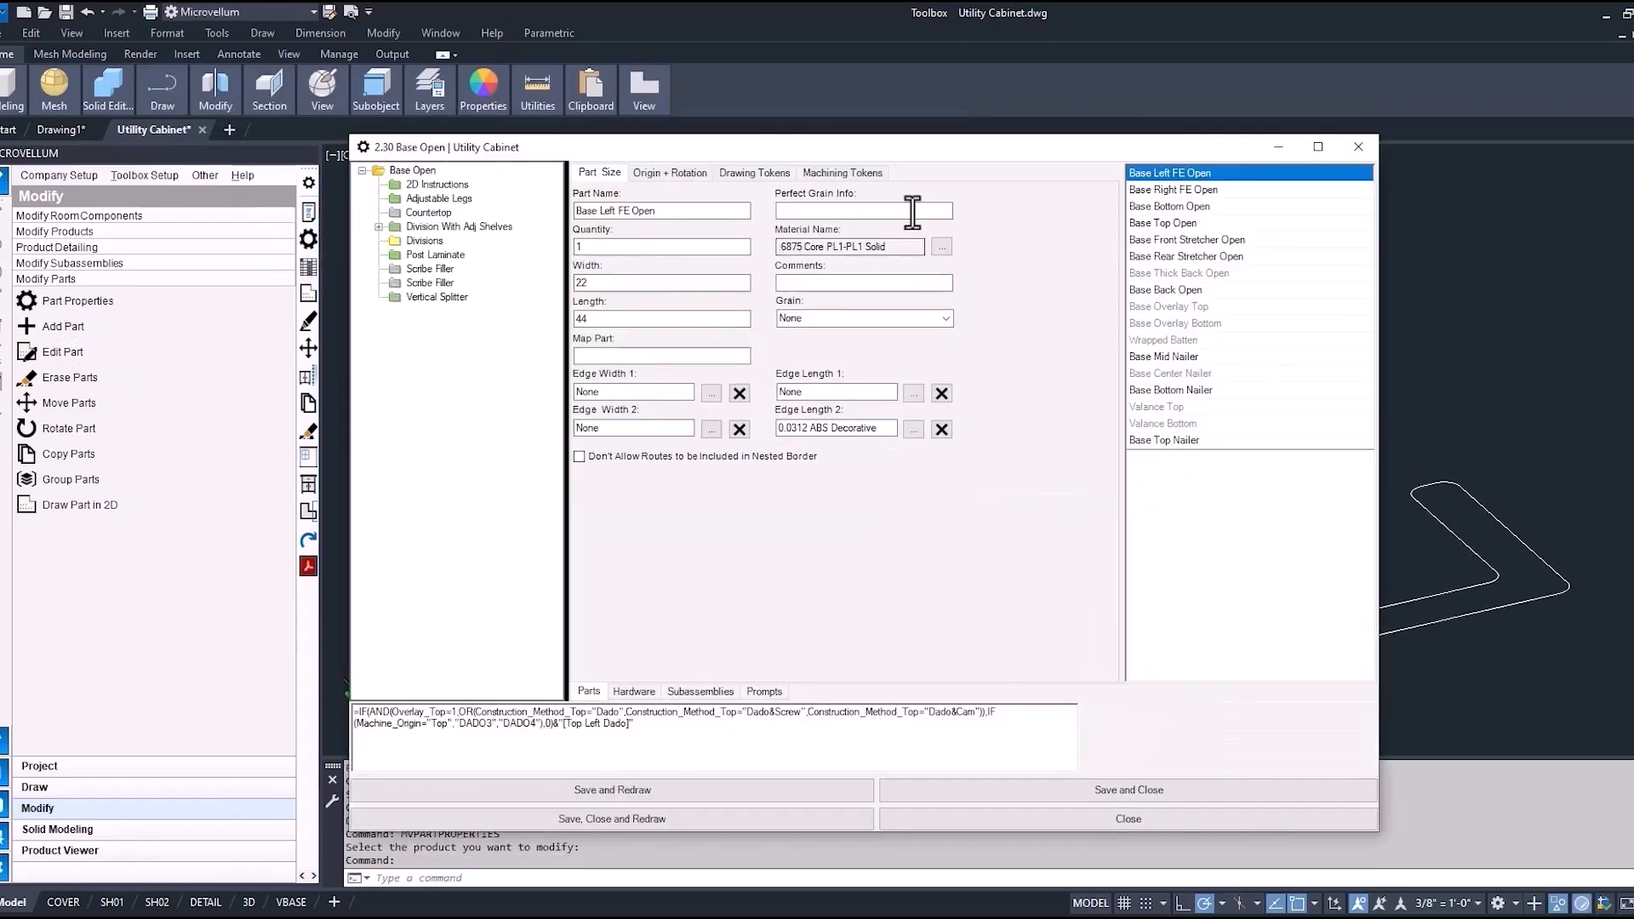
pyautogui.click(842, 172)
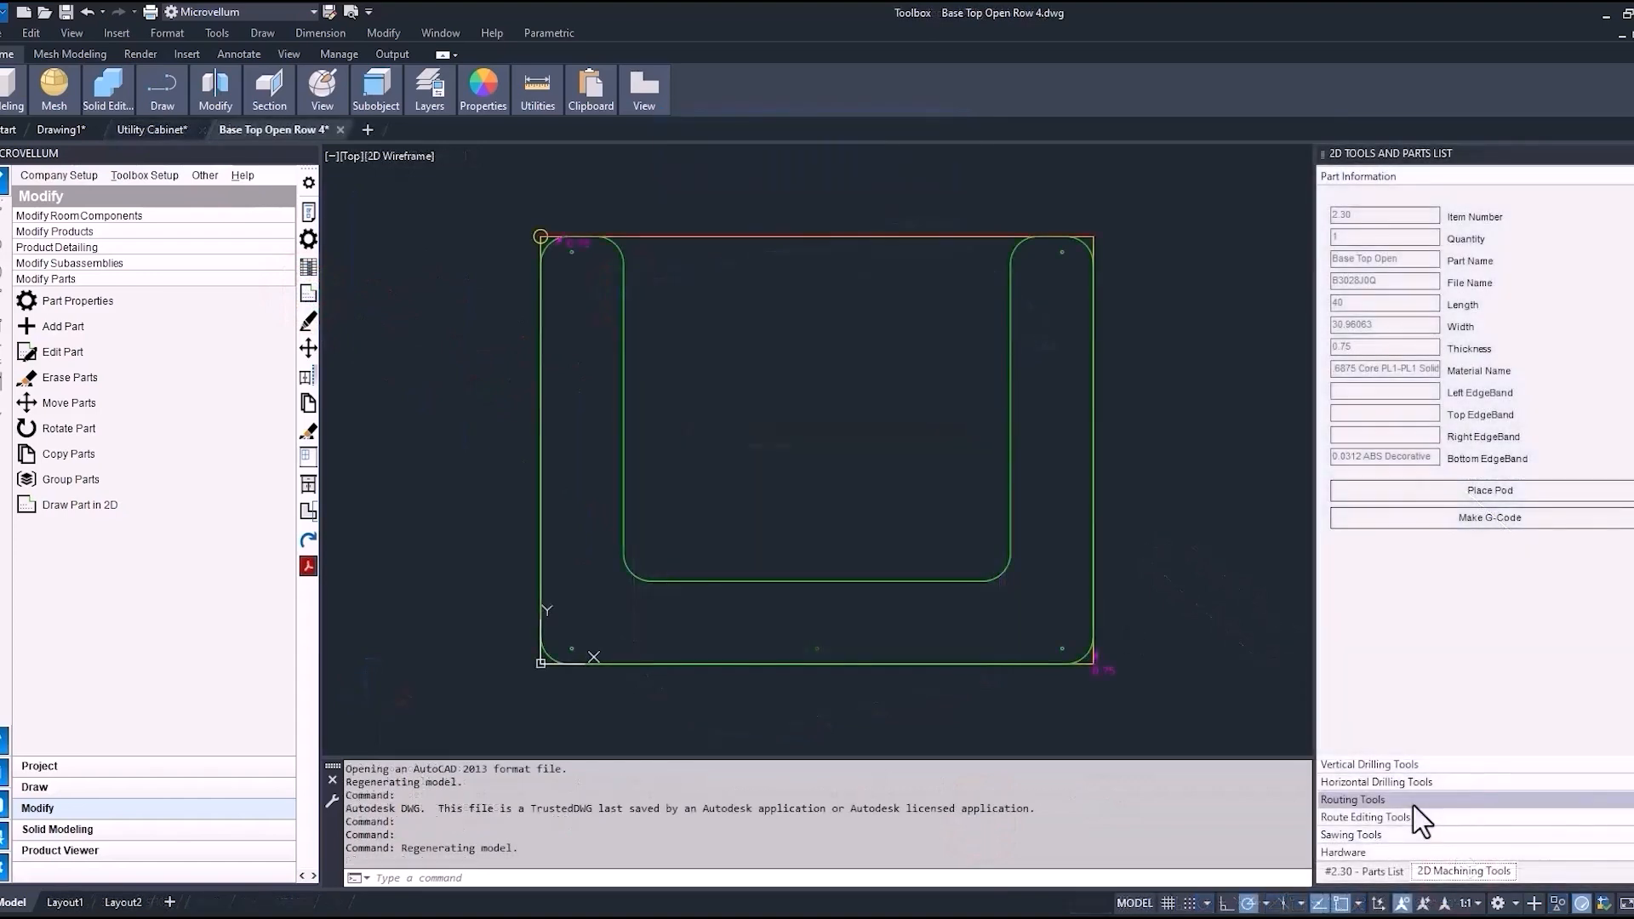
# Set lead-in and lead-out points on the border route, then show the Parts List
pyautogui.click(1366, 817)
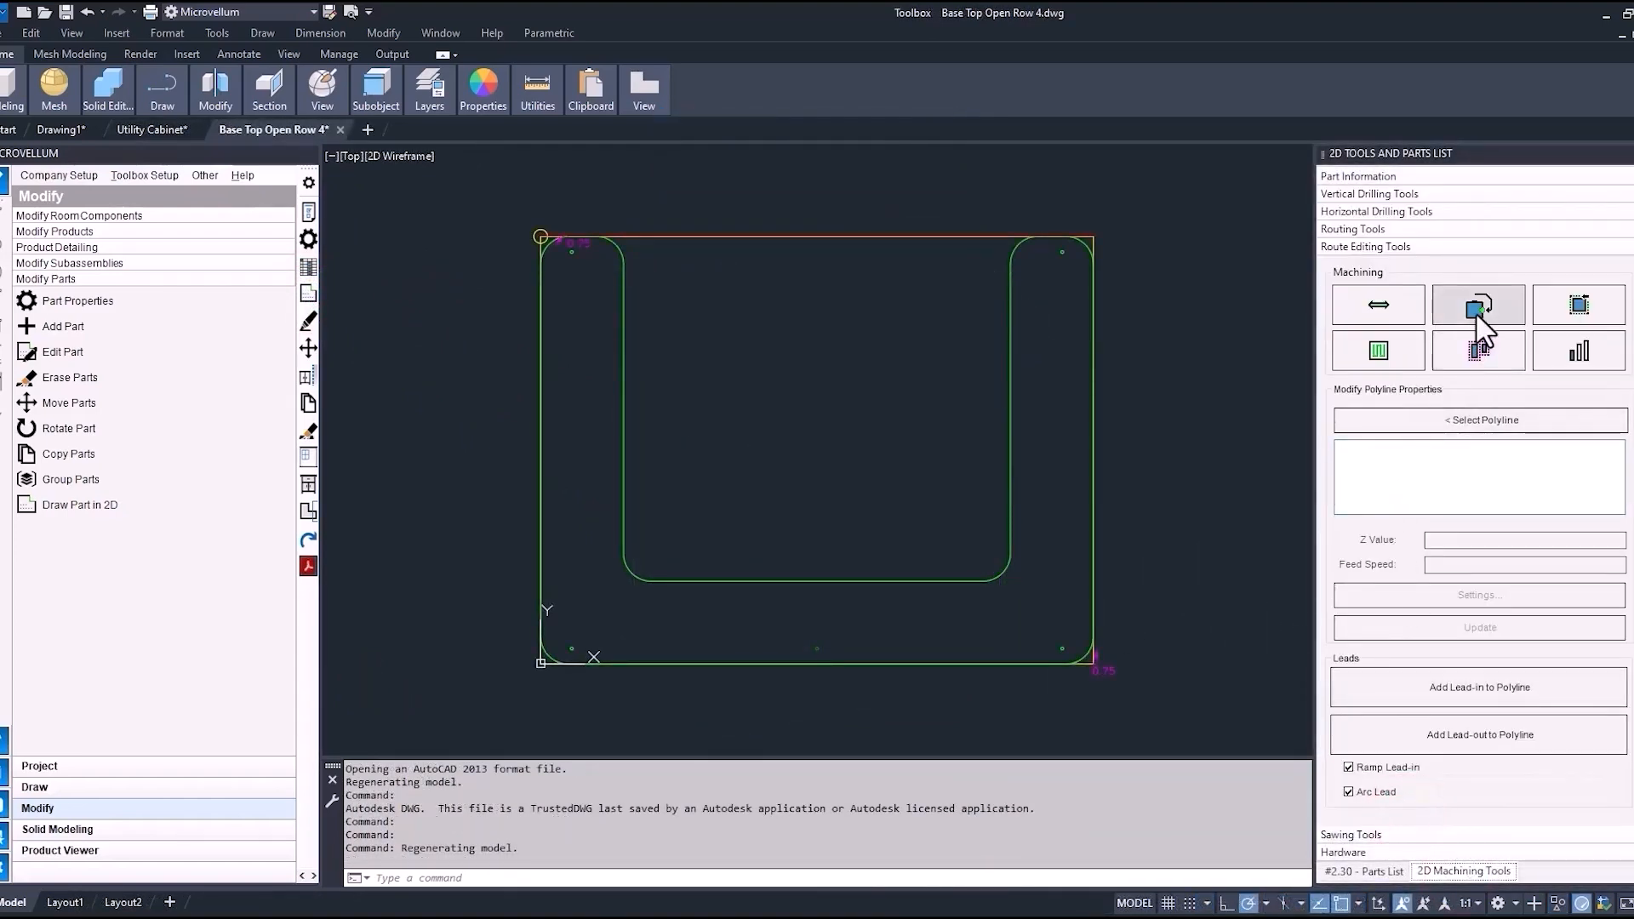
pyautogui.click(1477, 303)
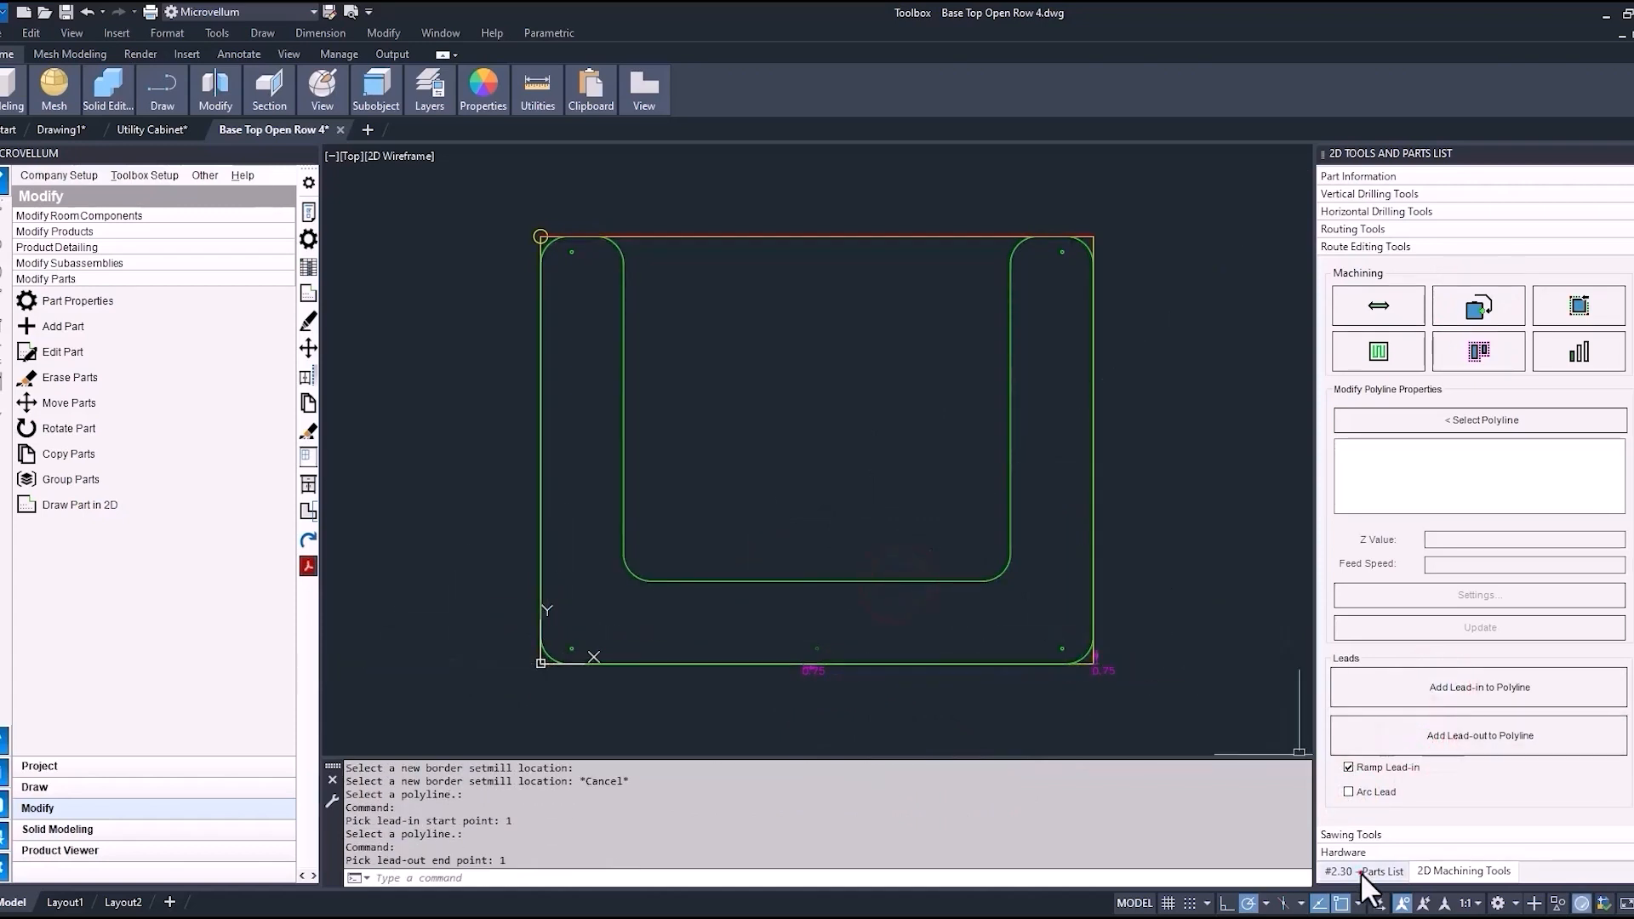
pyautogui.click(1361, 871)
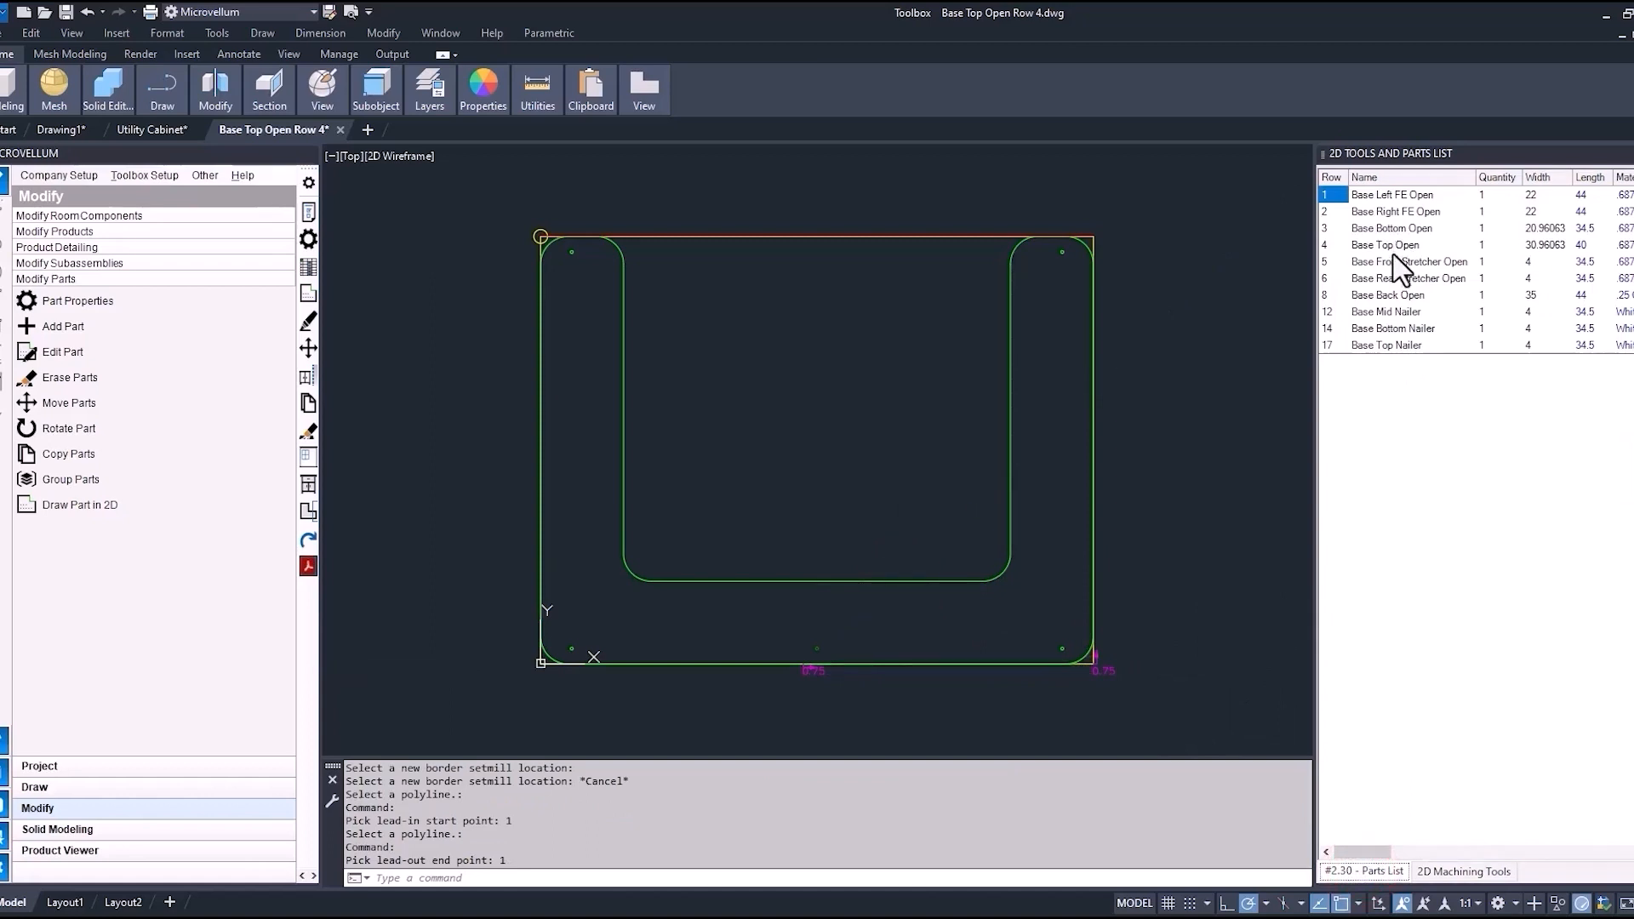
# Update Current Part and Redraw Product for Base Top Open, acknowledging the vector count warning
pyautogui.rightClick(1385, 245)
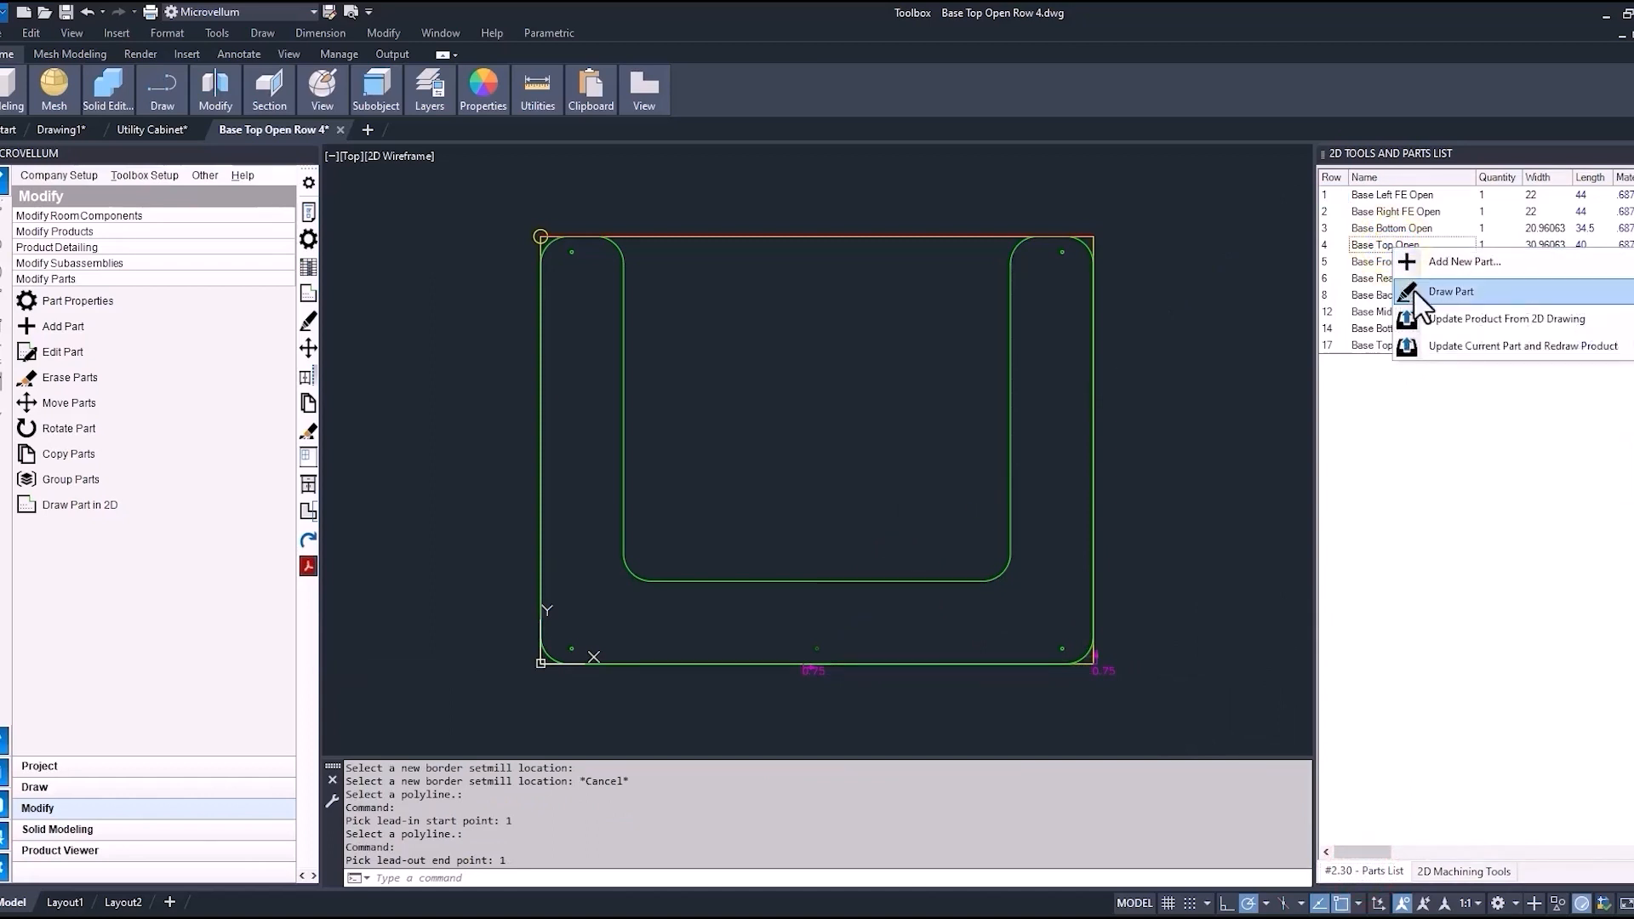
pyautogui.click(1450, 291)
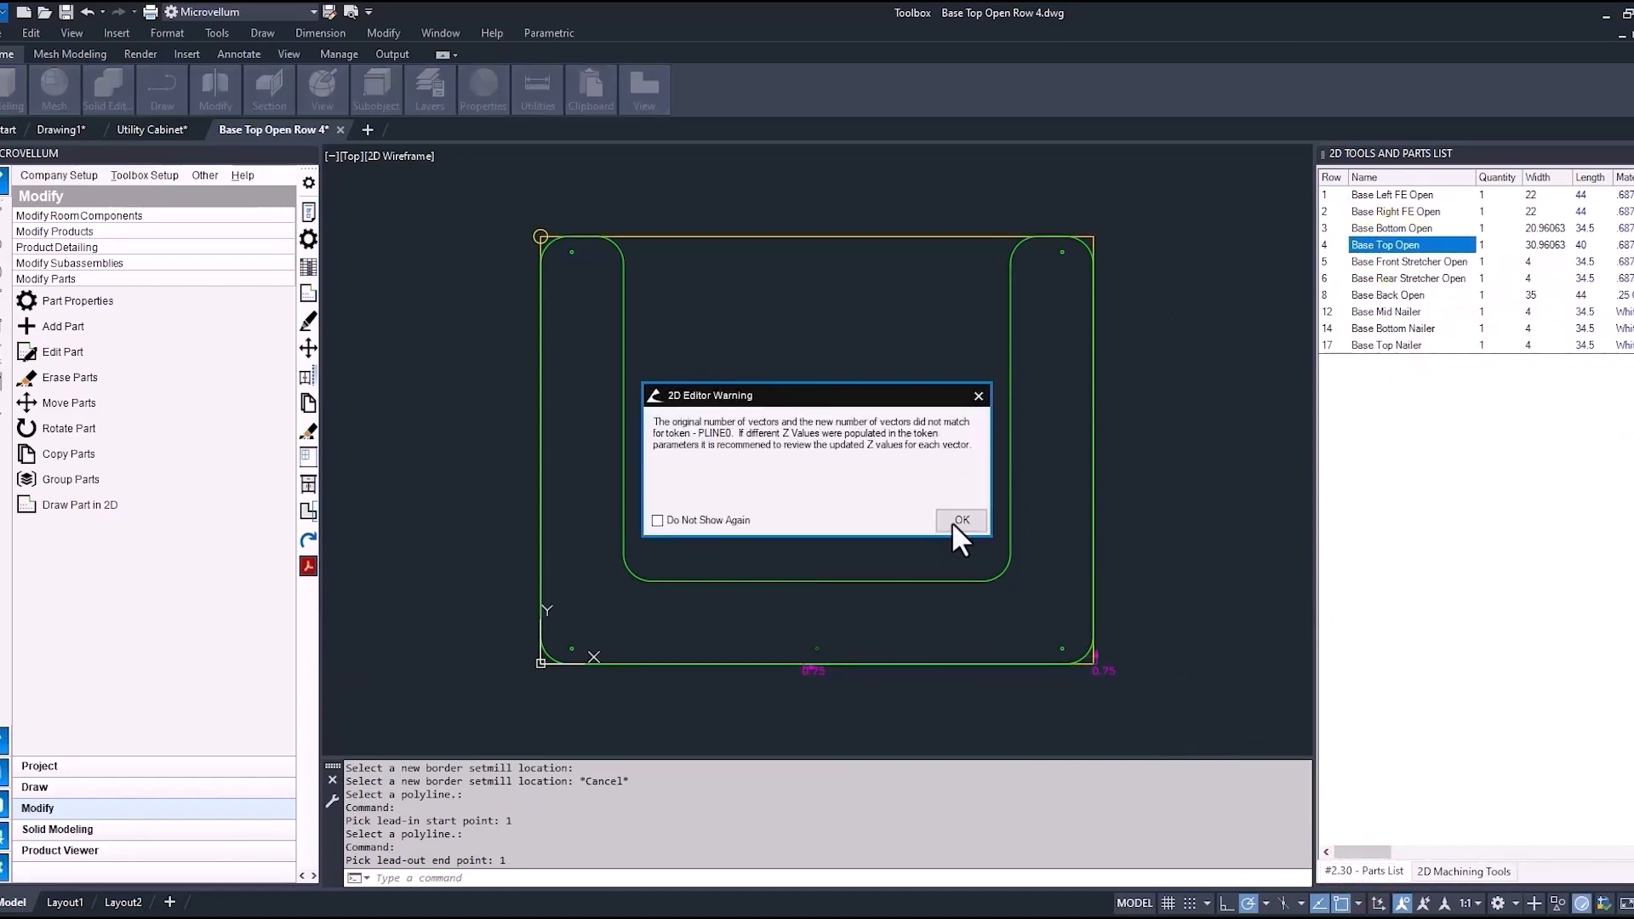
pyautogui.click(960, 521)
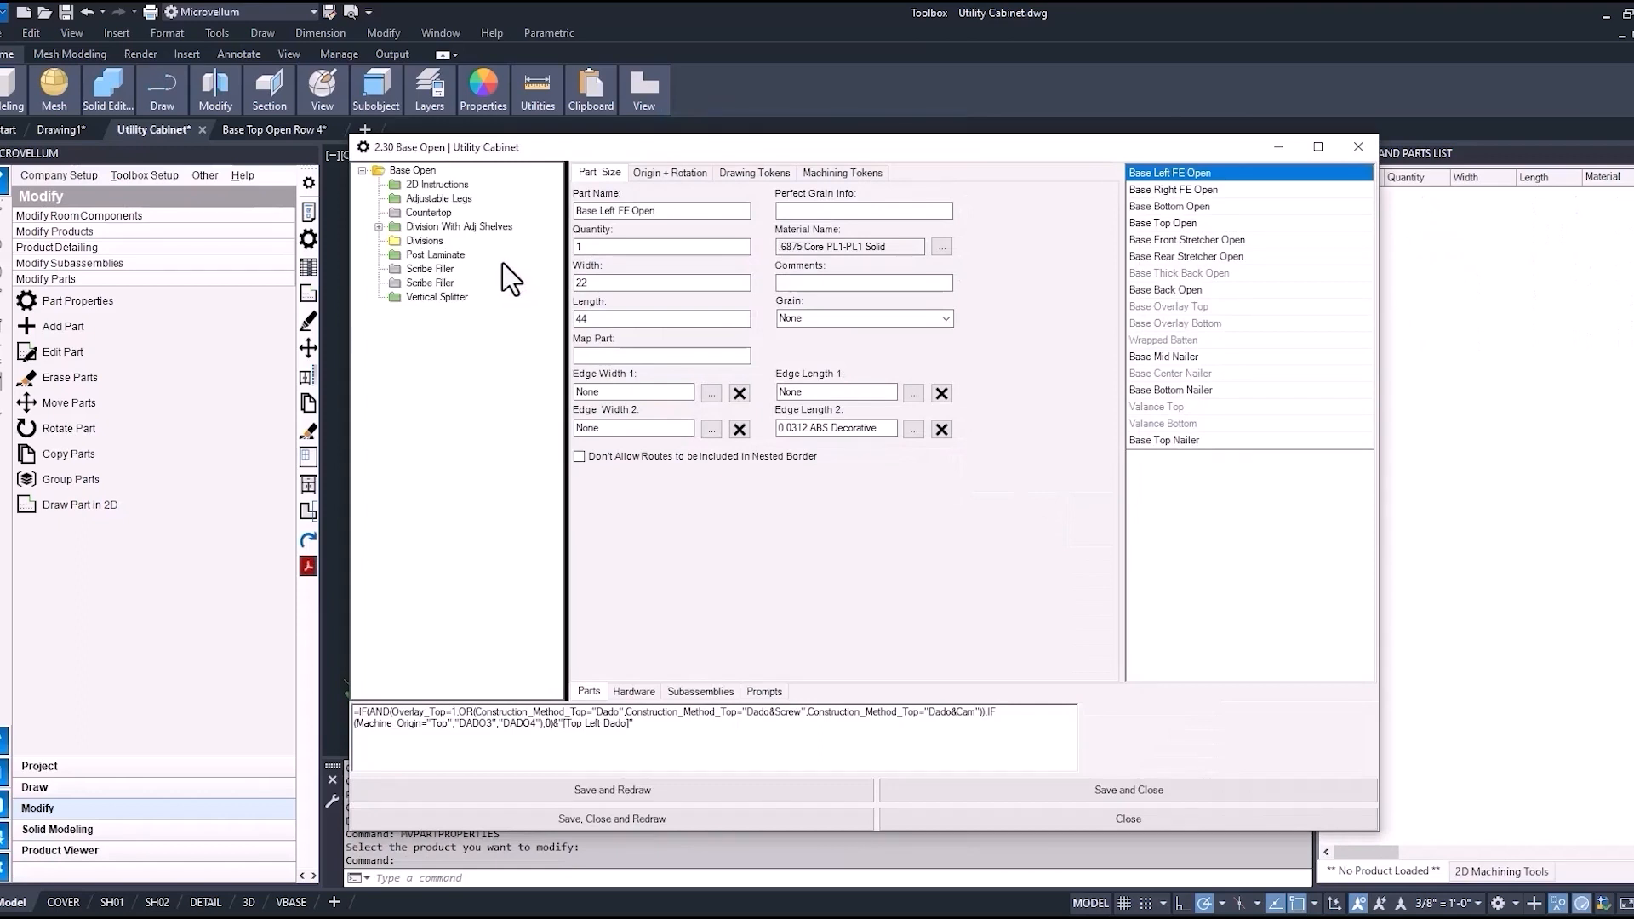
# Show Base Top Open's size settings: width 30.96063 and length 40
pyautogui.click(1162, 222)
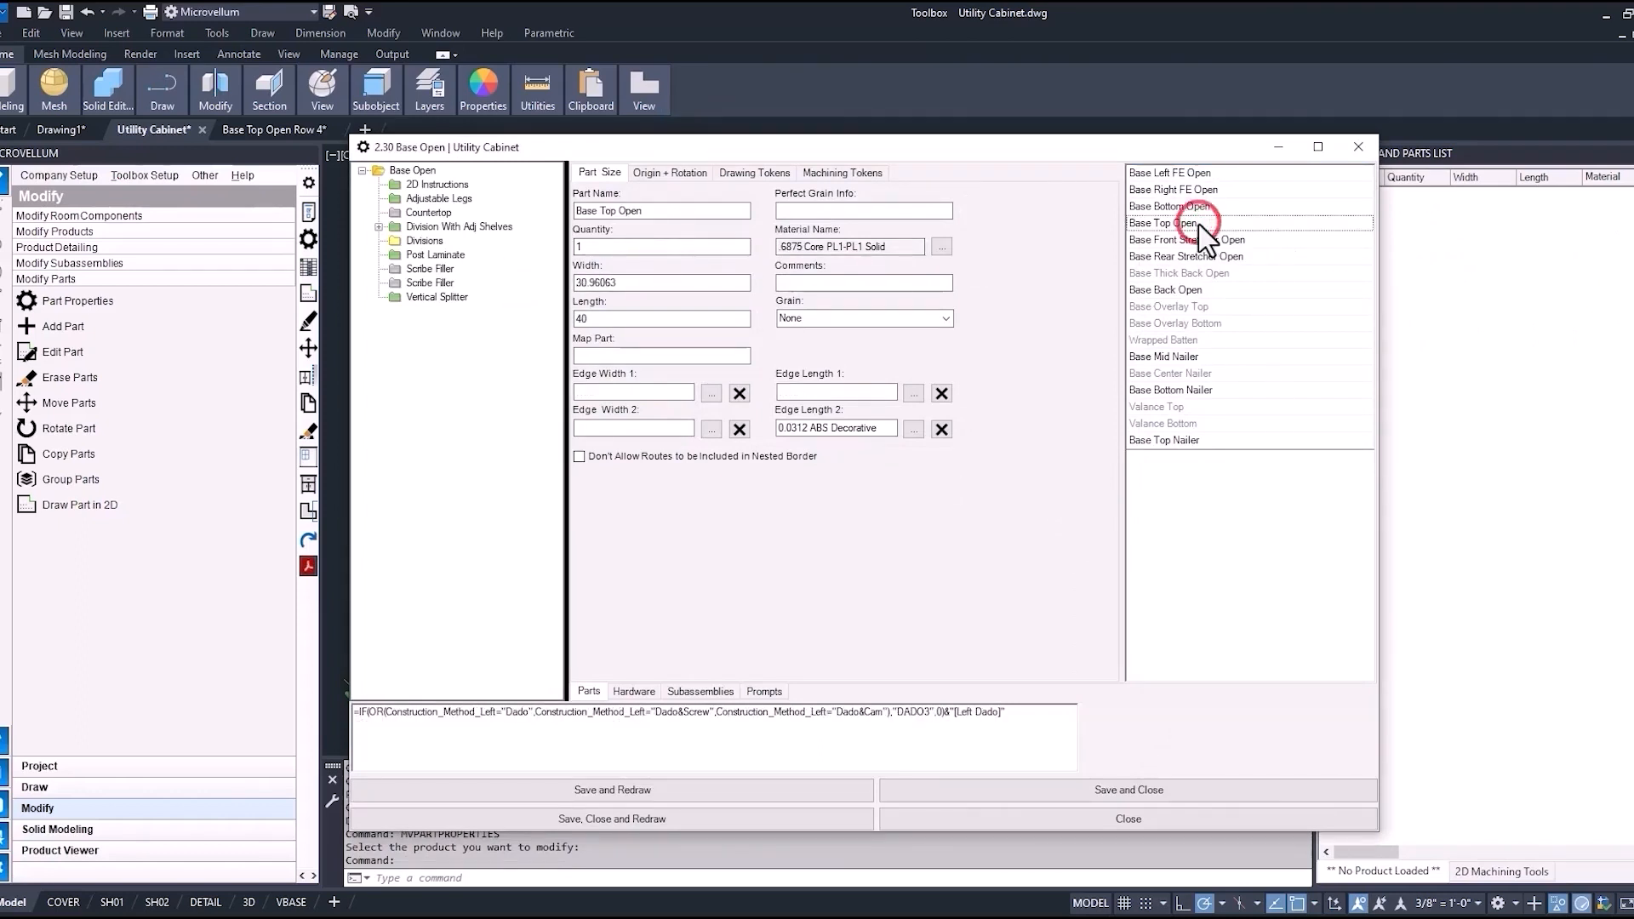
pyautogui.click(1164, 223)
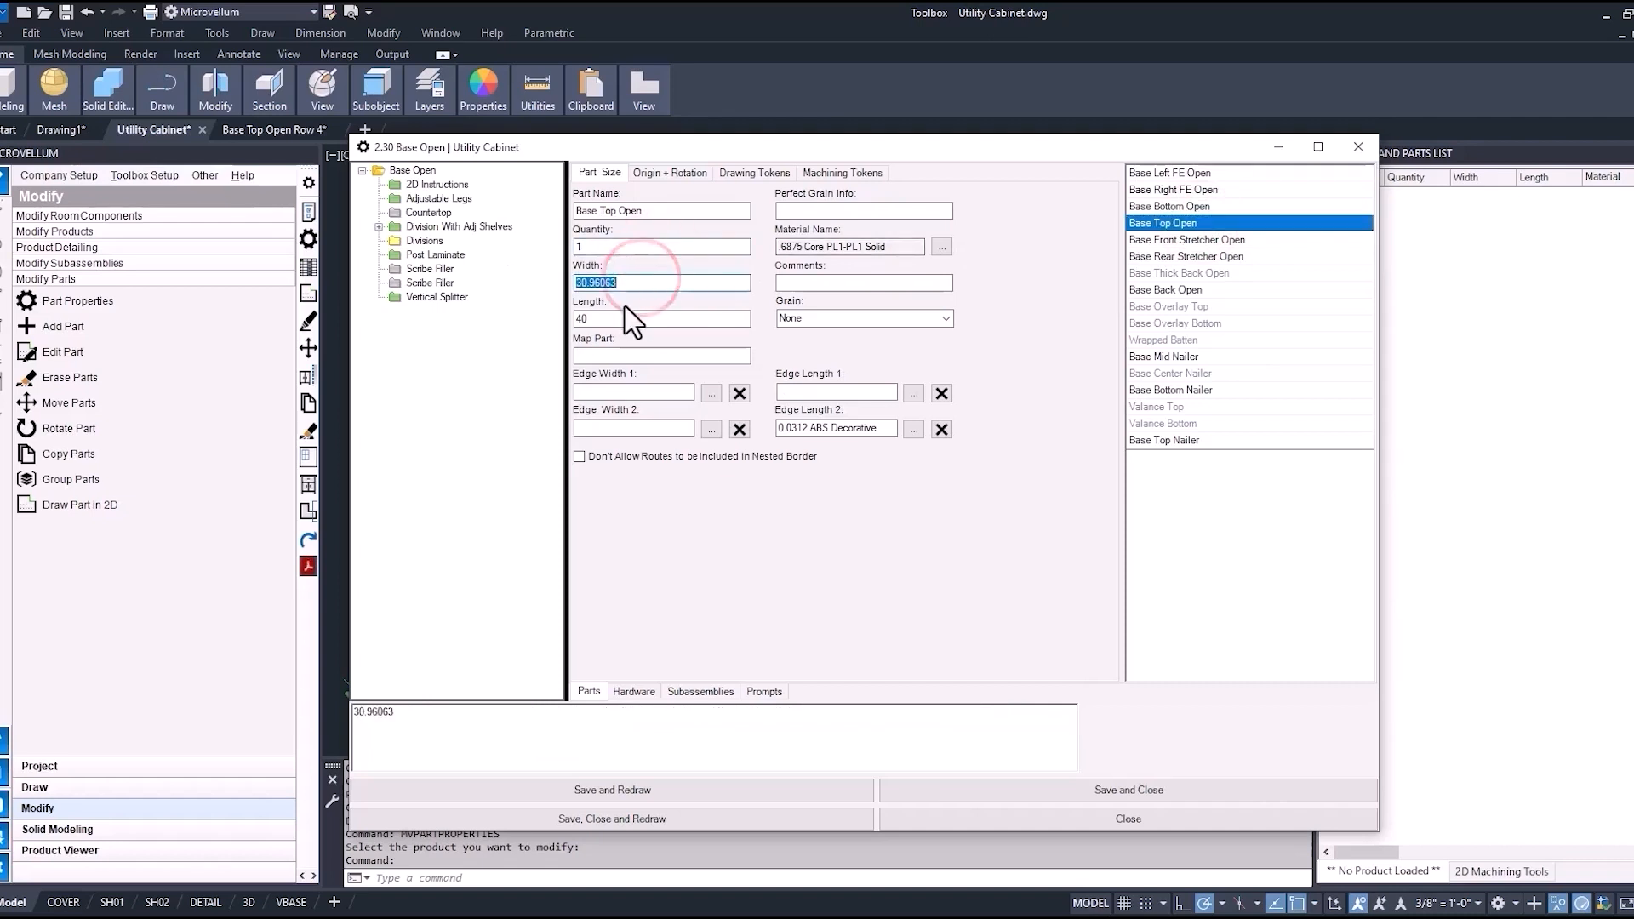
pyautogui.click(625, 319)
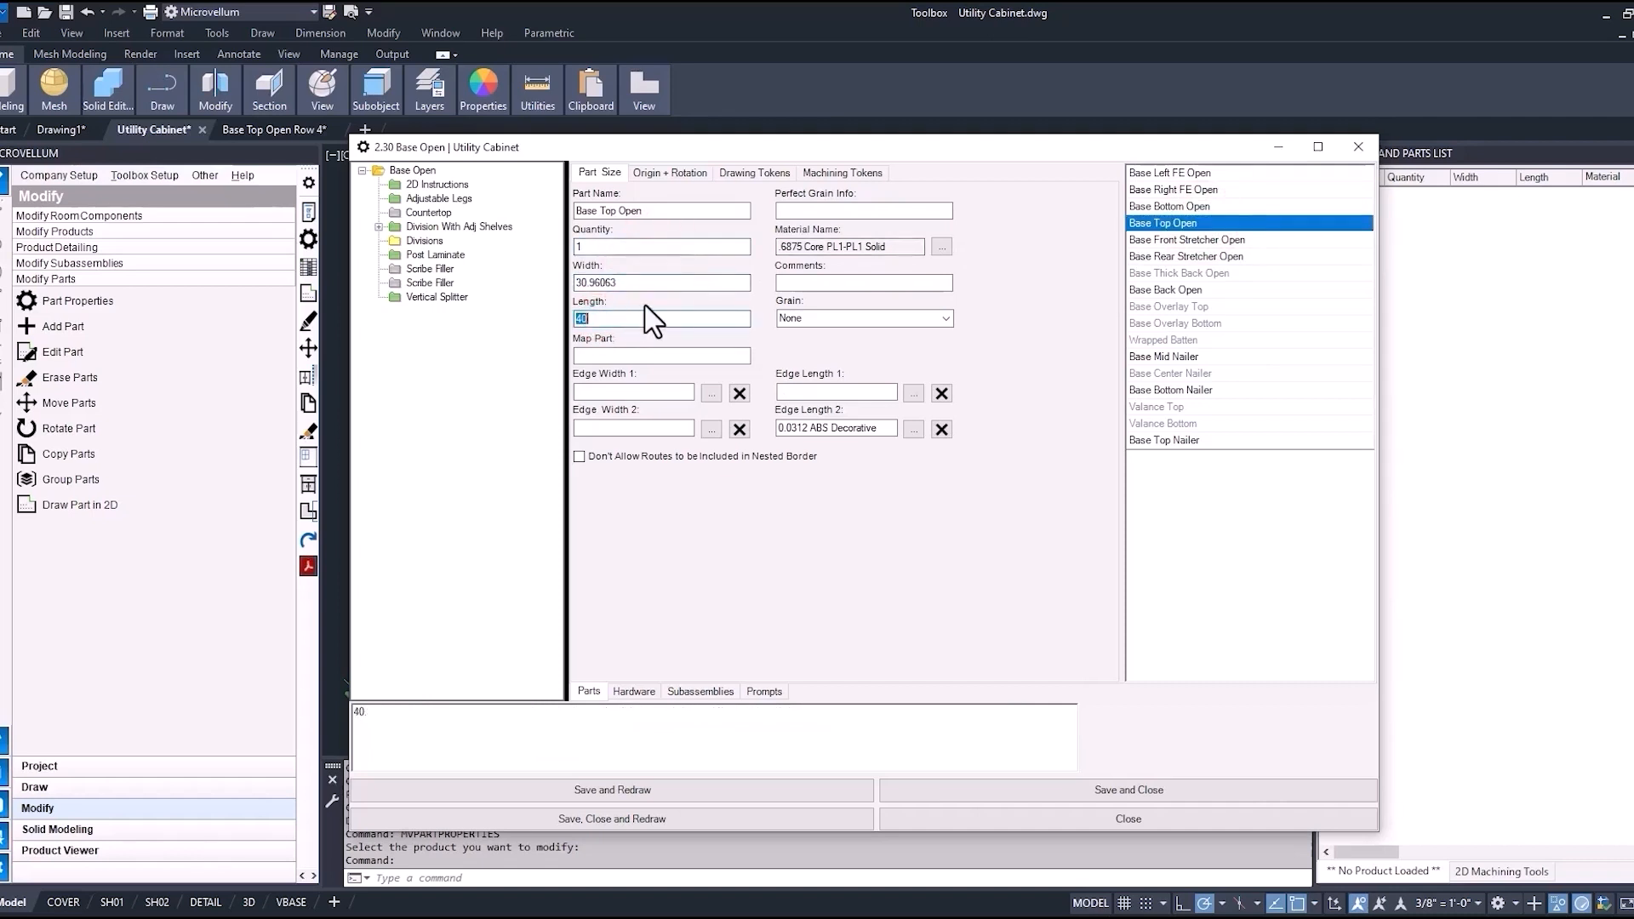